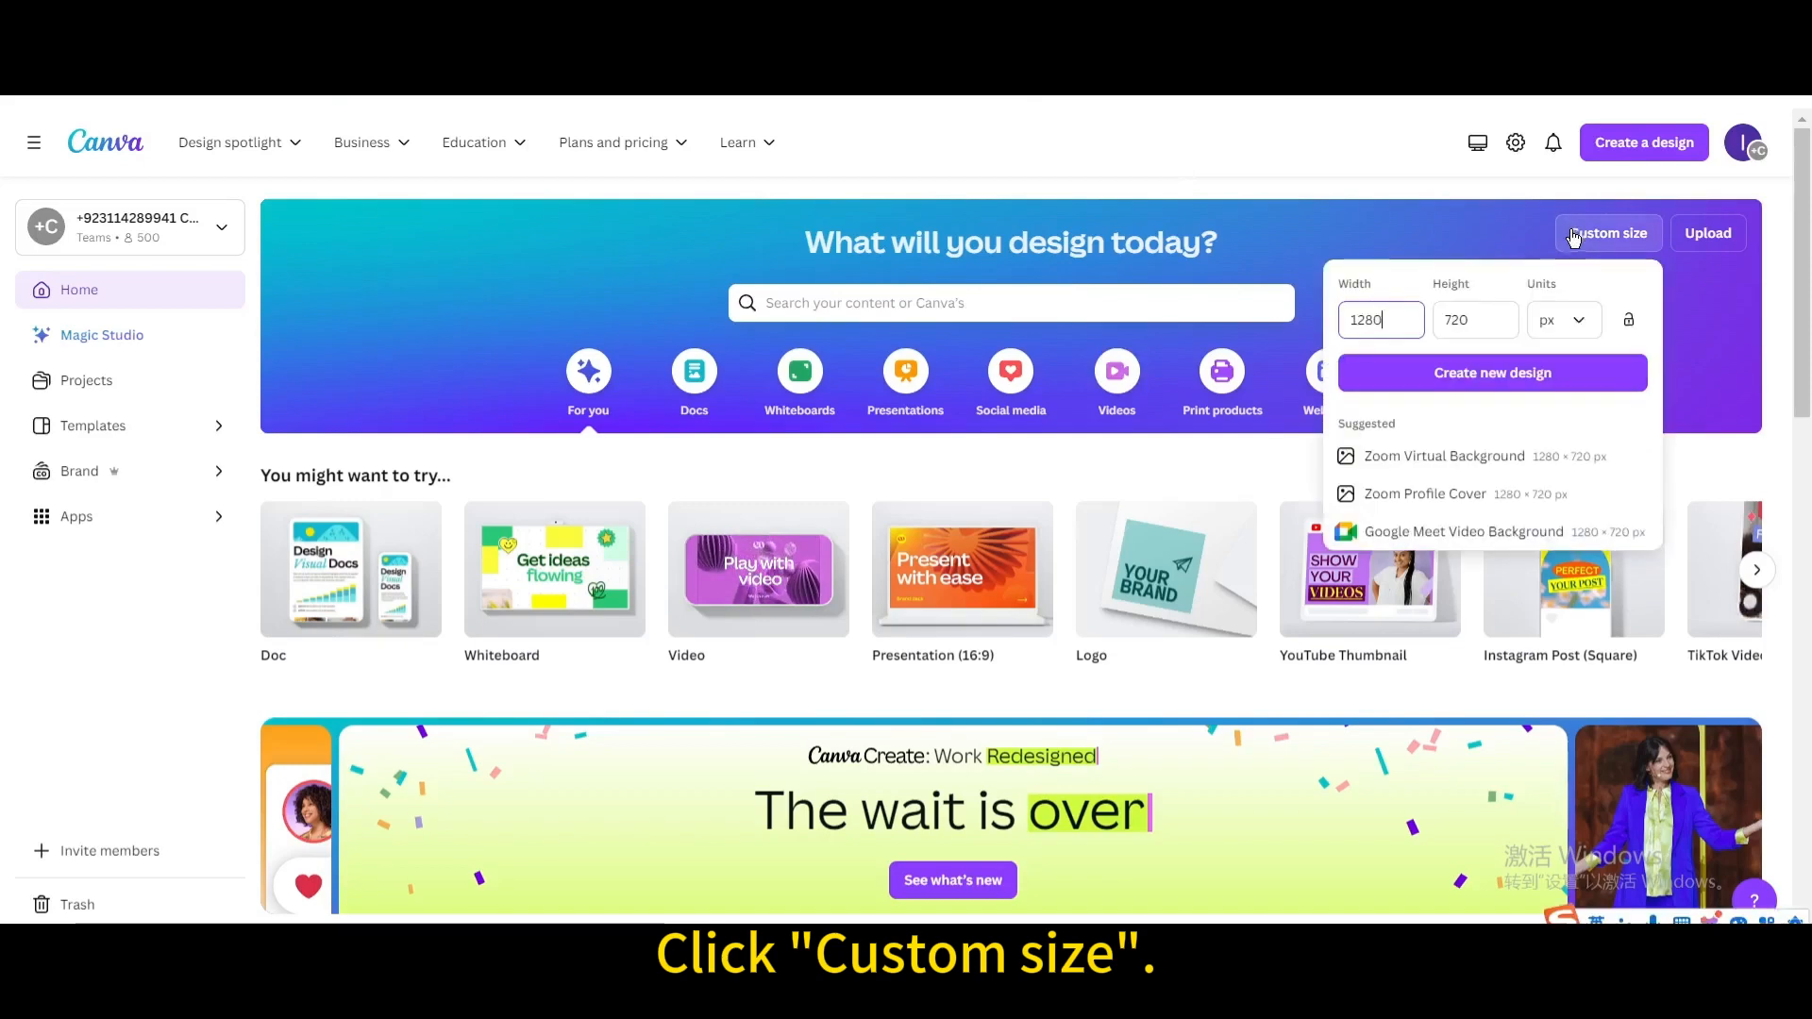
- Create a blank custom design at 1280 × 720 px
click(1491, 372)
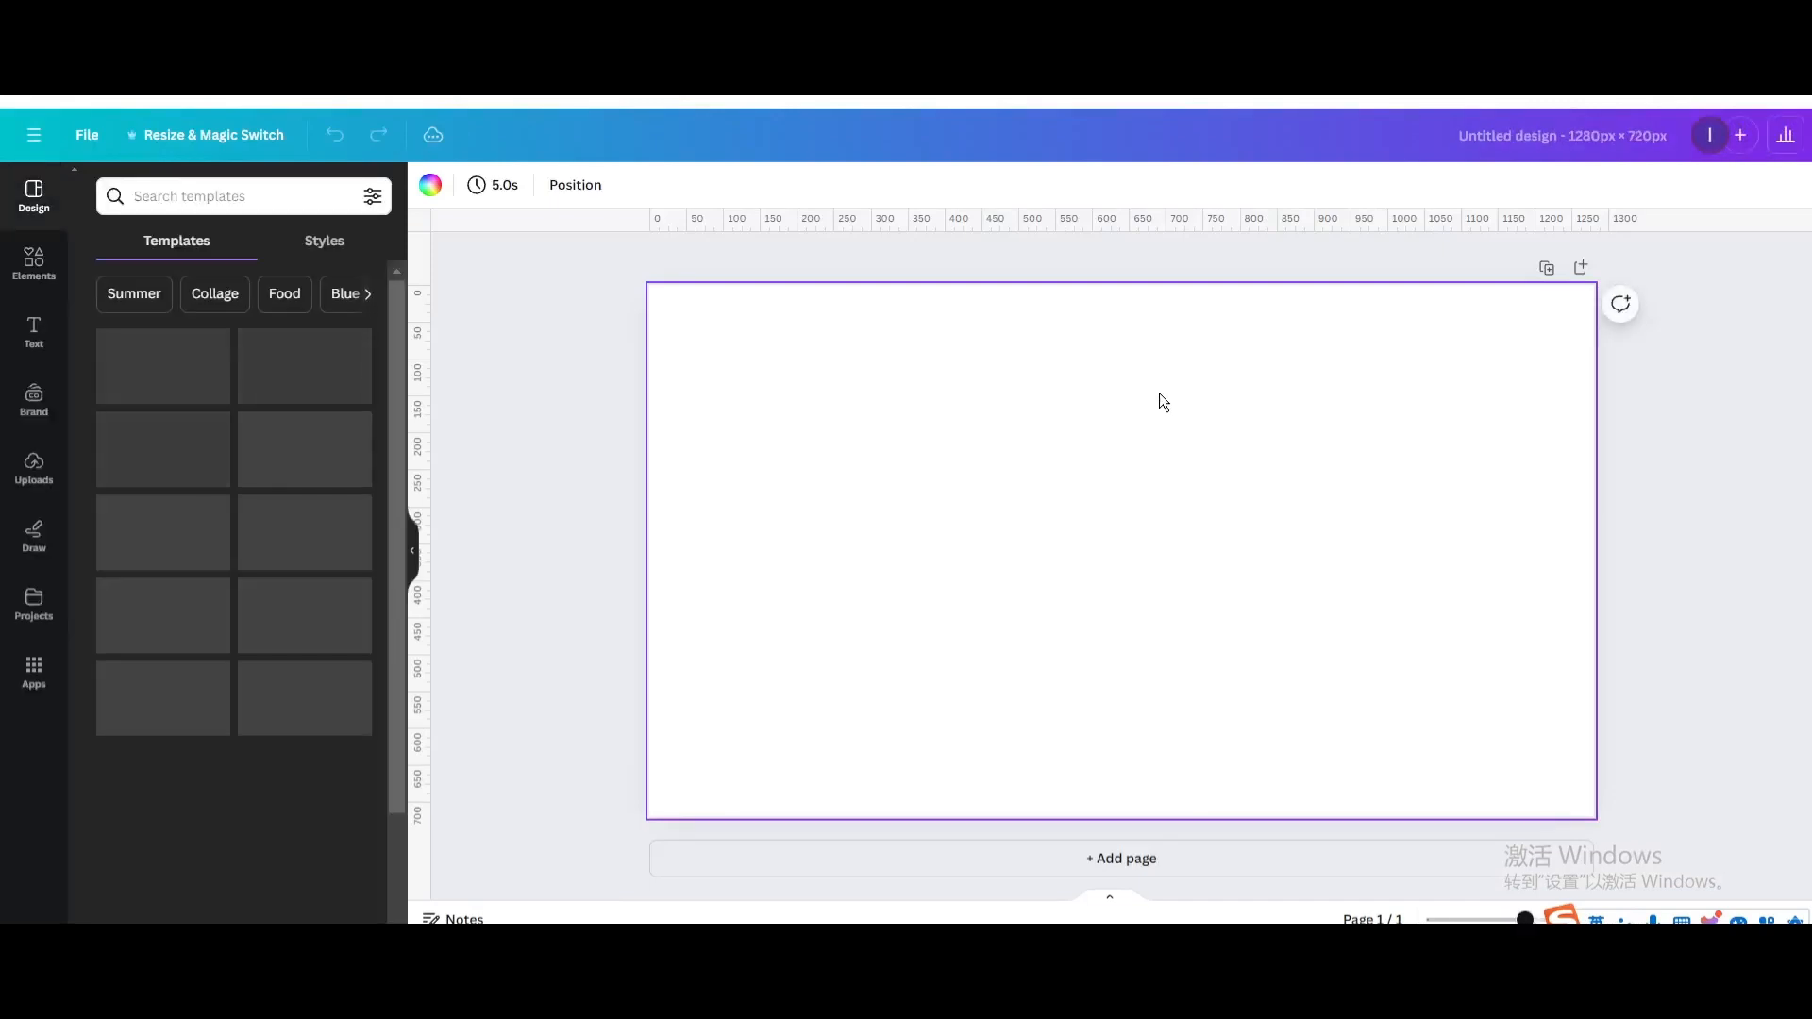
- Set the desert rocks photo as background with Sea Green duotone and black shadows
click(34, 266)
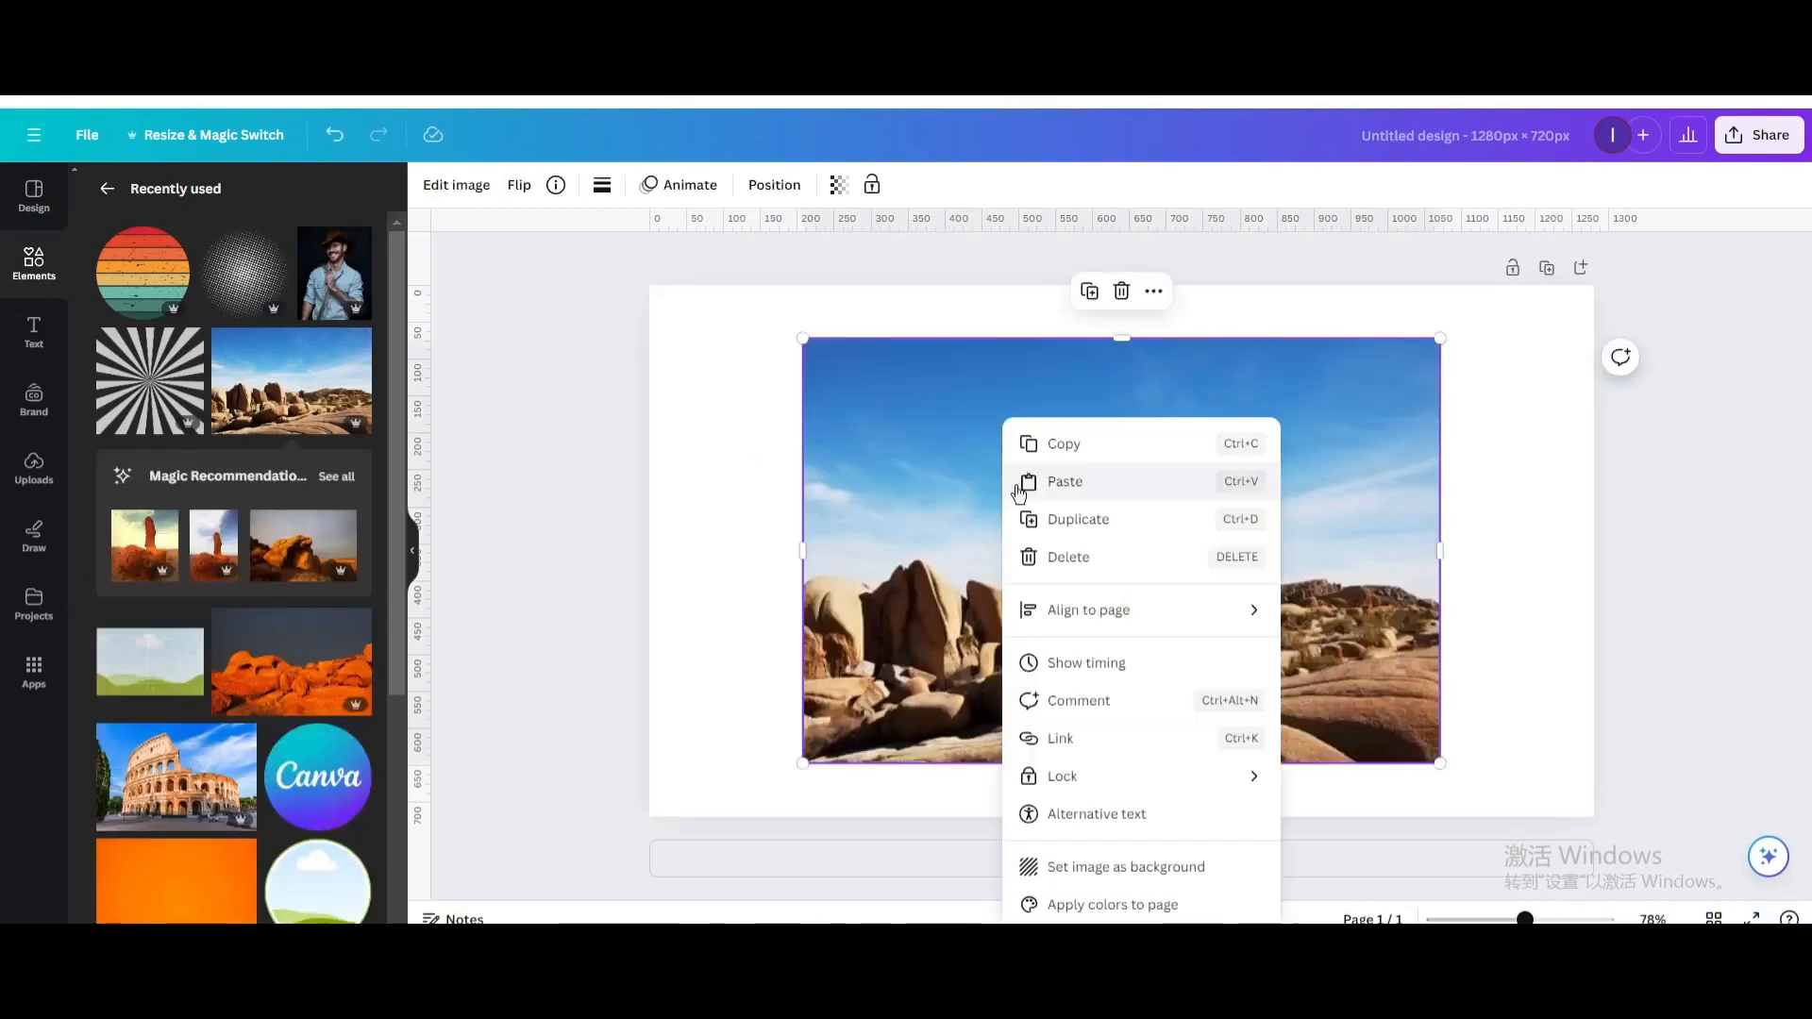
click(1123, 866)
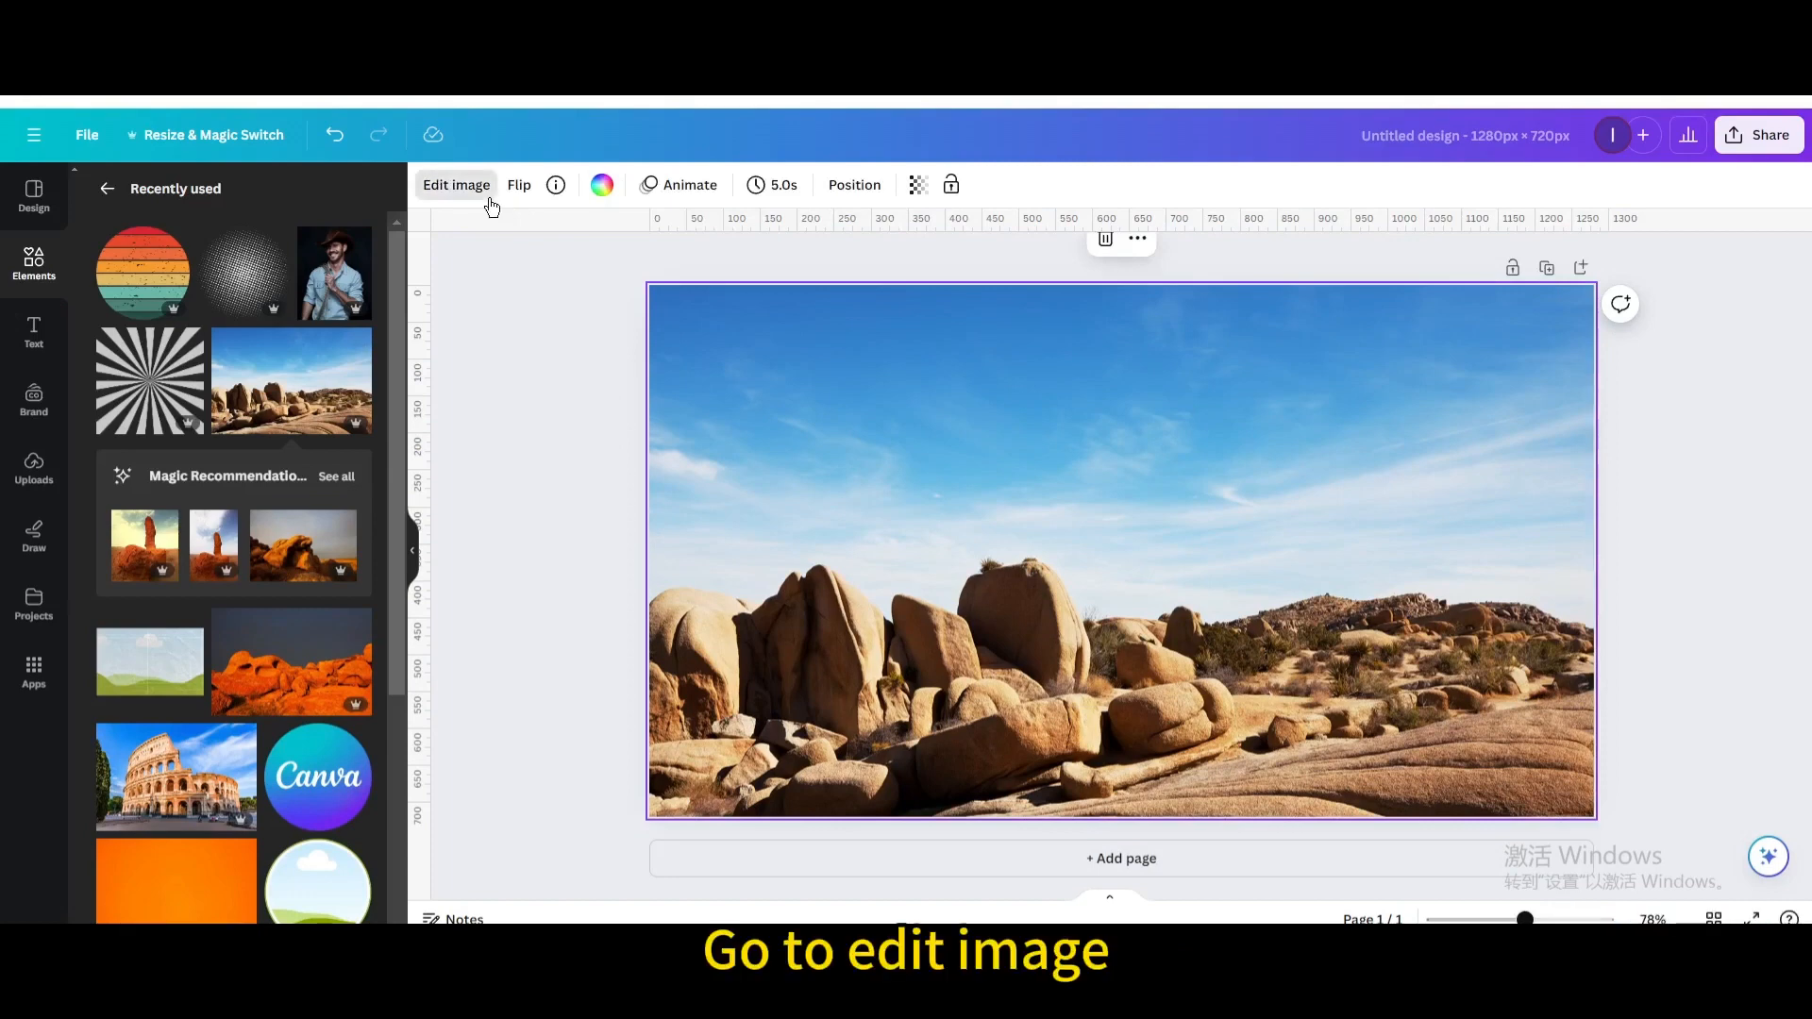
click(454, 185)
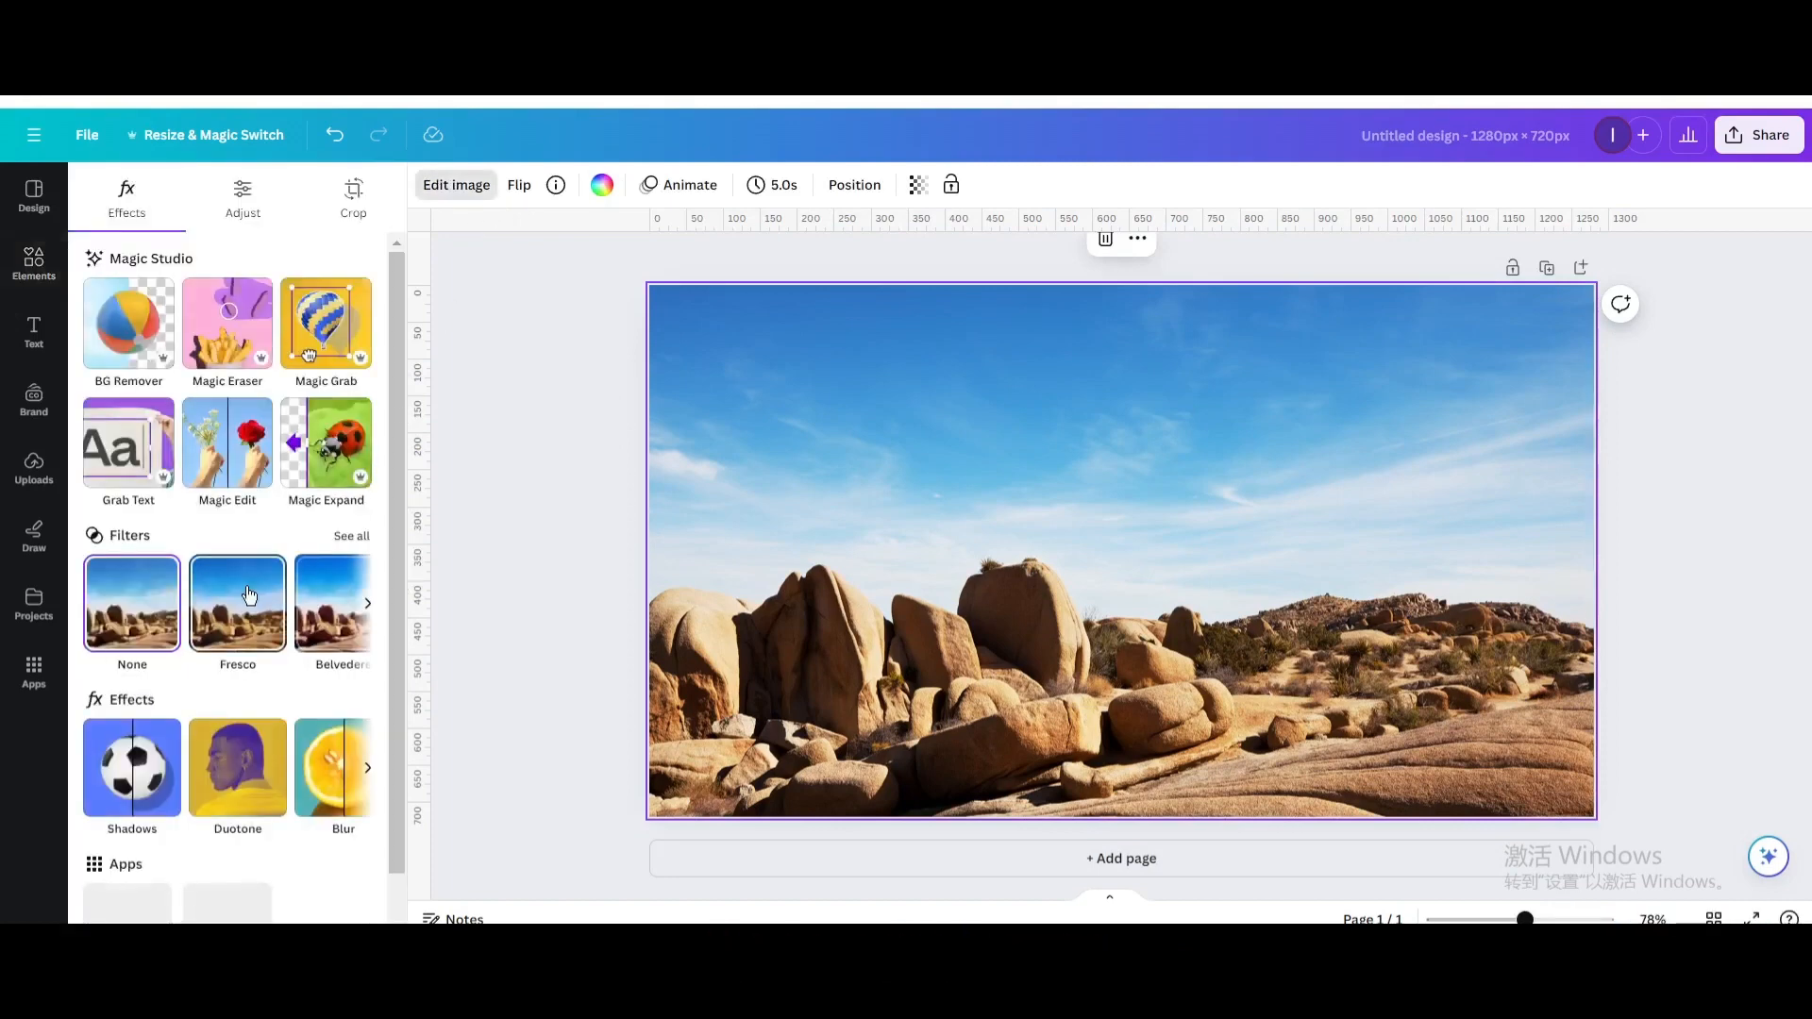
click(237, 767)
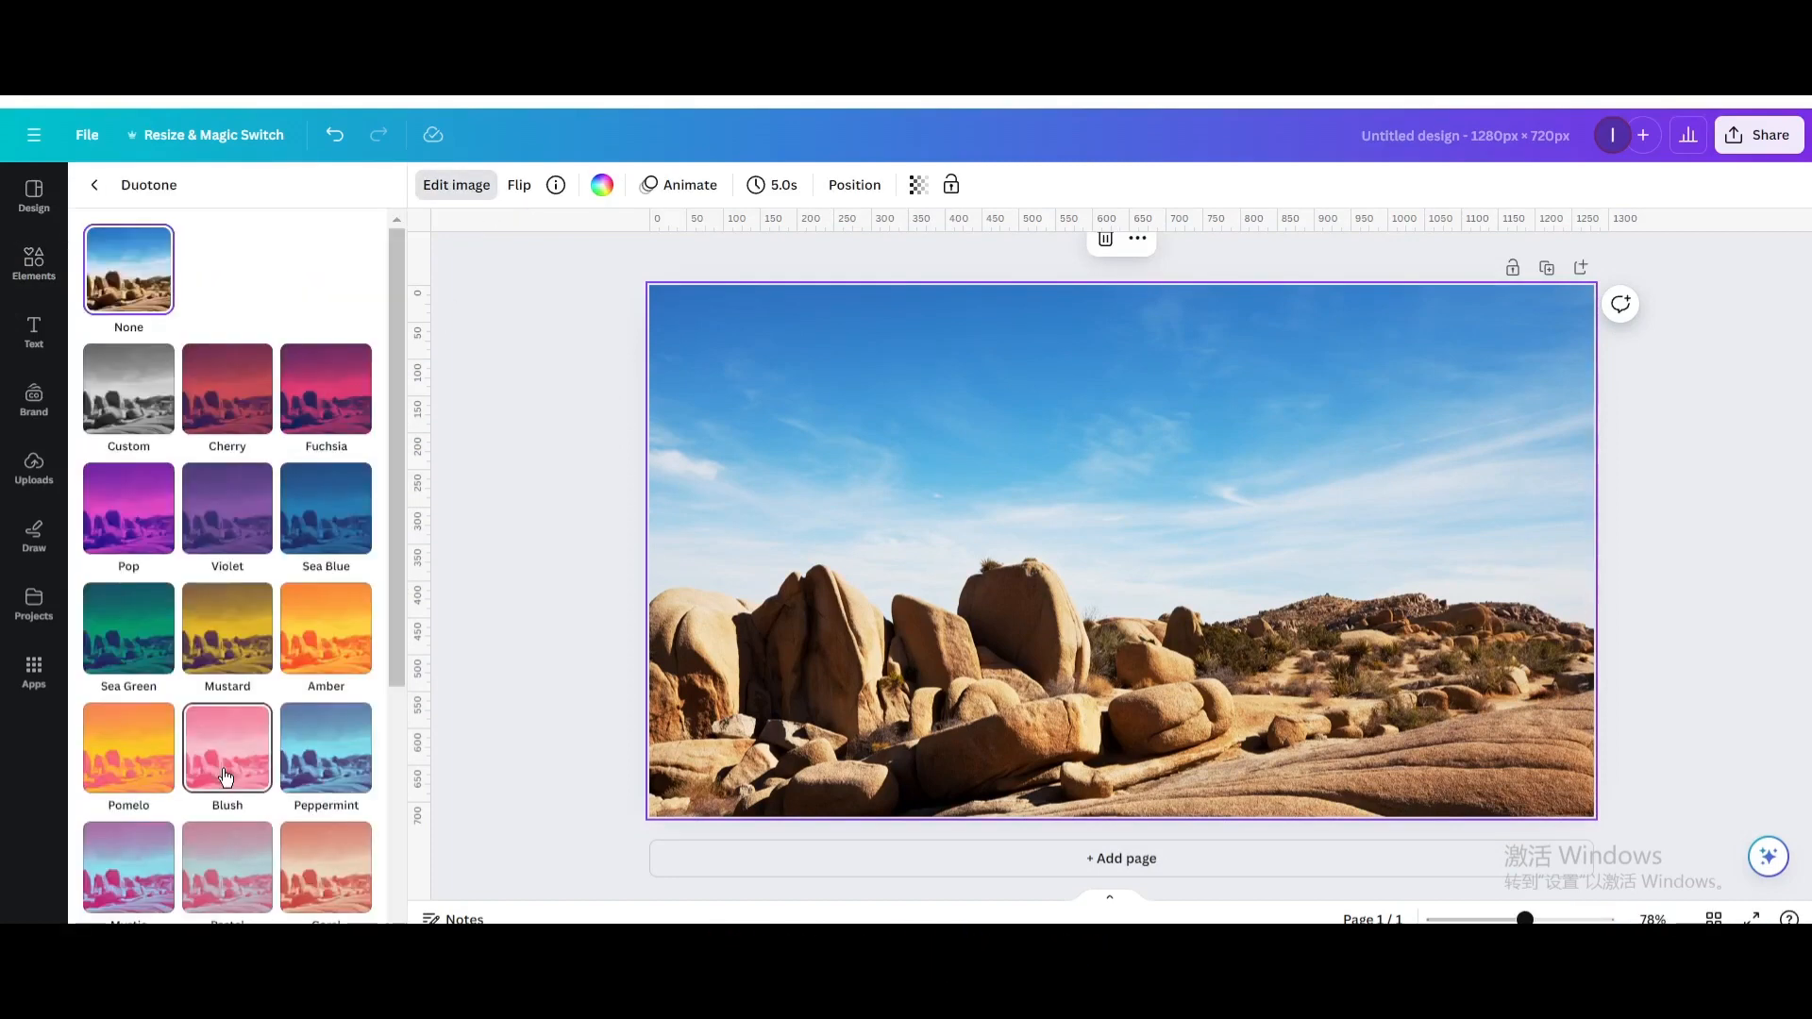
click(128, 628)
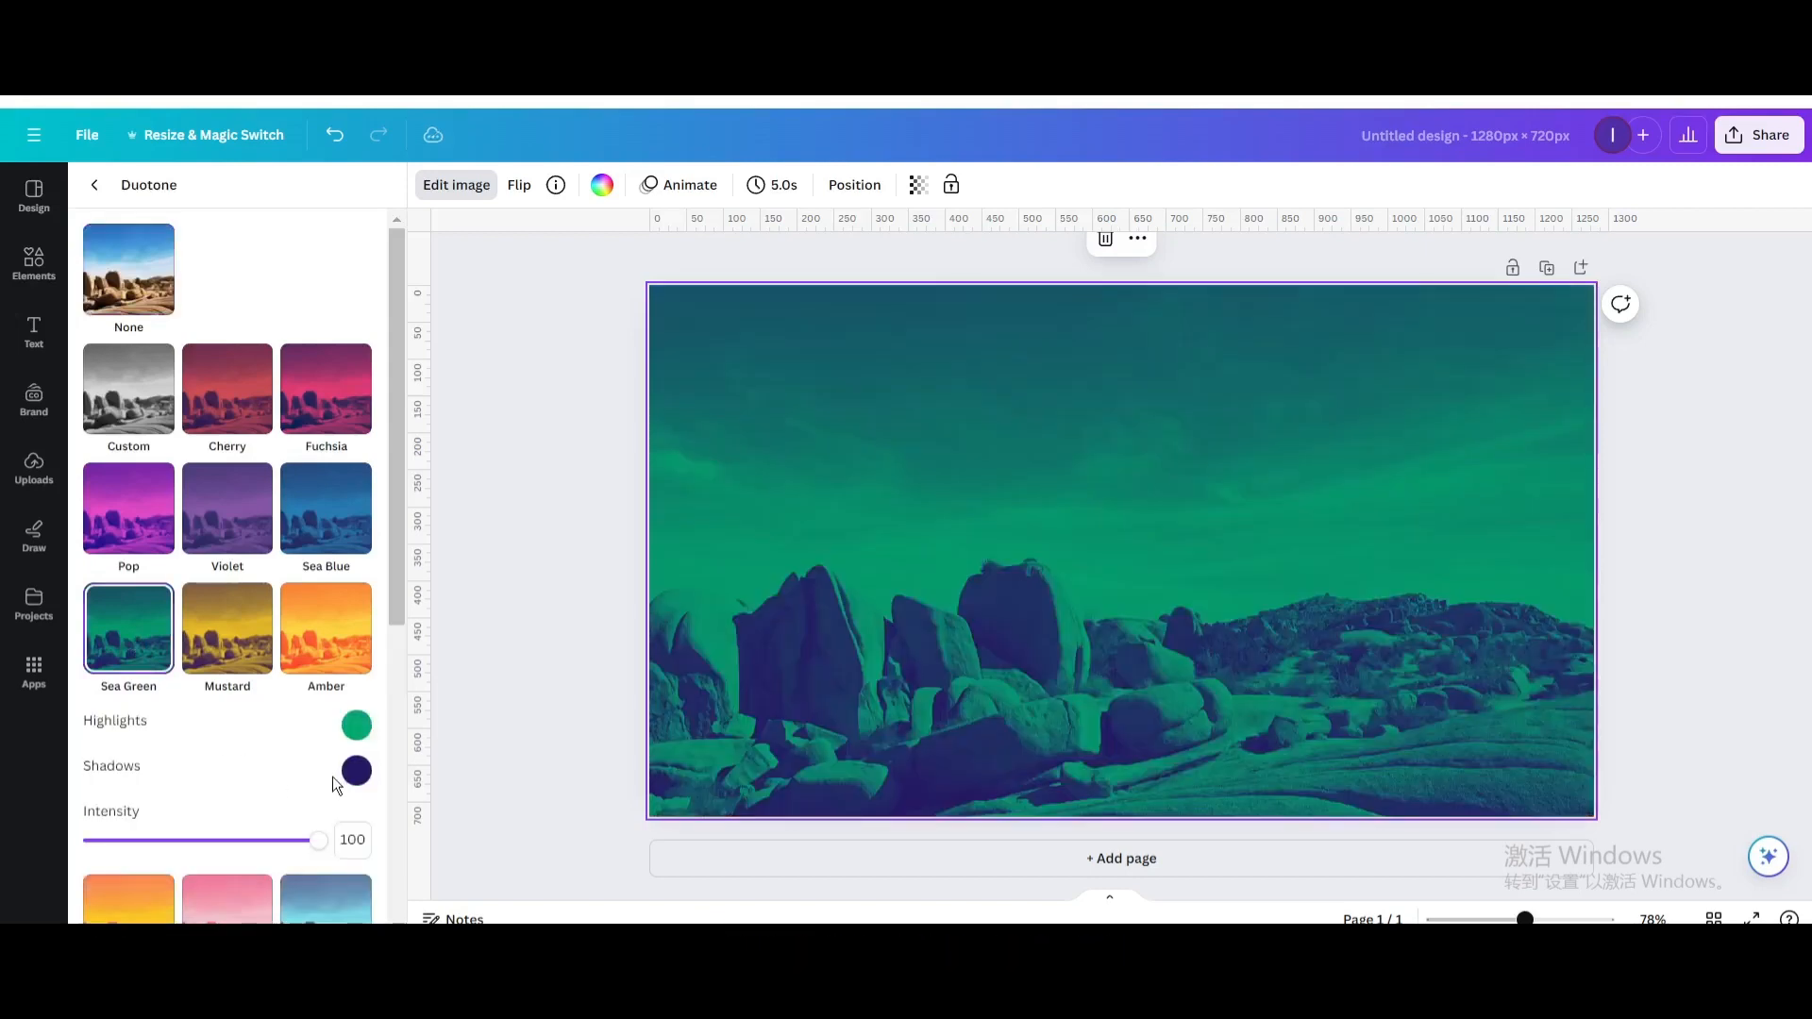
click(356, 770)
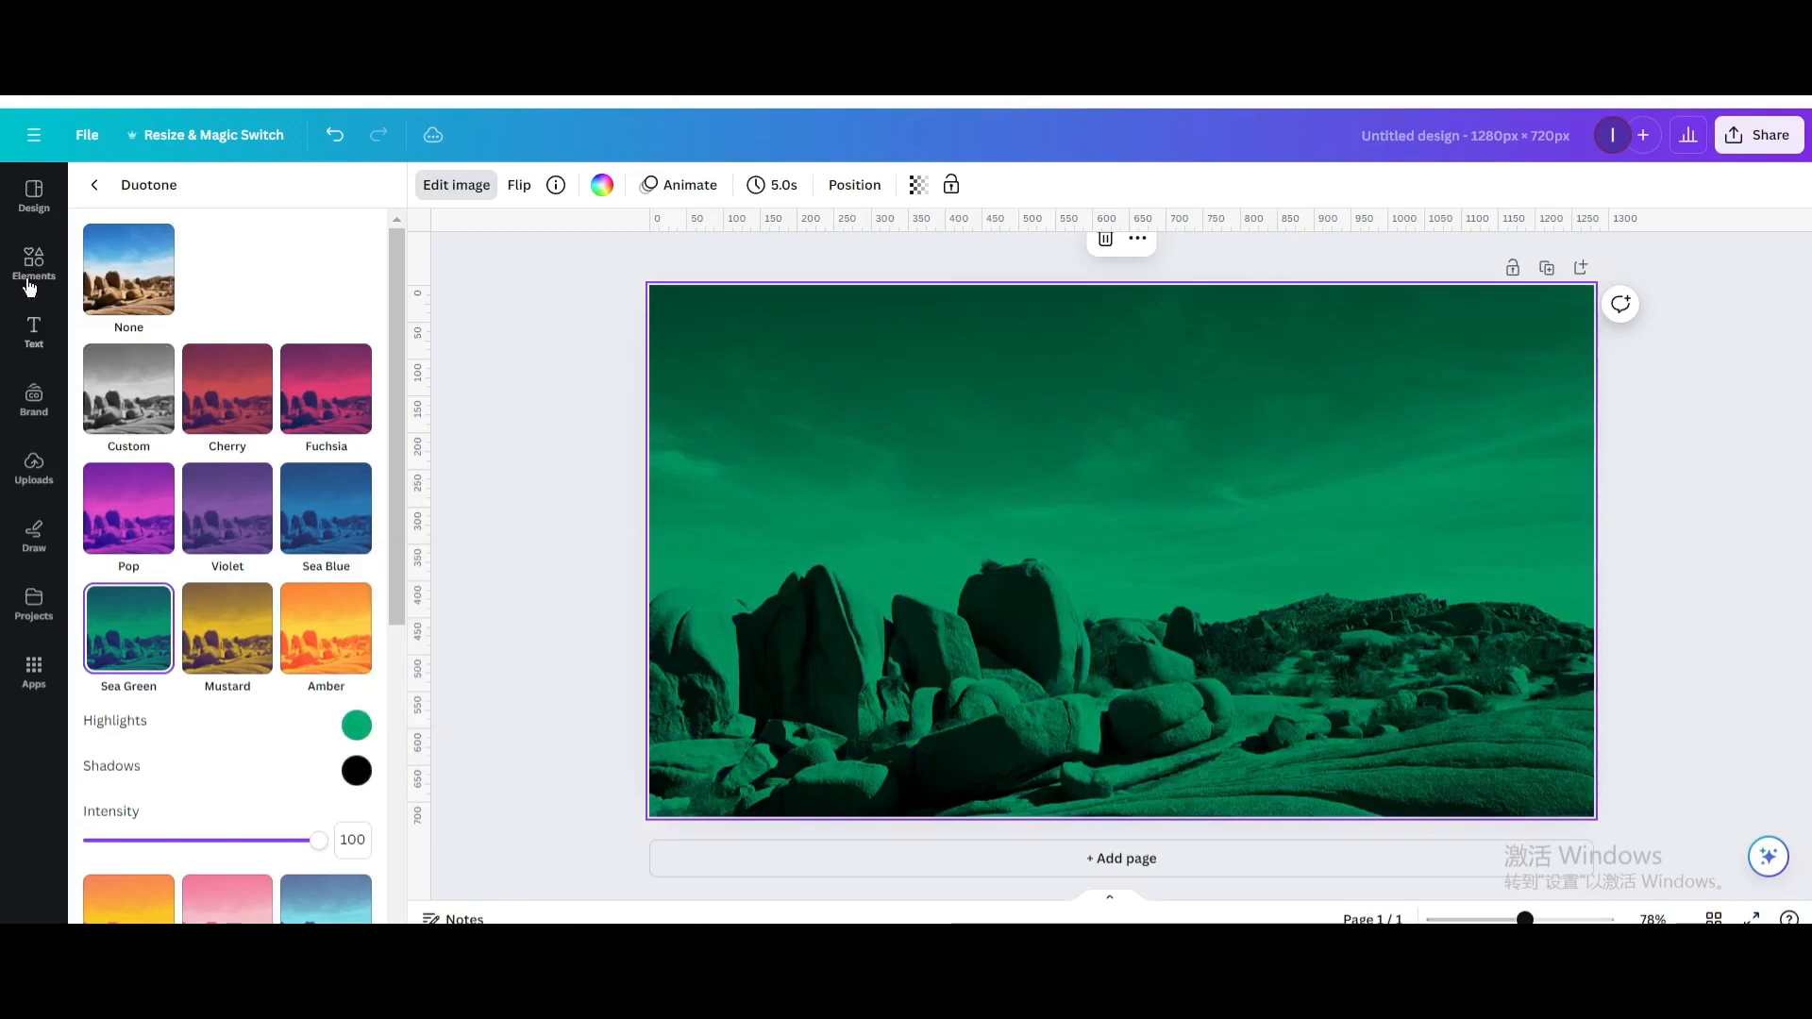
- Add a 'sun brust background' sunburst graphic over the photo at transparency 30
click(34, 263)
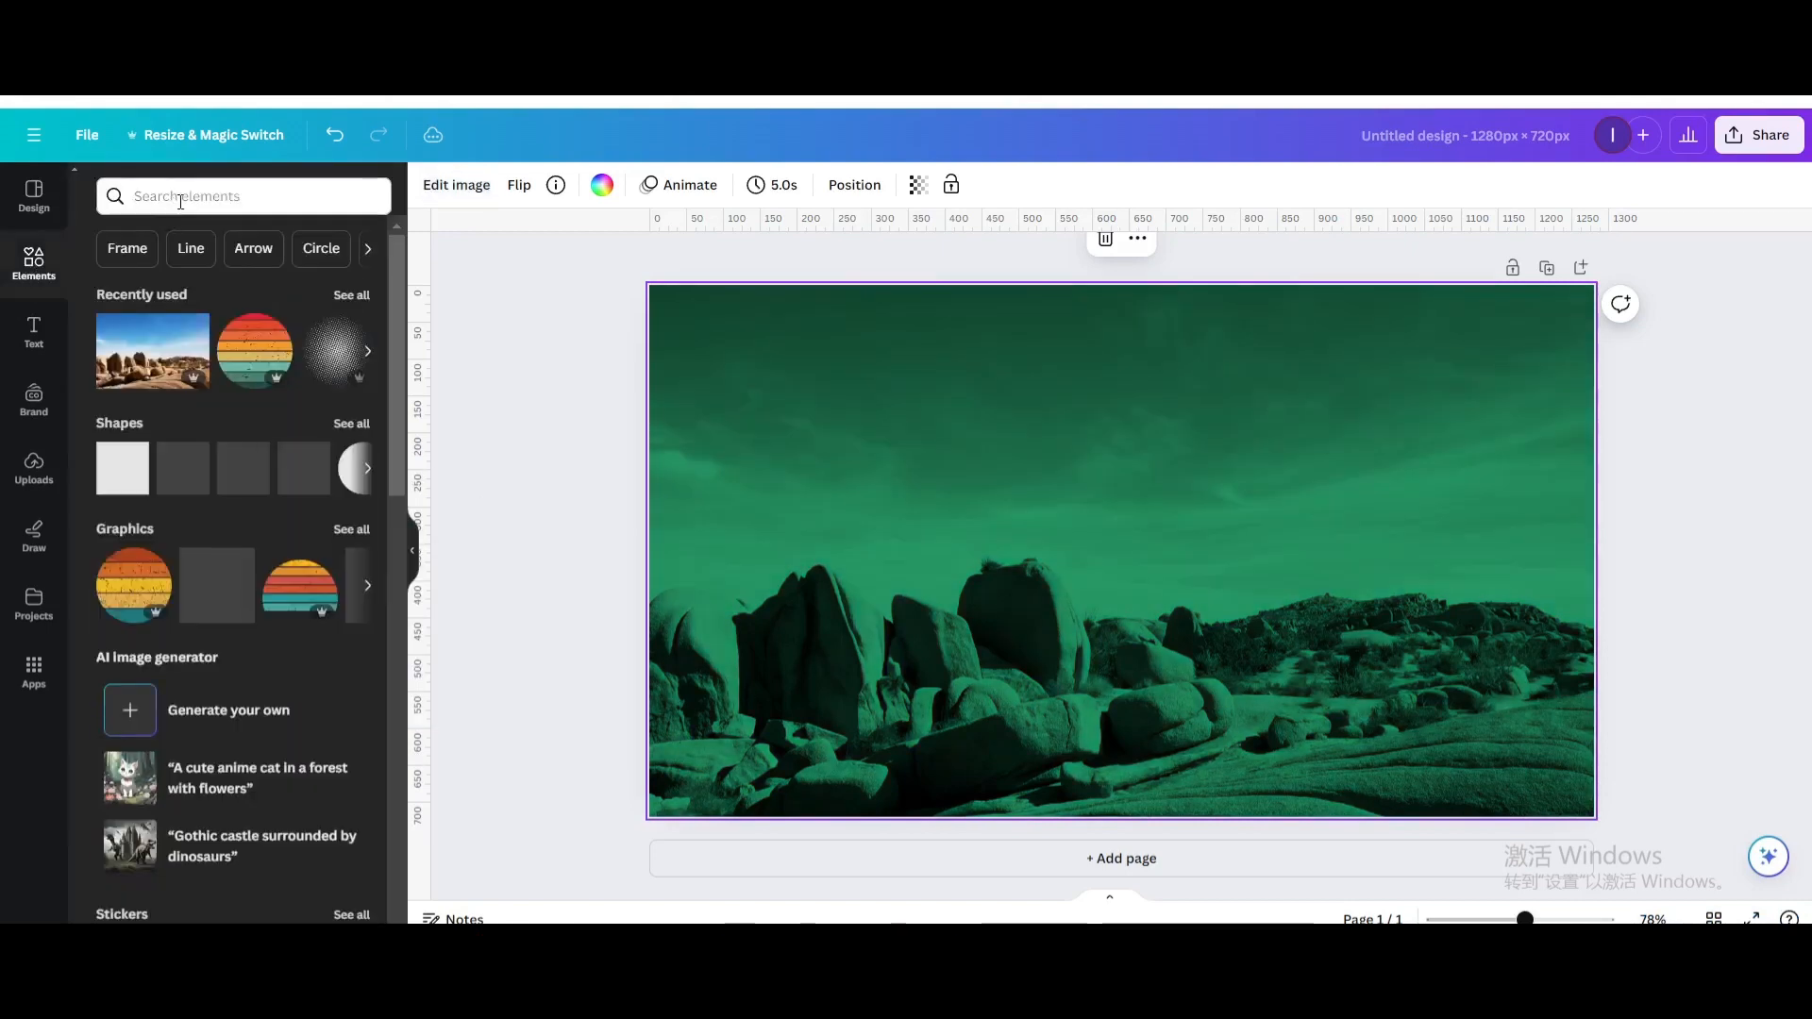
click(232, 195)
text(sun brust background)
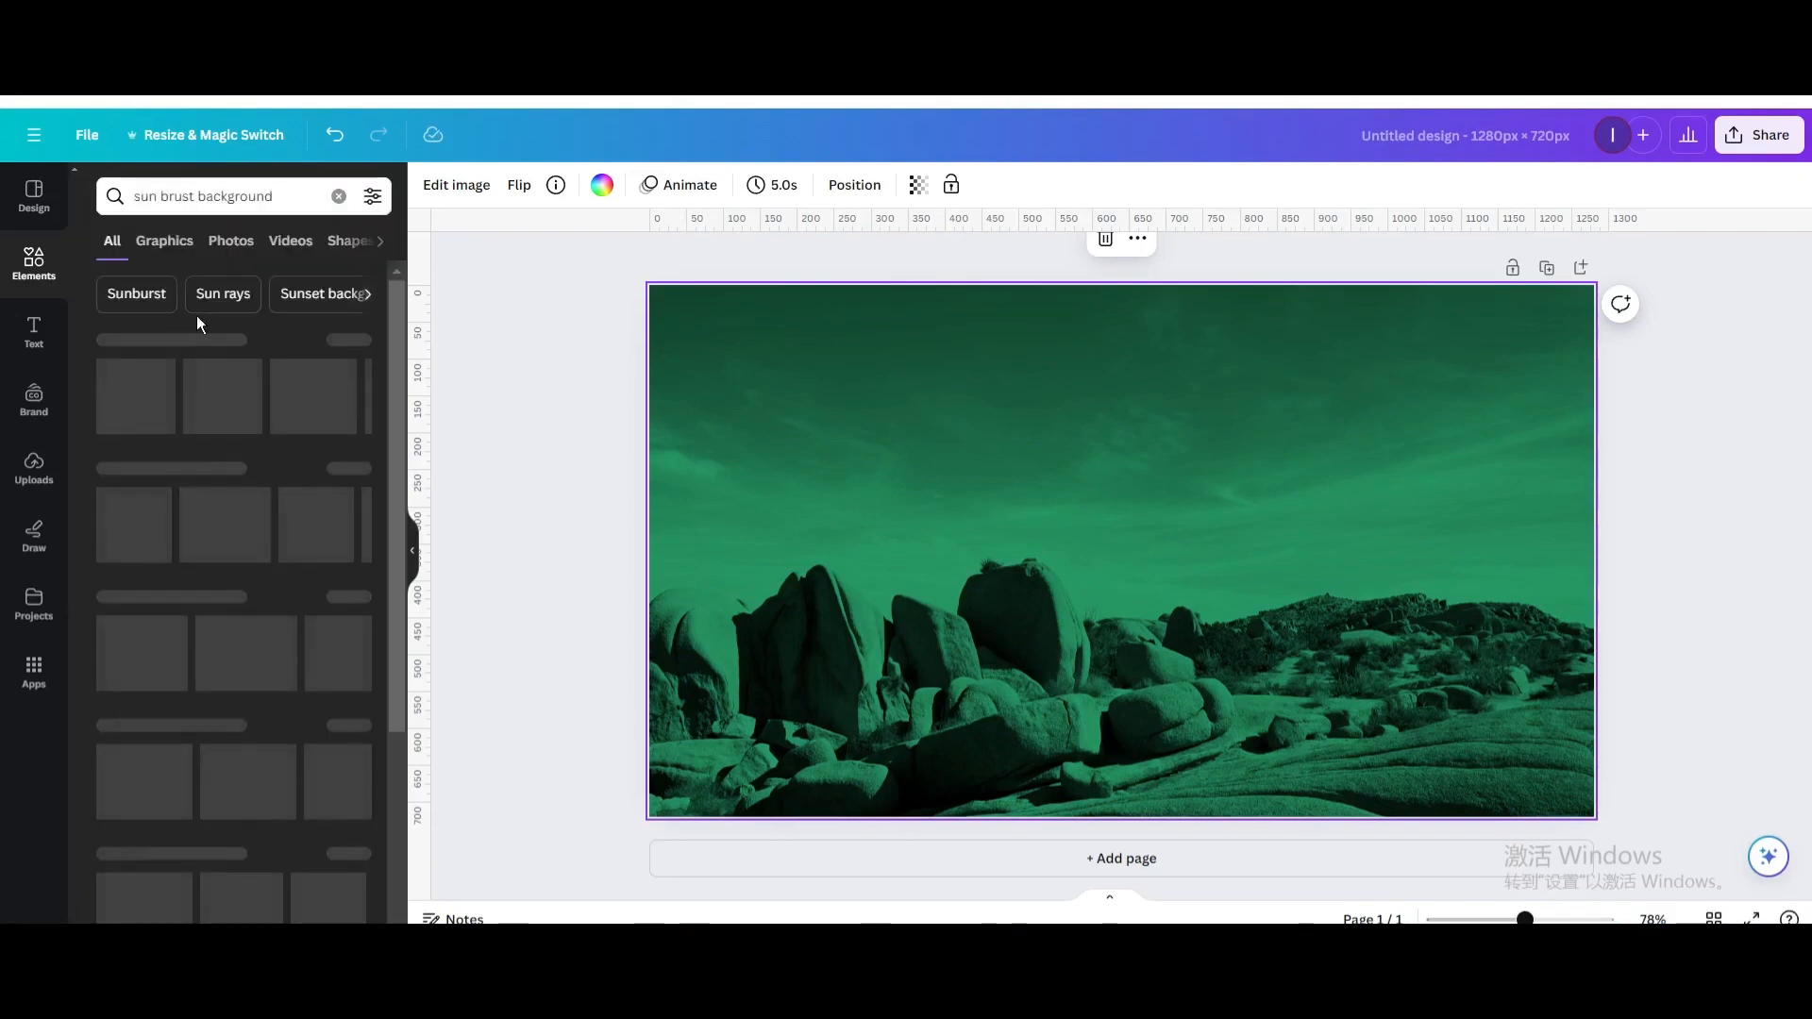
click(164, 240)
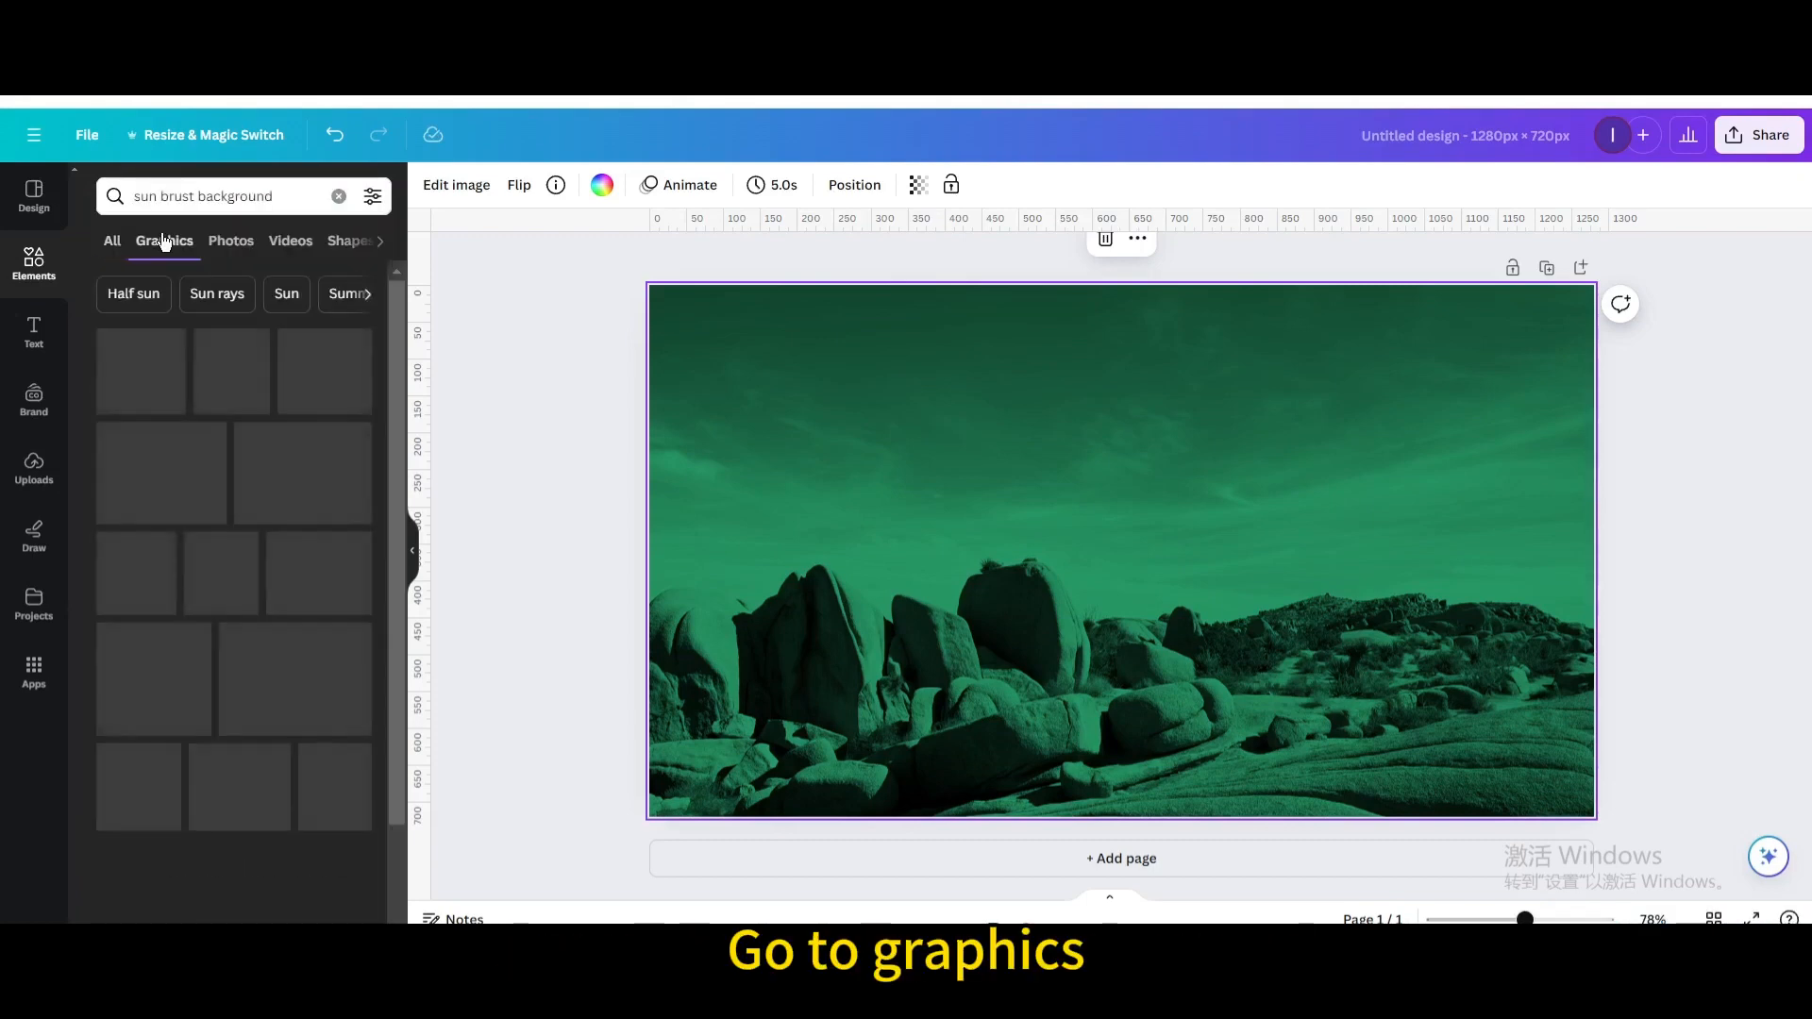
scroll(down, 3)
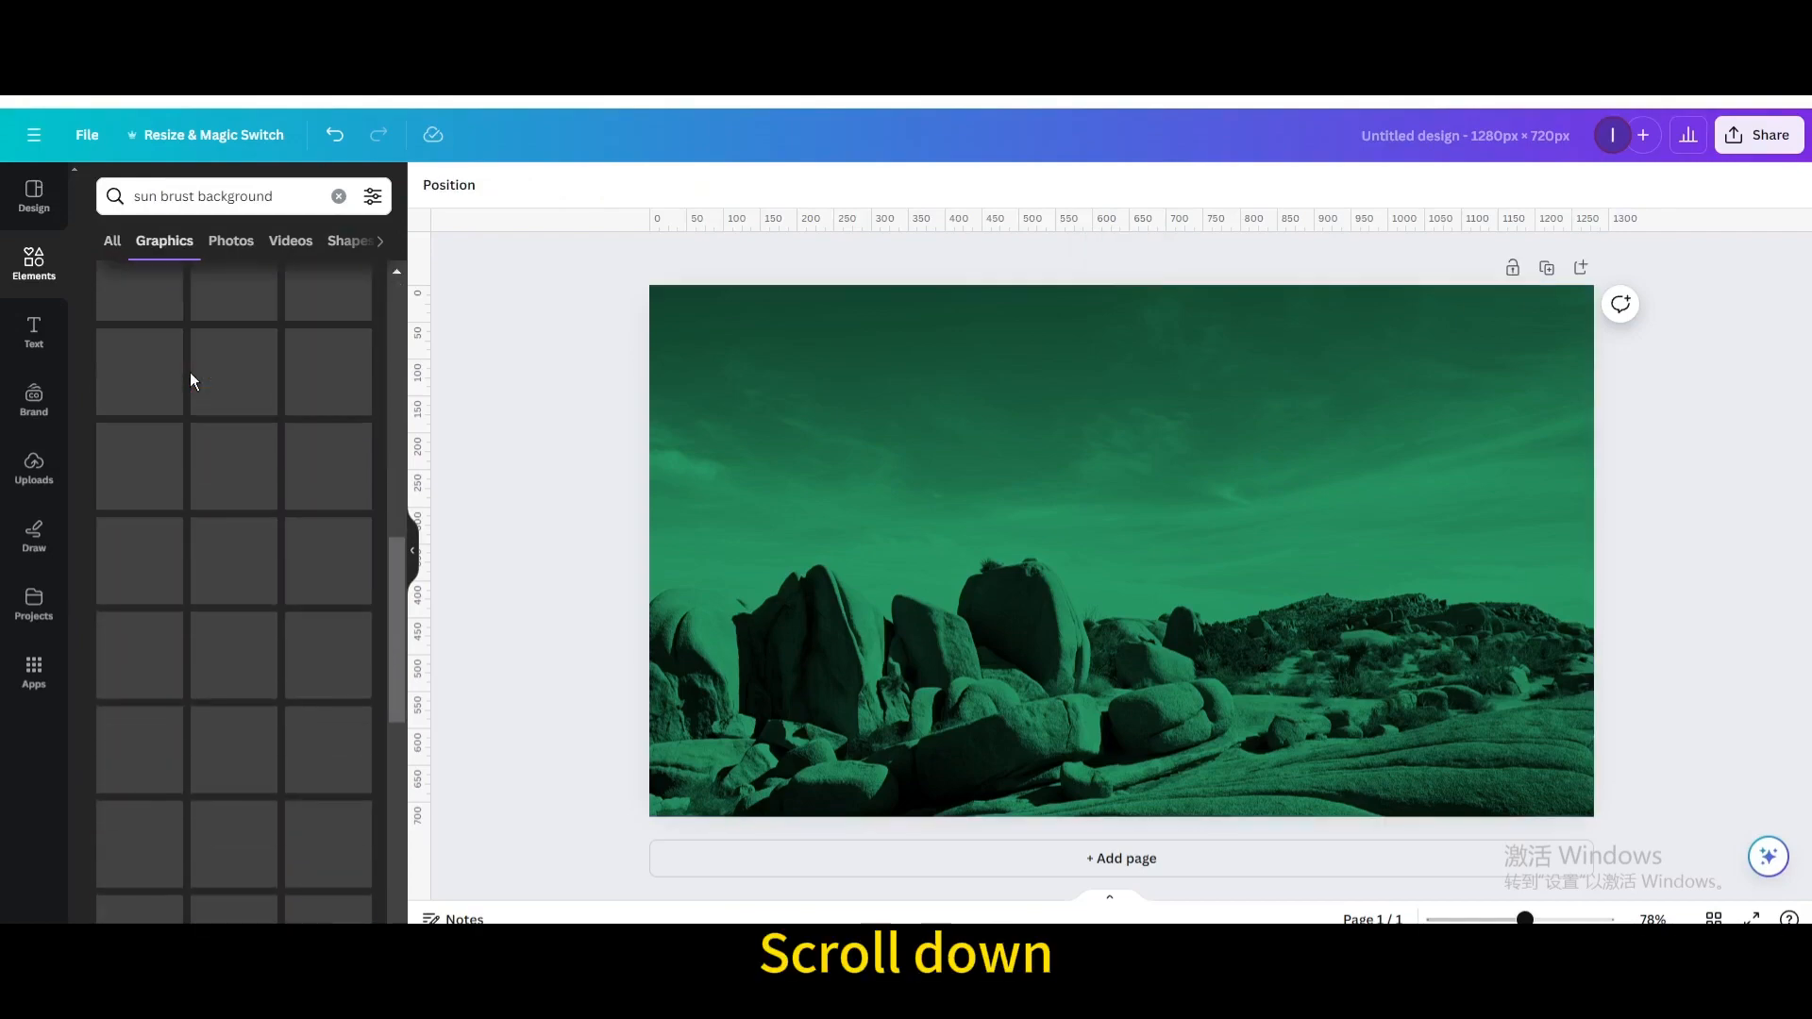
scroll(down, 3)
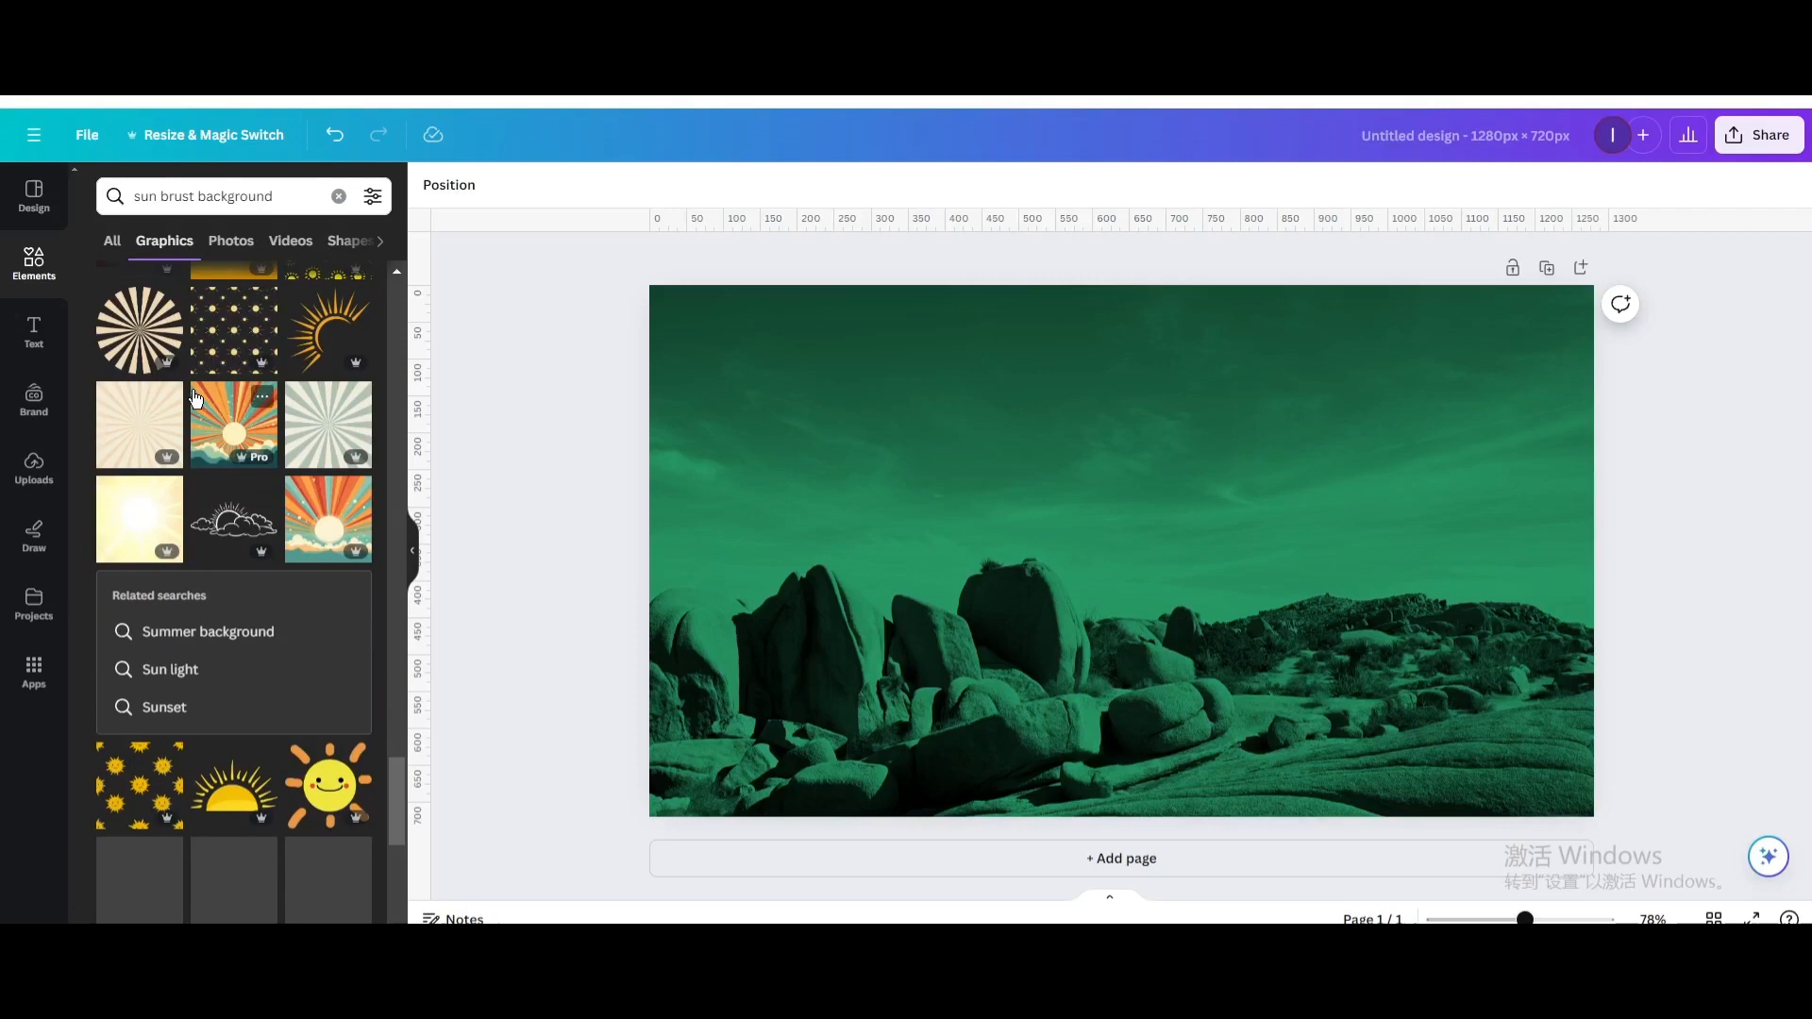
scroll(down, 3)
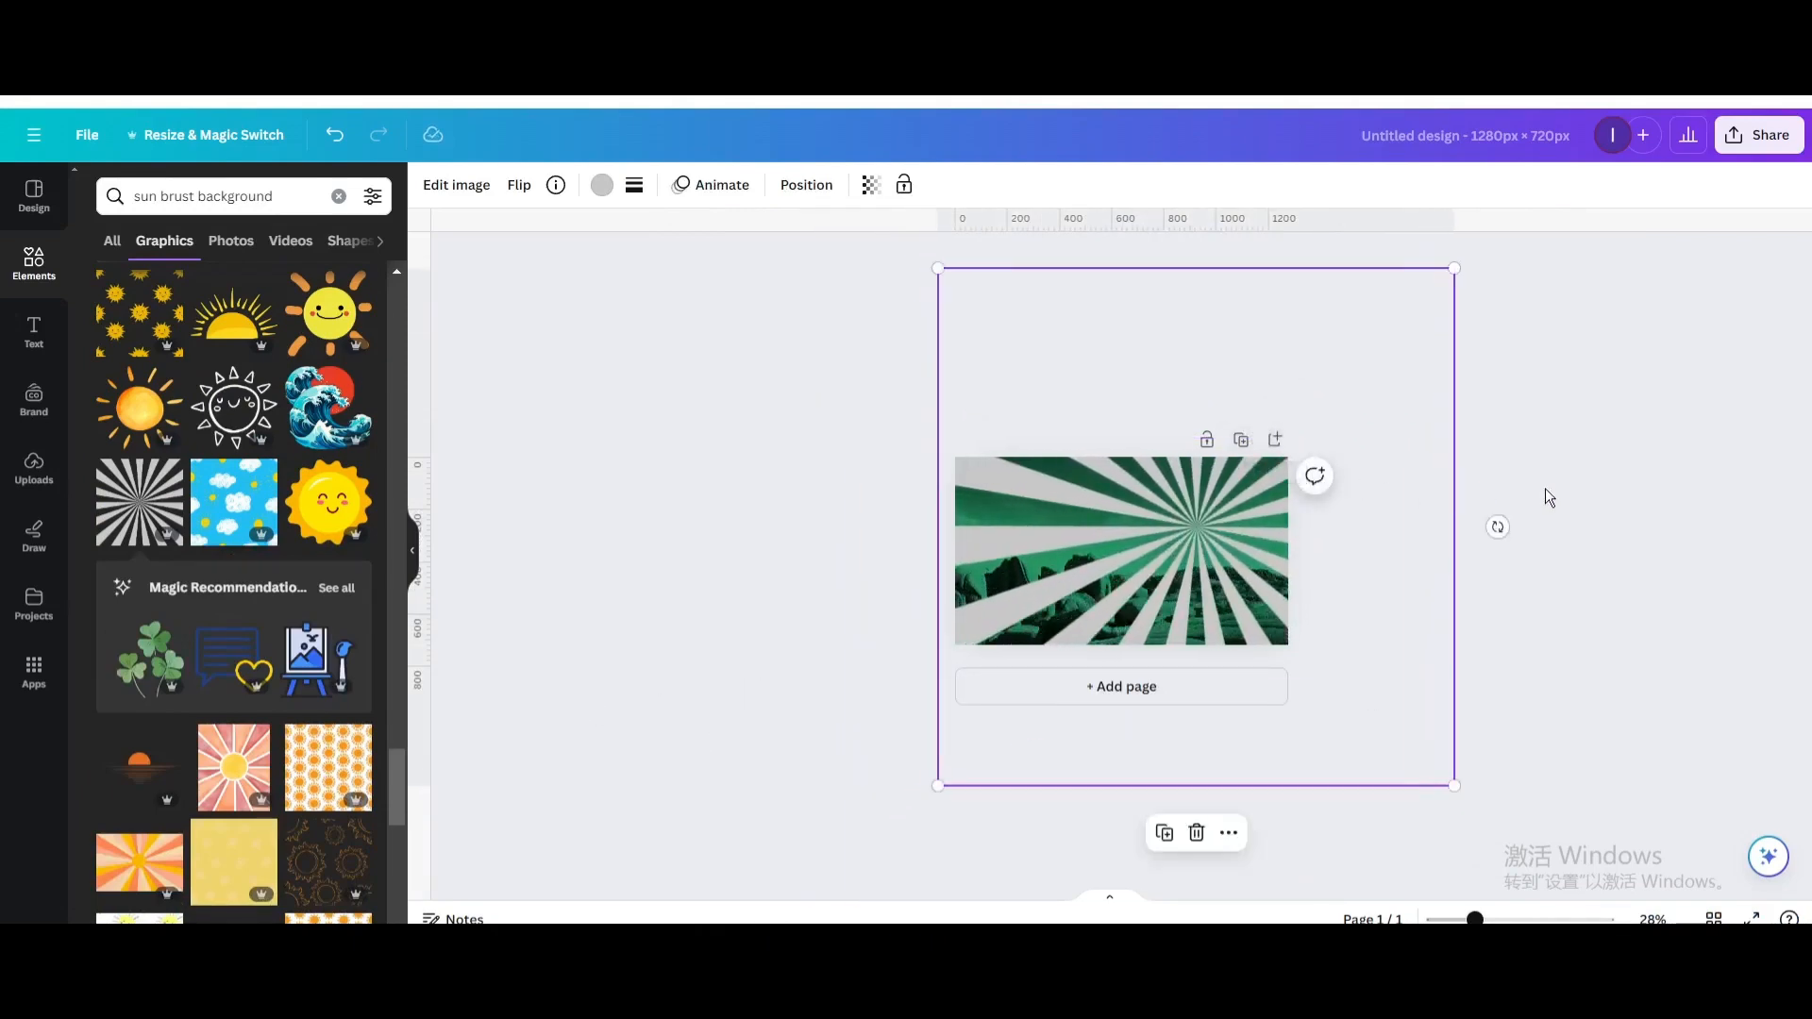
click(869, 185)
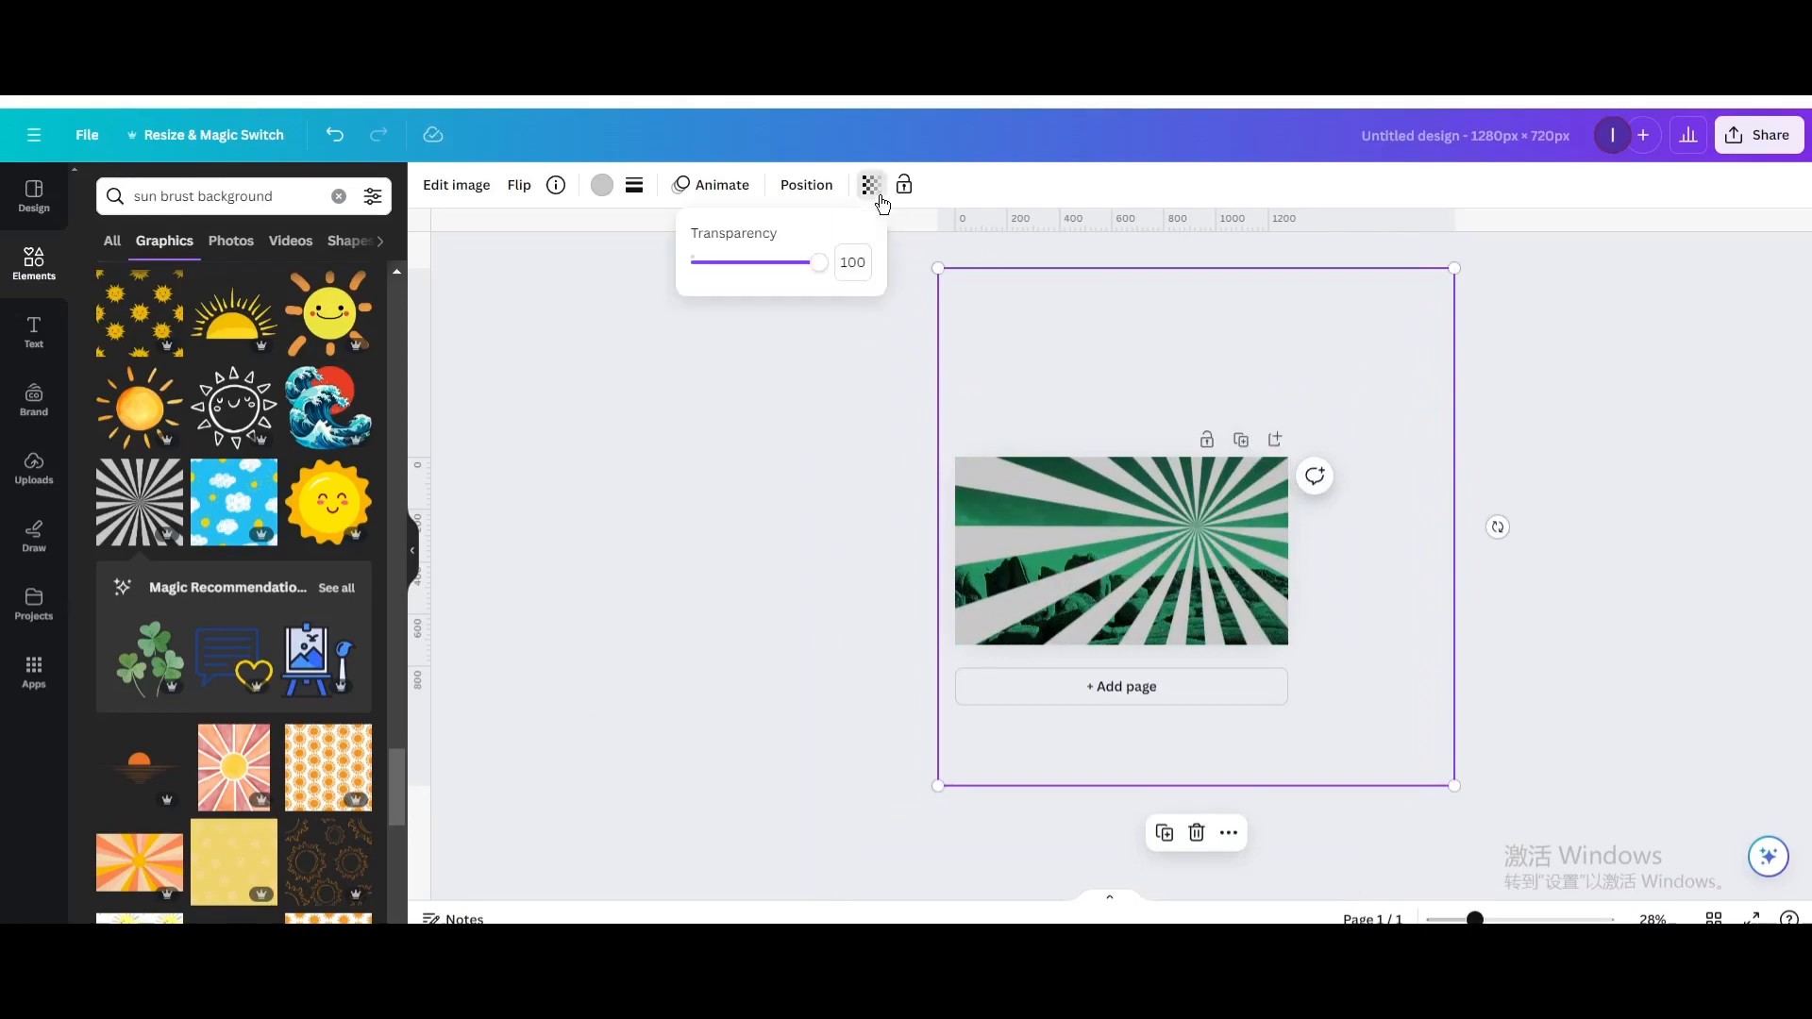
text(30)
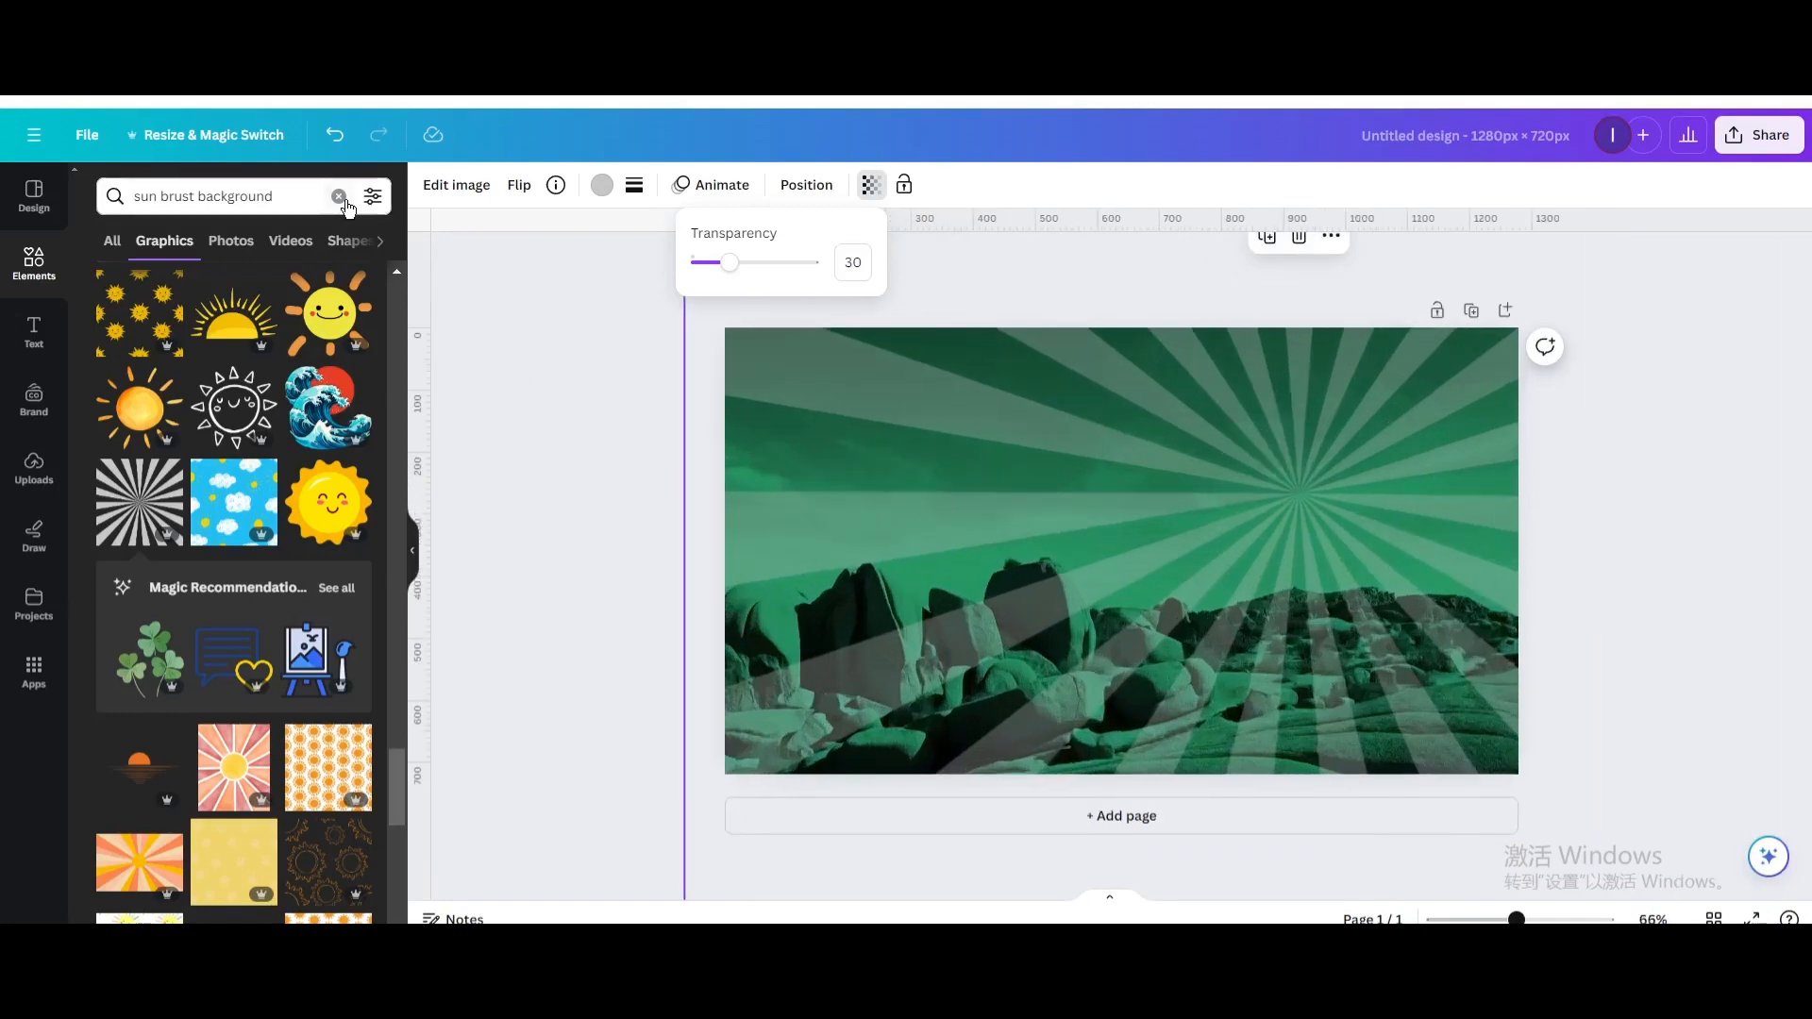
- Add a white halftone dotted circle graphic over the sunburst centre at upper right
click(339, 195)
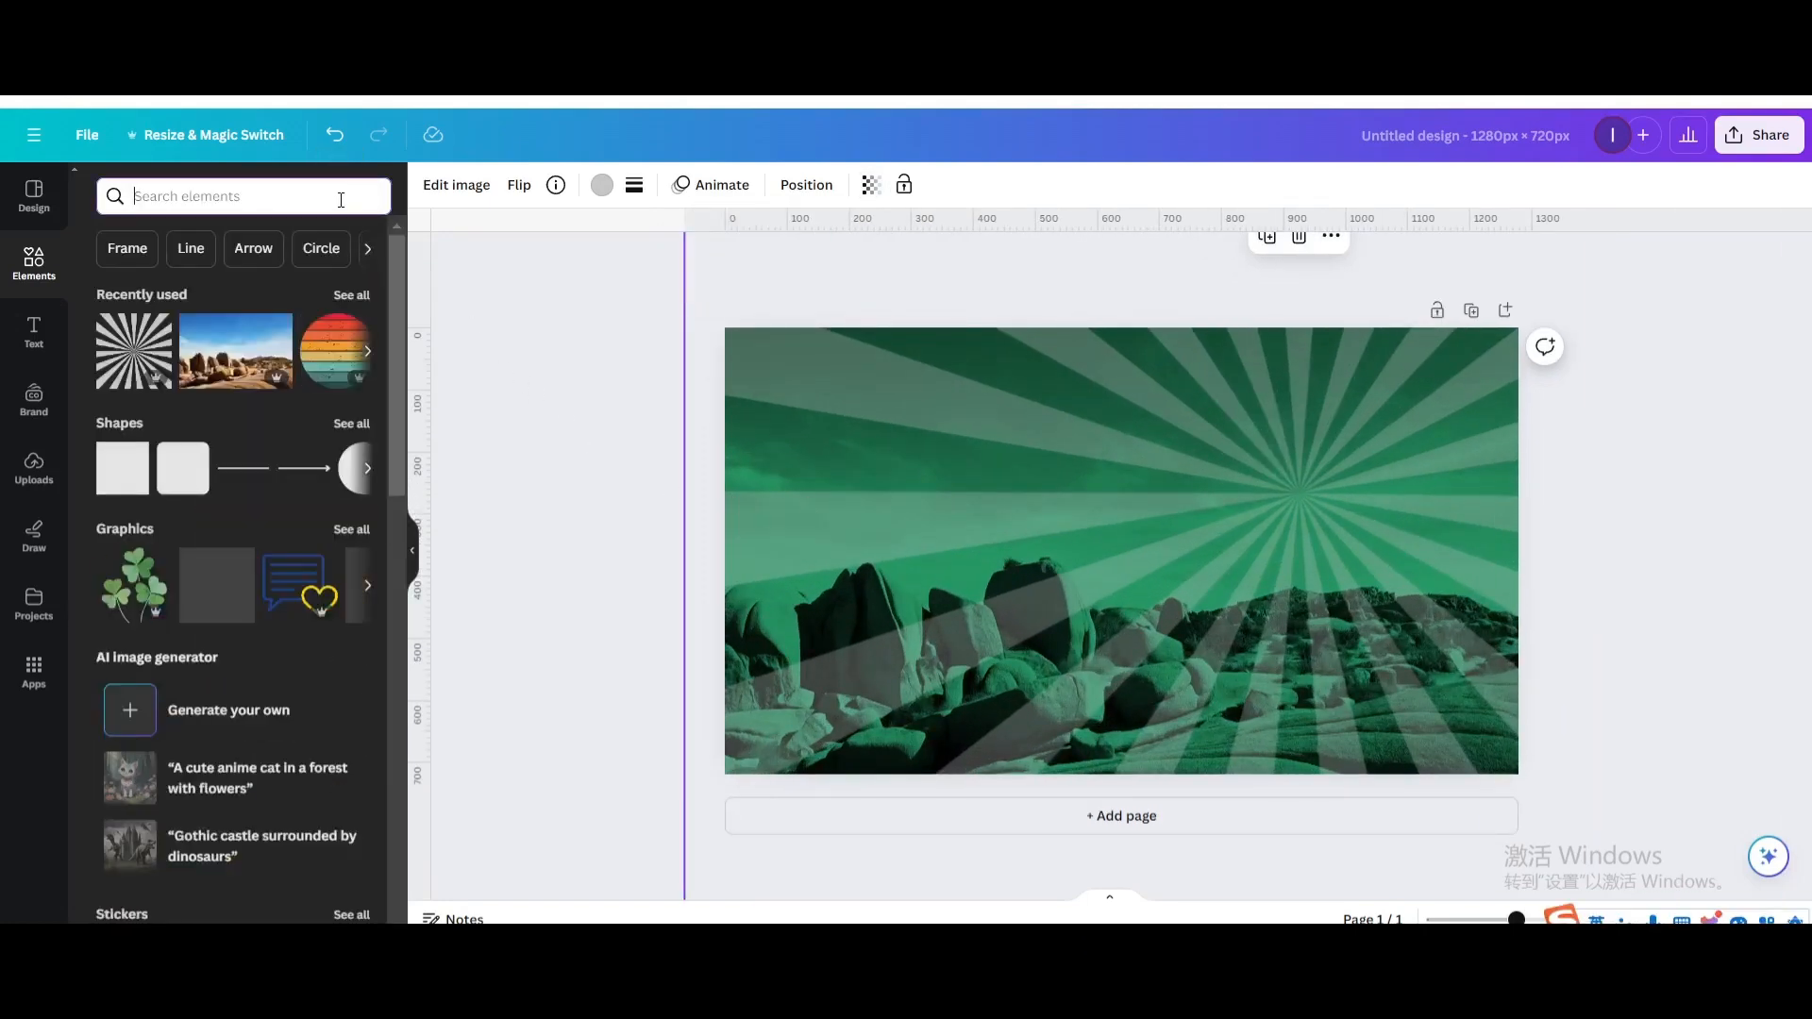
text(halftone dotted circle)
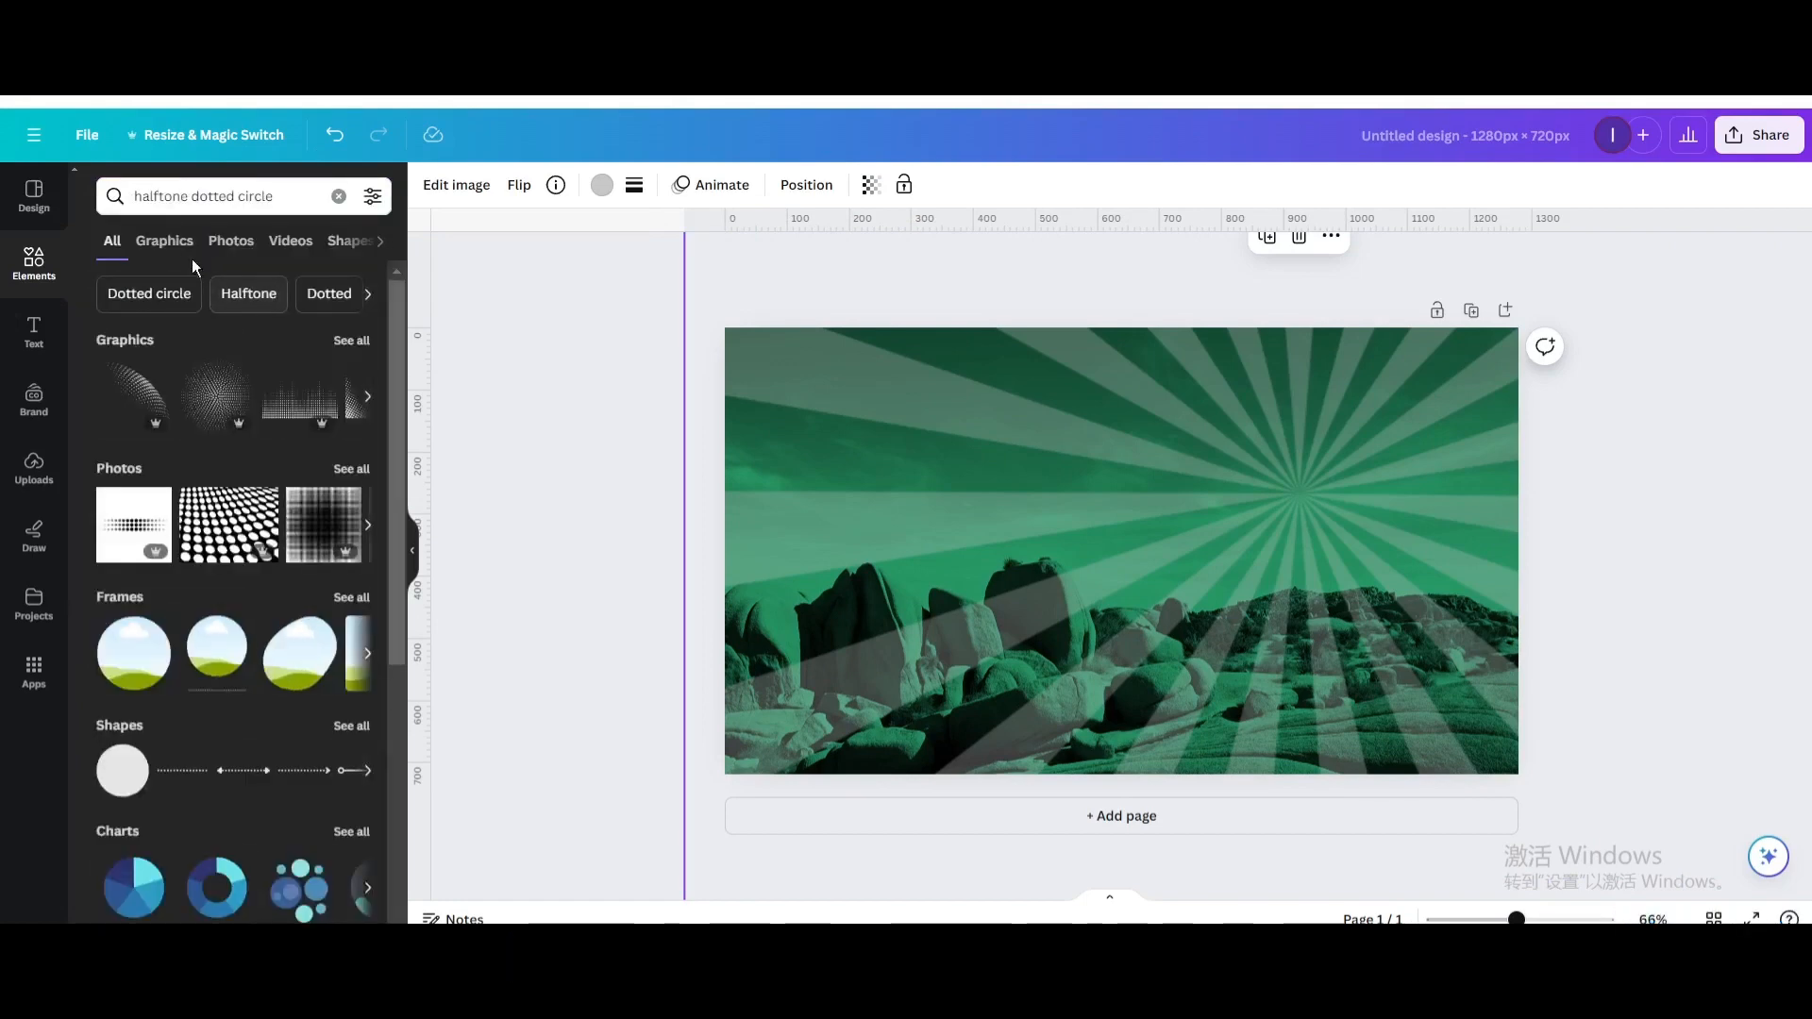
click(164, 241)
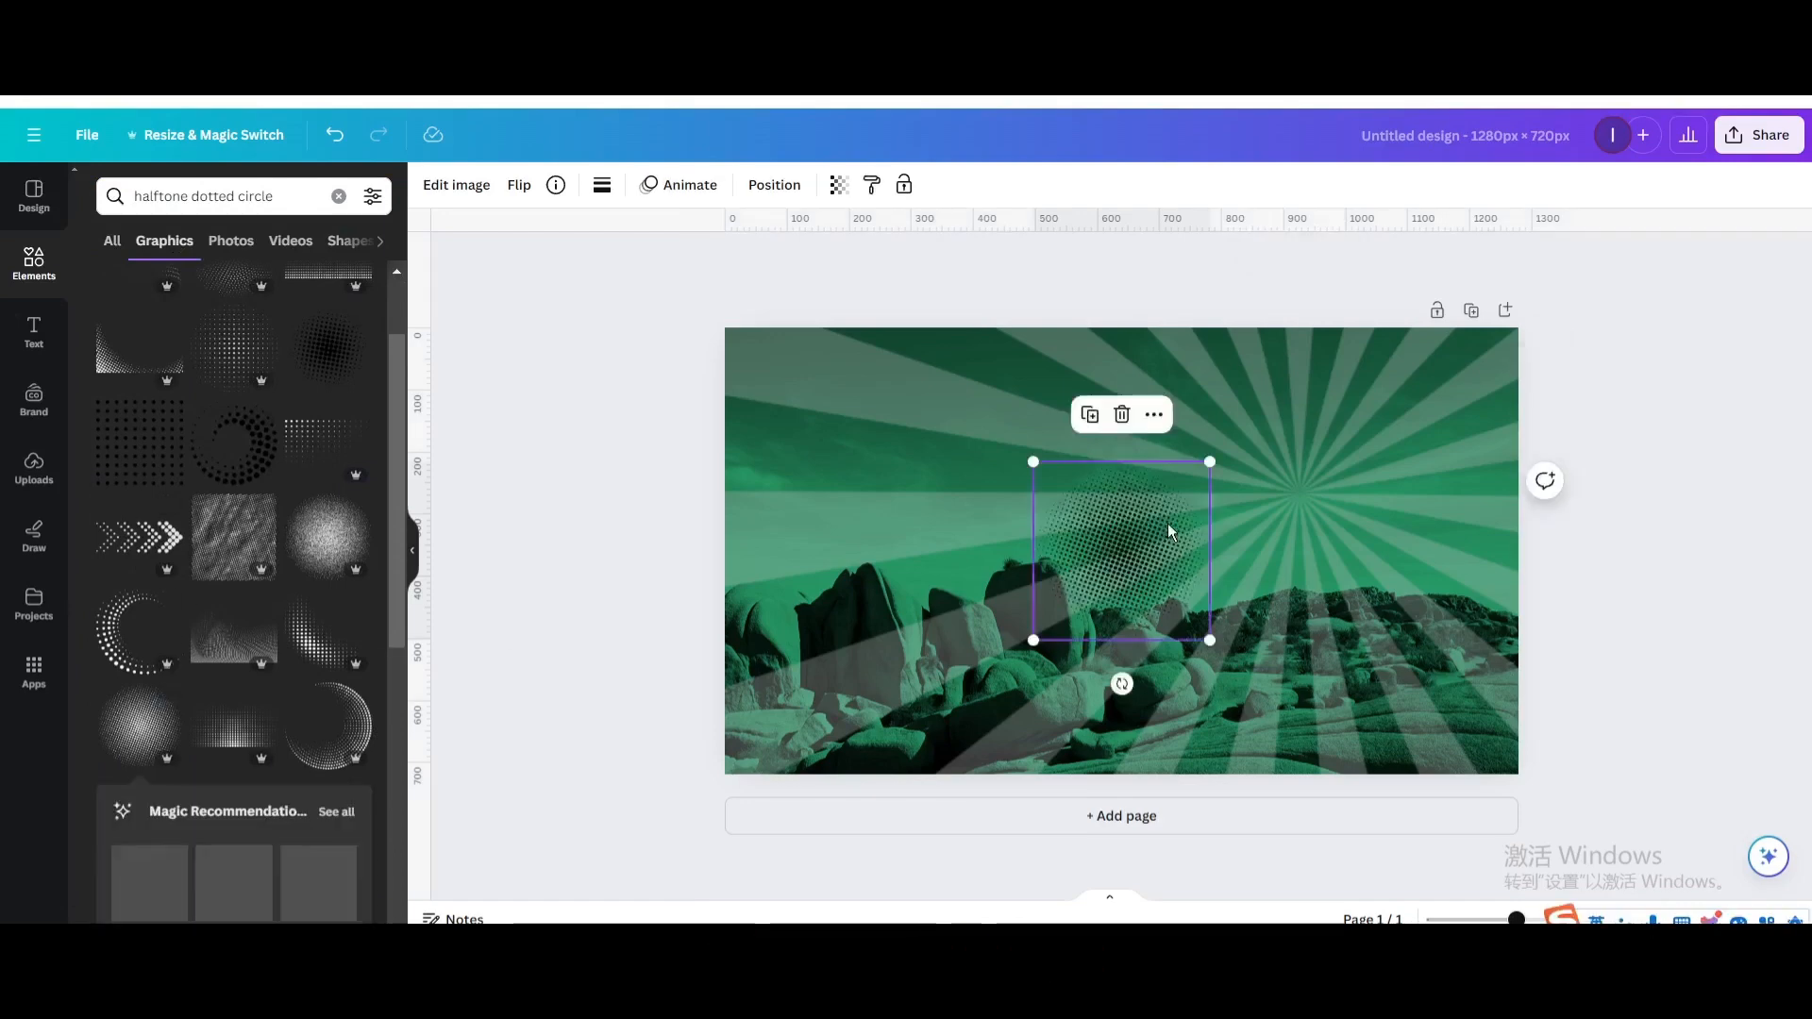
click(600, 185)
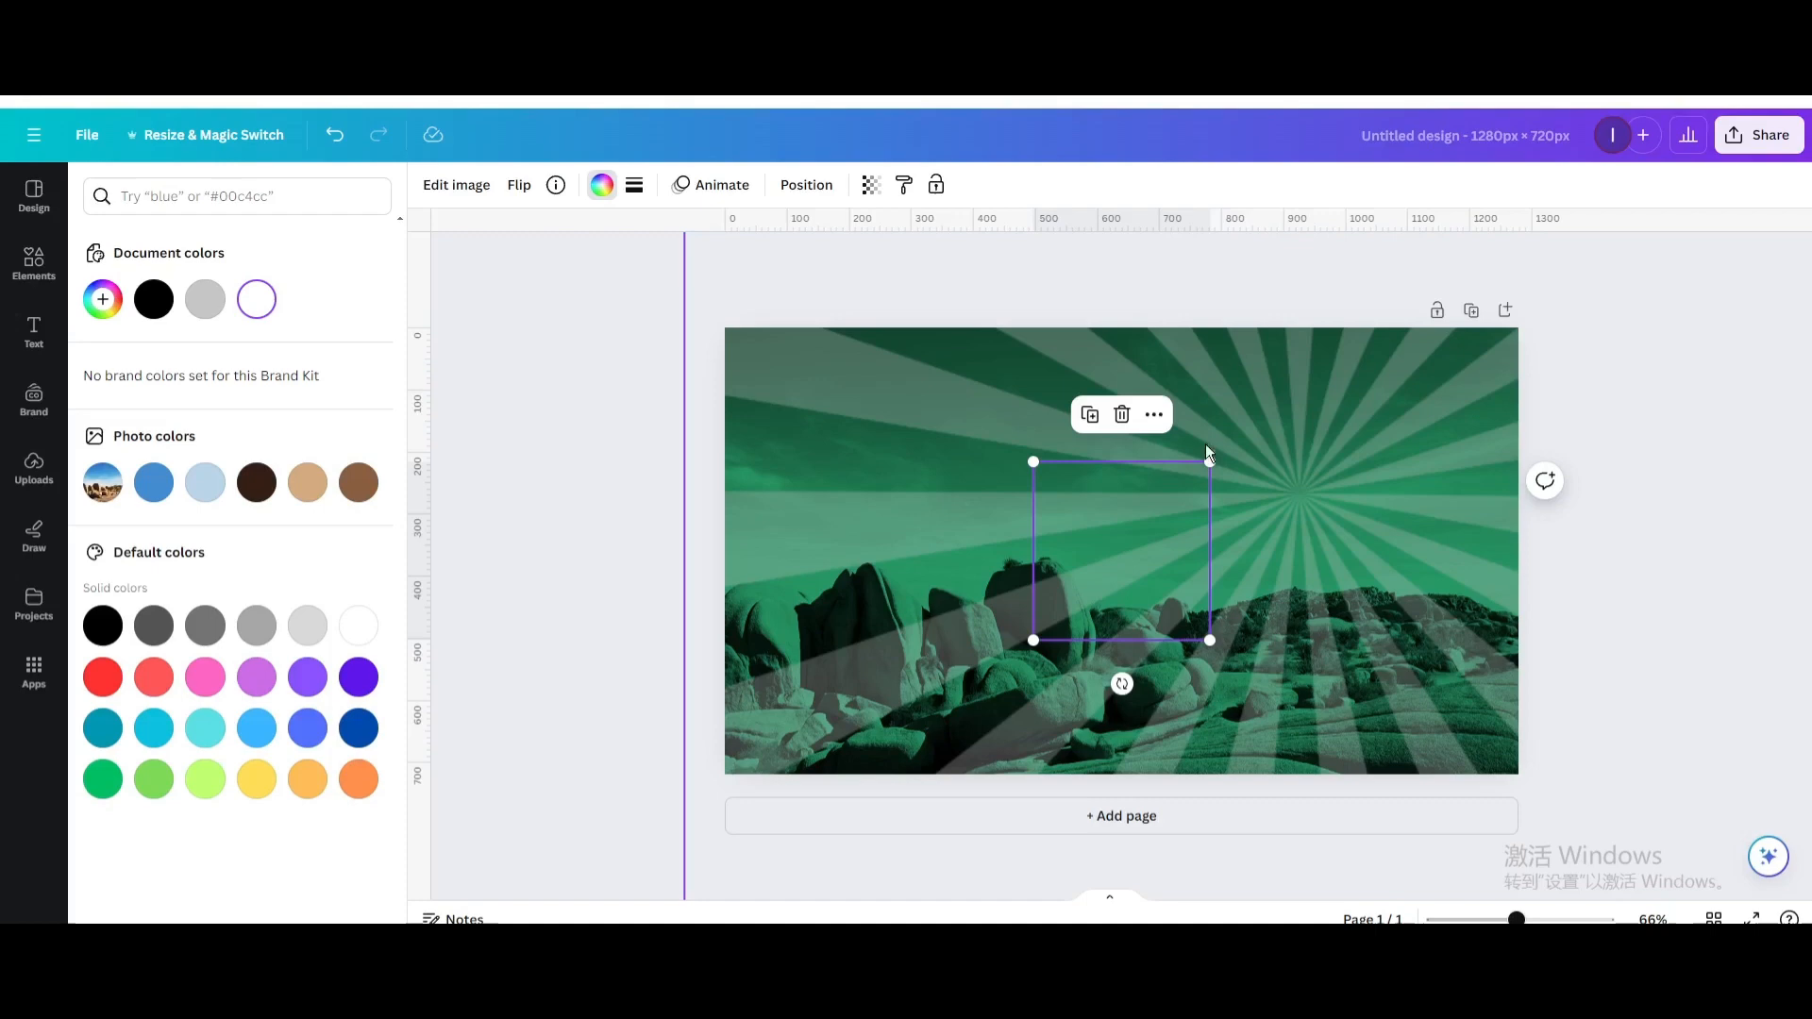
drag(1209, 461, 1292, 379)
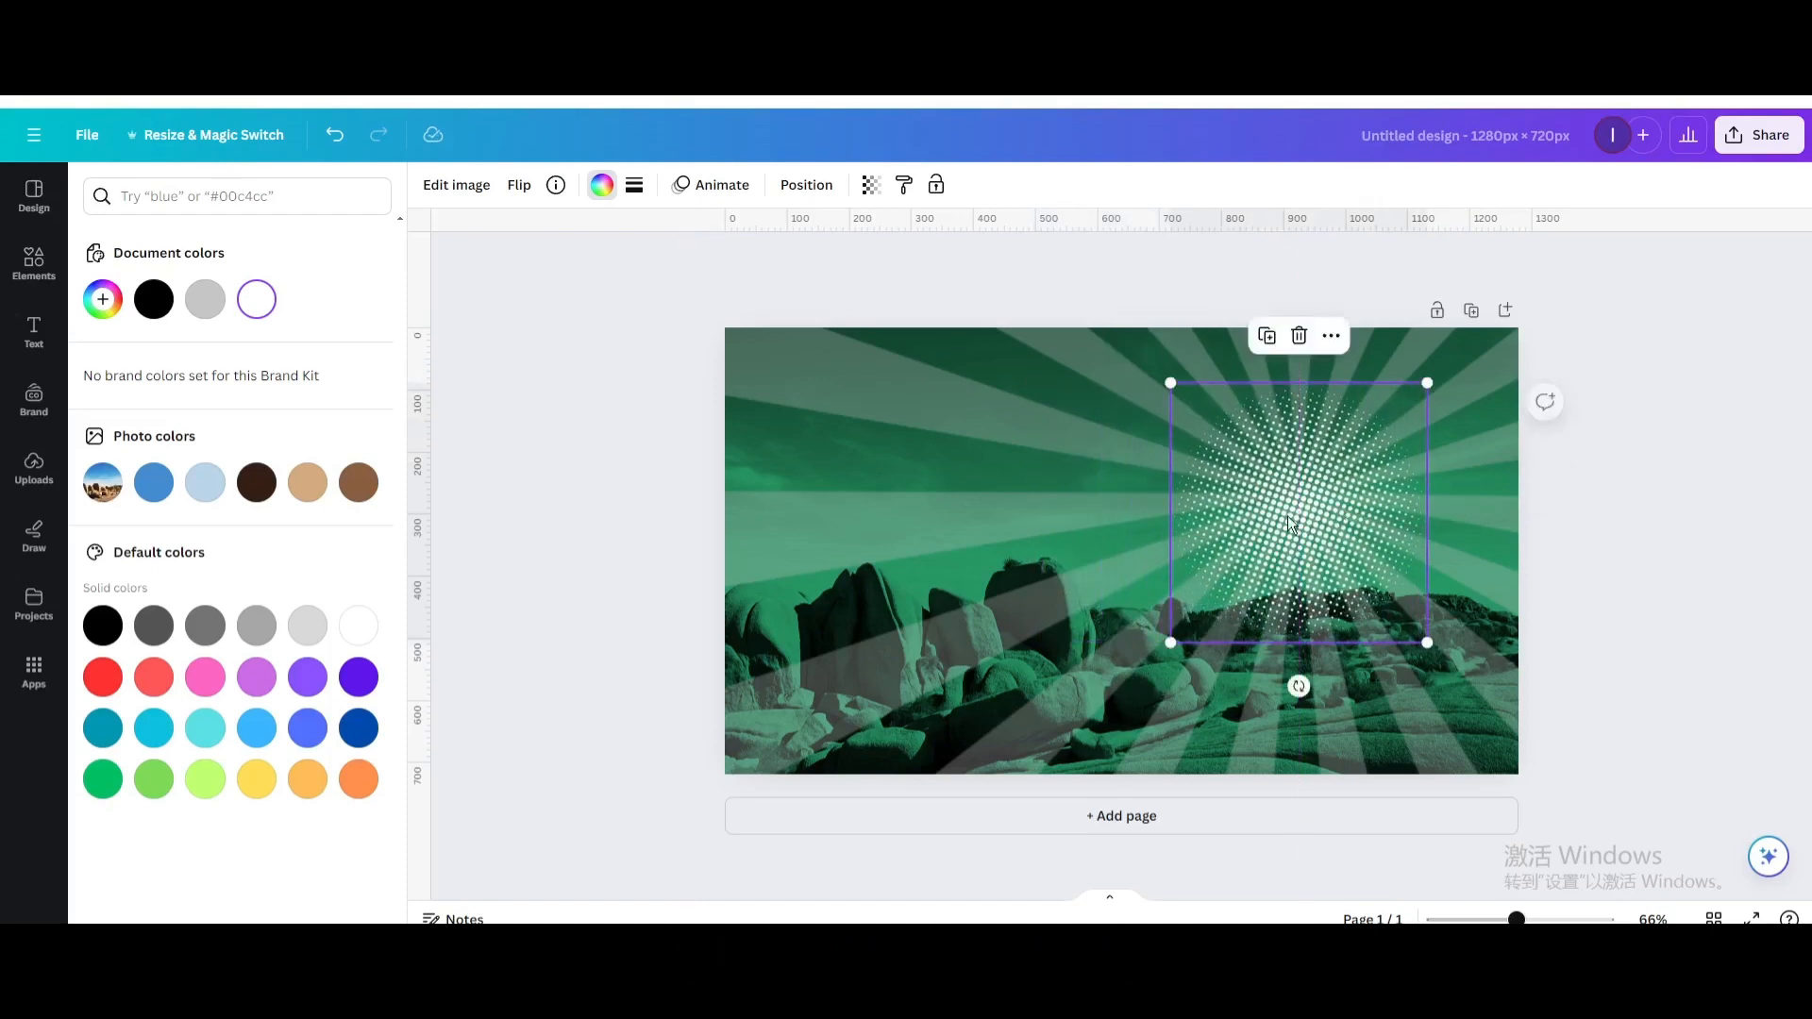
click(34, 266)
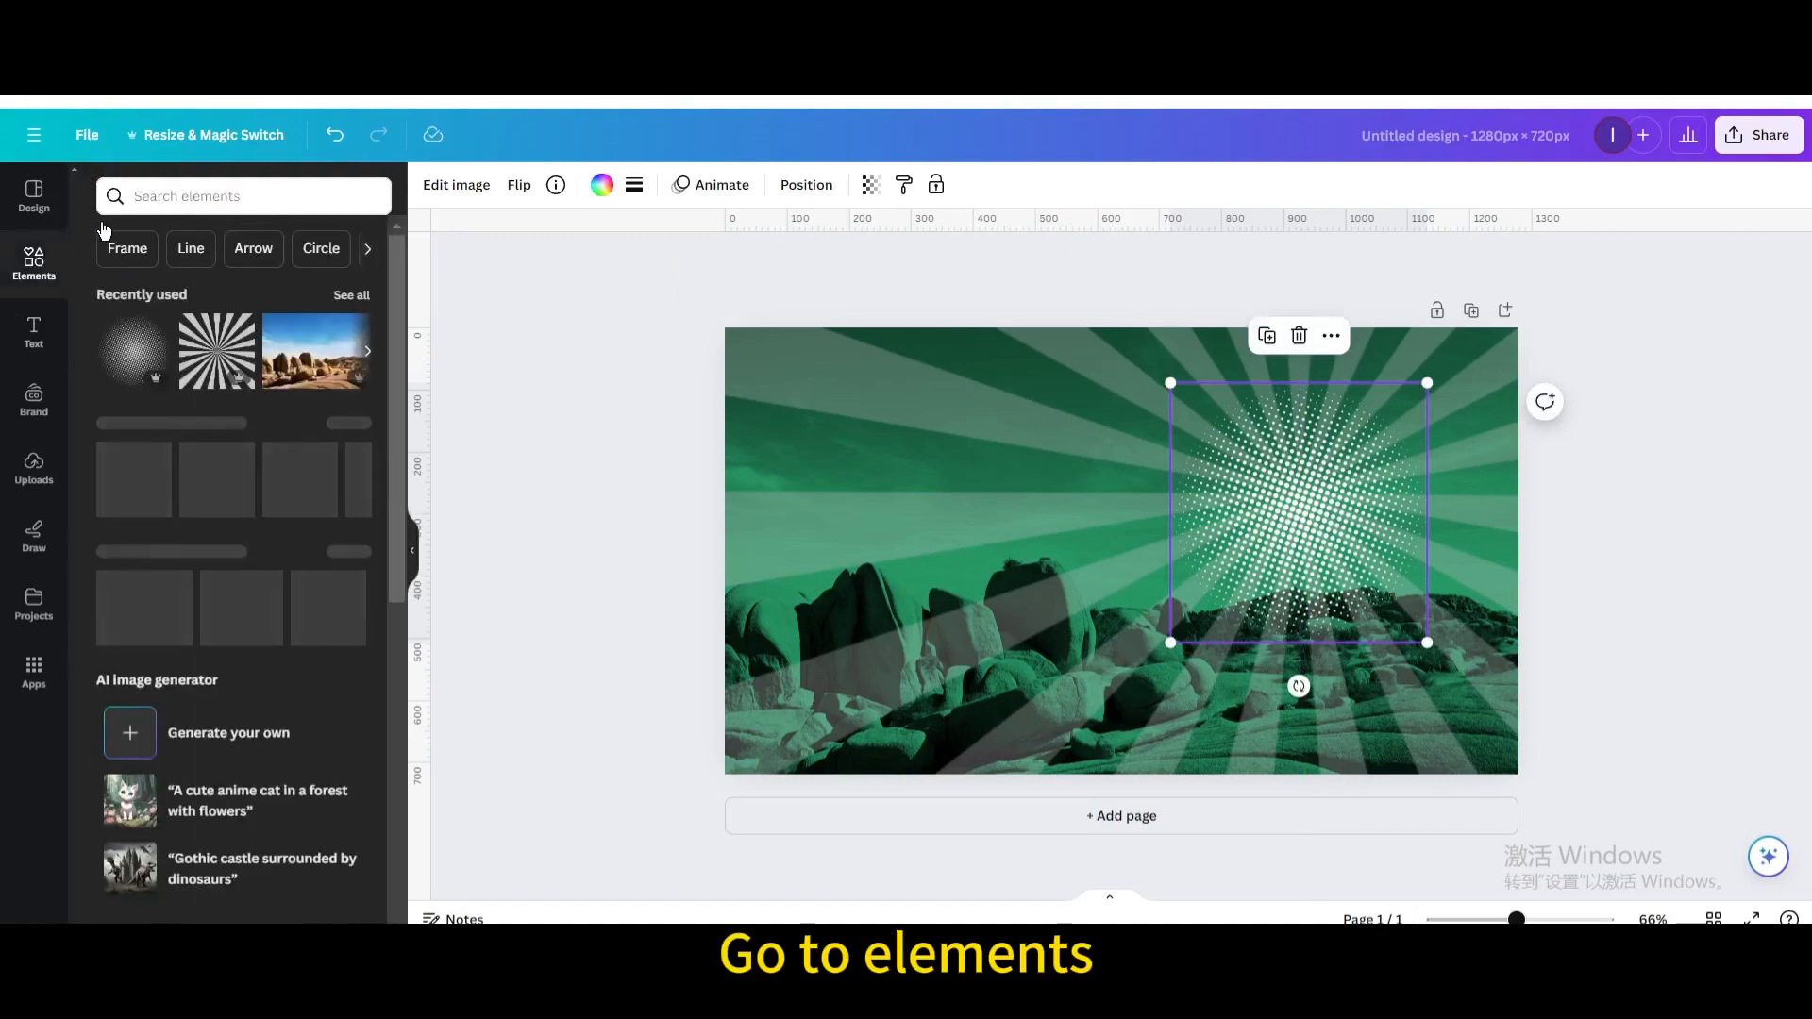
- Add the smiling cowboy photo cutout, enlarge it, and place it on the right
click(242, 196)
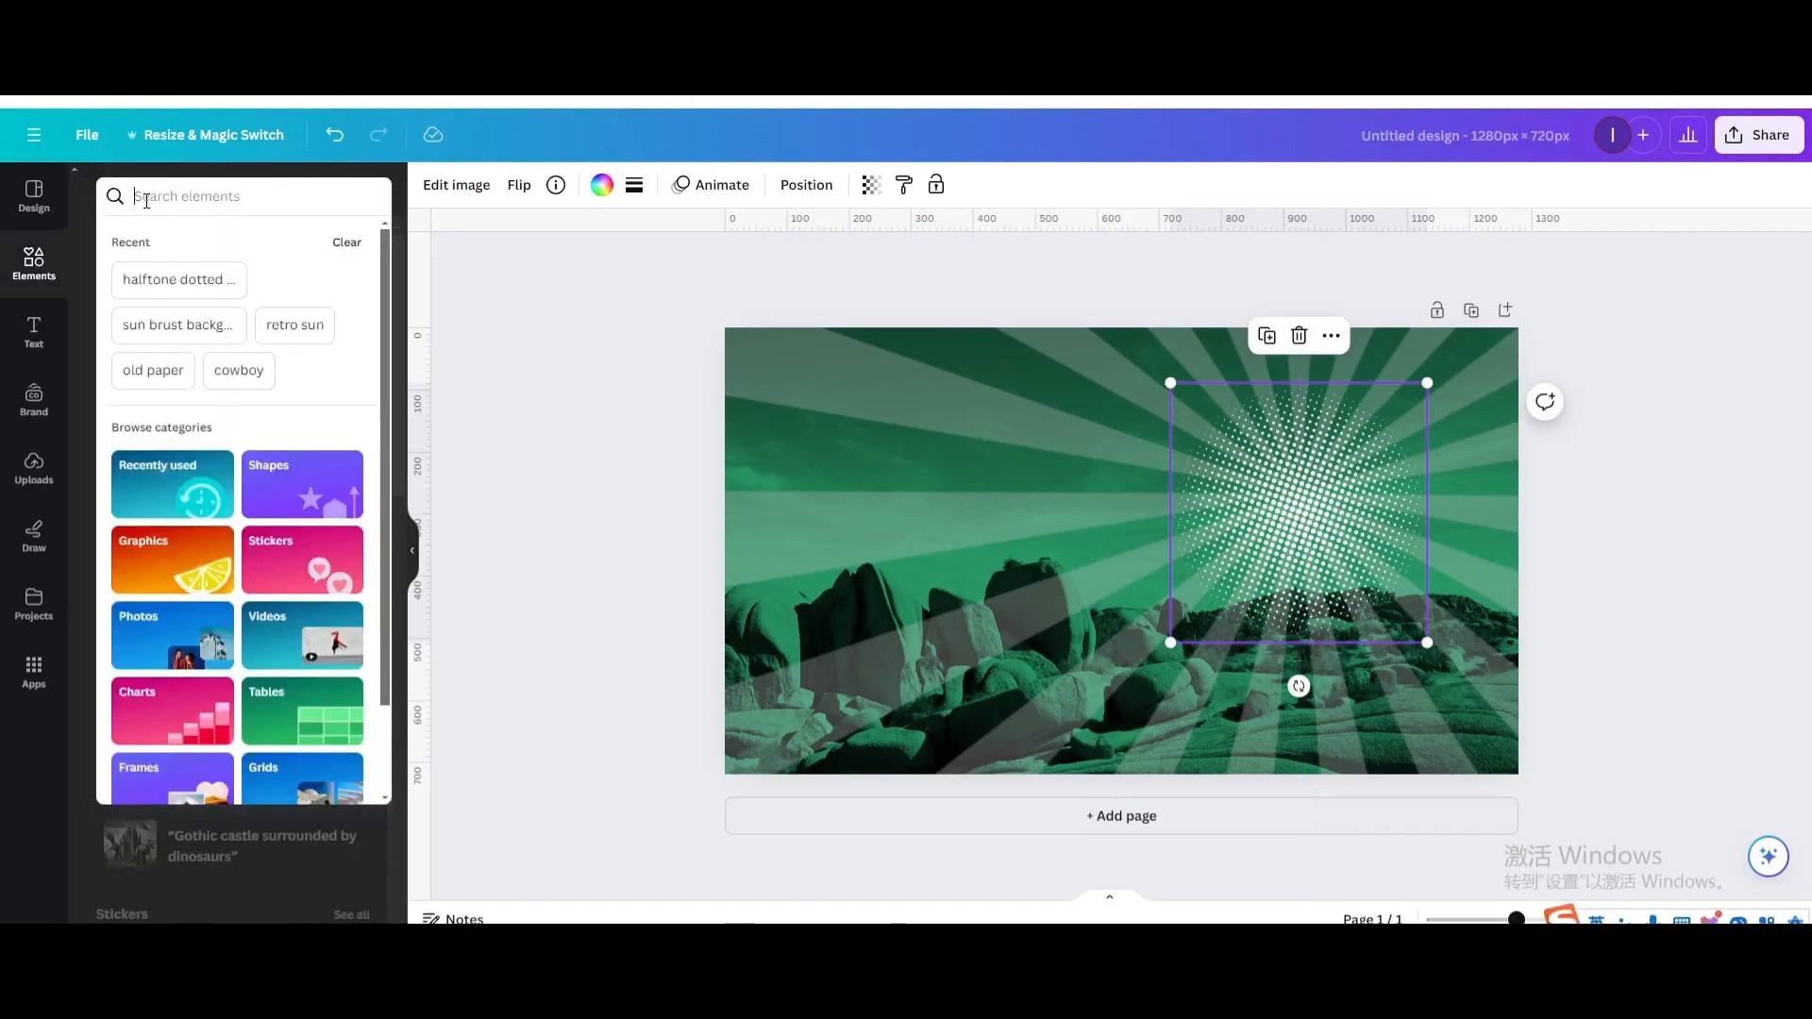
text(cowboy)
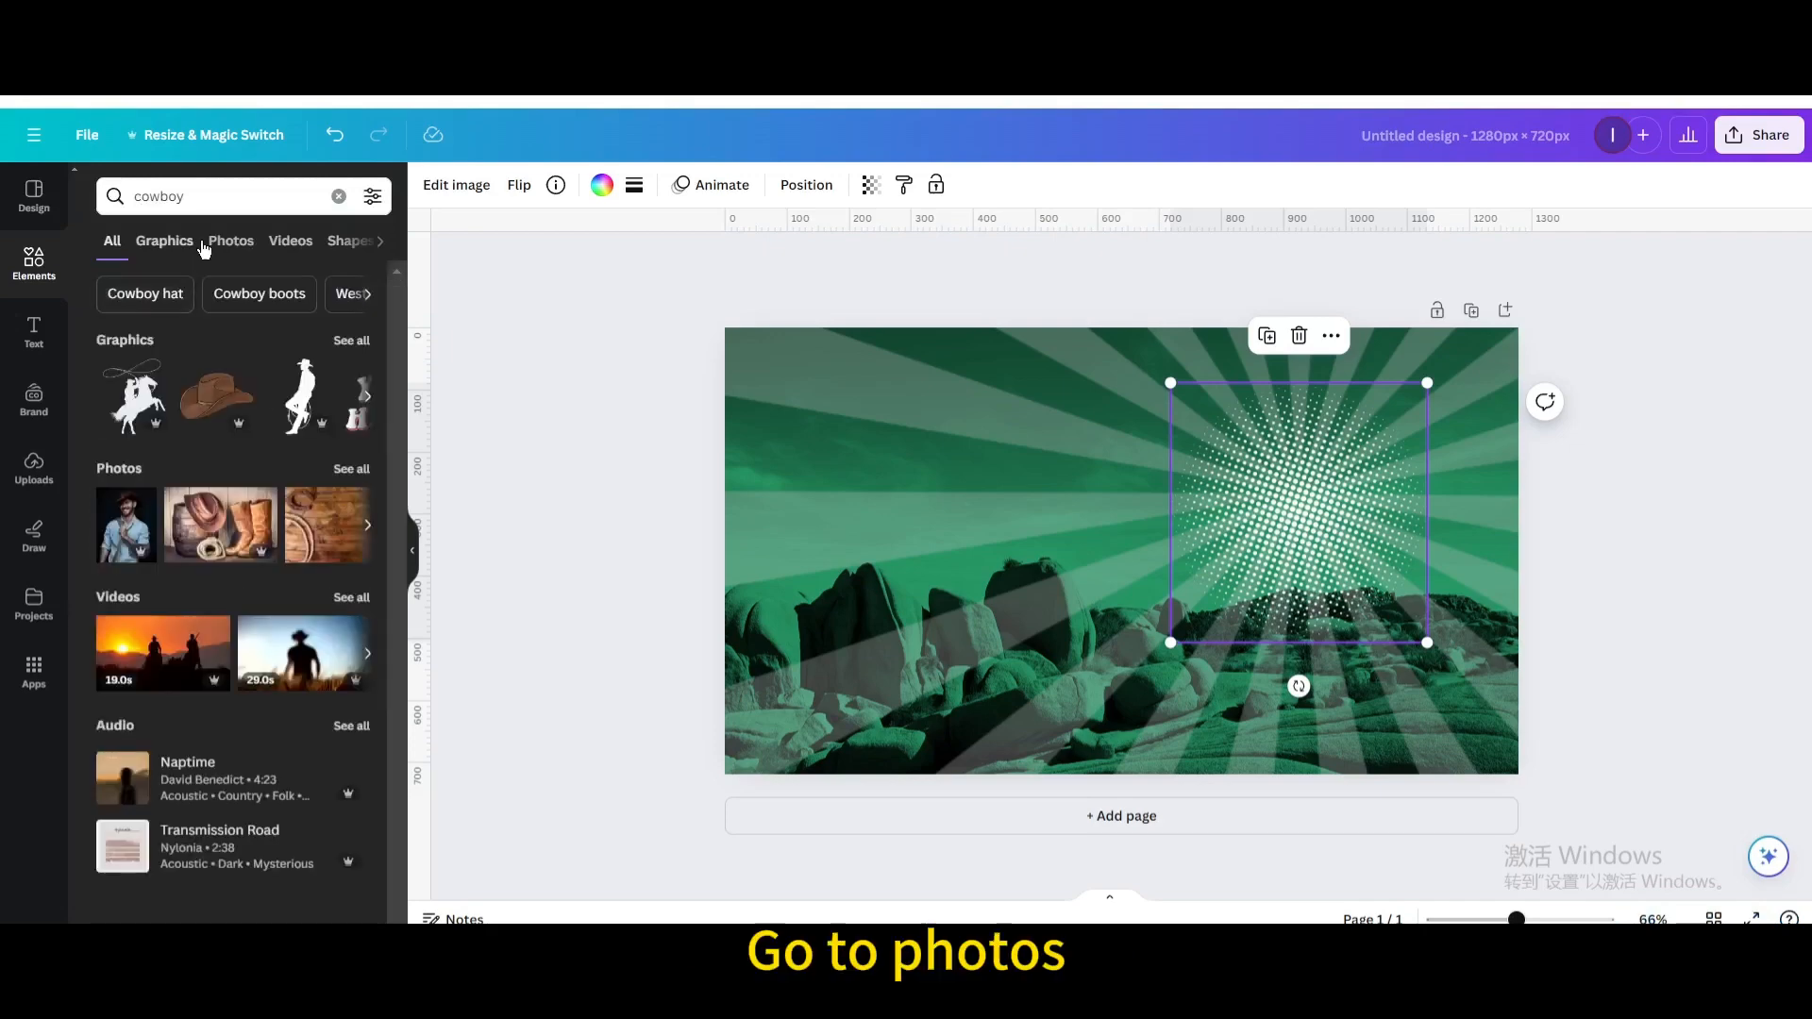
click(230, 241)
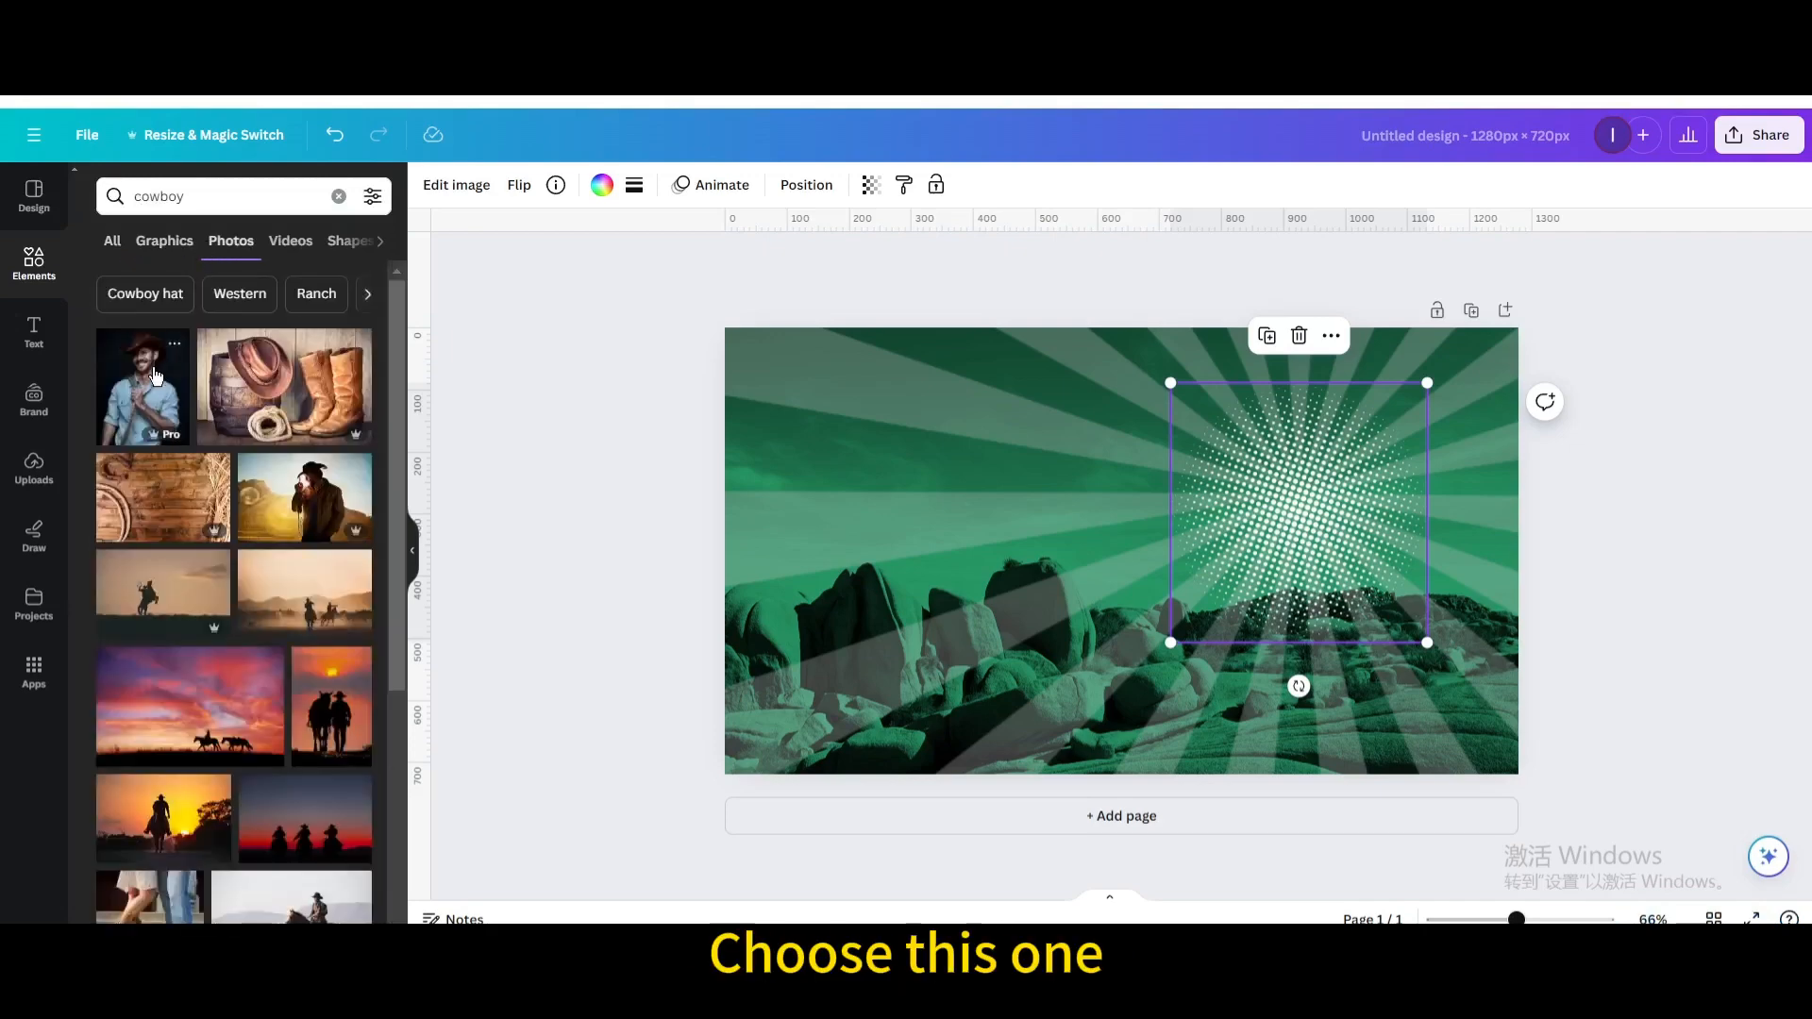
click(141, 386)
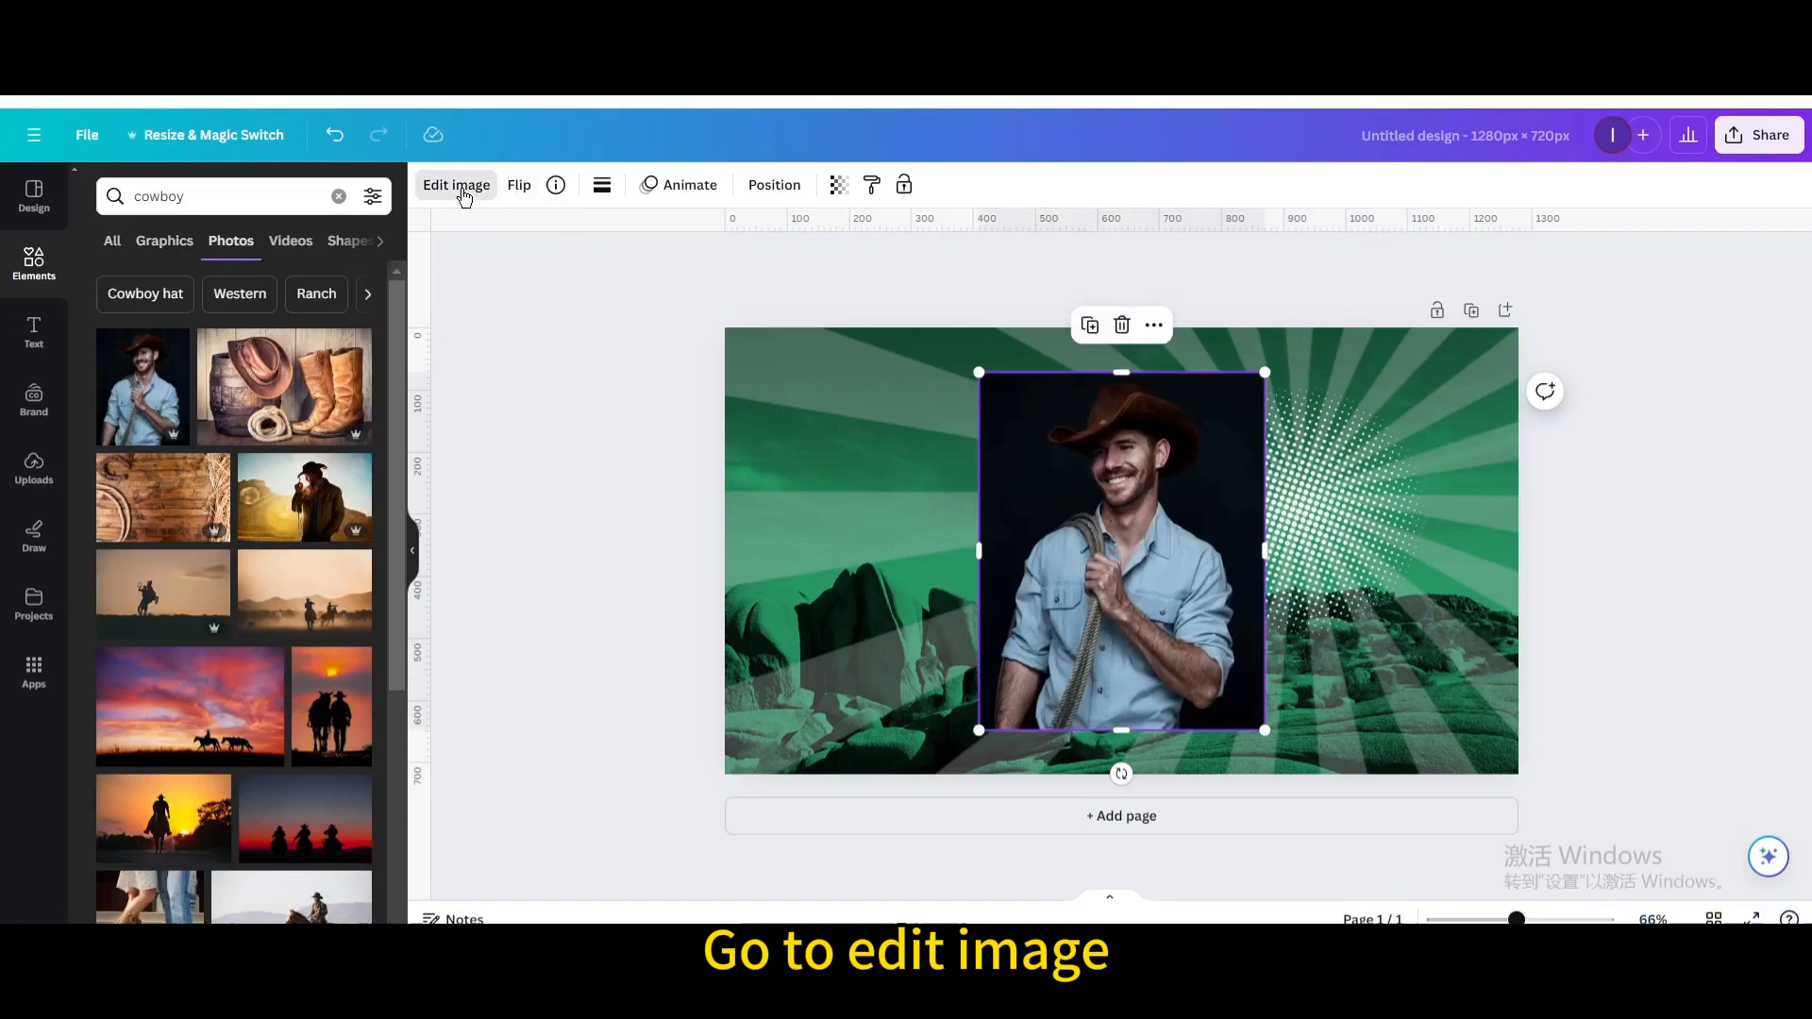
click(454, 185)
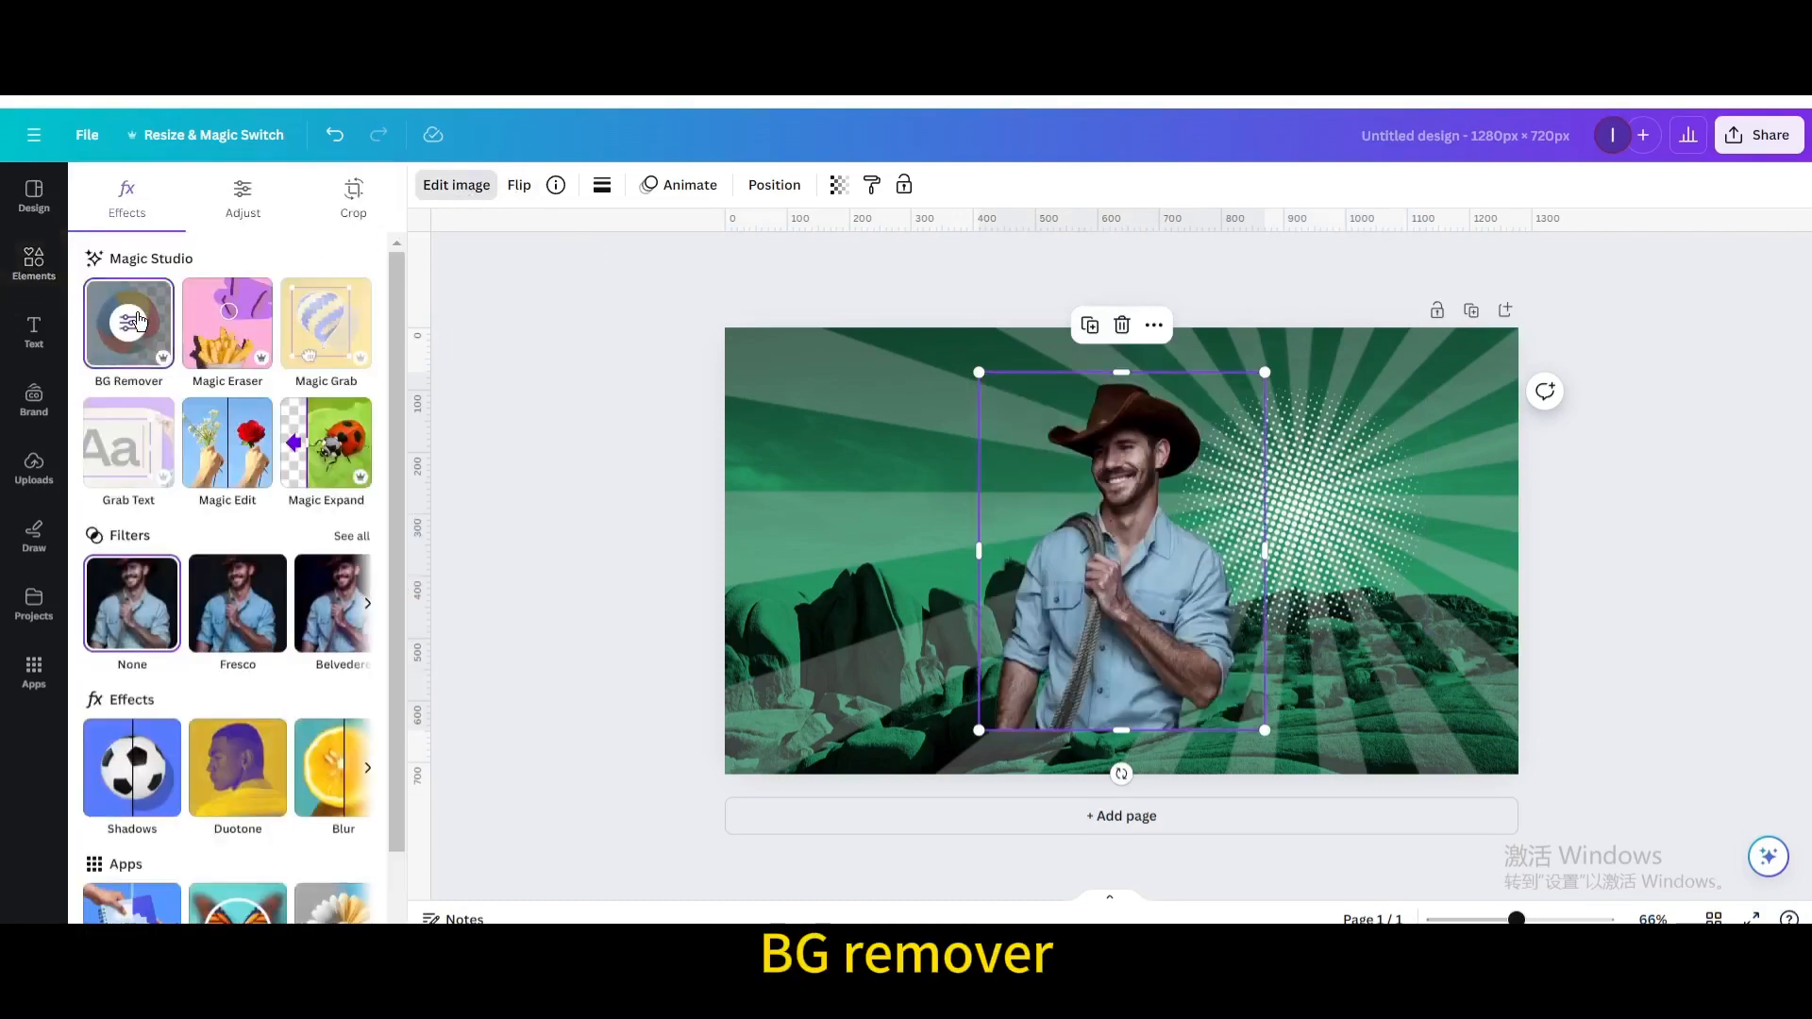
click(127, 321)
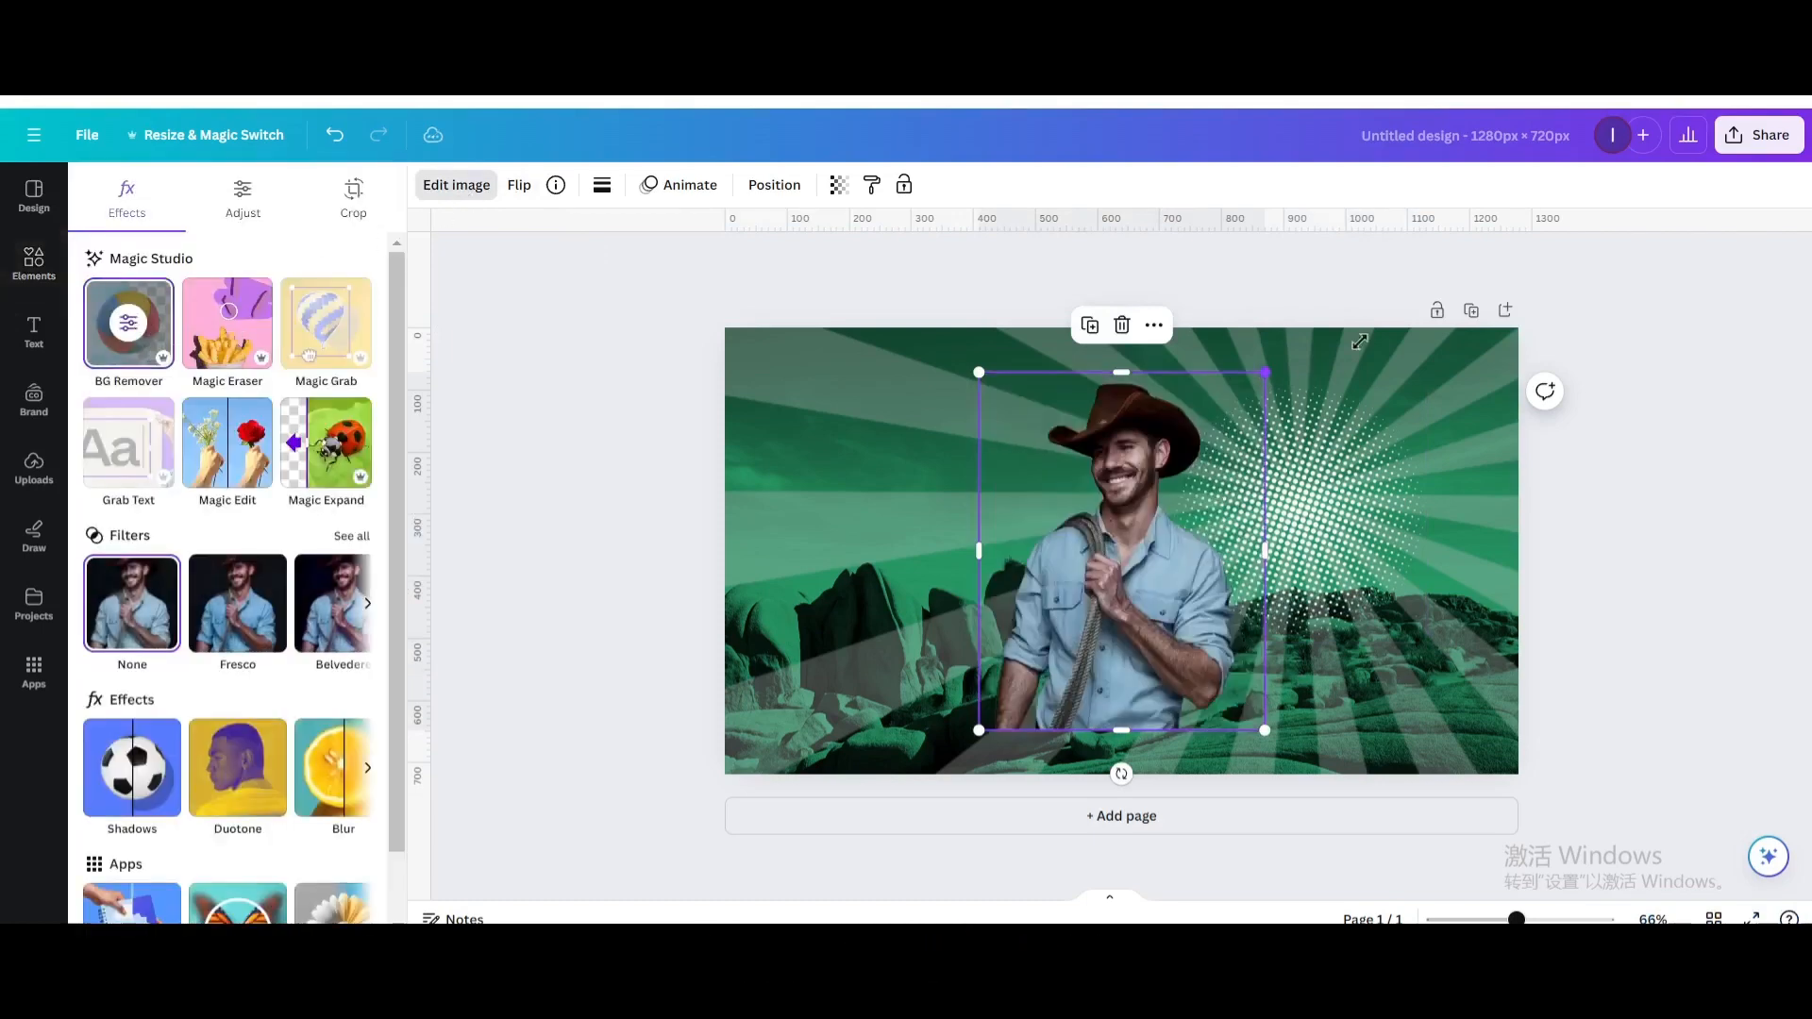
drag(1121, 549, 1360, 550)
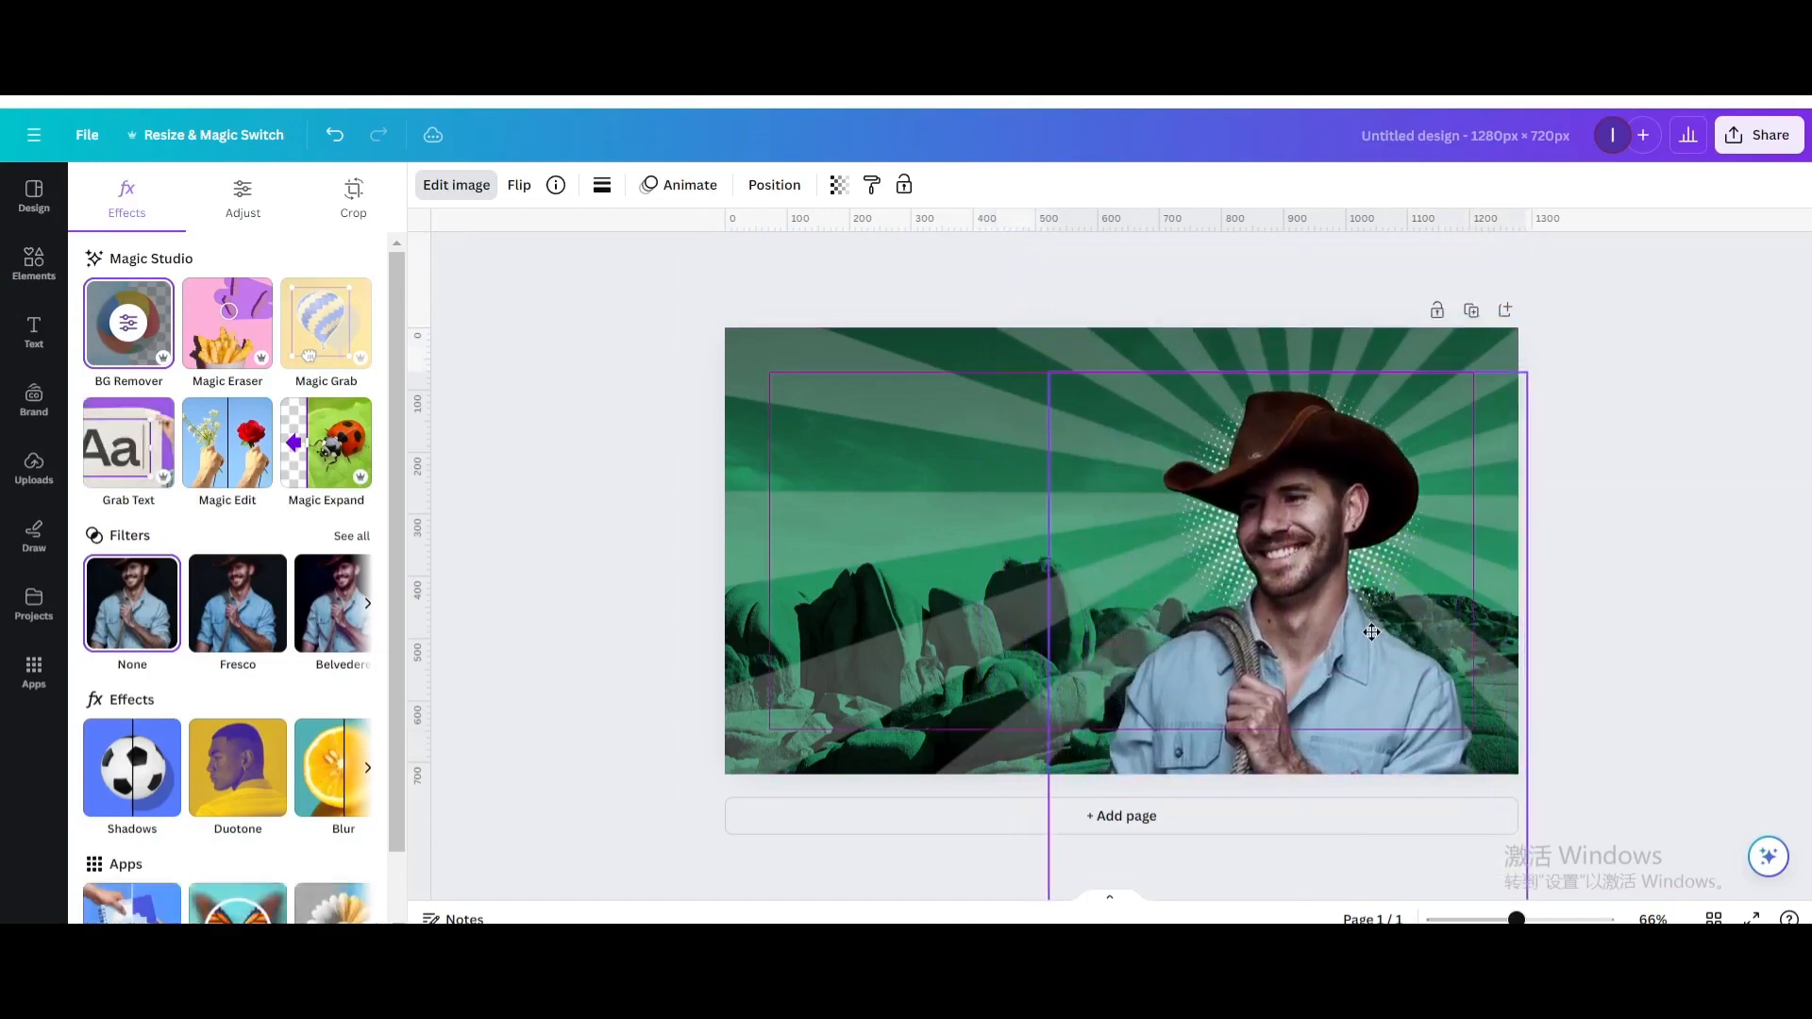
click(1370, 632)
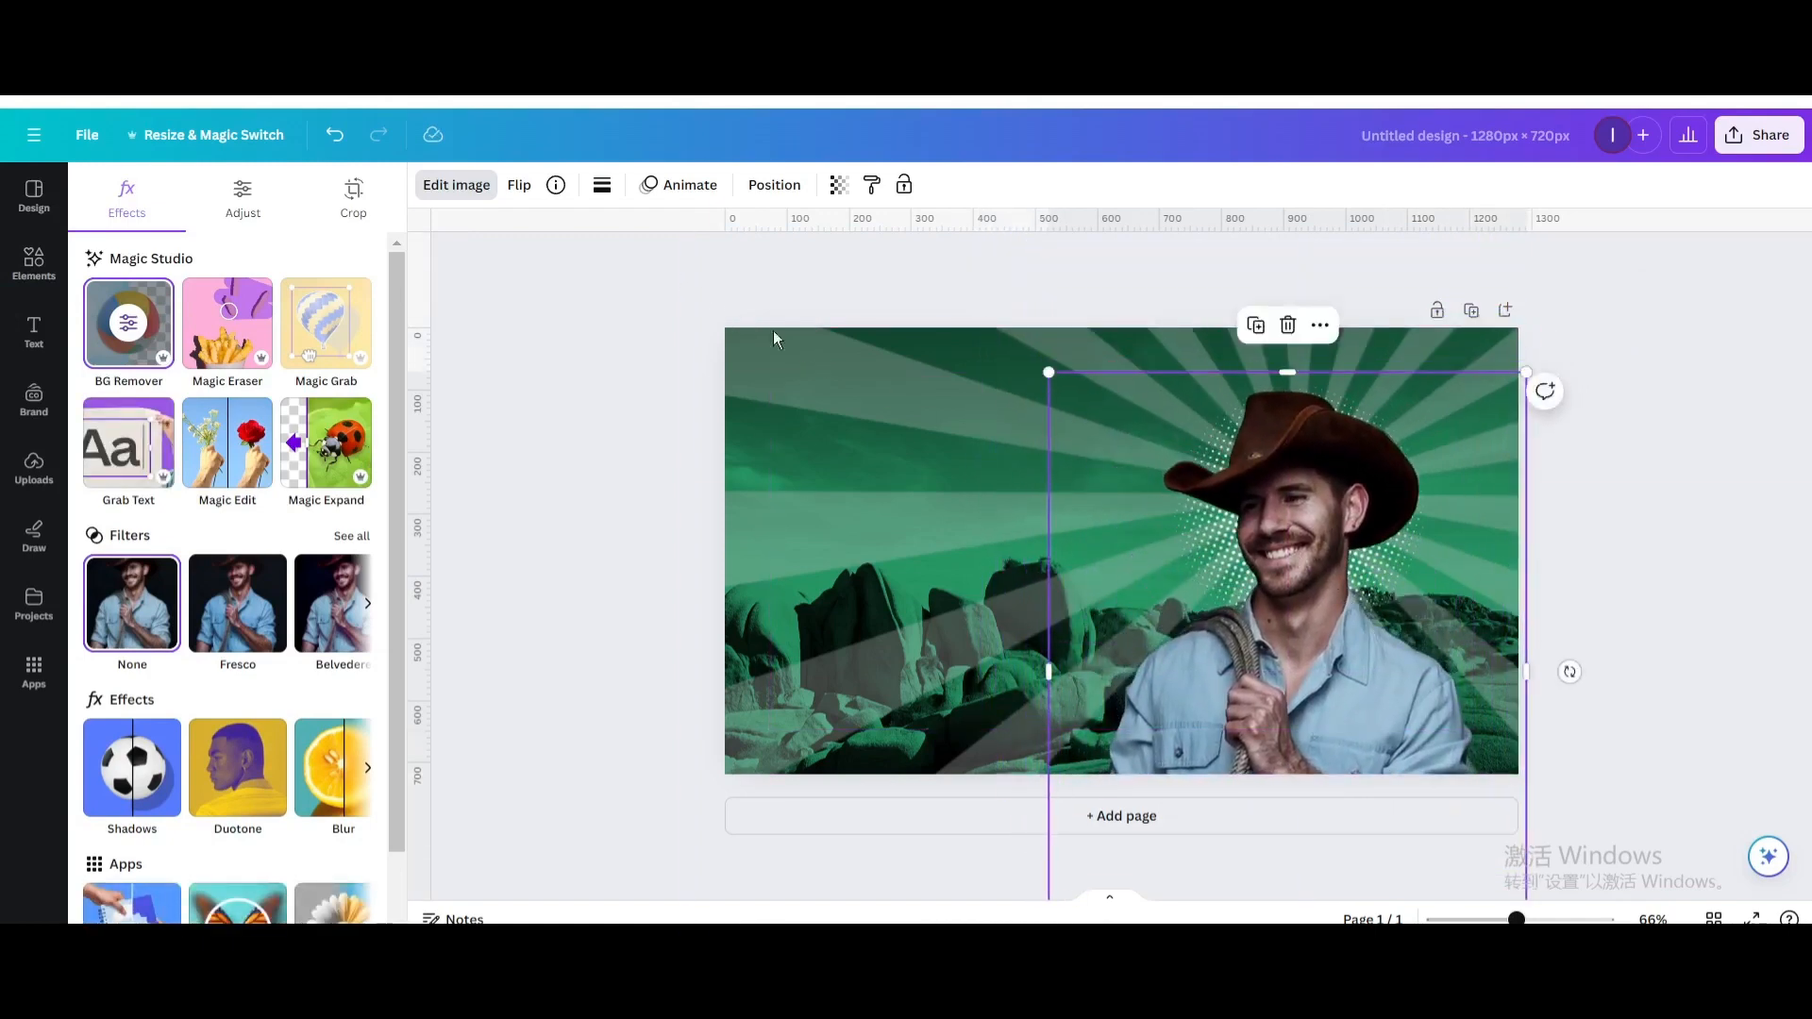
- Tint the cowboy cutout with the Amber duotone preset
click(236, 767)
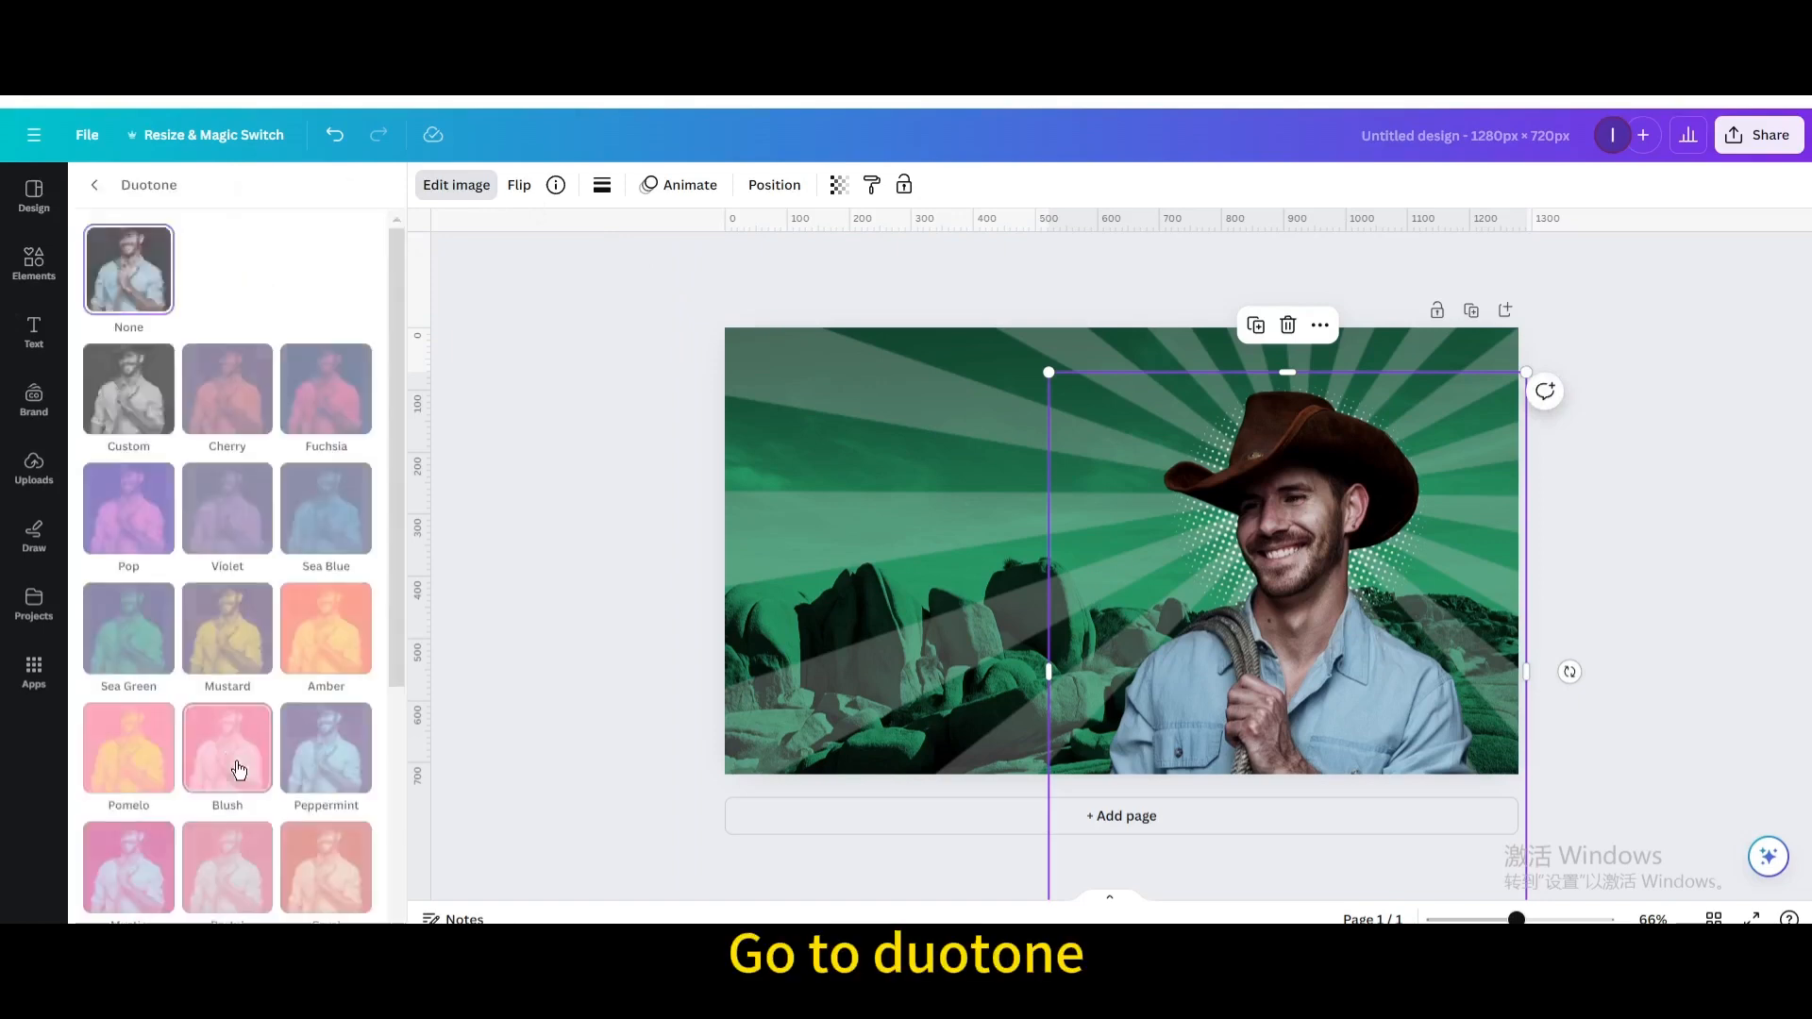
click(326, 627)
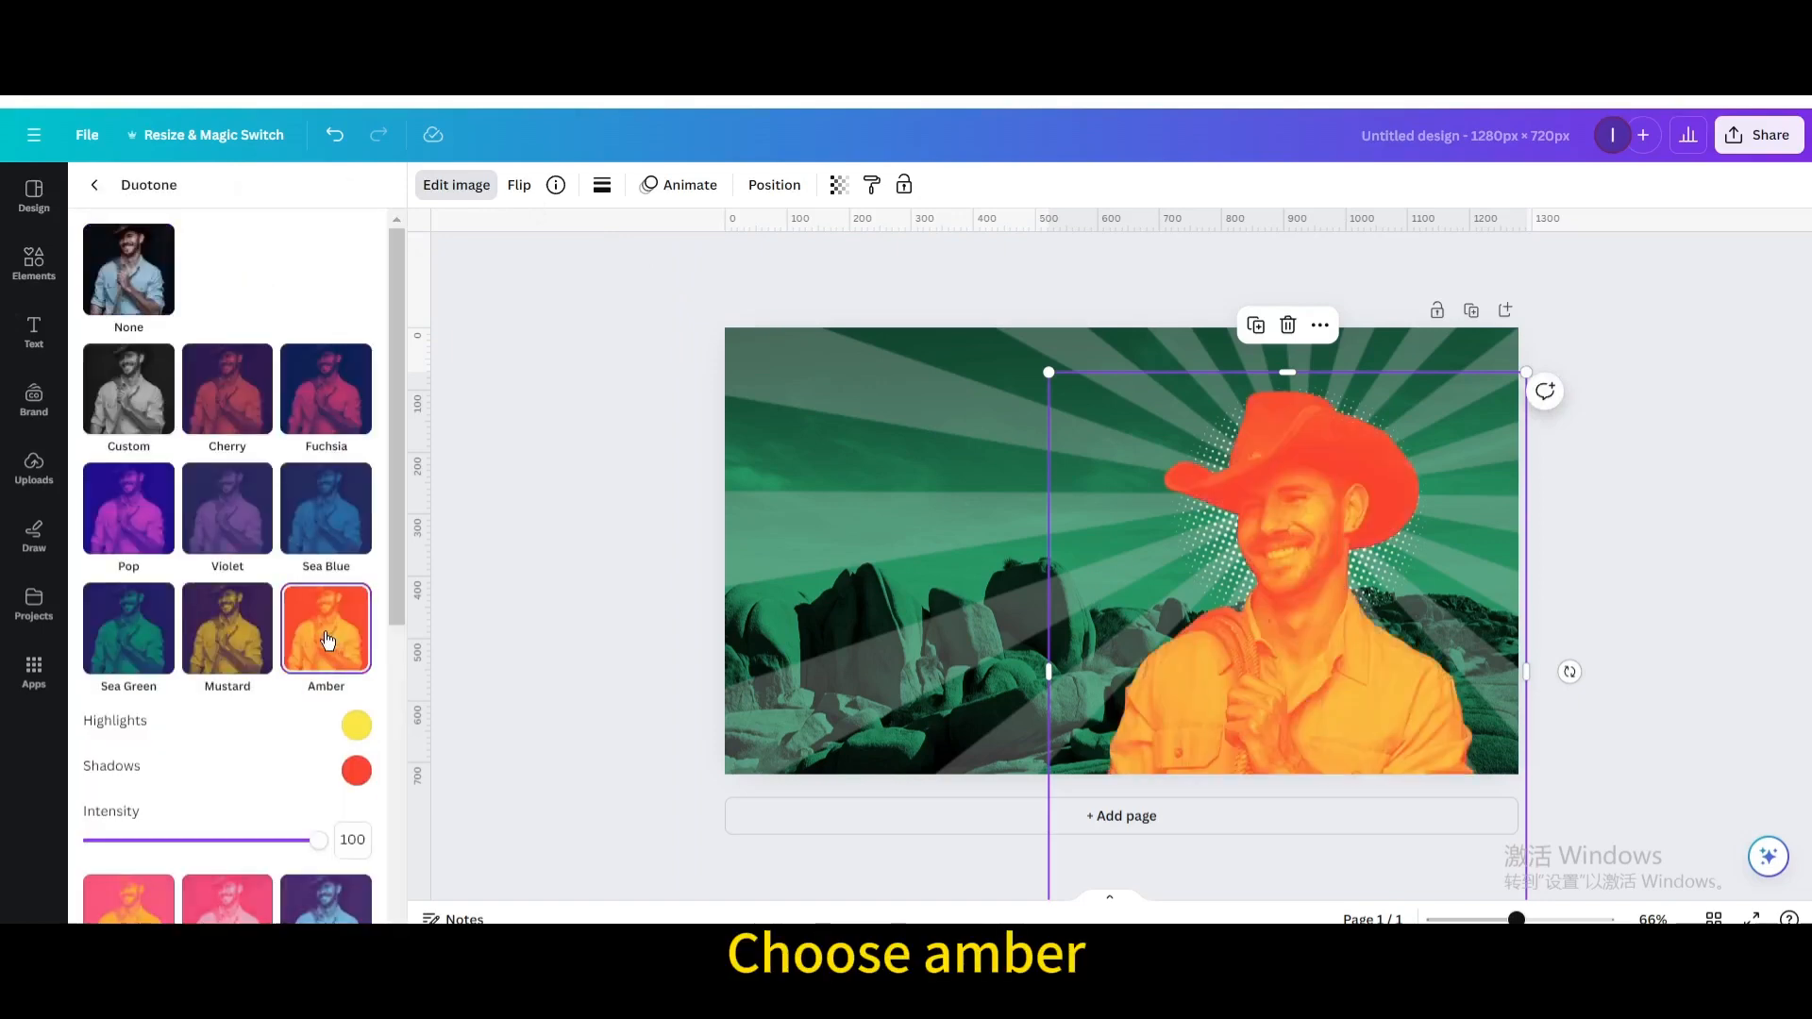
click(356, 771)
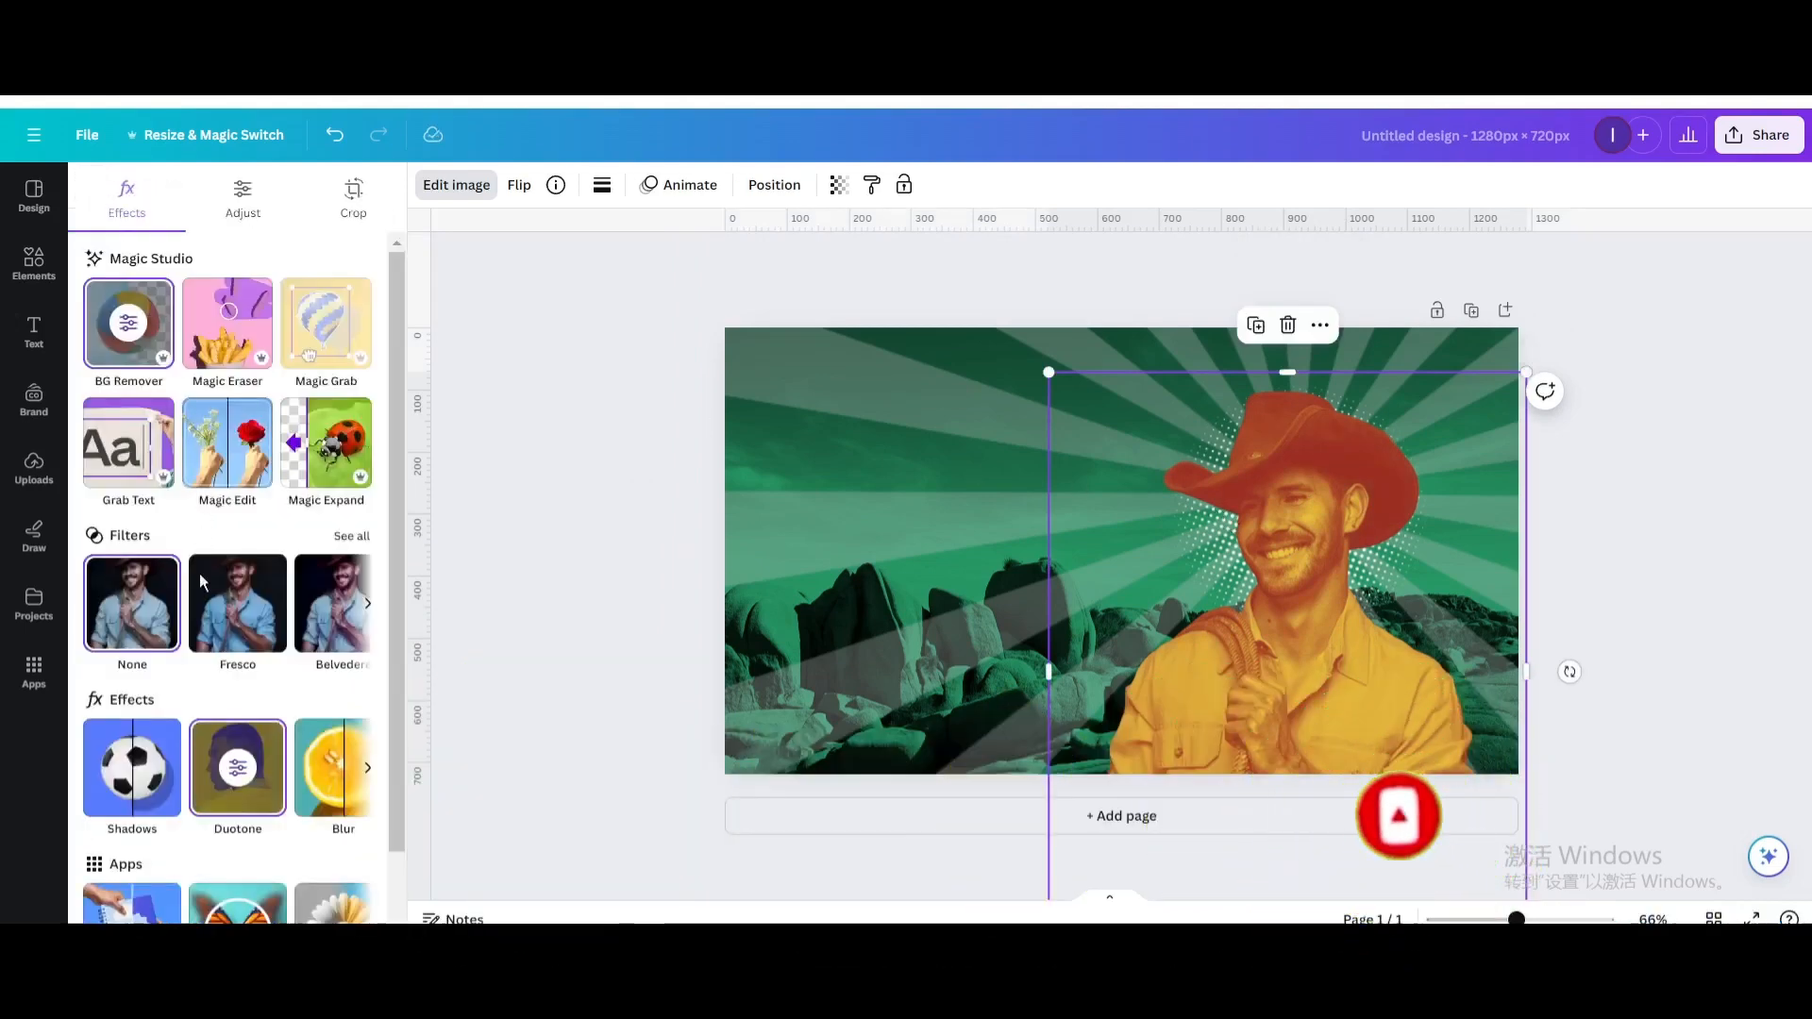
- Give the cowboy a white Glow outline: intensity 100, blur 0, size 23
click(132, 766)
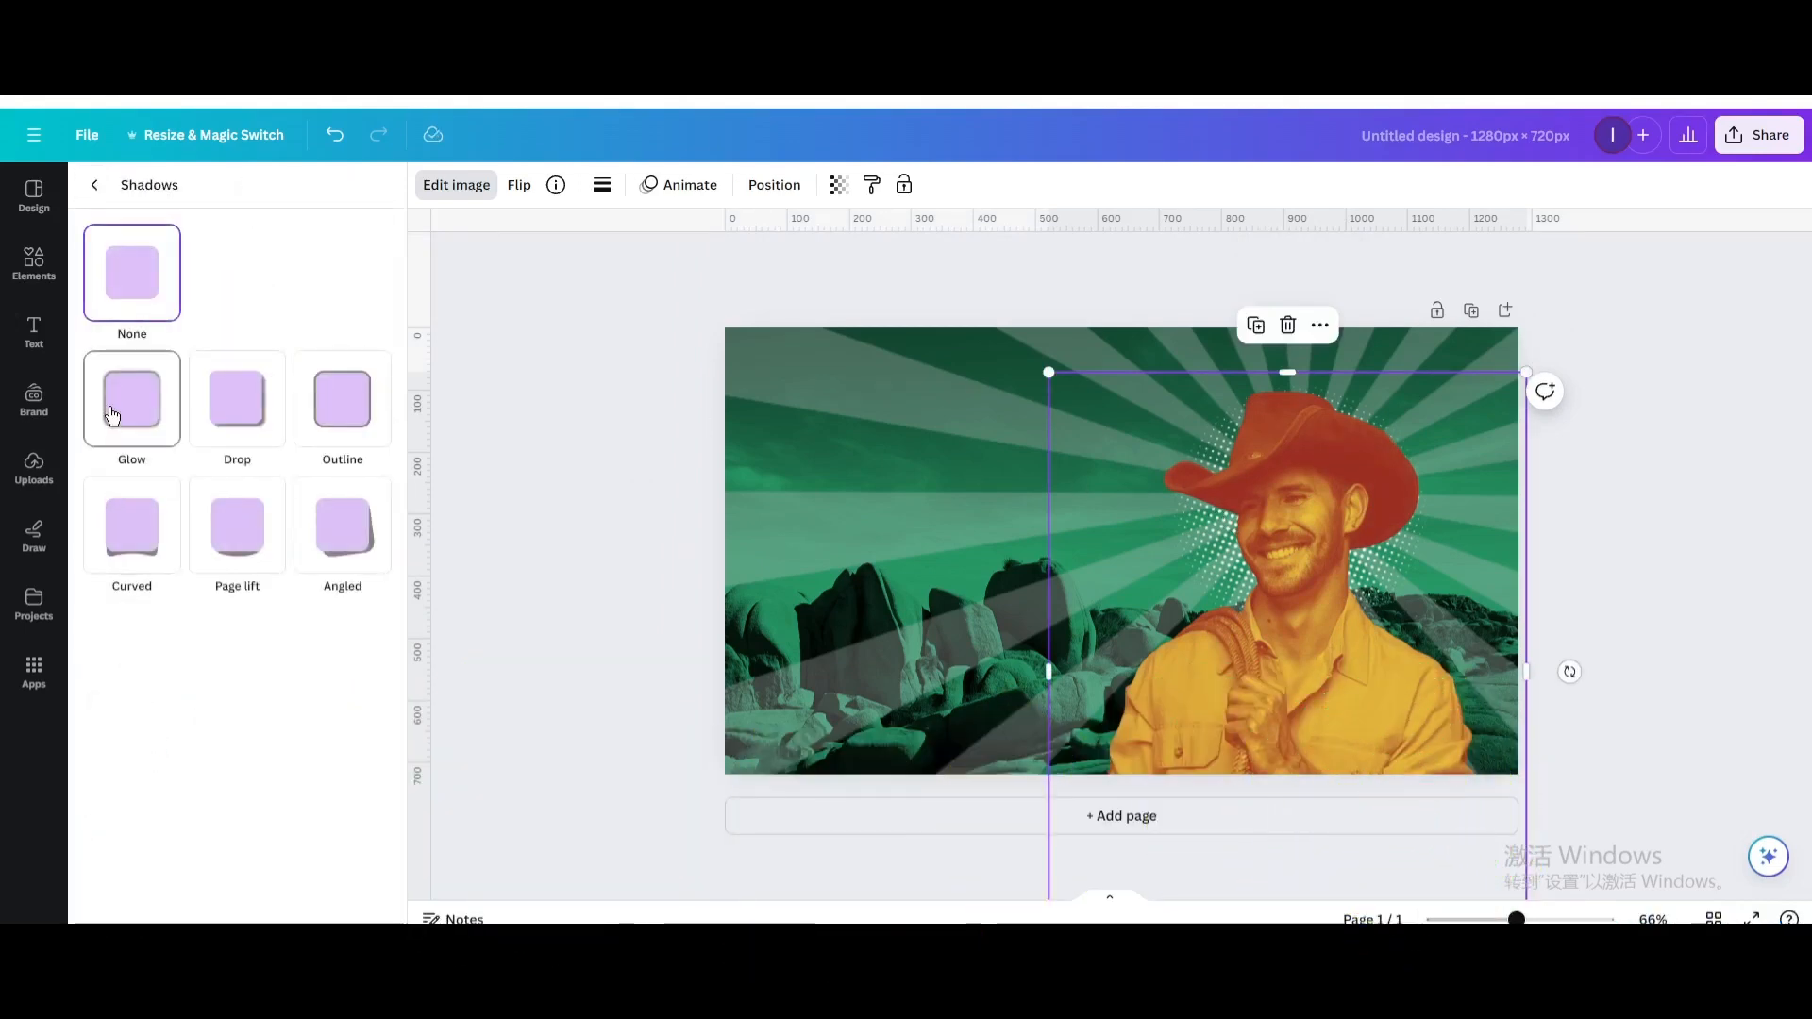
click(133, 398)
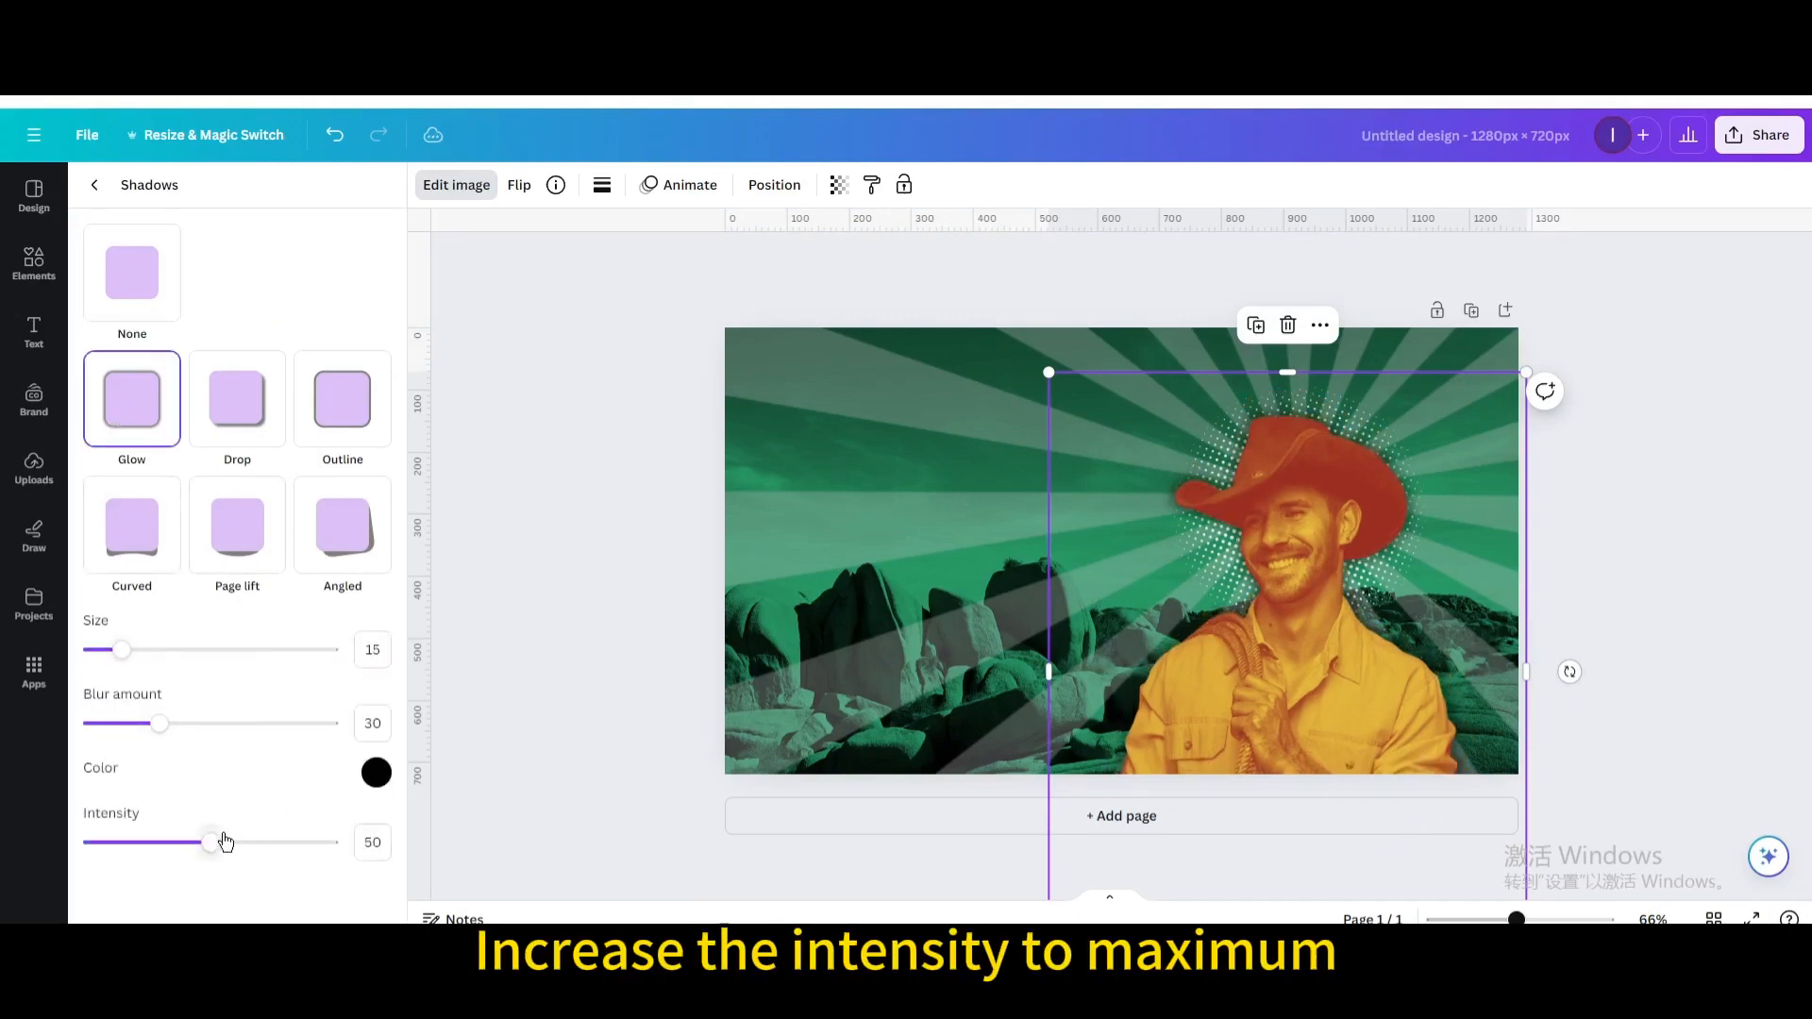
drag(208, 840, 338, 841)
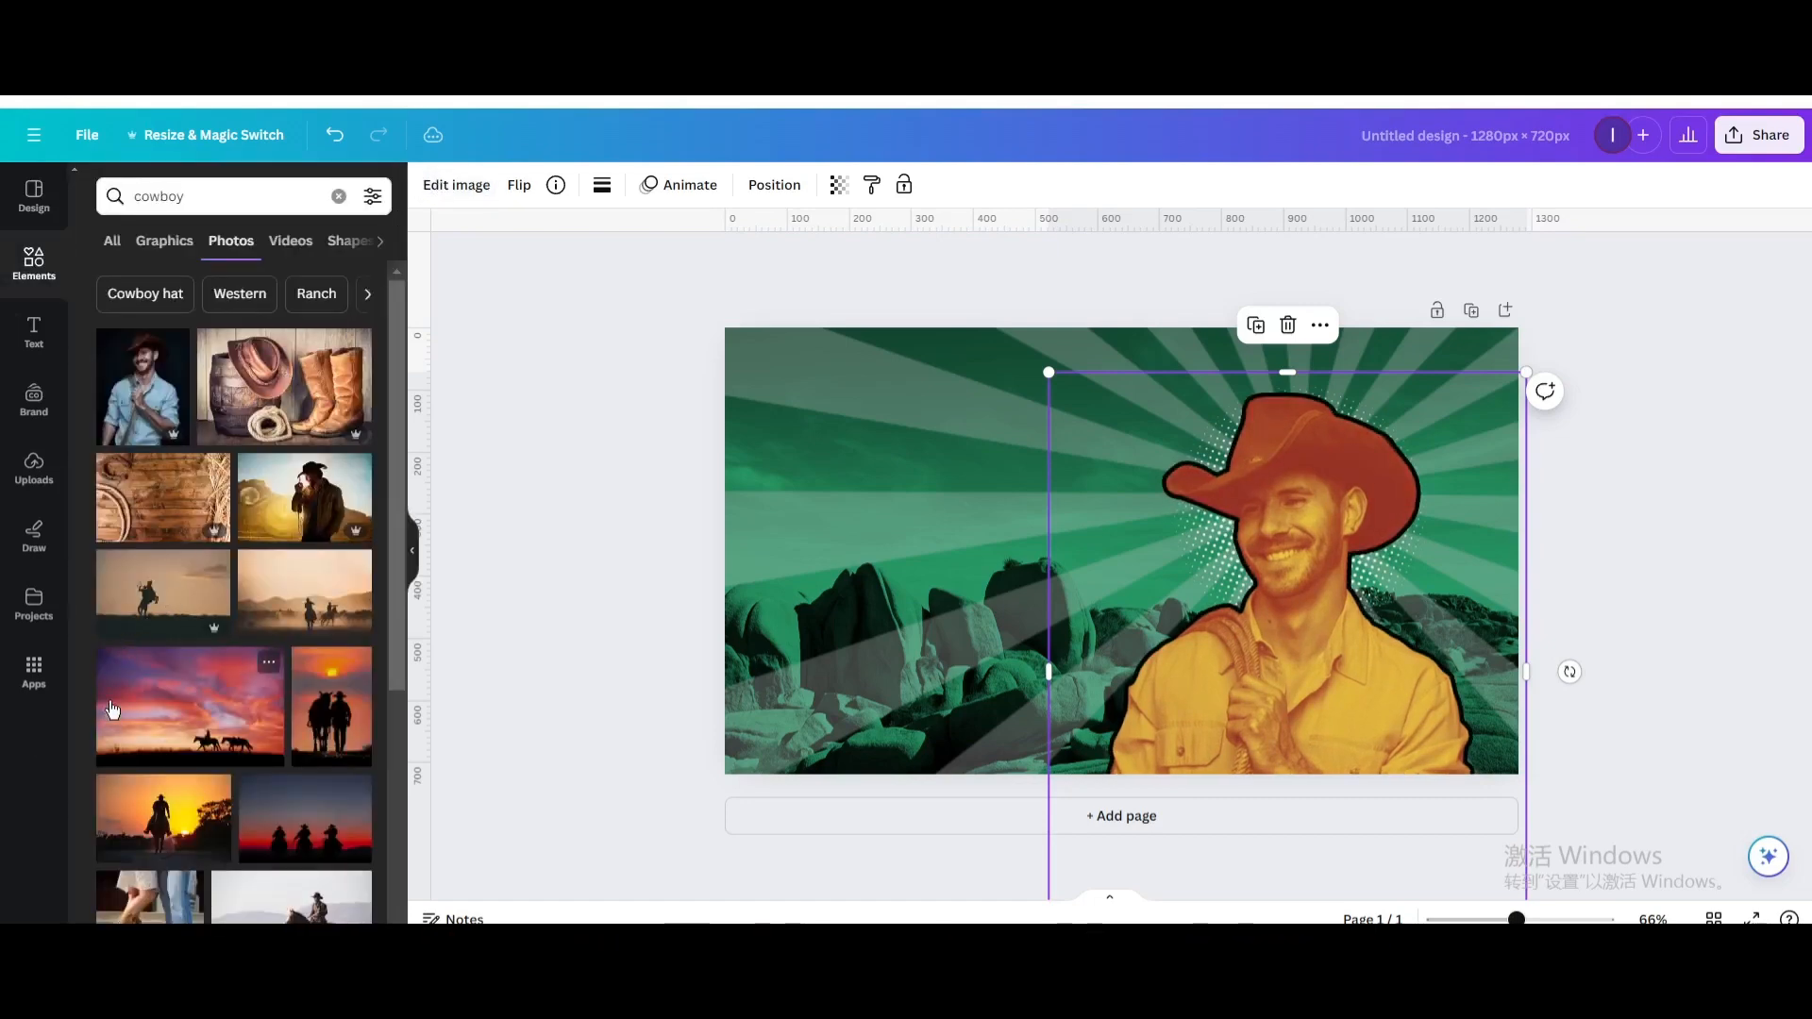
click(454, 184)
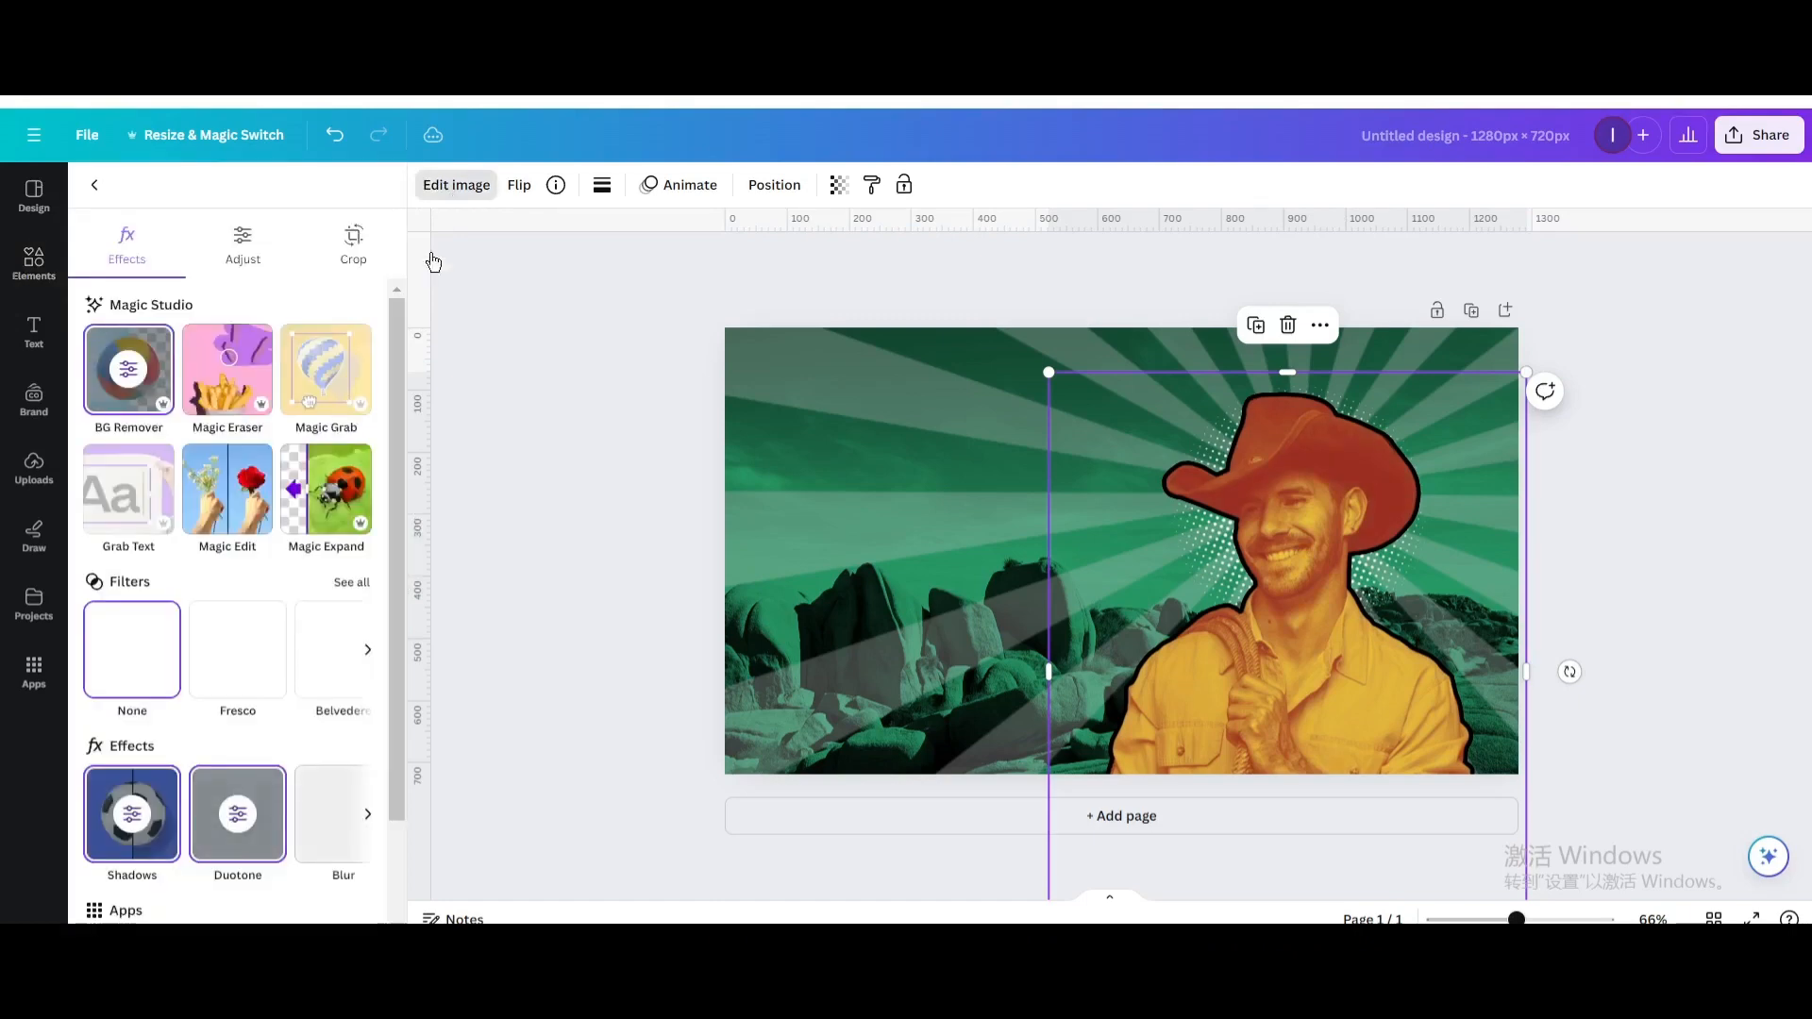
click(132, 813)
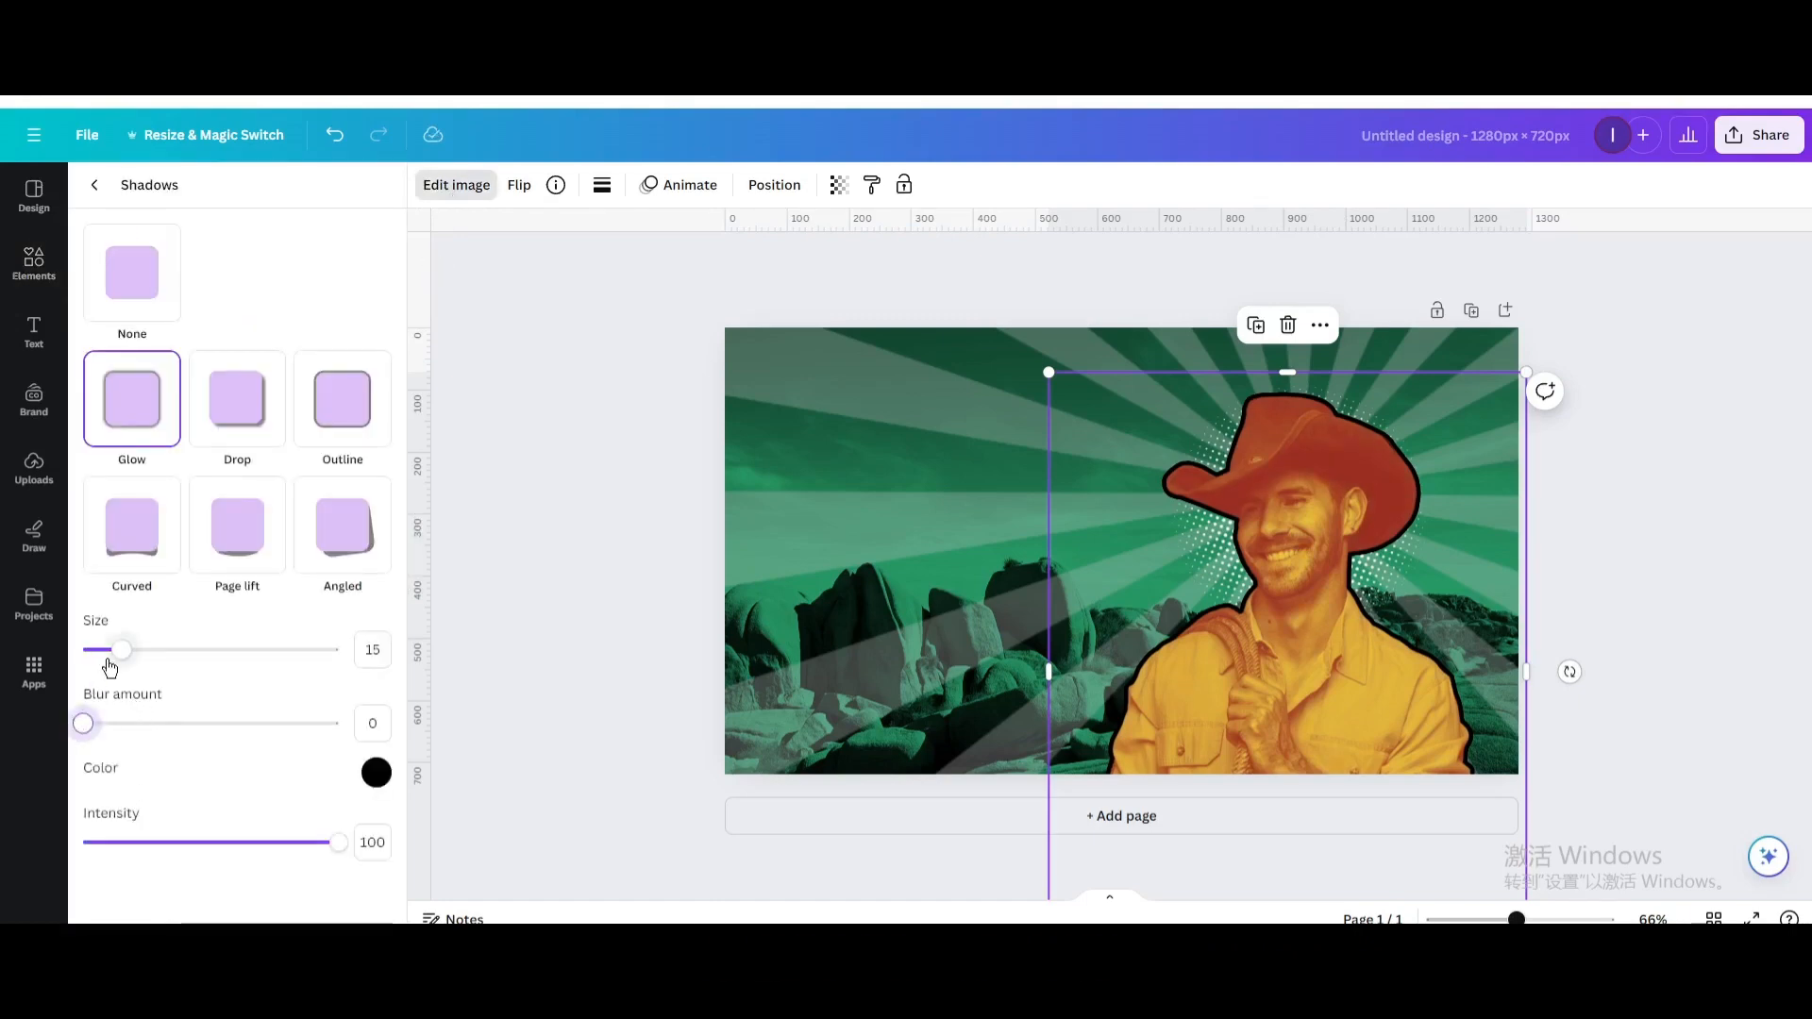
drag(121, 648, 141, 648)
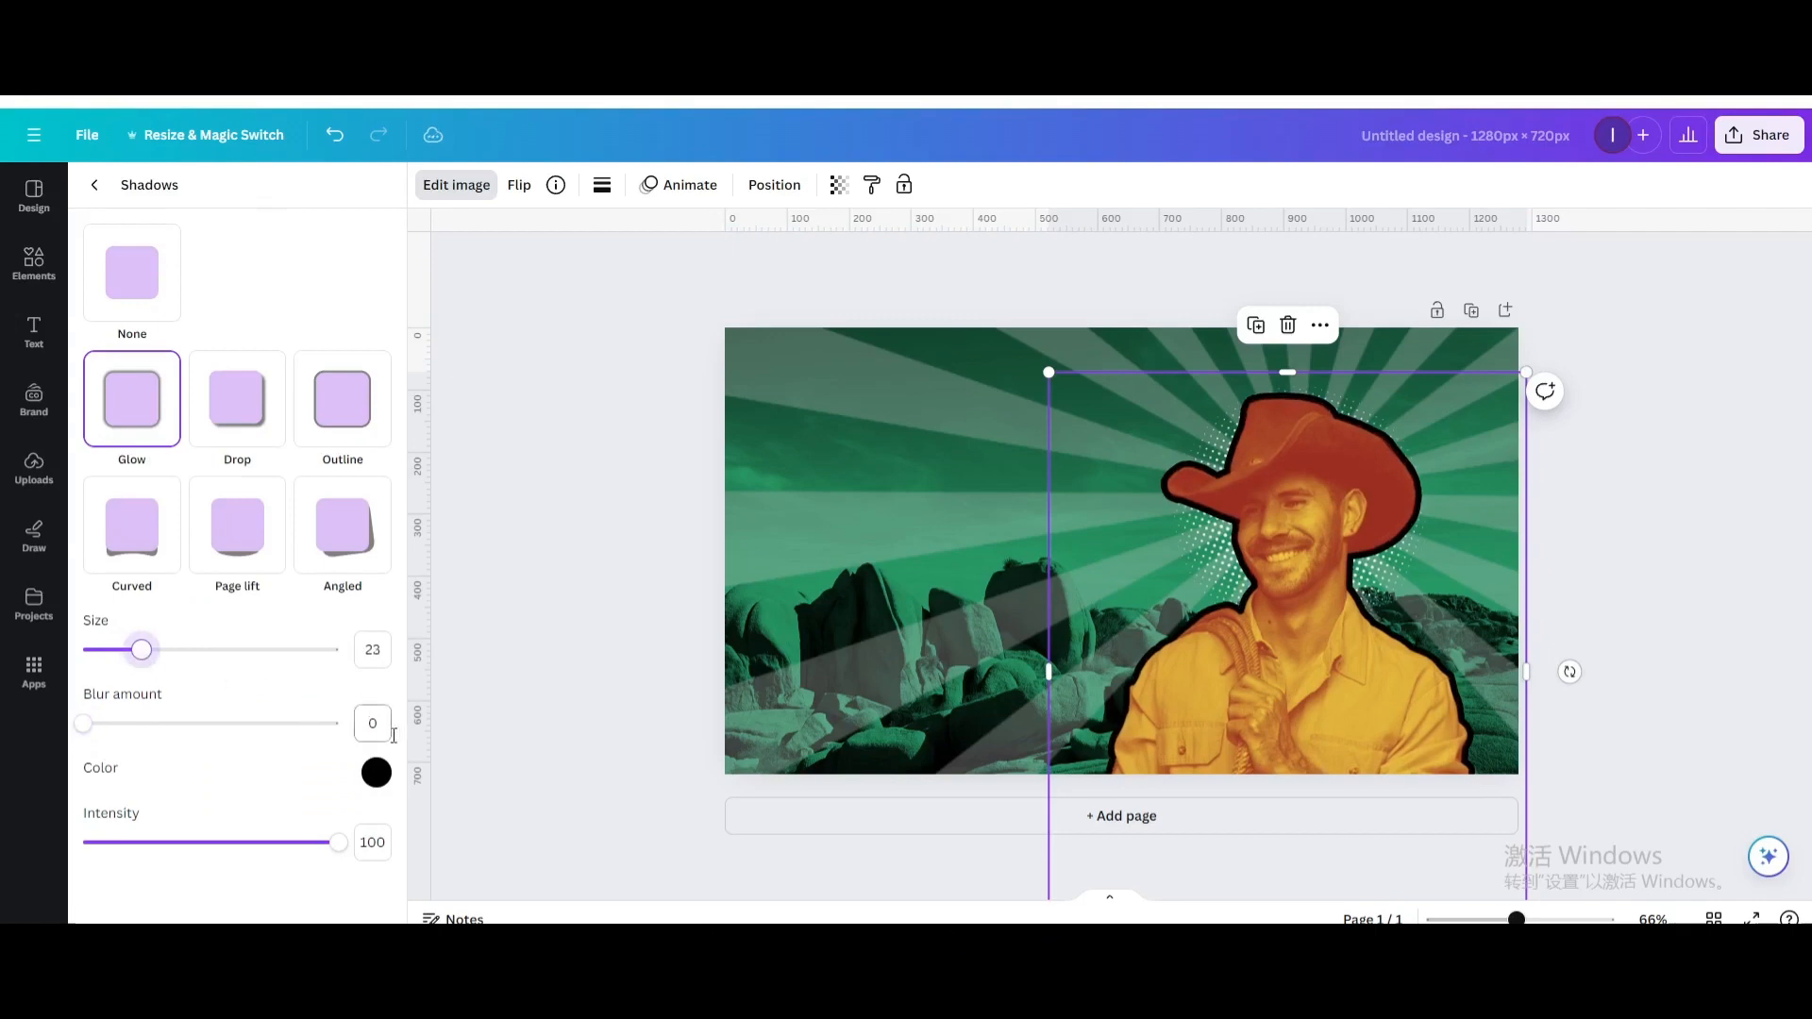
click(376, 772)
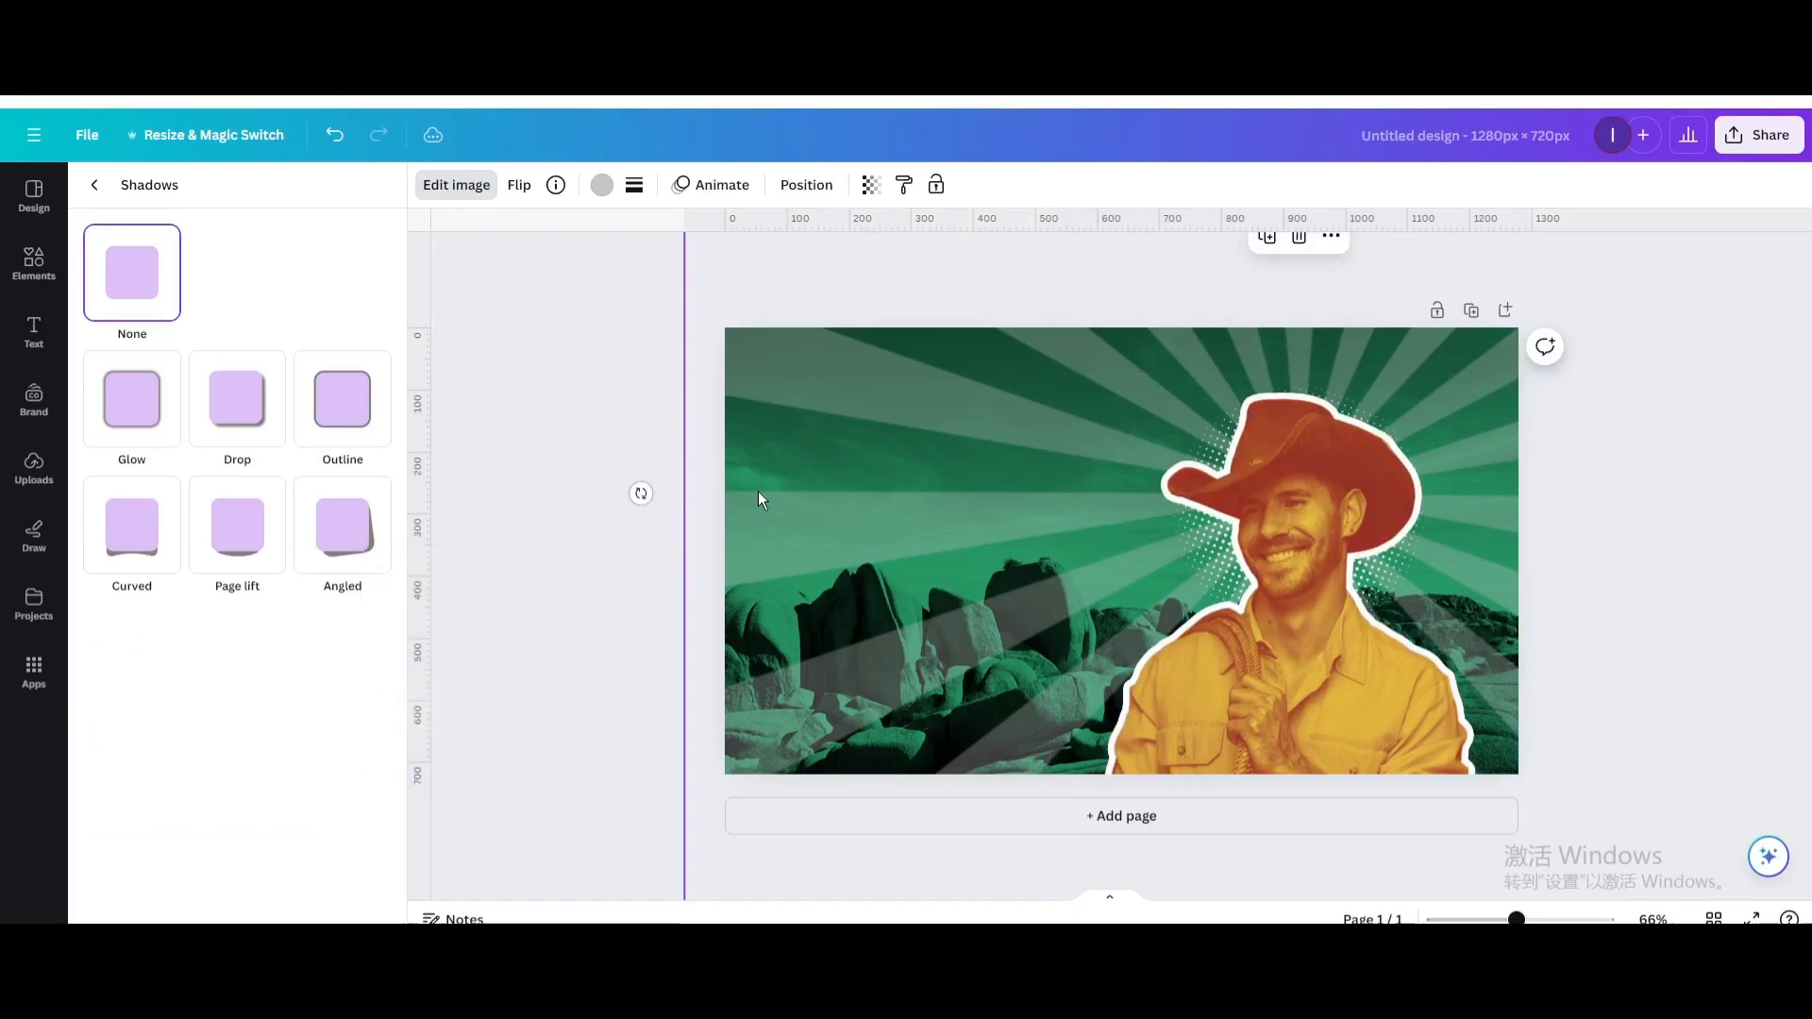
click(34, 264)
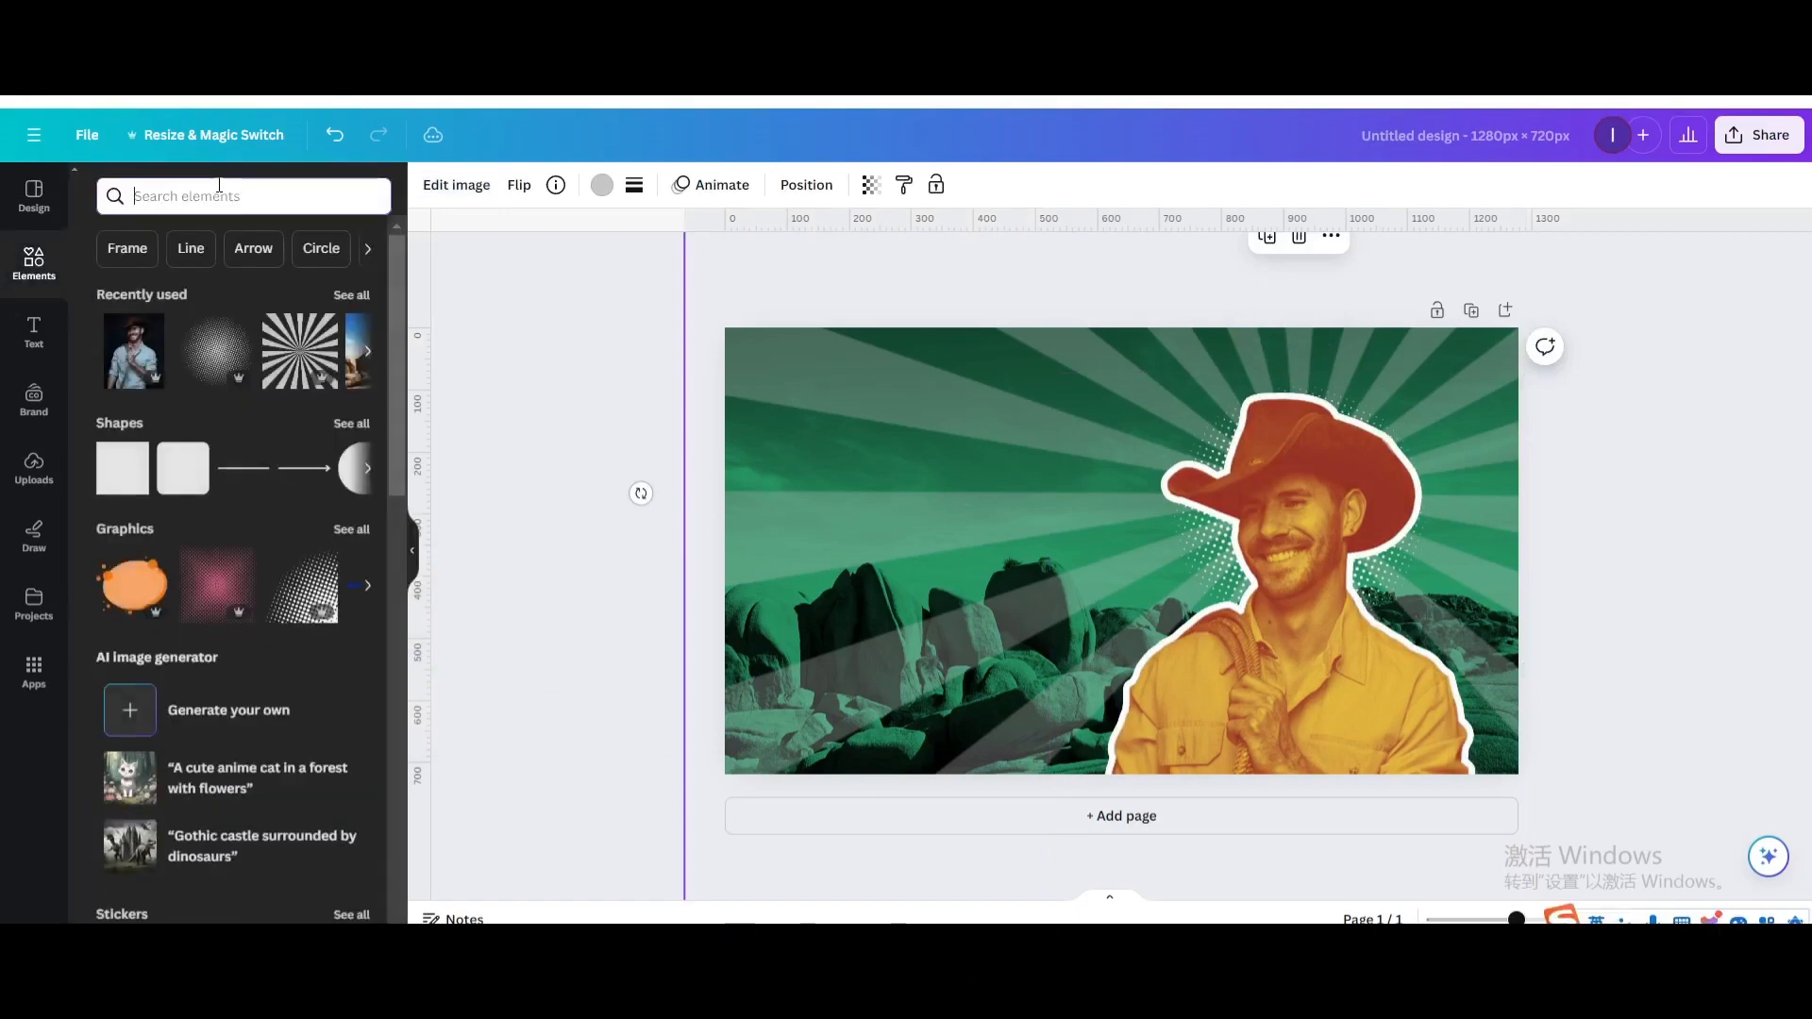
- Add the striped 'retro sun' graphic, shrunk and placed at the upper left
text(retro)
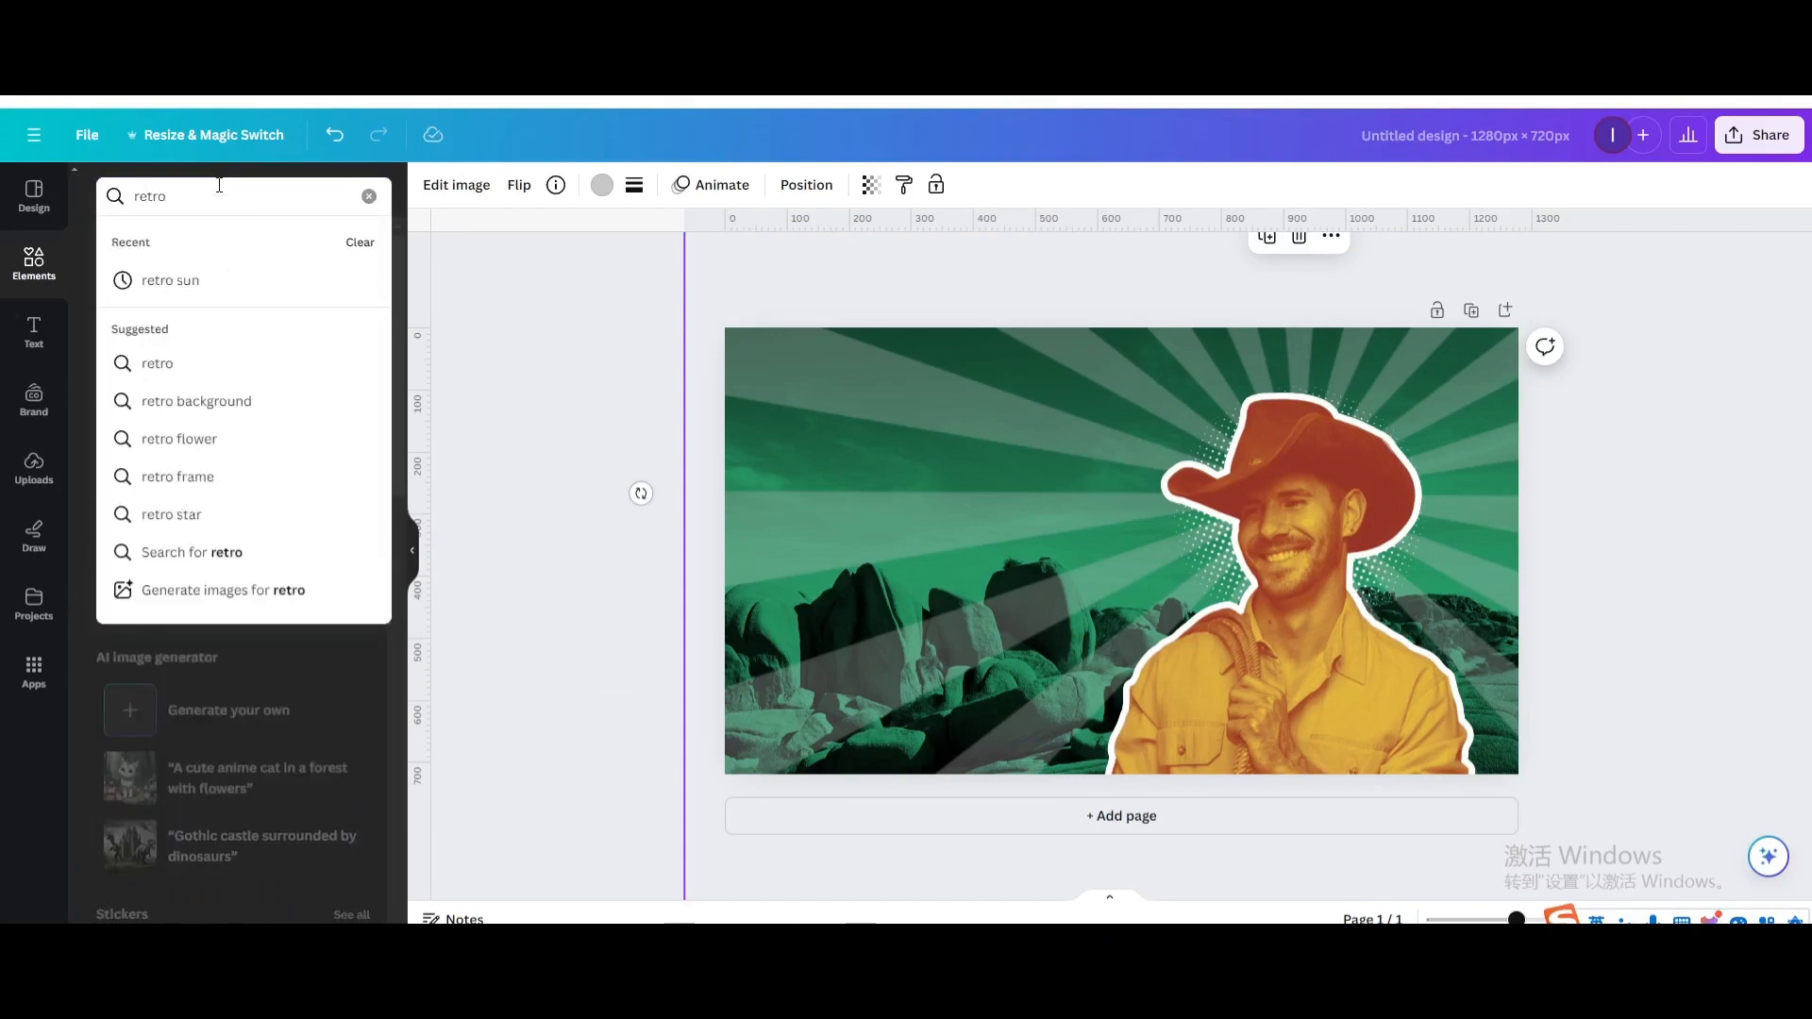
click(169, 280)
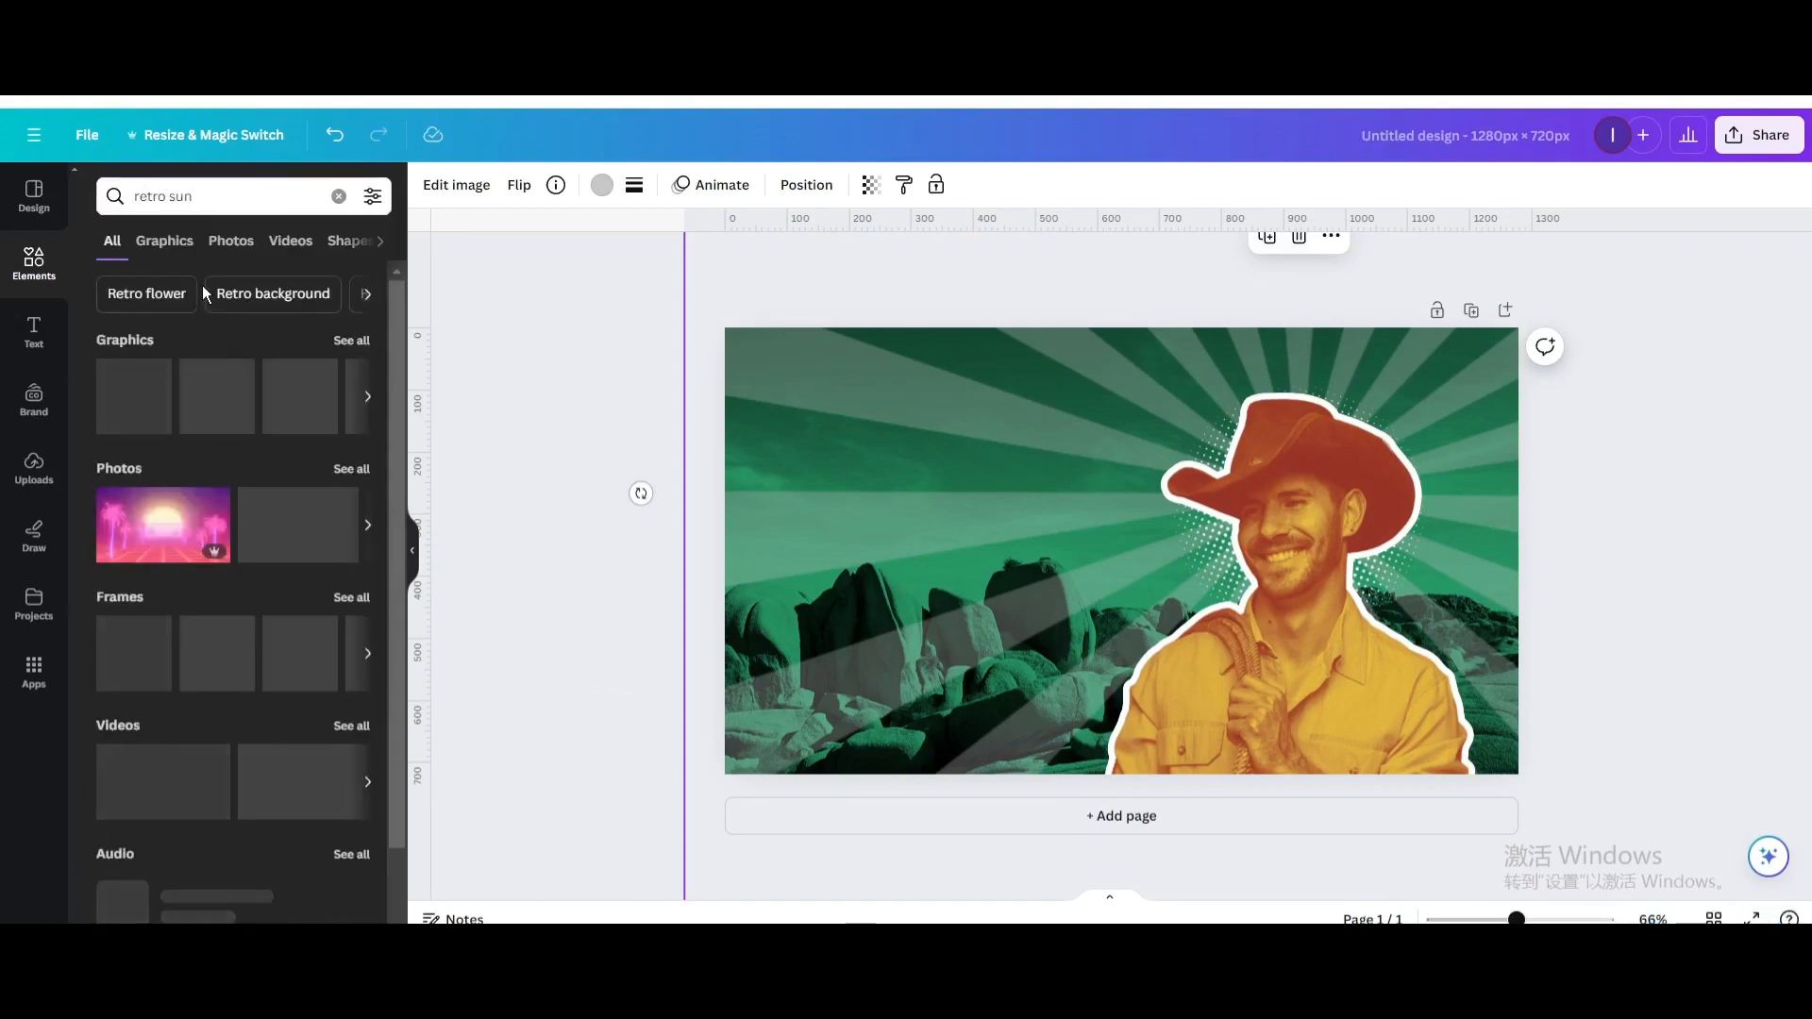
click(164, 240)
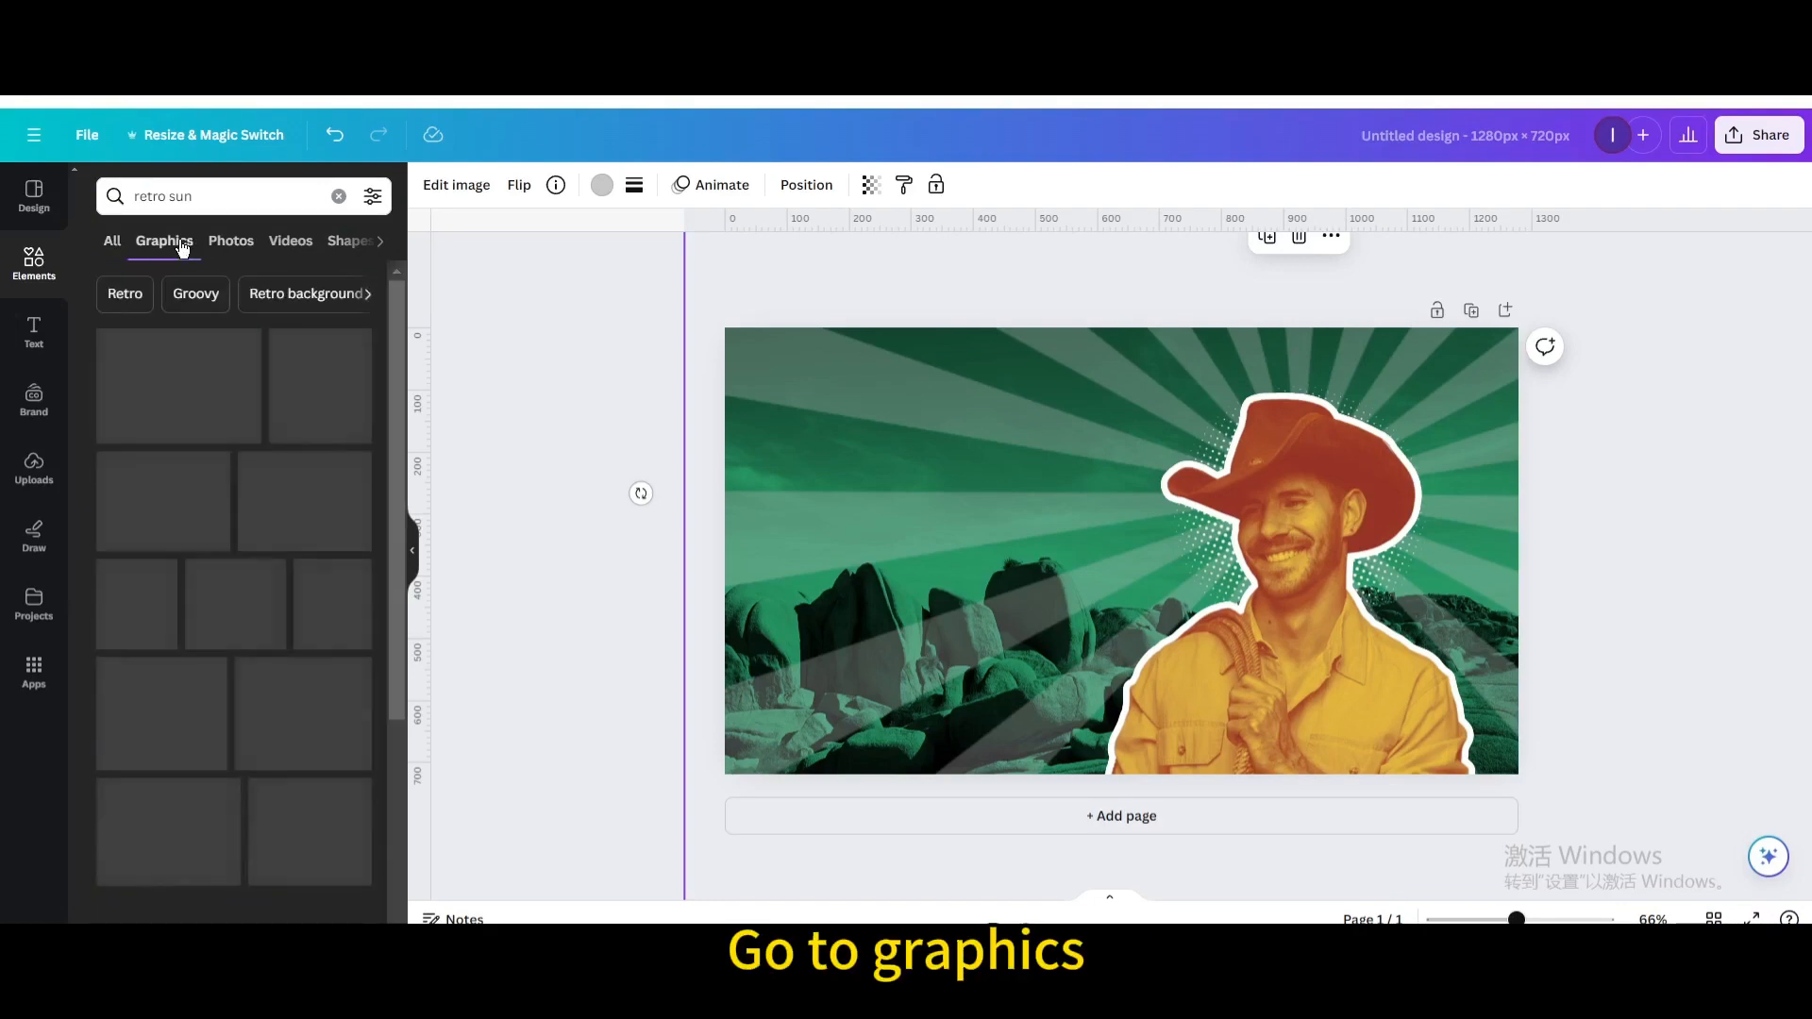
click(164, 241)
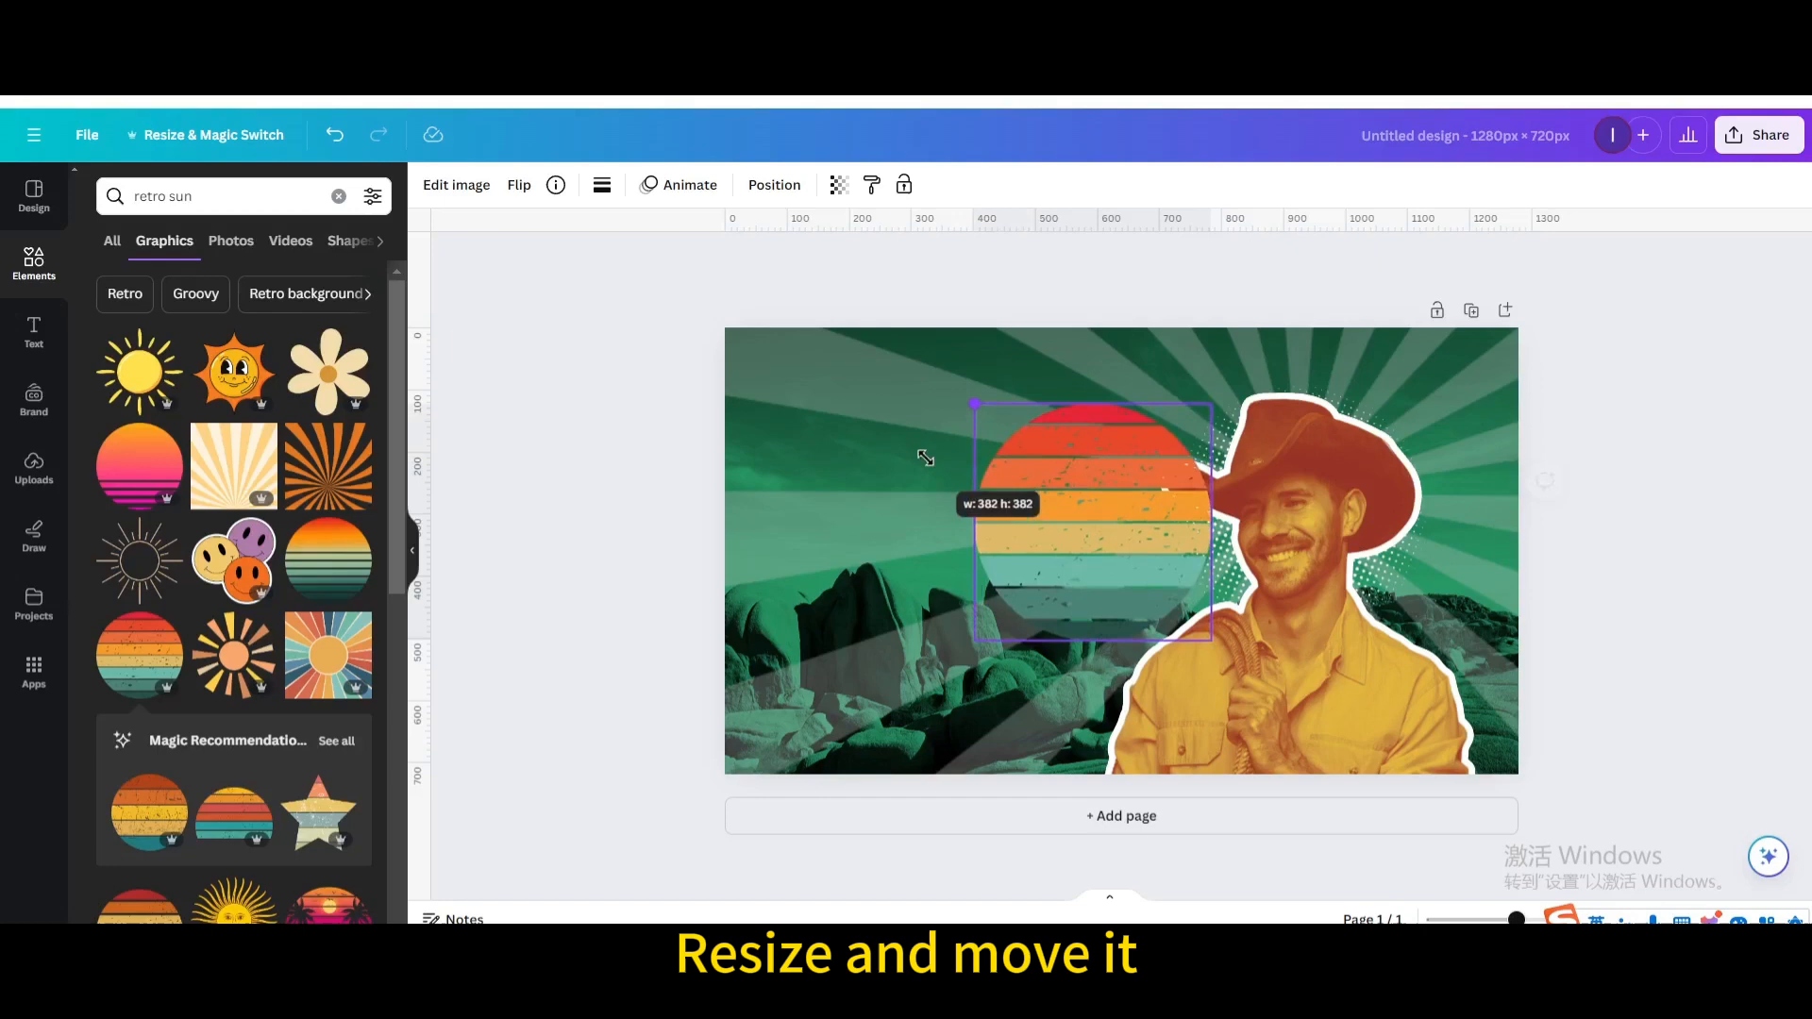
drag(1086, 520, 947, 498)
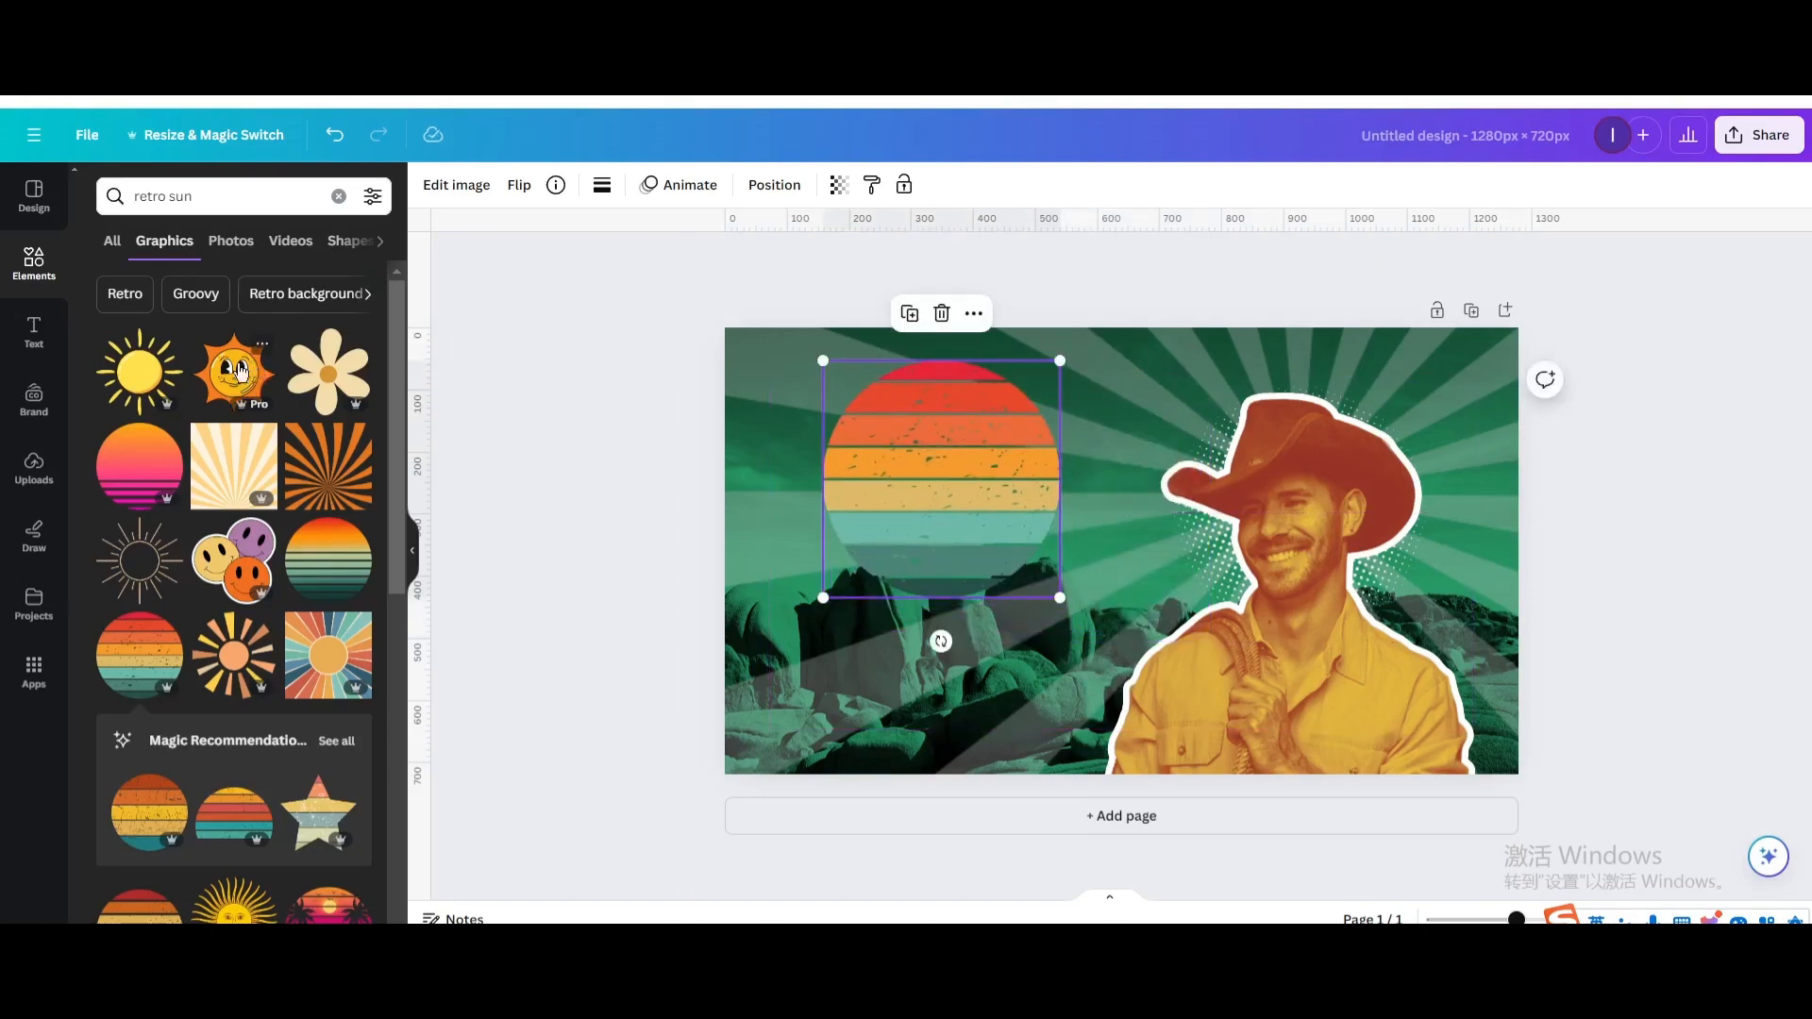
- Add a 'Retro' heading set in the Vintage Moon font
click(34, 333)
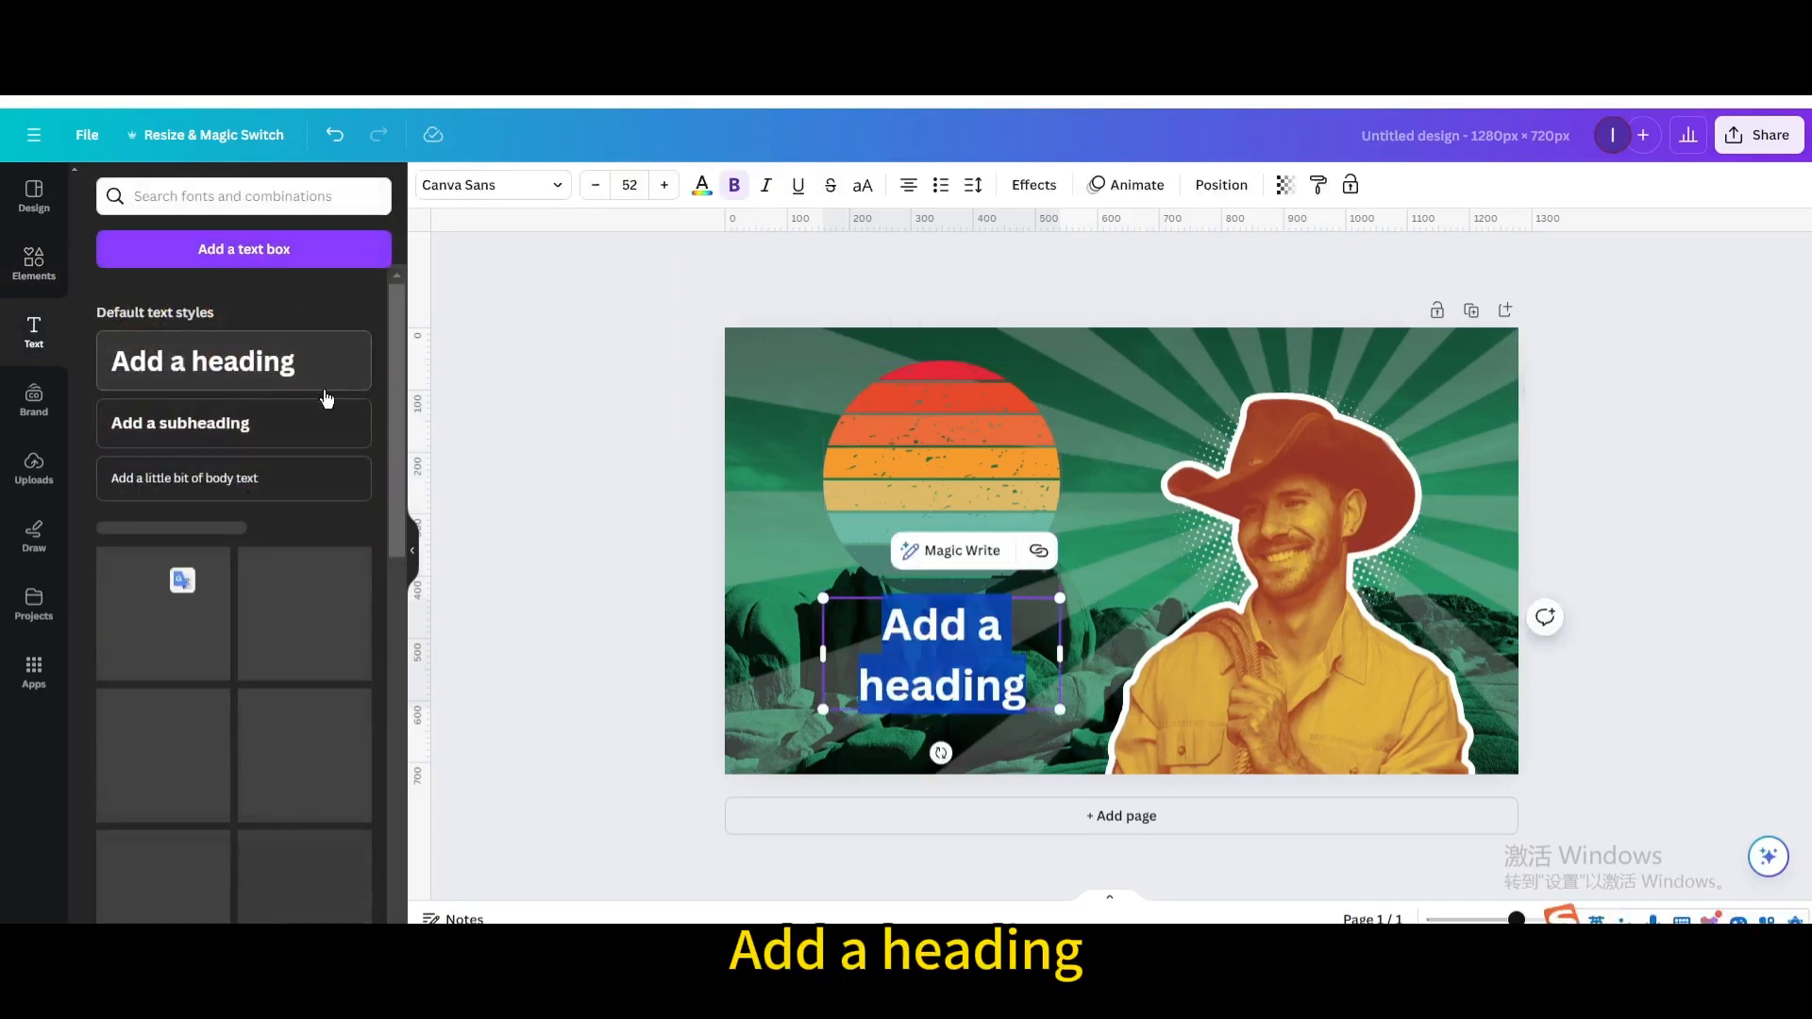
text(Retro)
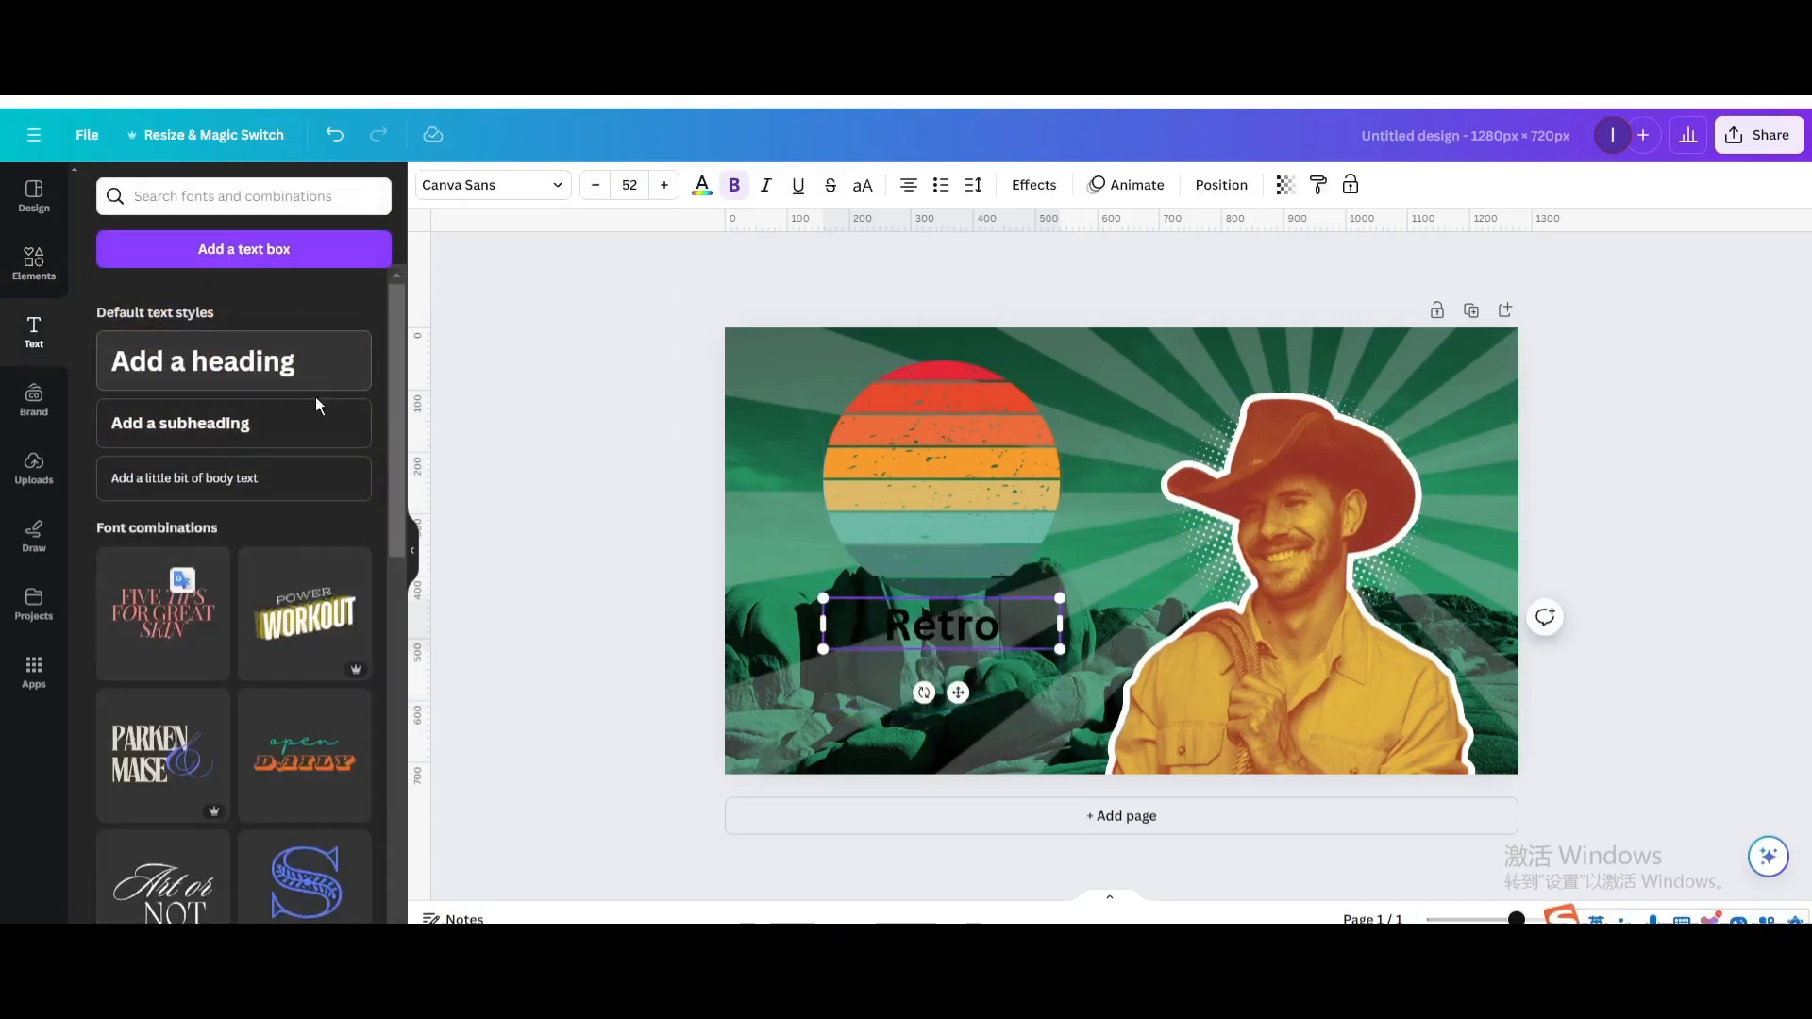
click(485, 185)
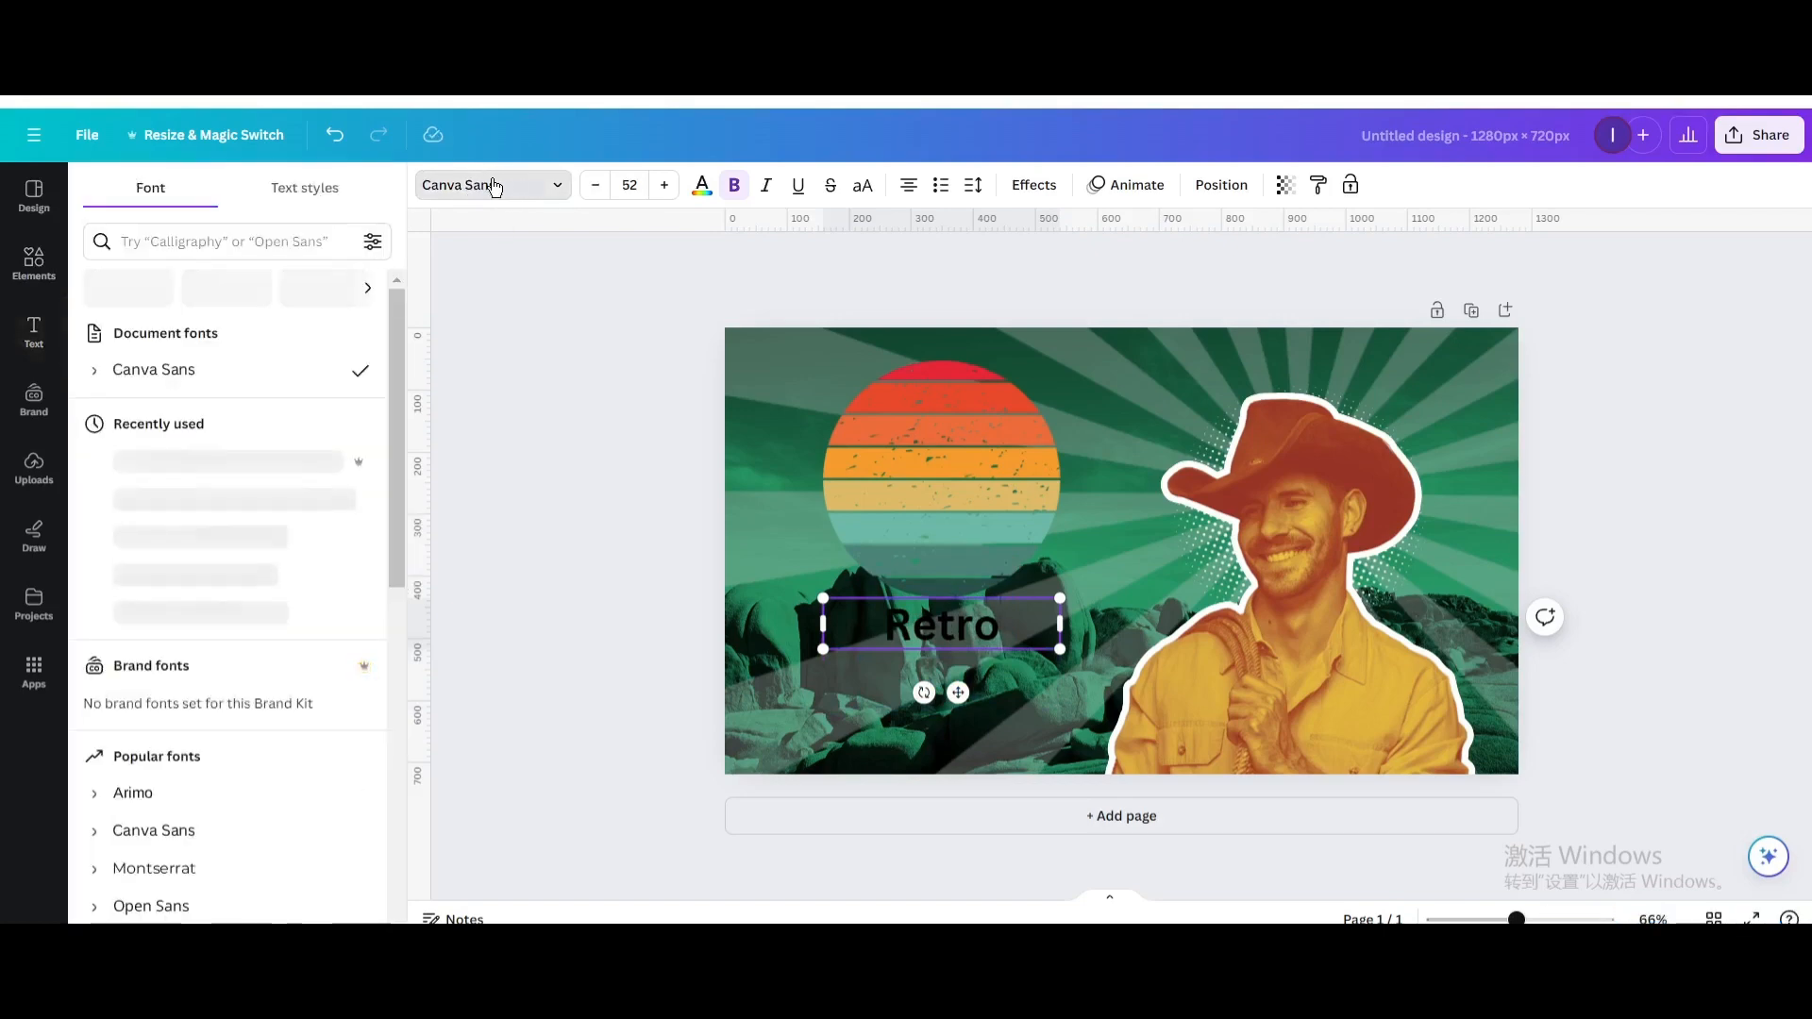
click(147, 459)
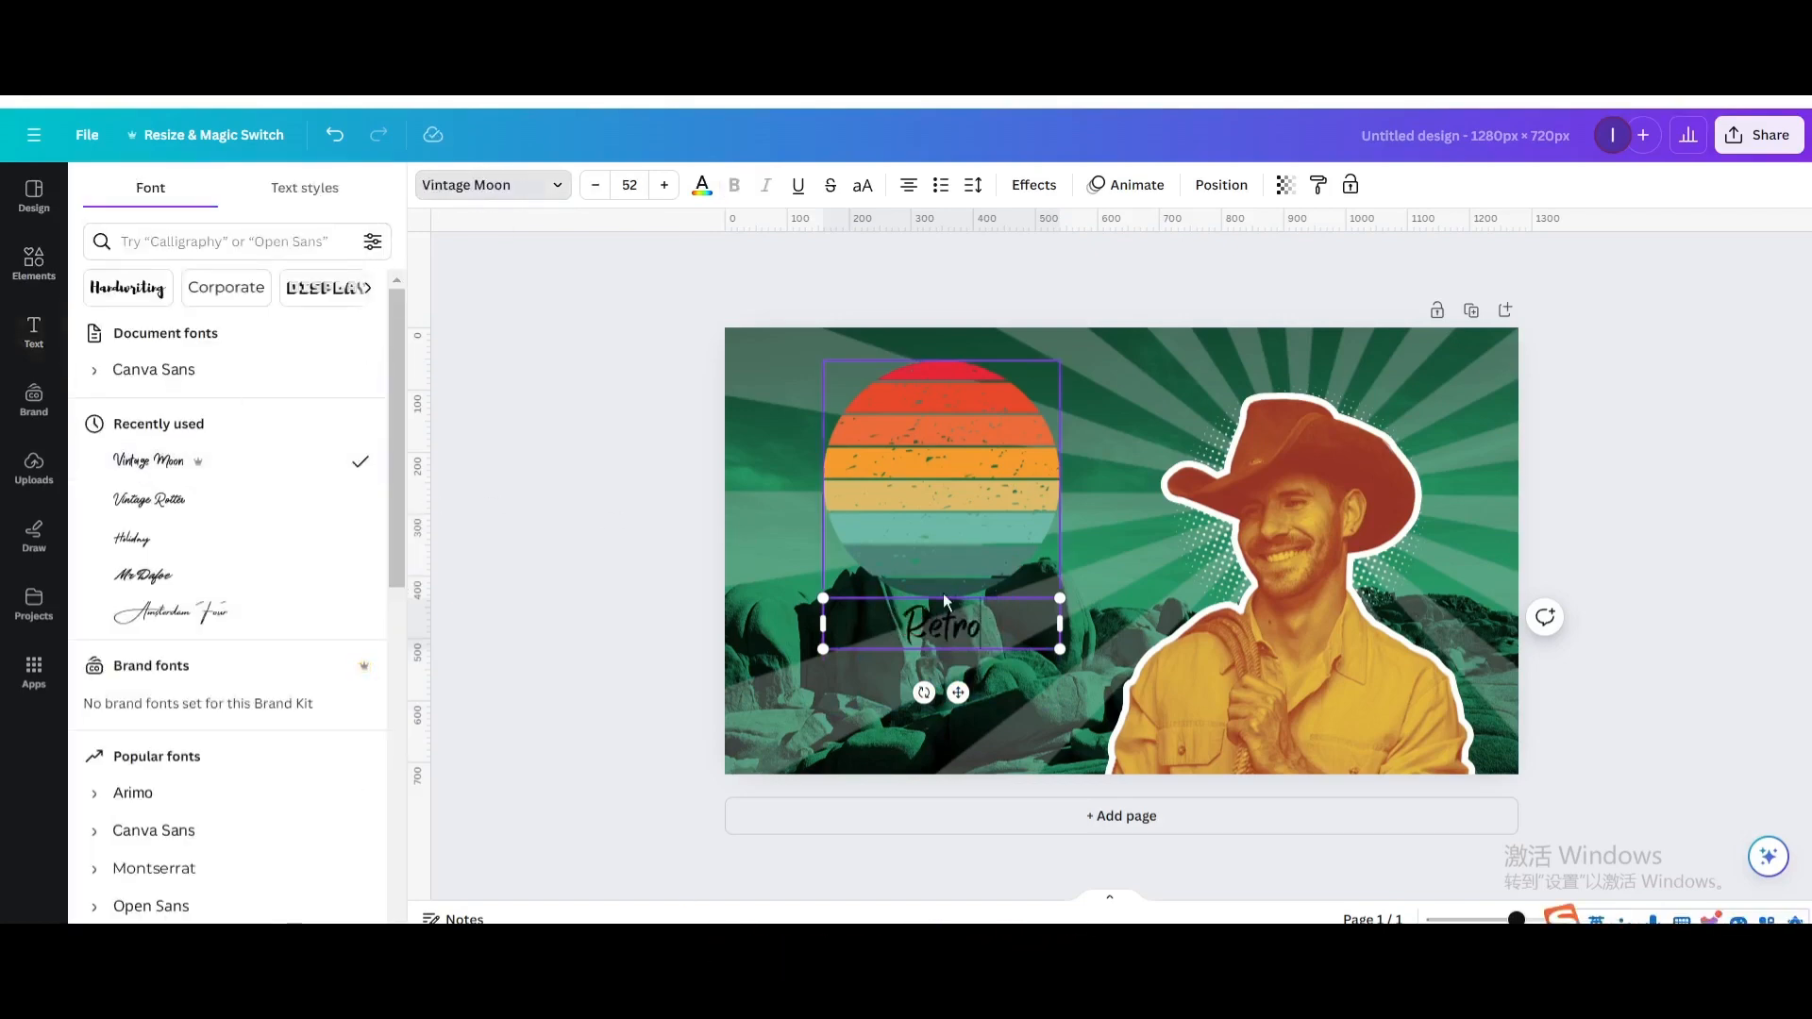
- Resize the Retro text and drag it across the striped sun
drag(1059, 616, 941, 631)
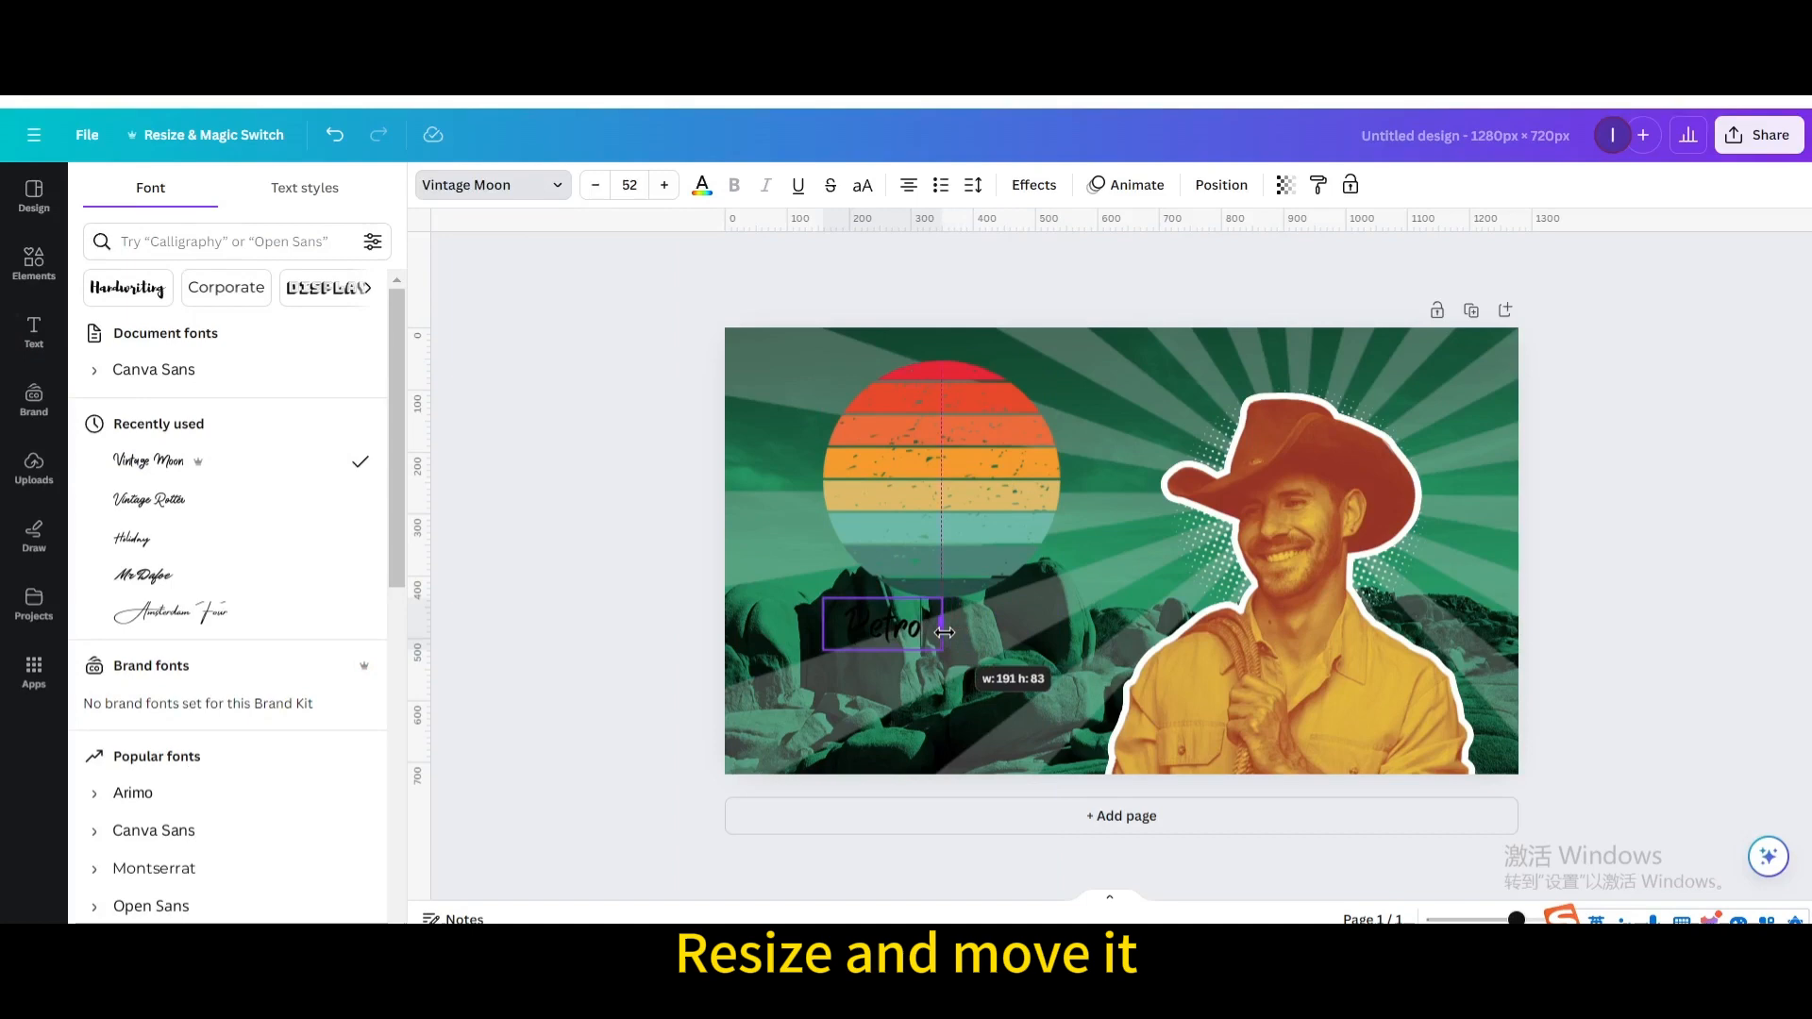
drag(942, 632, 1095, 732)
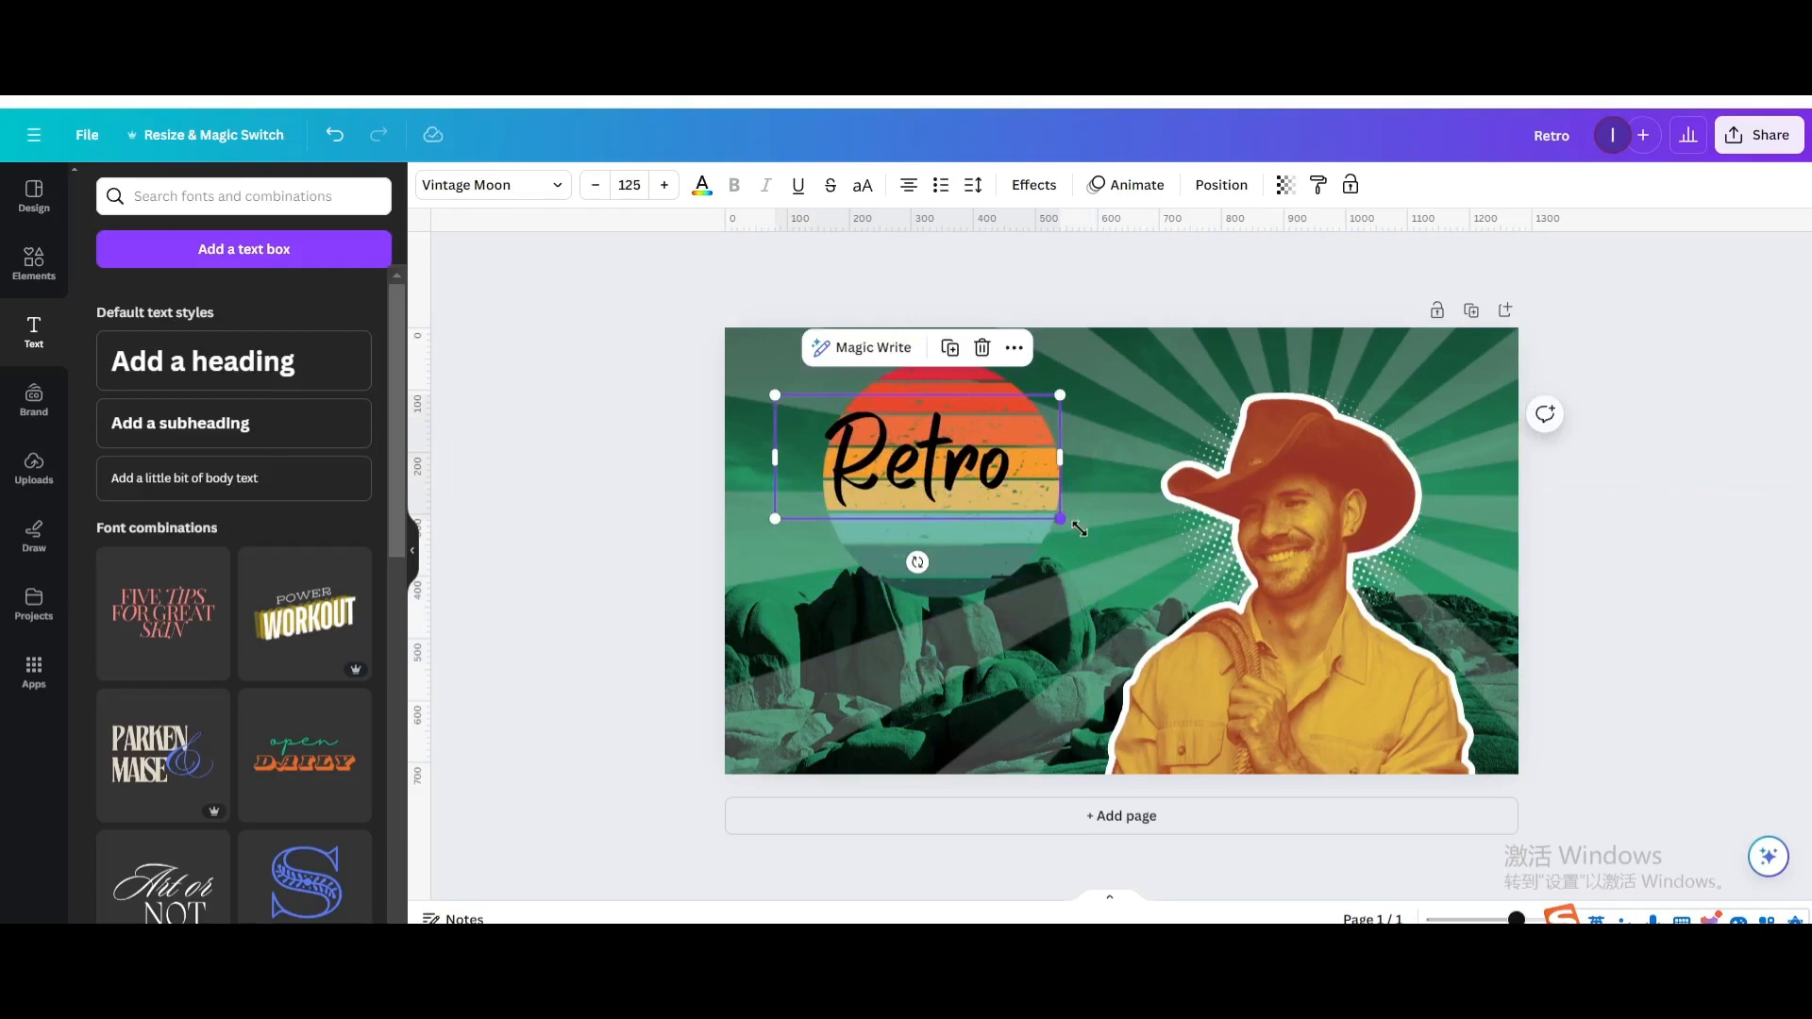
drag(1061, 520, 1121, 552)
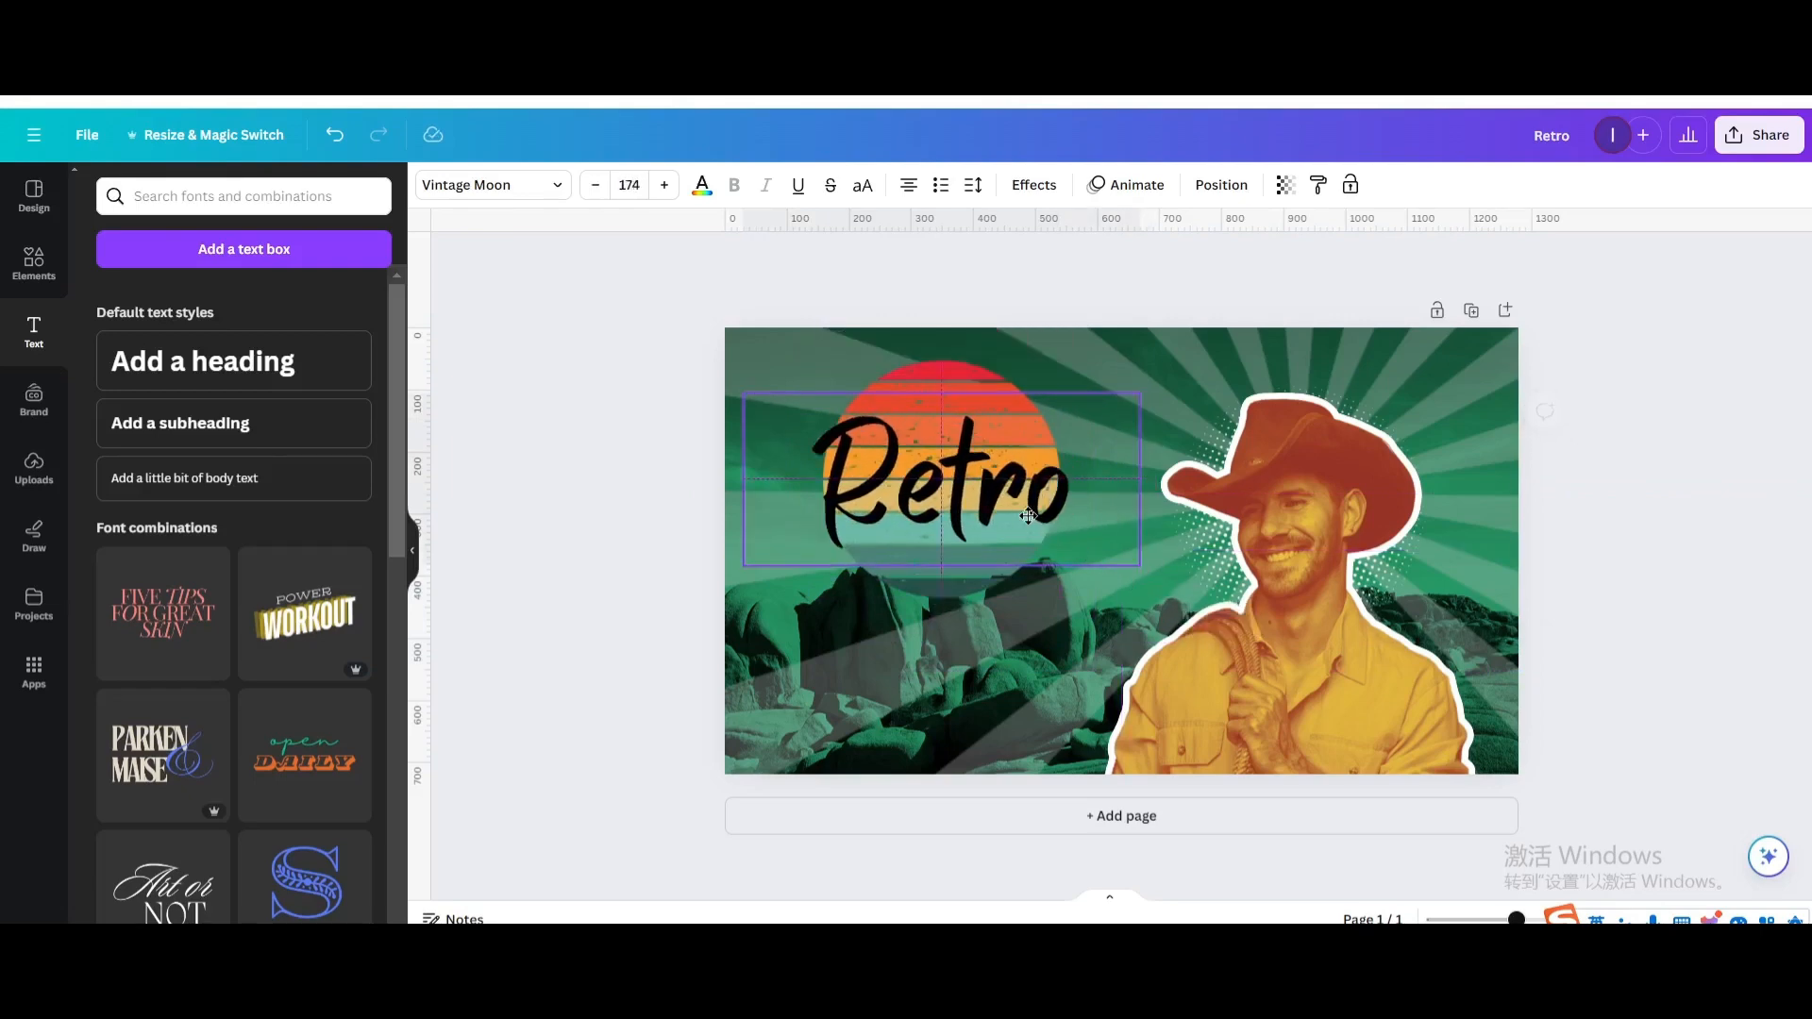
click(940, 477)
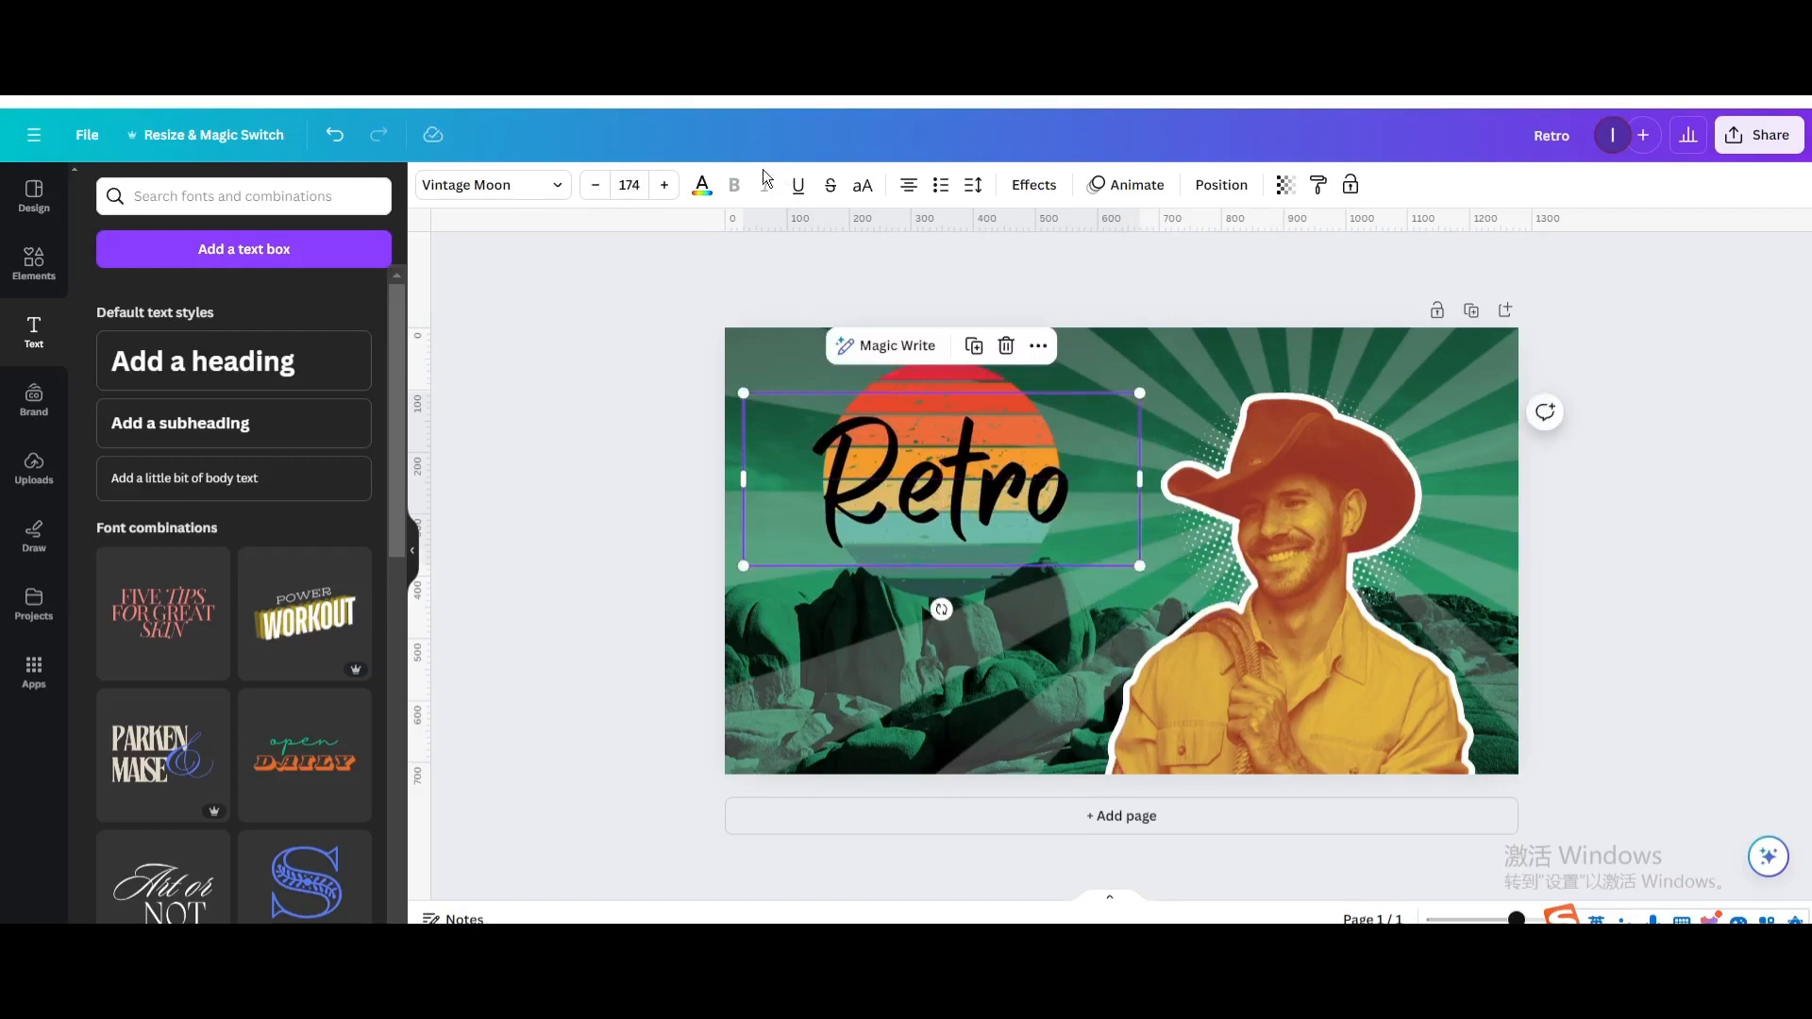
- Give Retro a black shadow, transparency 100, direction about 79
click(701, 185)
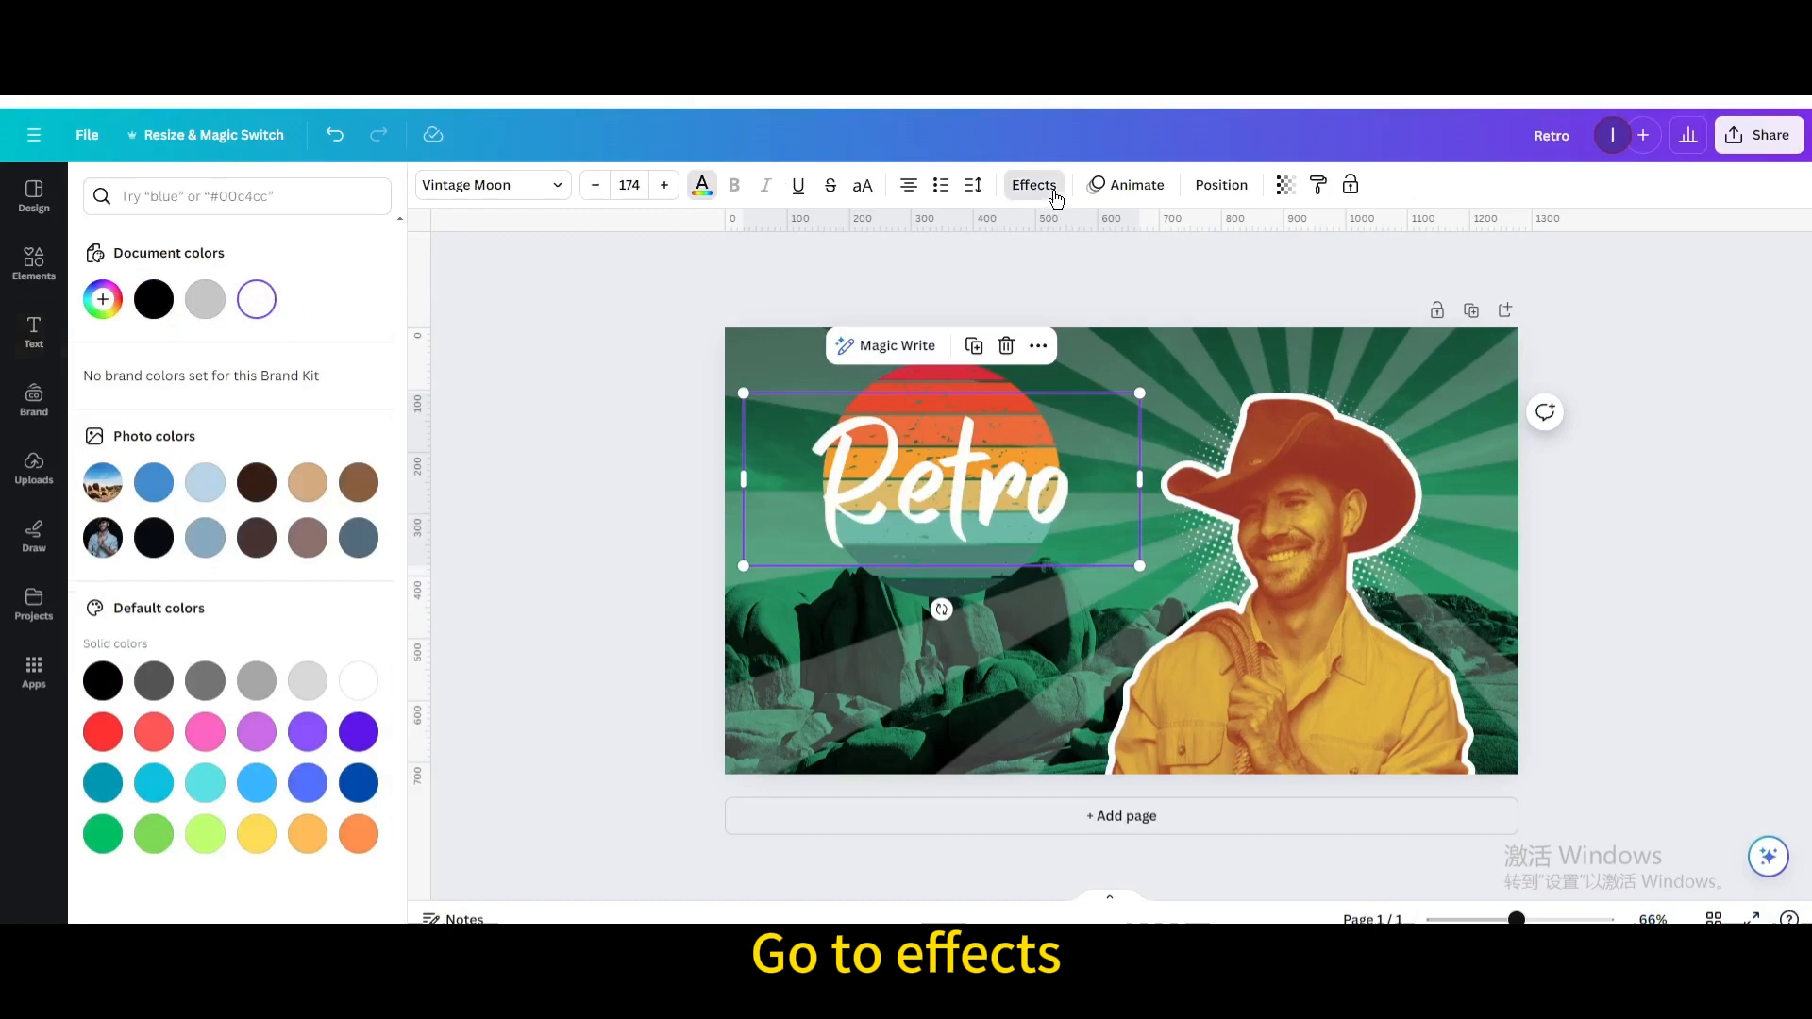
click(230, 304)
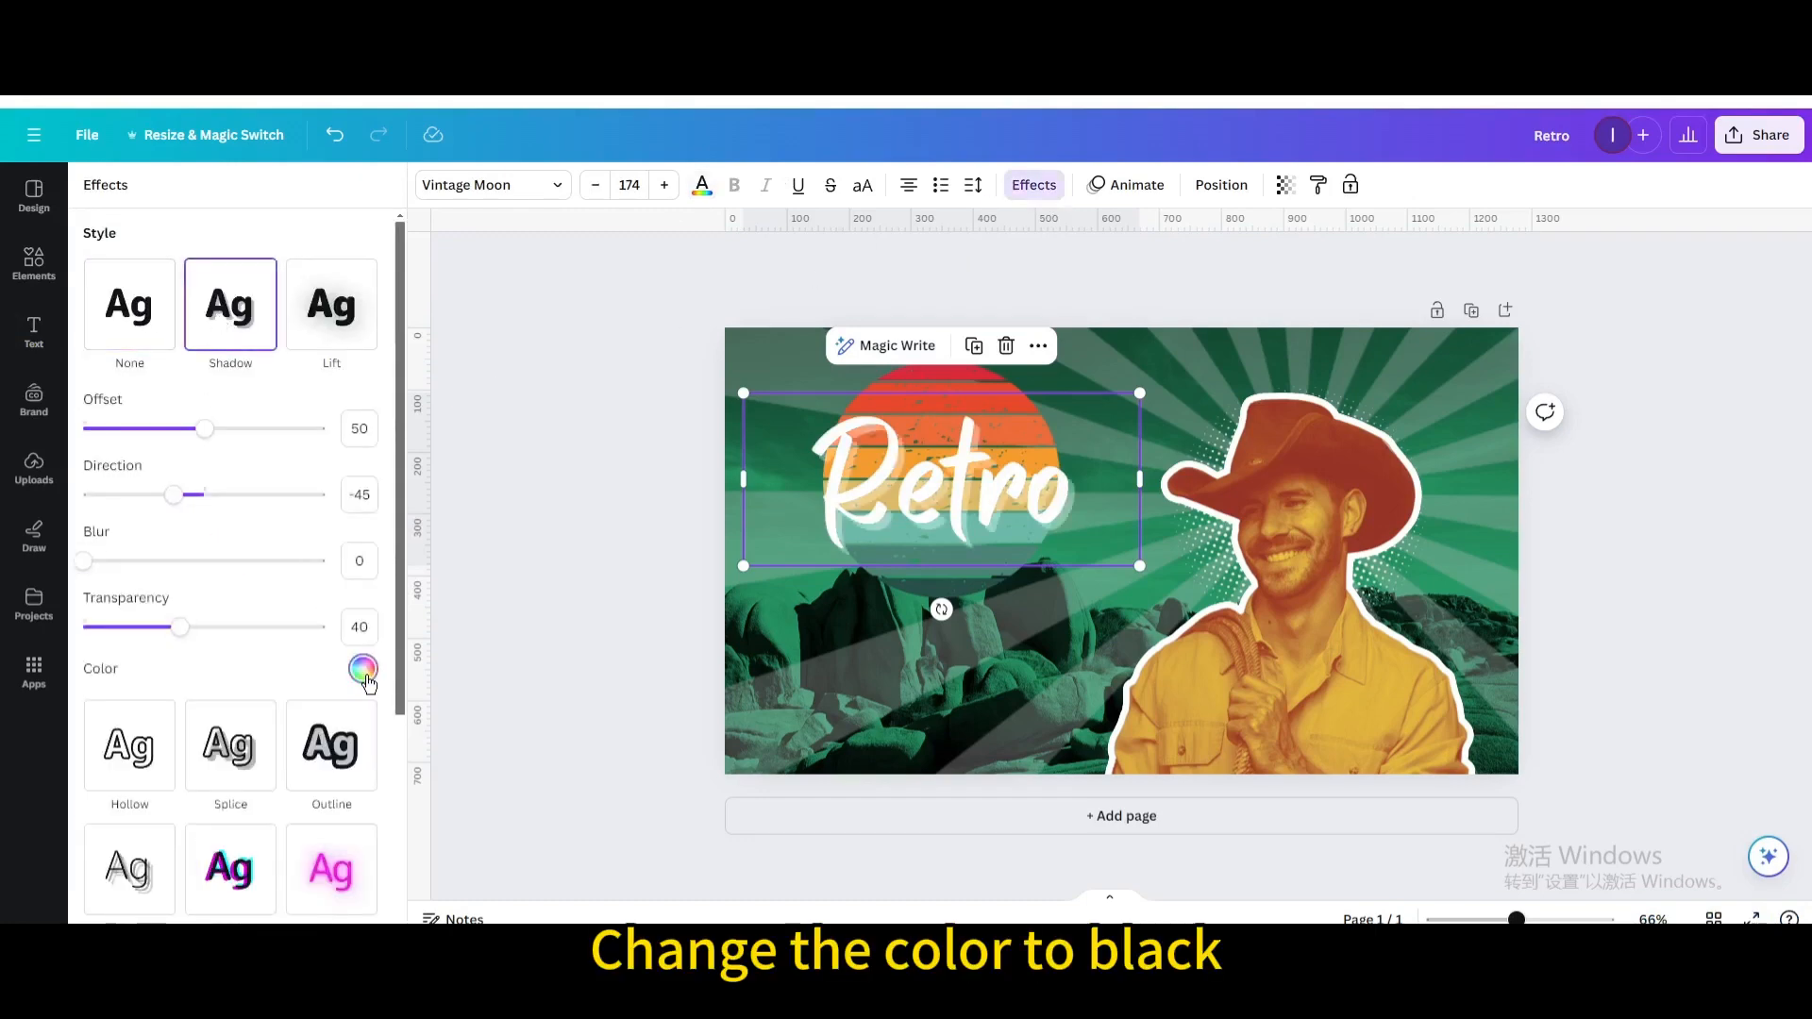
click(362, 668)
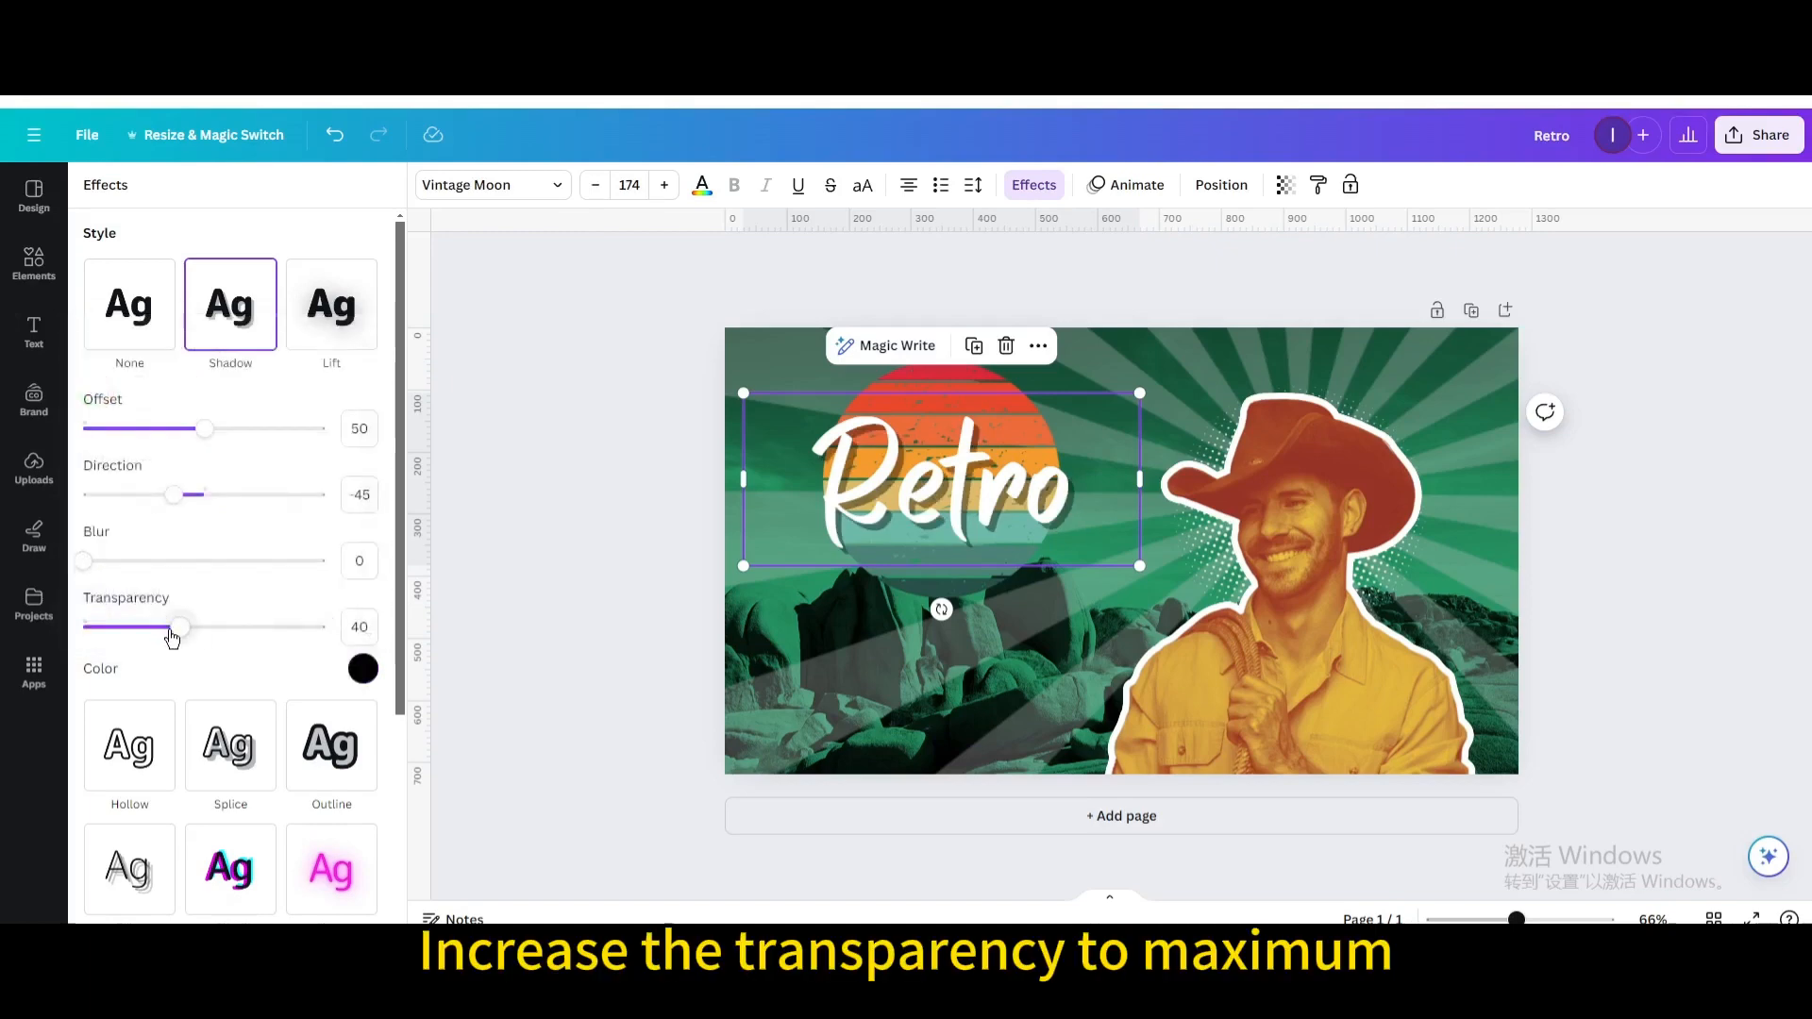
drag(180, 627, 324, 627)
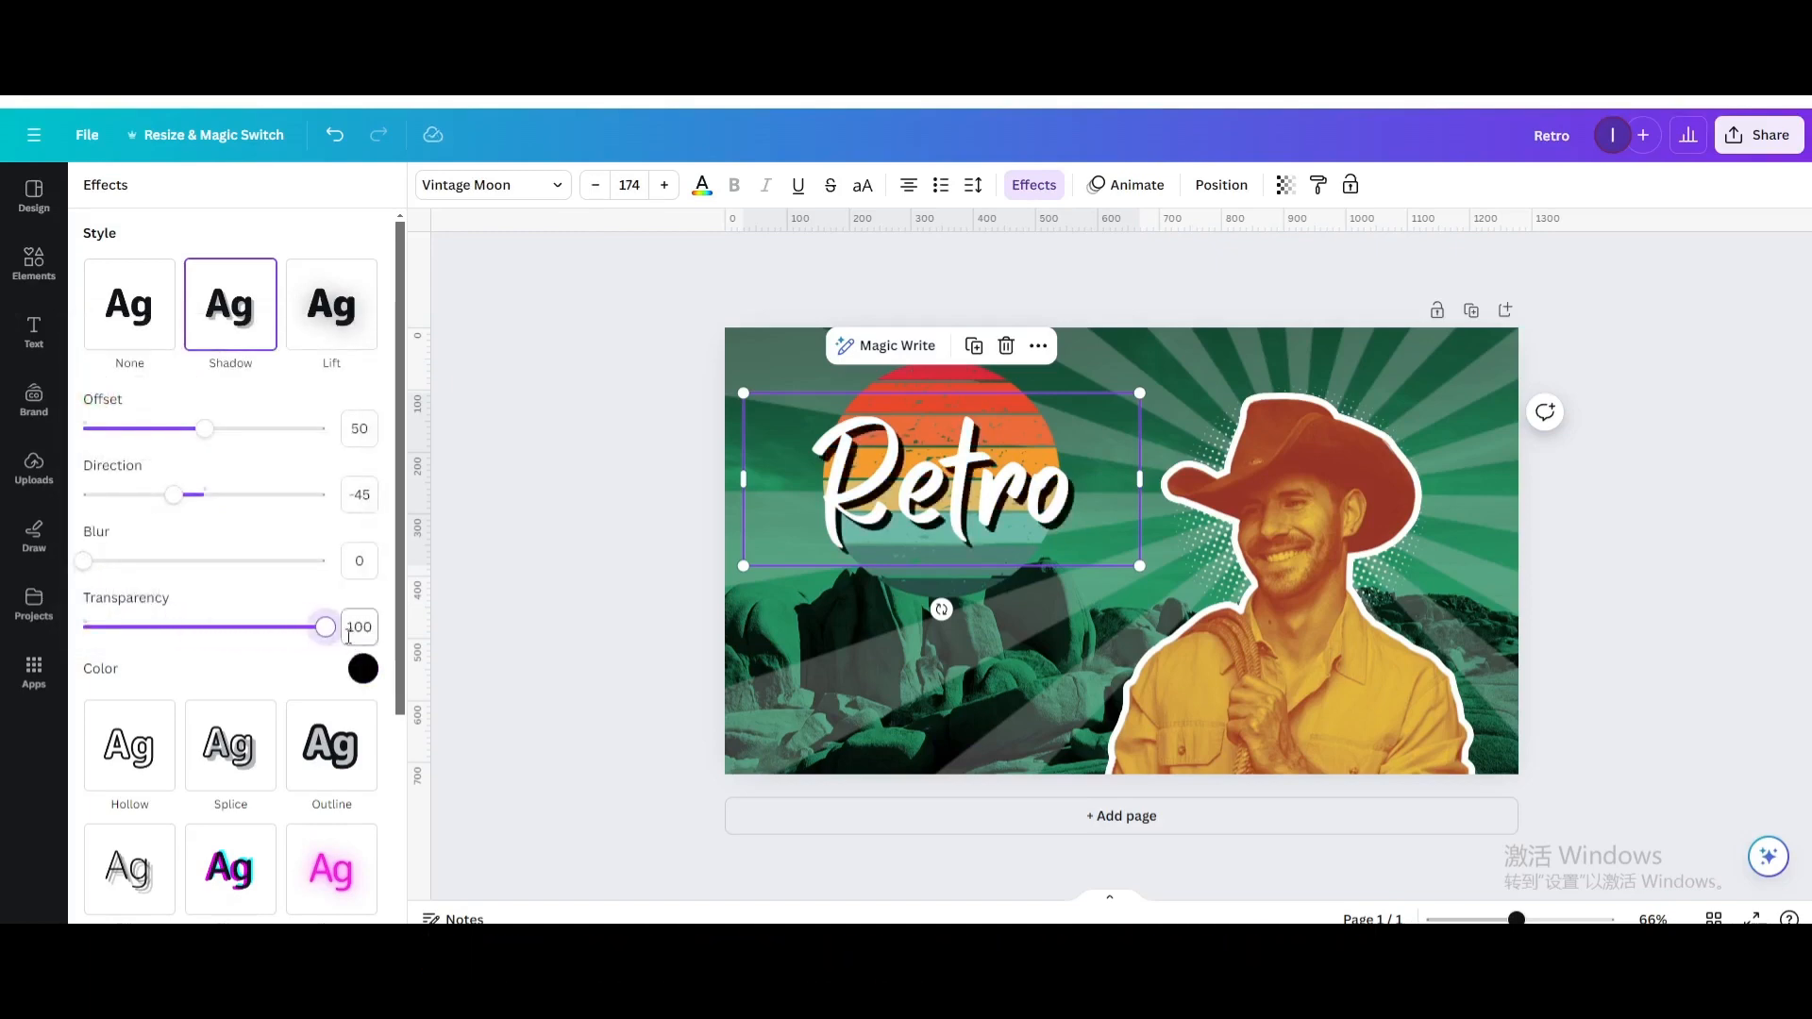
drag(174, 495, 226, 494)
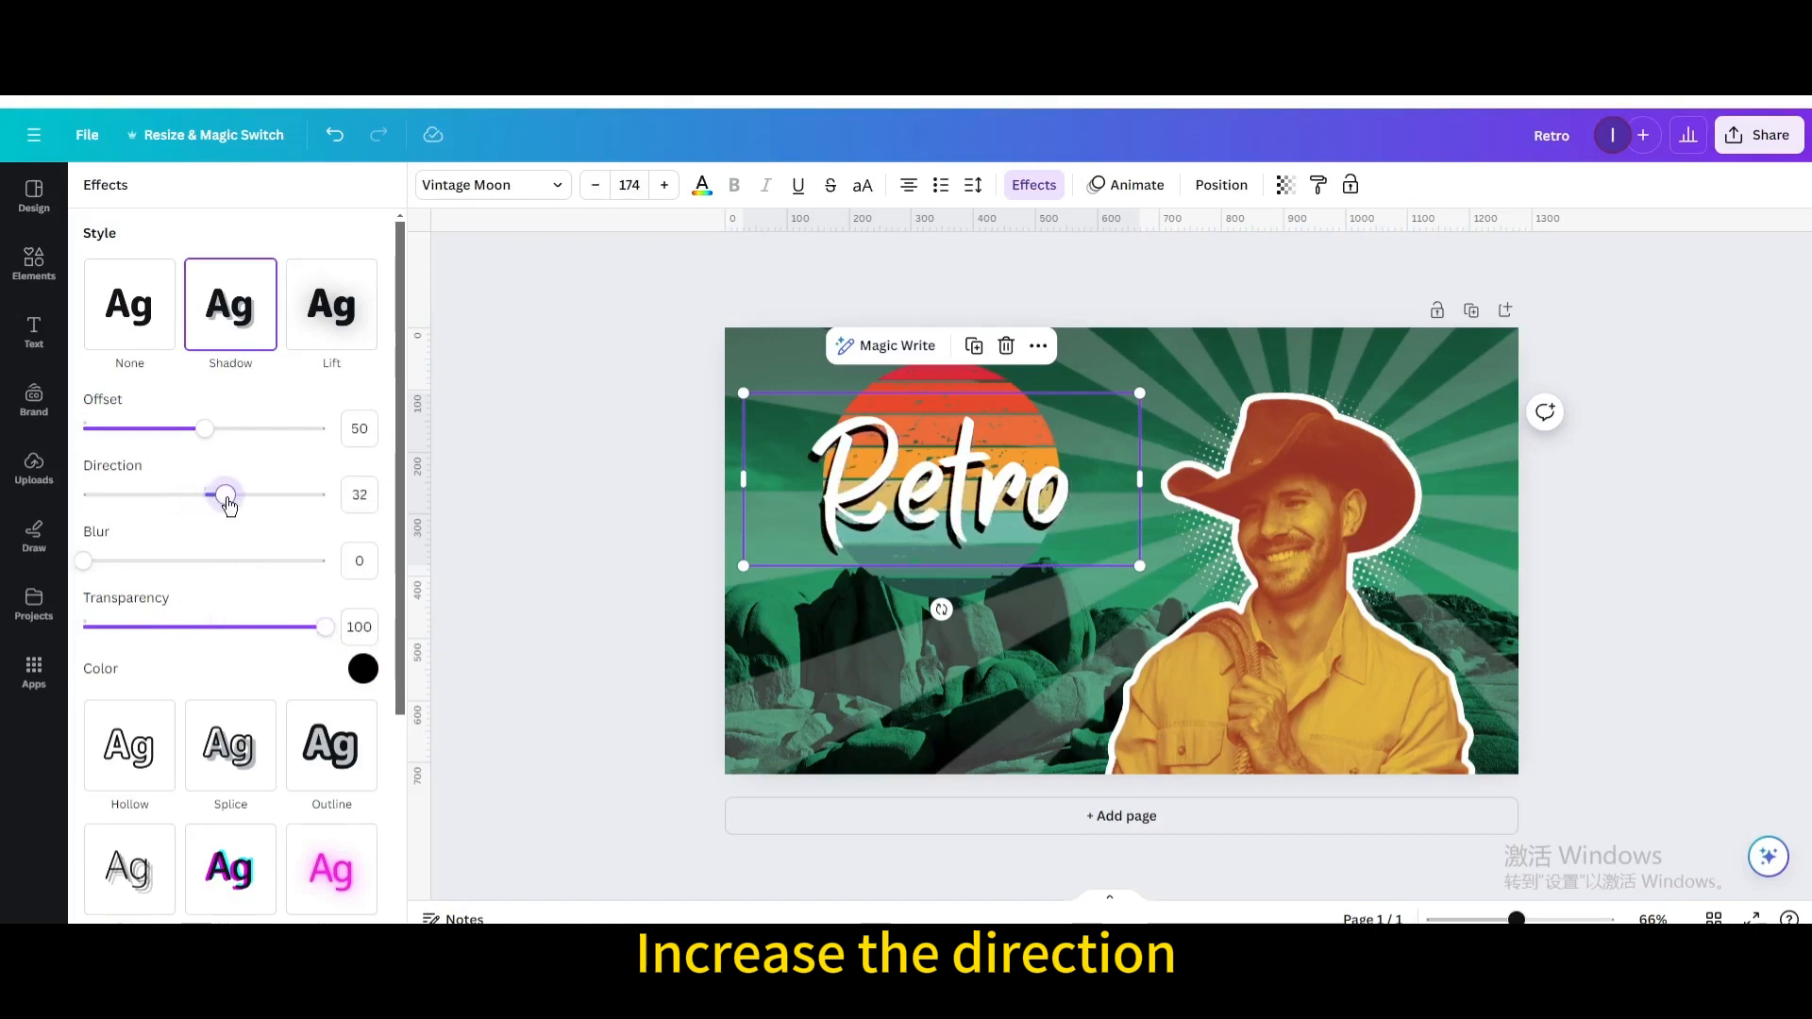
drag(225, 495, 257, 494)
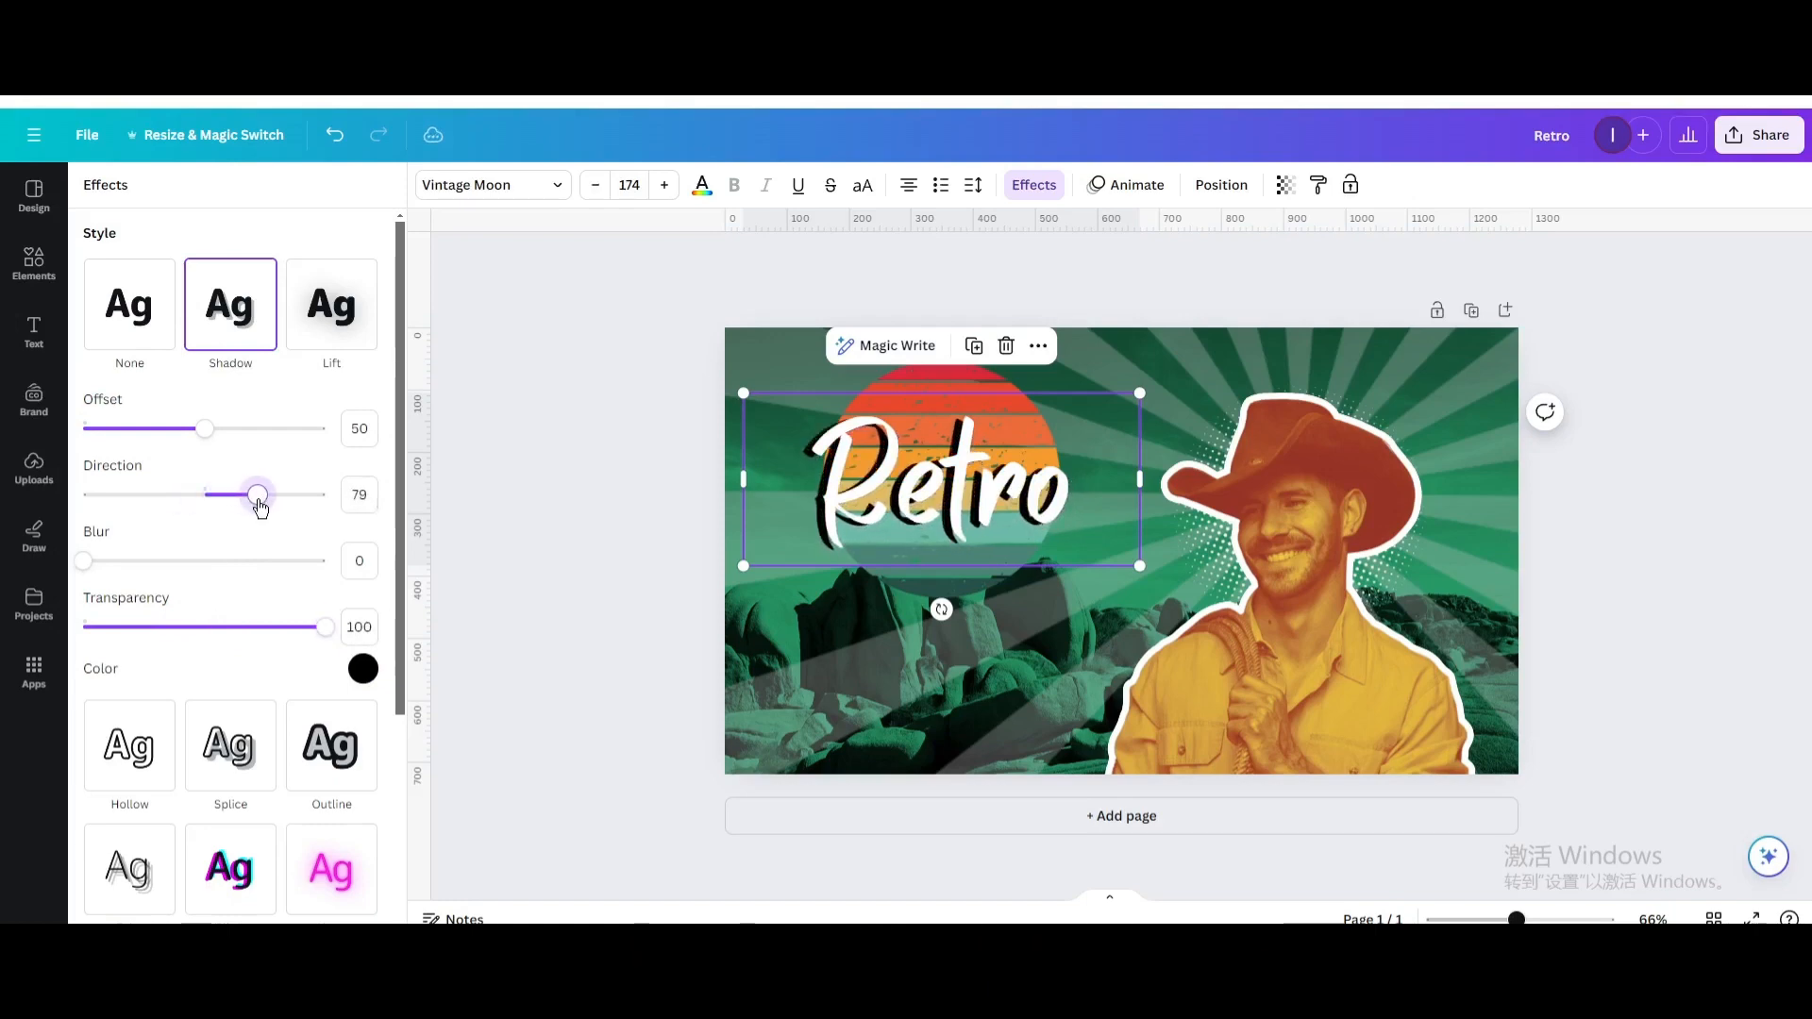
drag(206, 428, 168, 428)
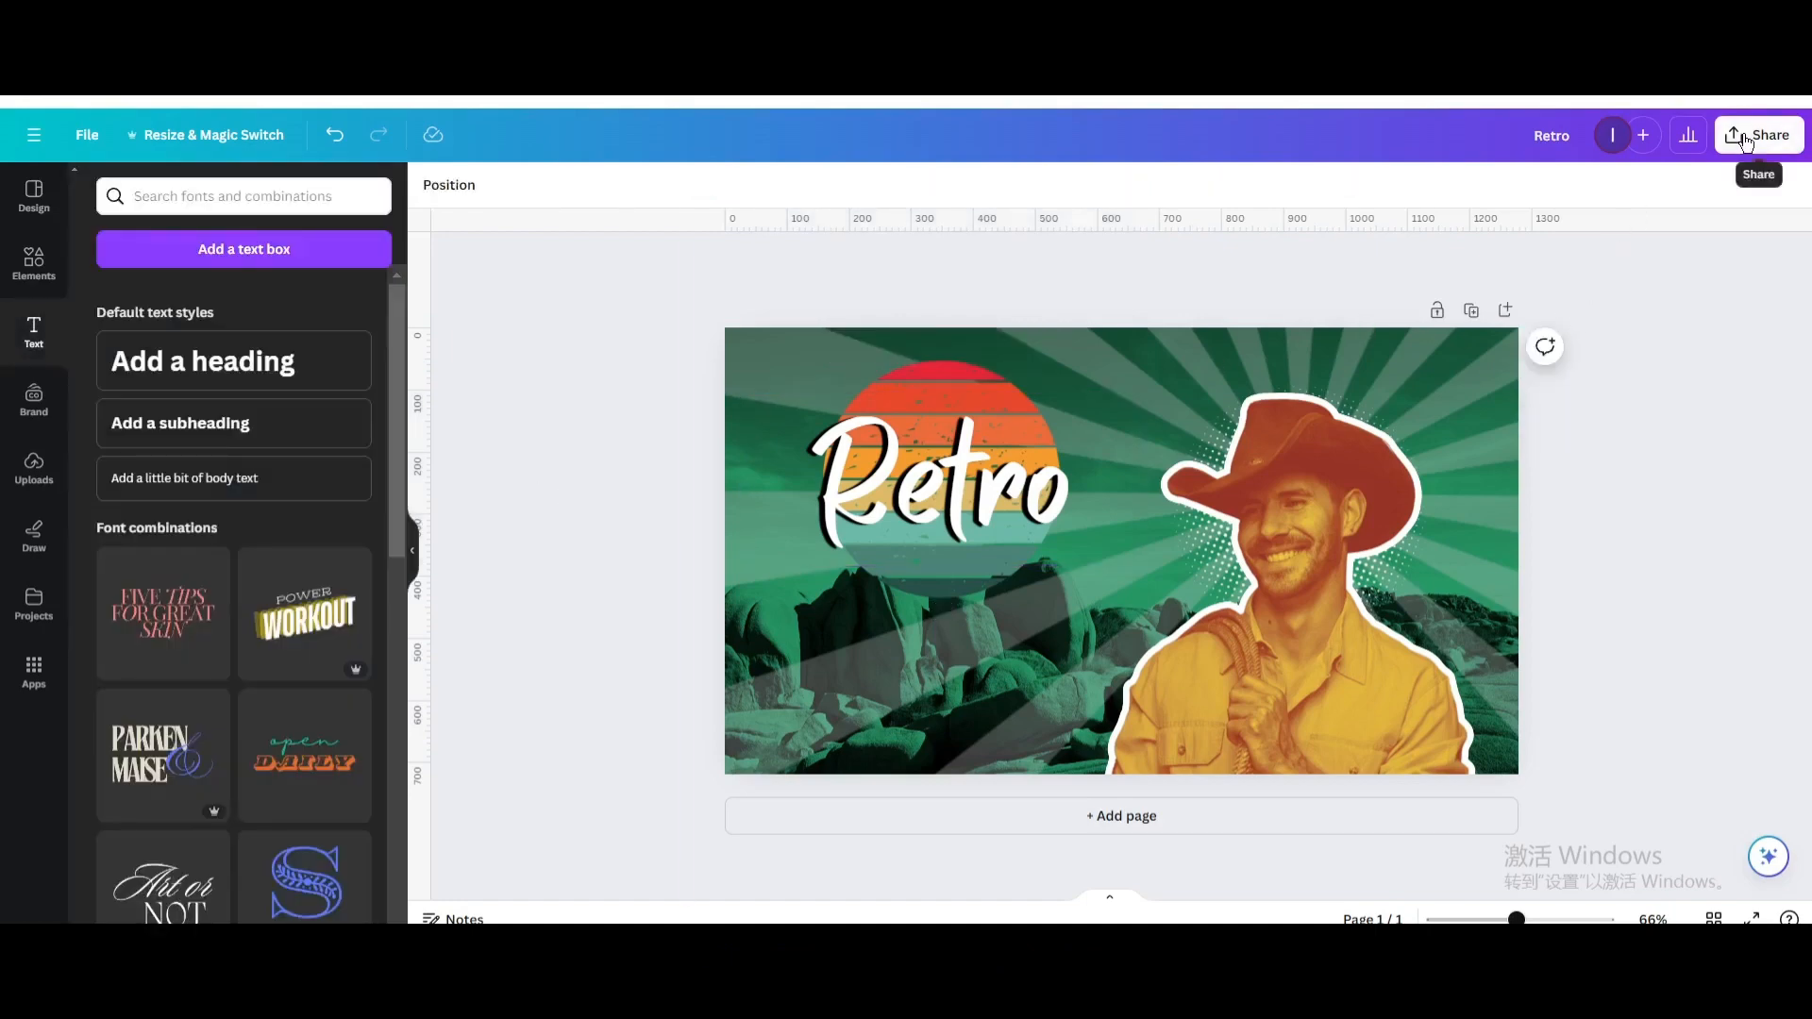
- Download the poster as a PNG and upload it back into Uploads
click(1757, 135)
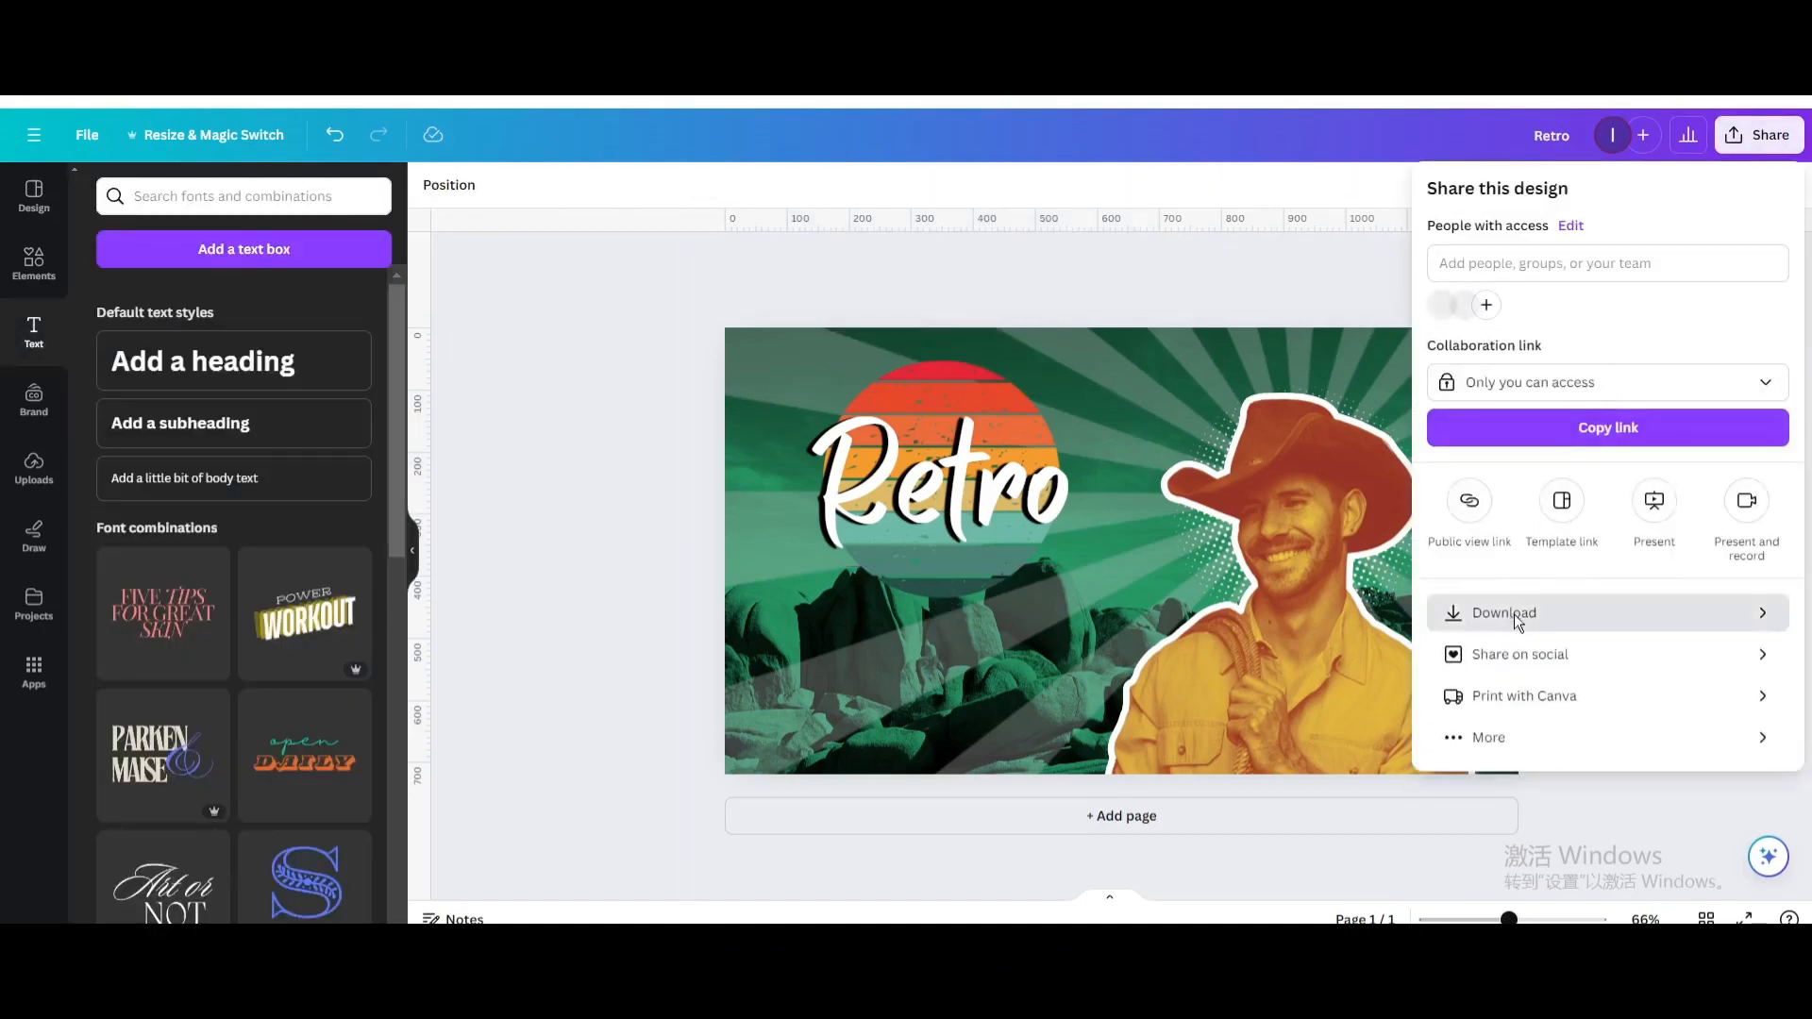
click(1503, 613)
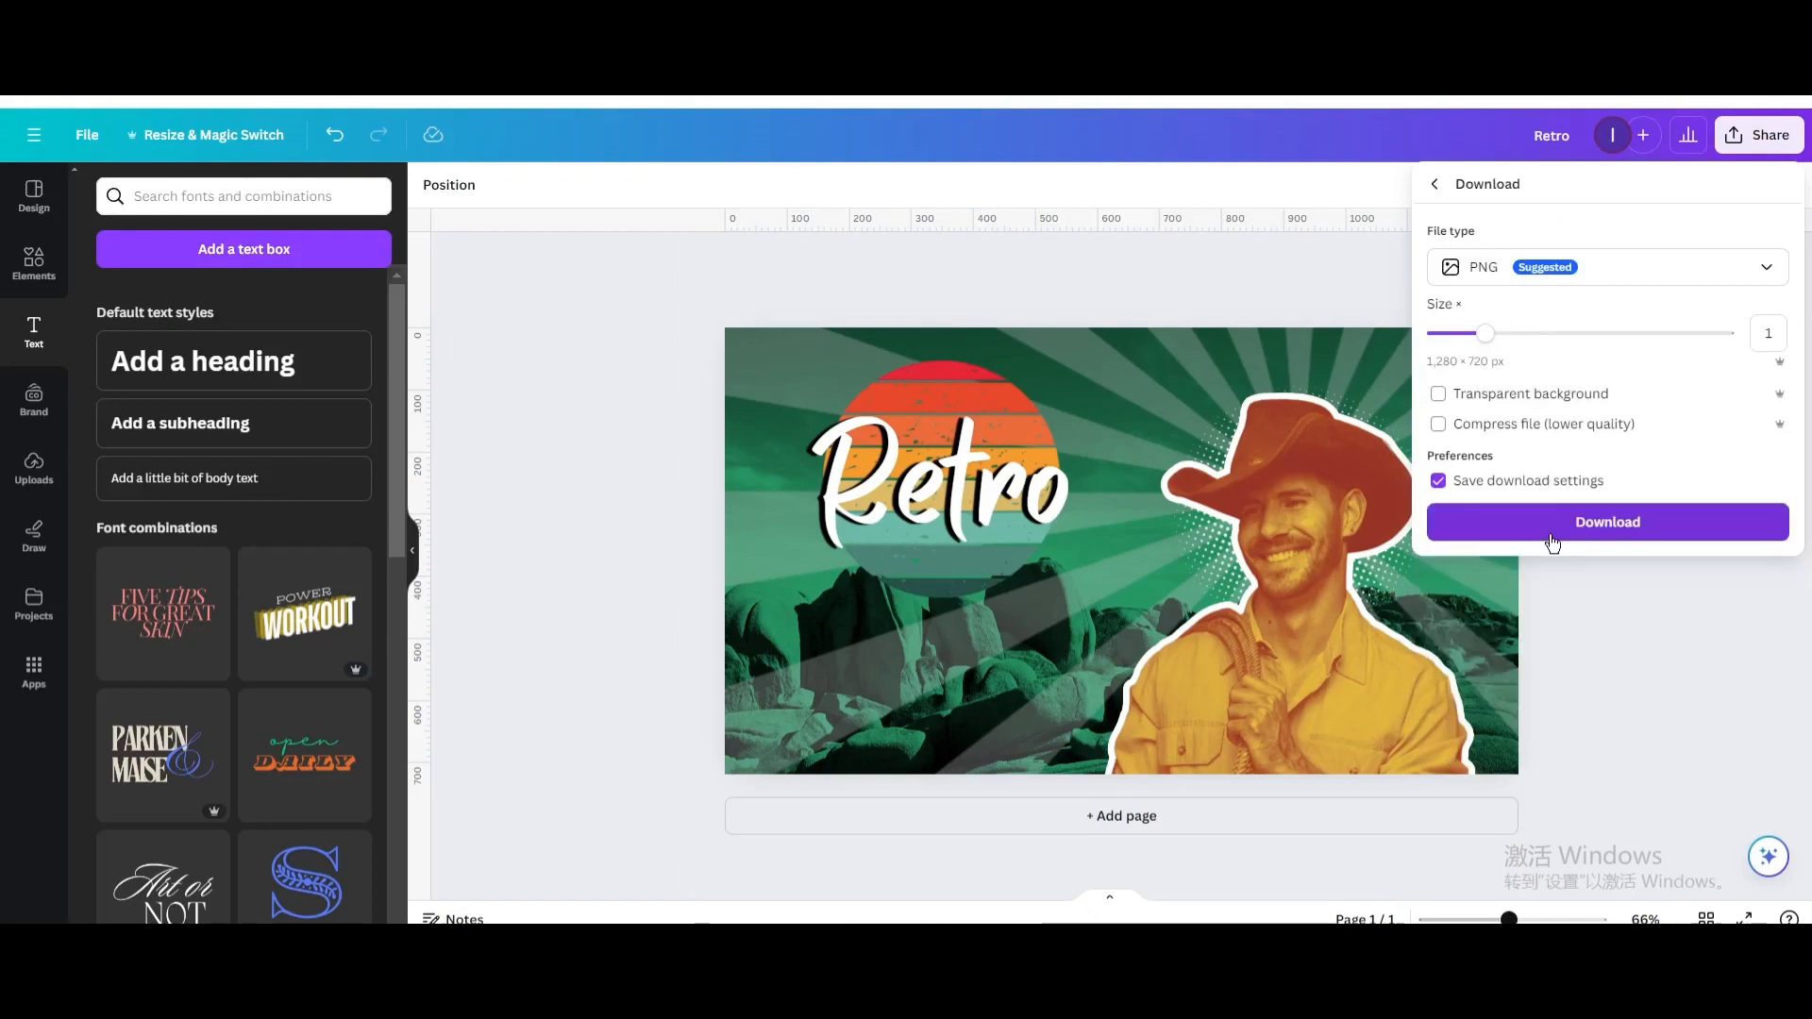
click(1606, 521)
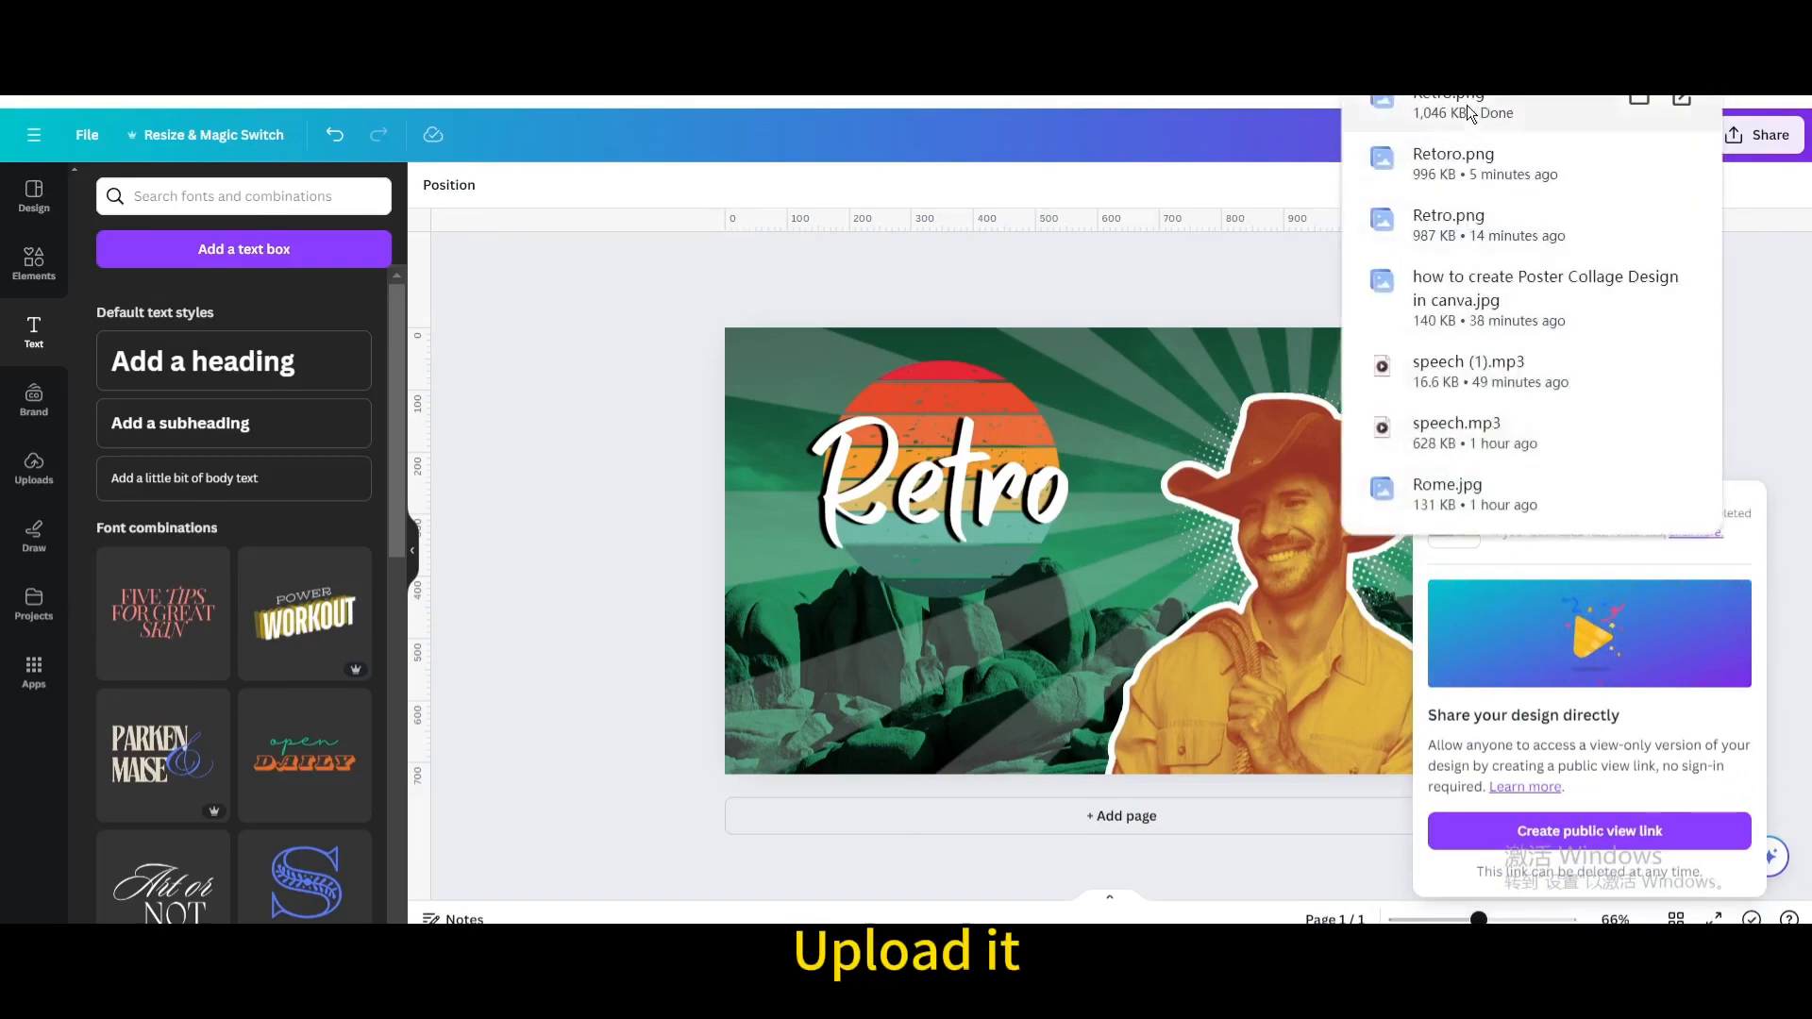
click(34, 468)
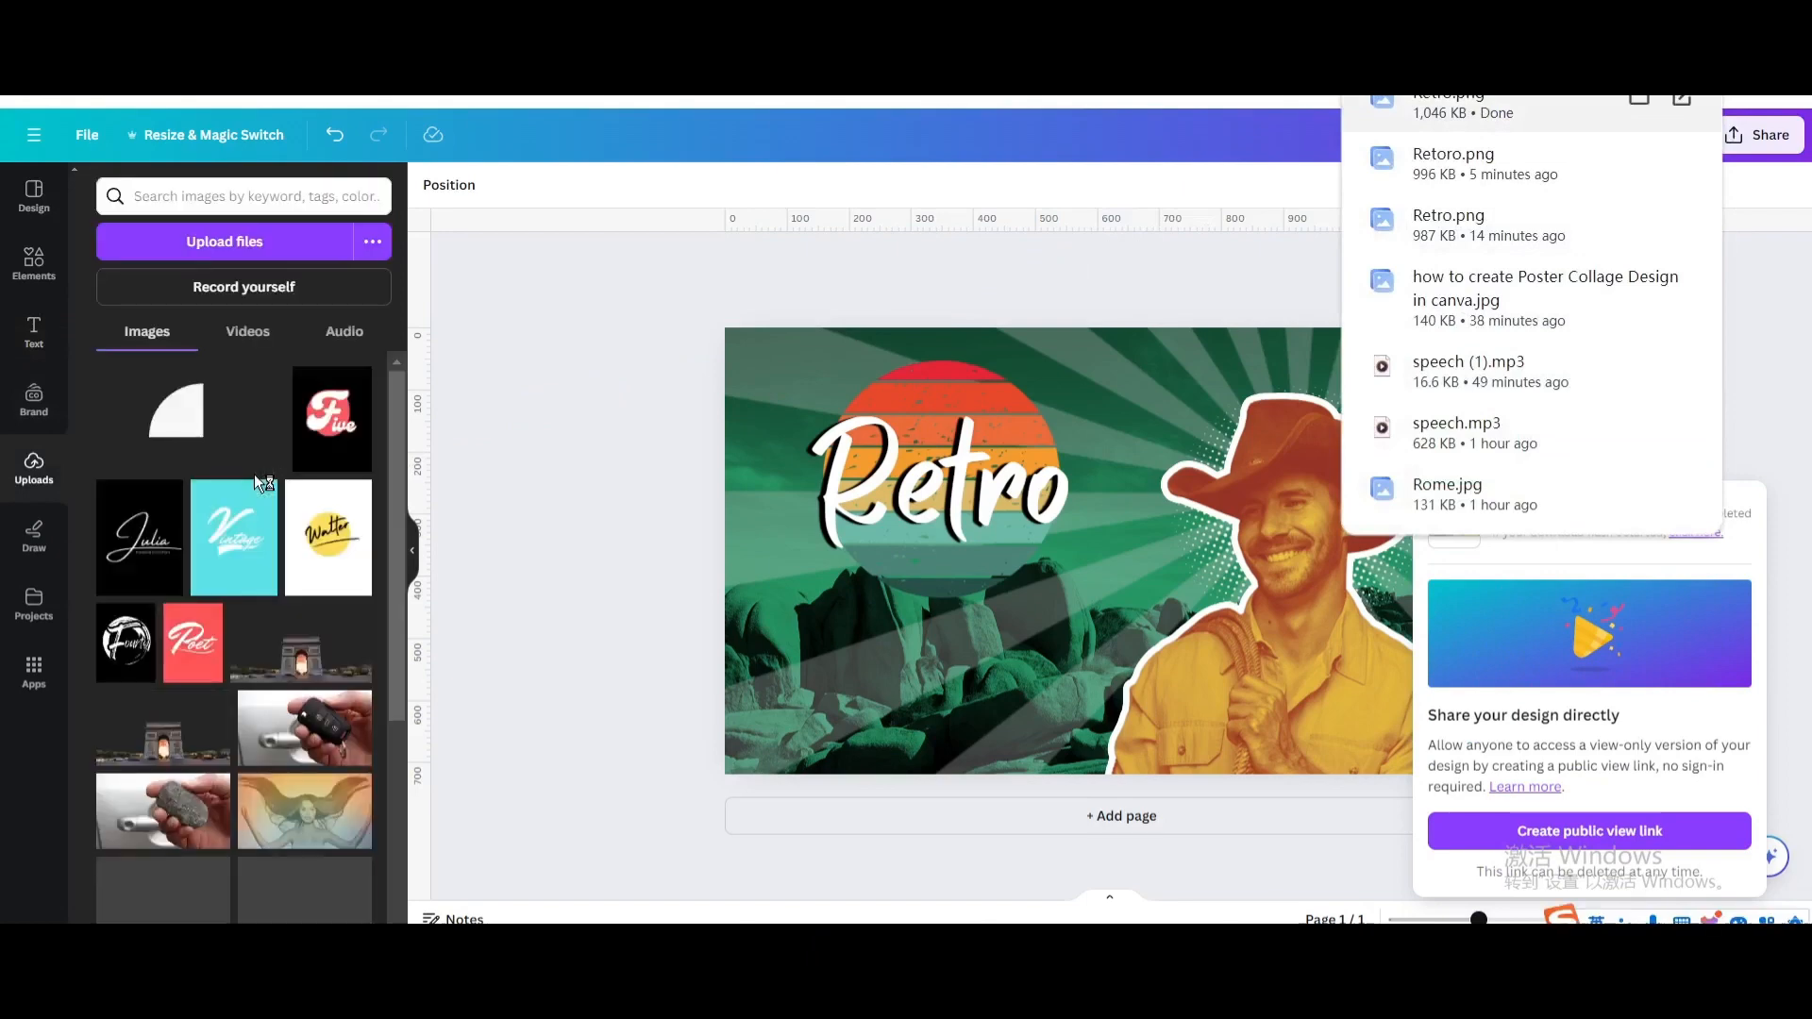
click(1118, 815)
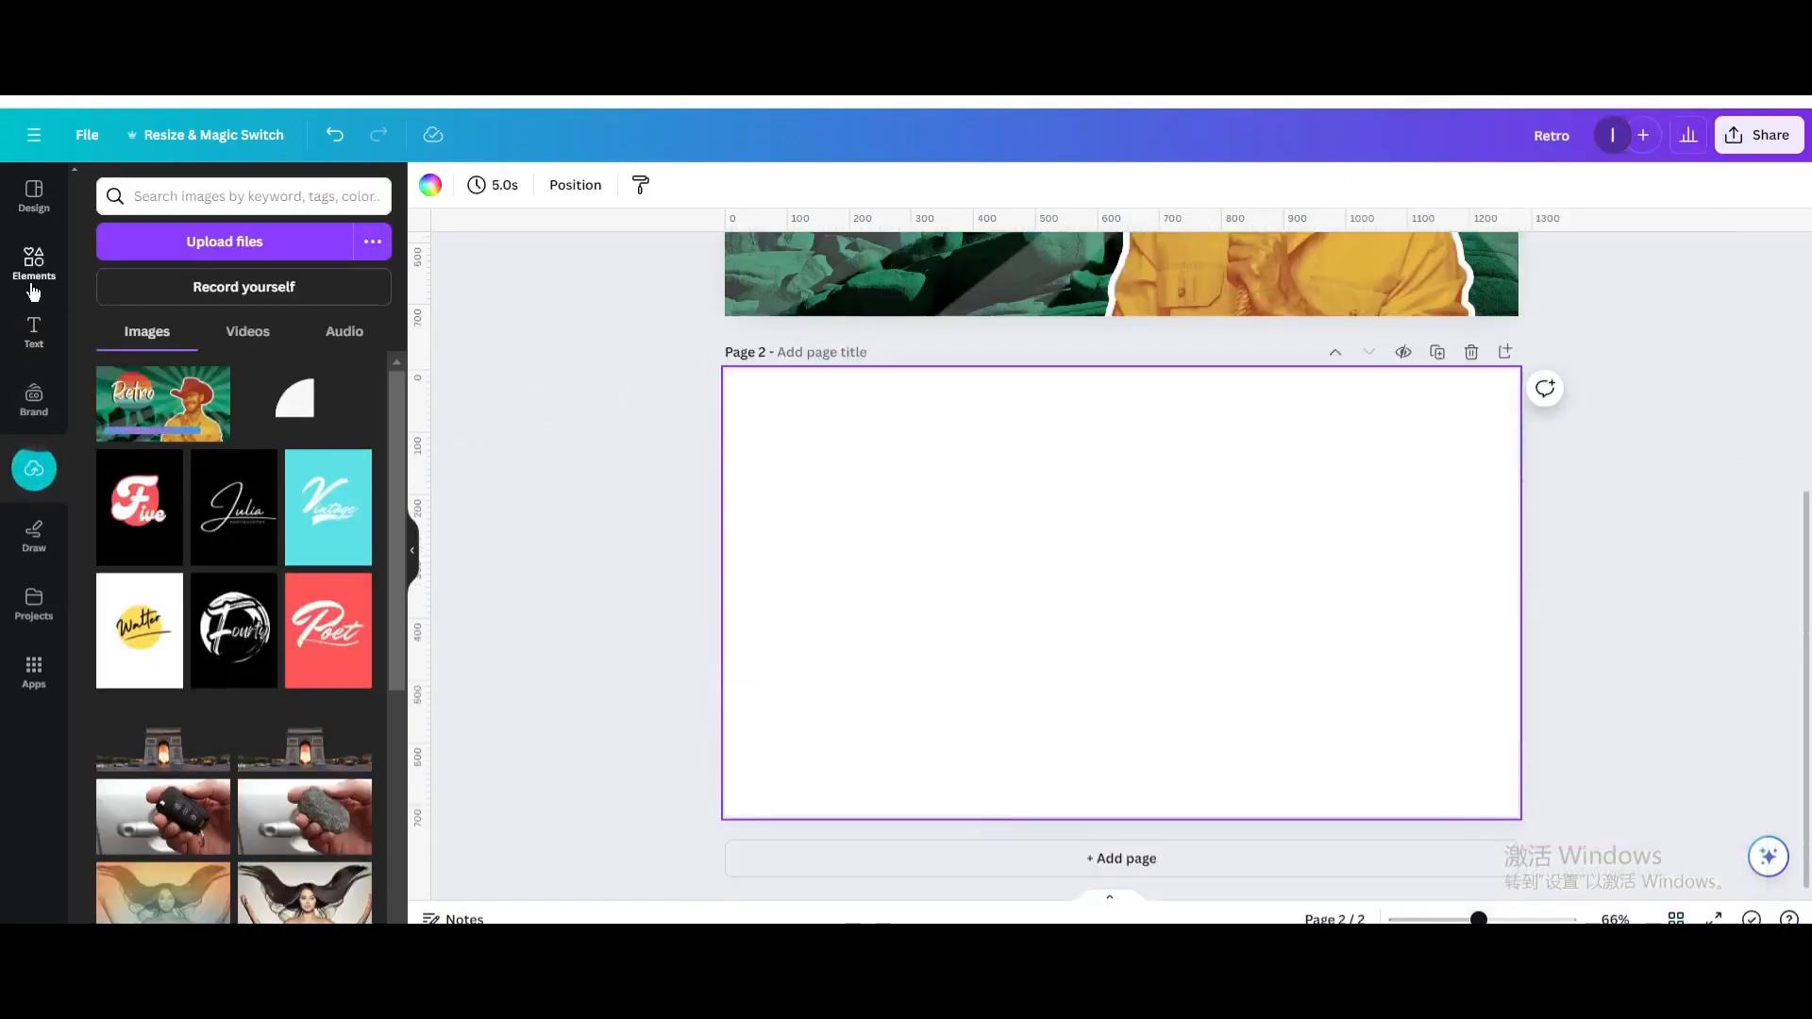
- Search Frames for 'old' paper and stretch a paper frame across the page
text(retro sun)
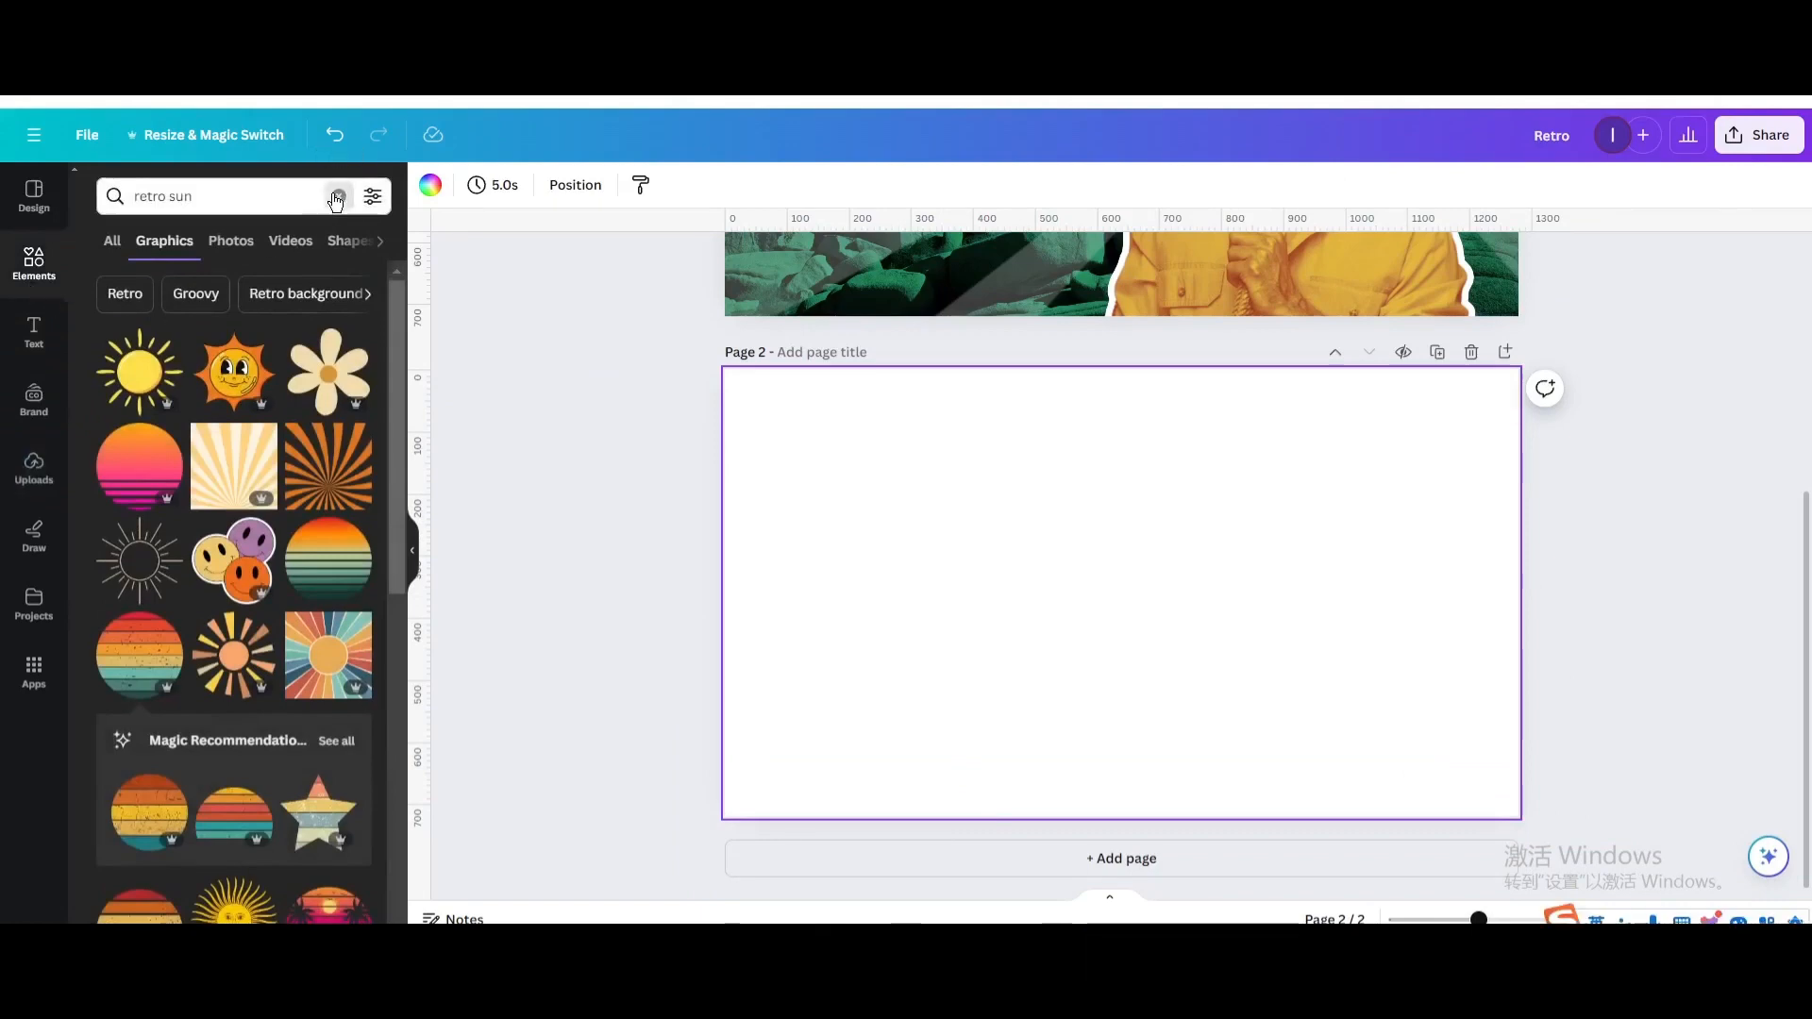
click(336, 196)
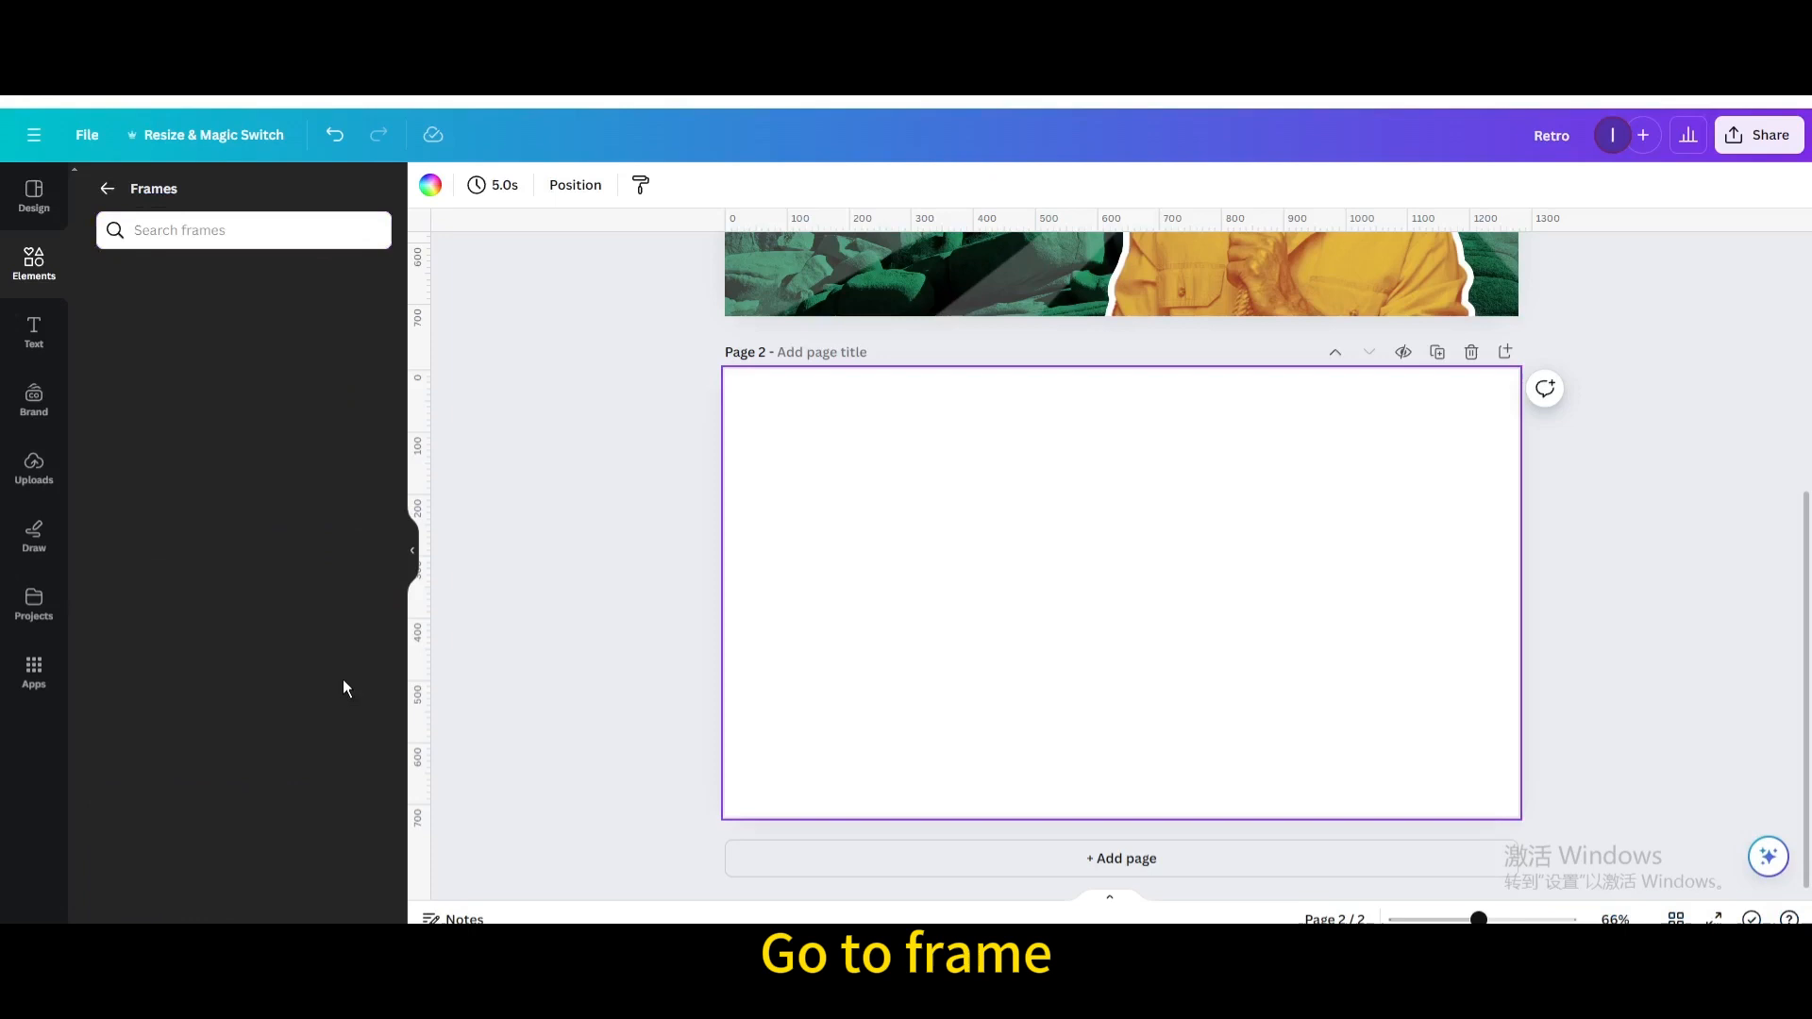
click(242, 230)
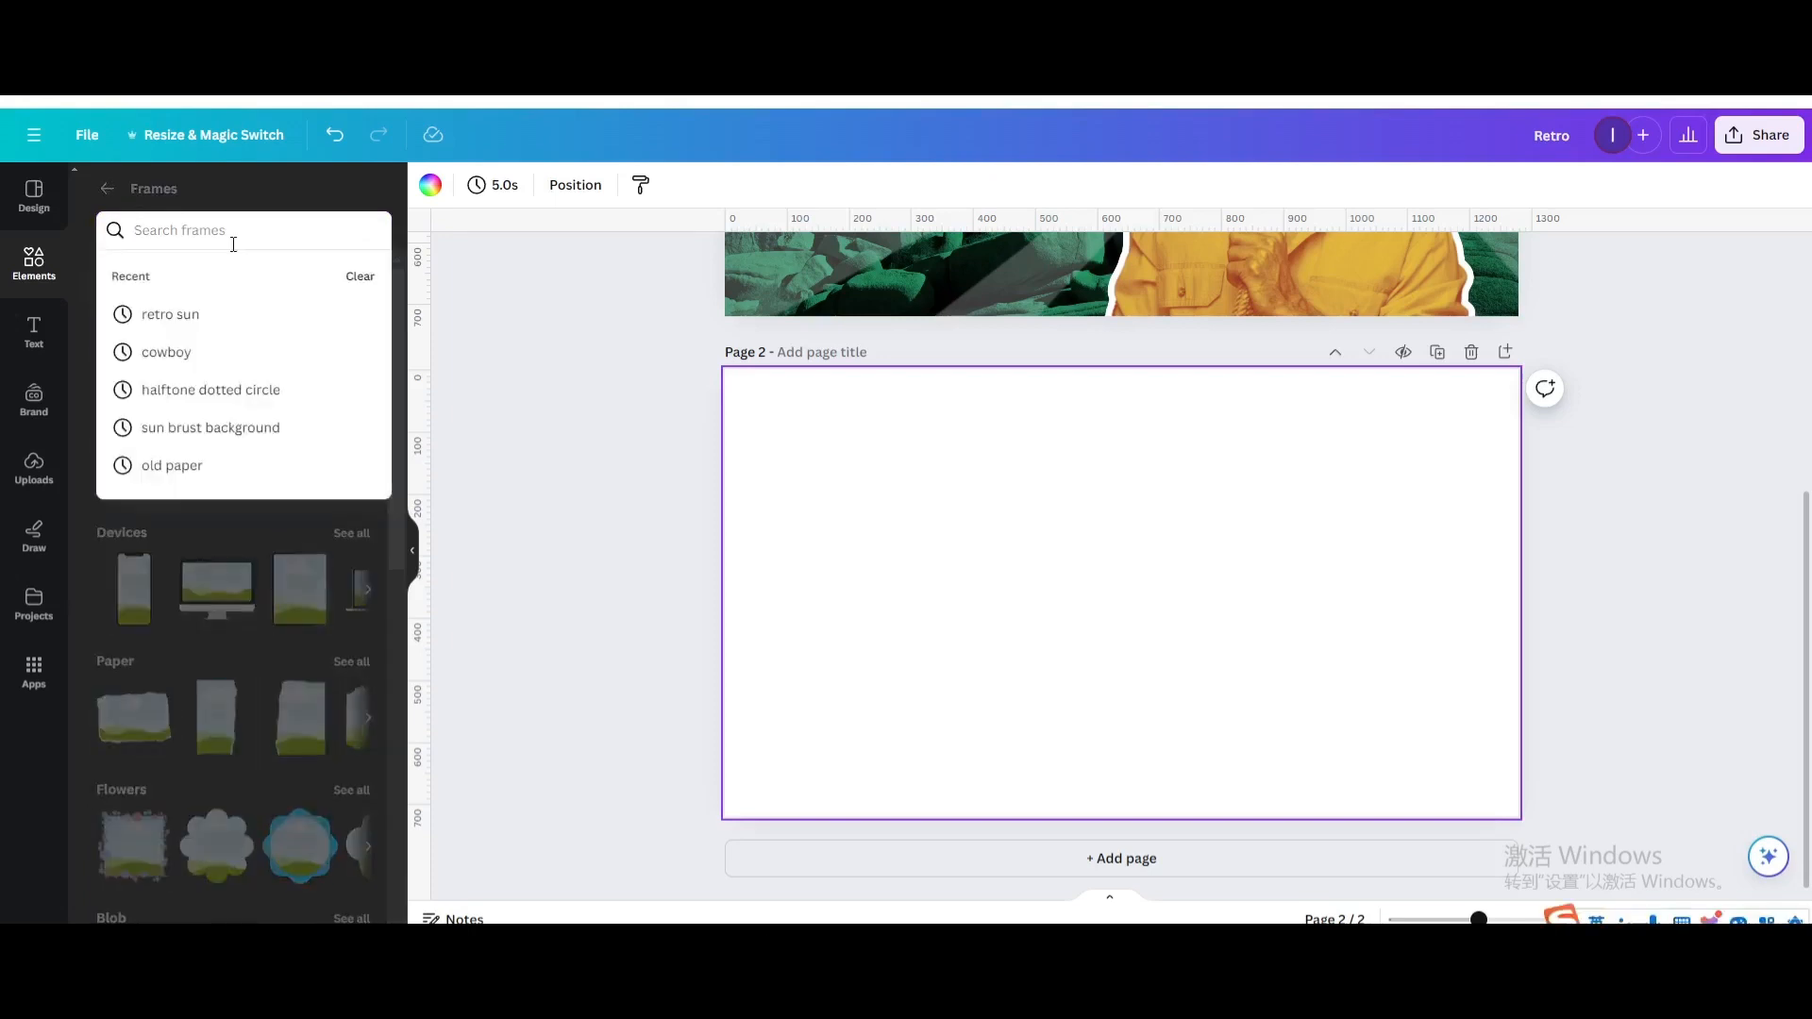
text(old)
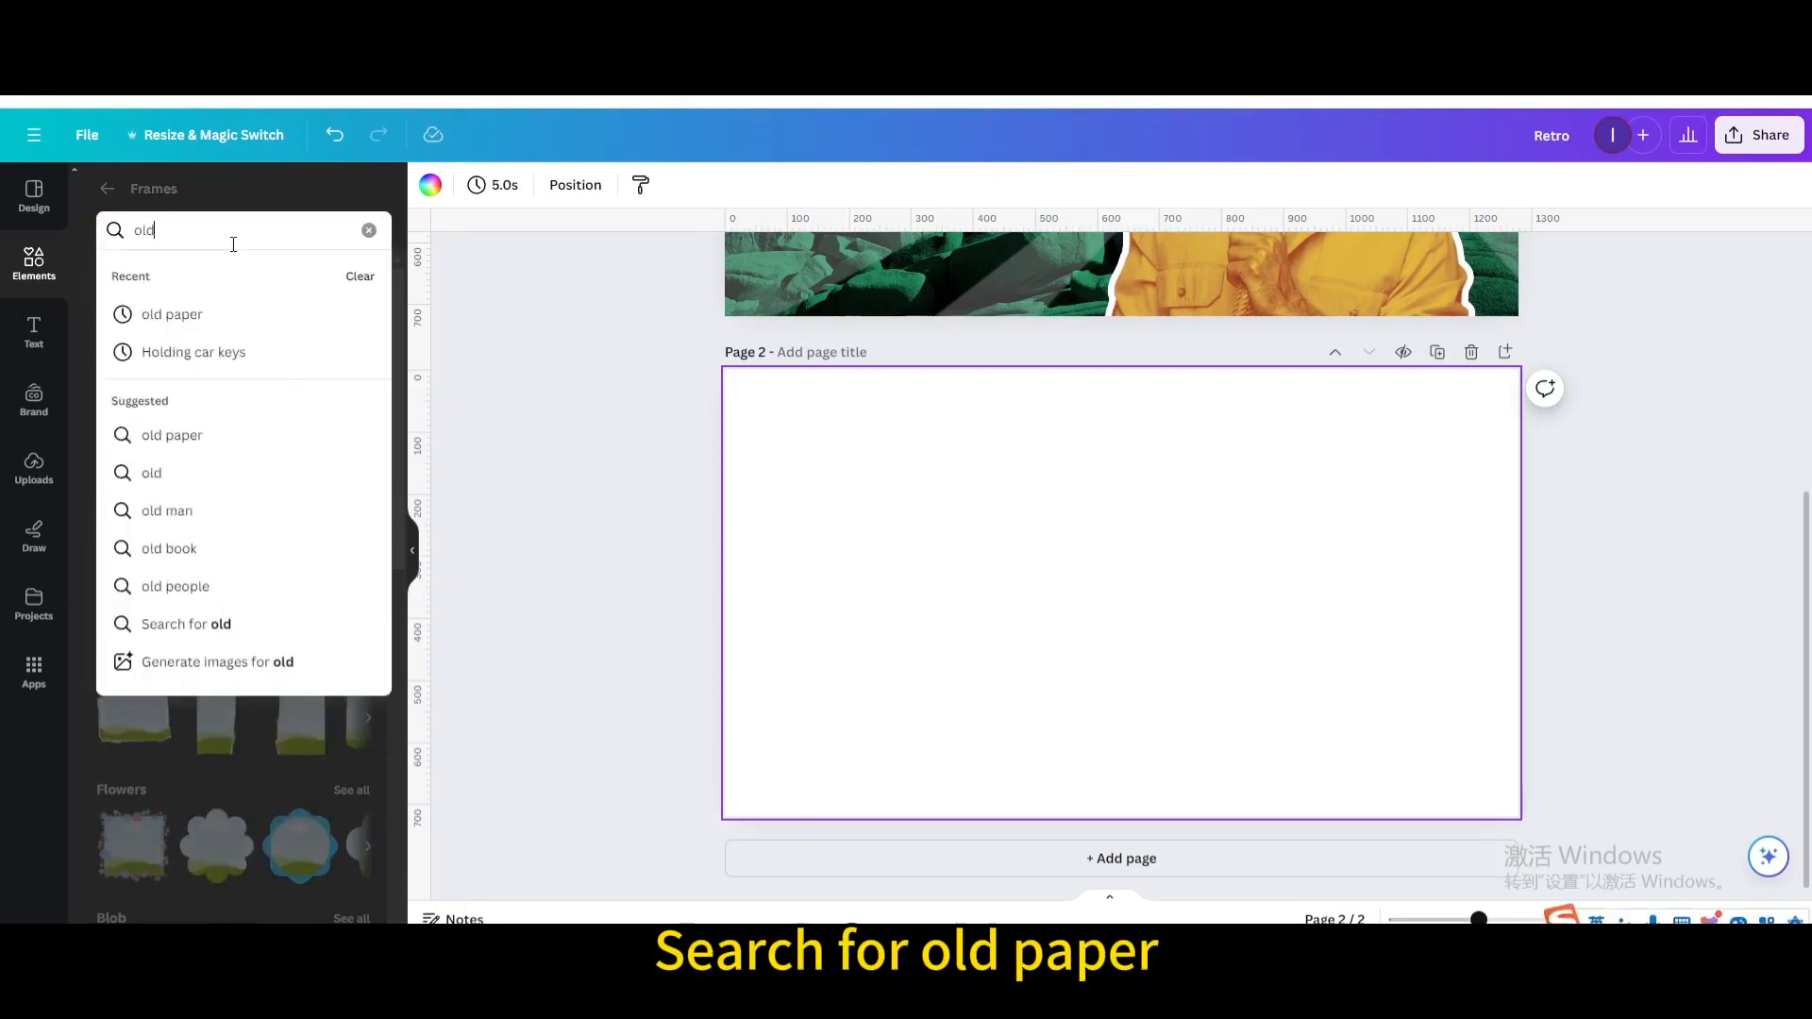
click(171, 313)
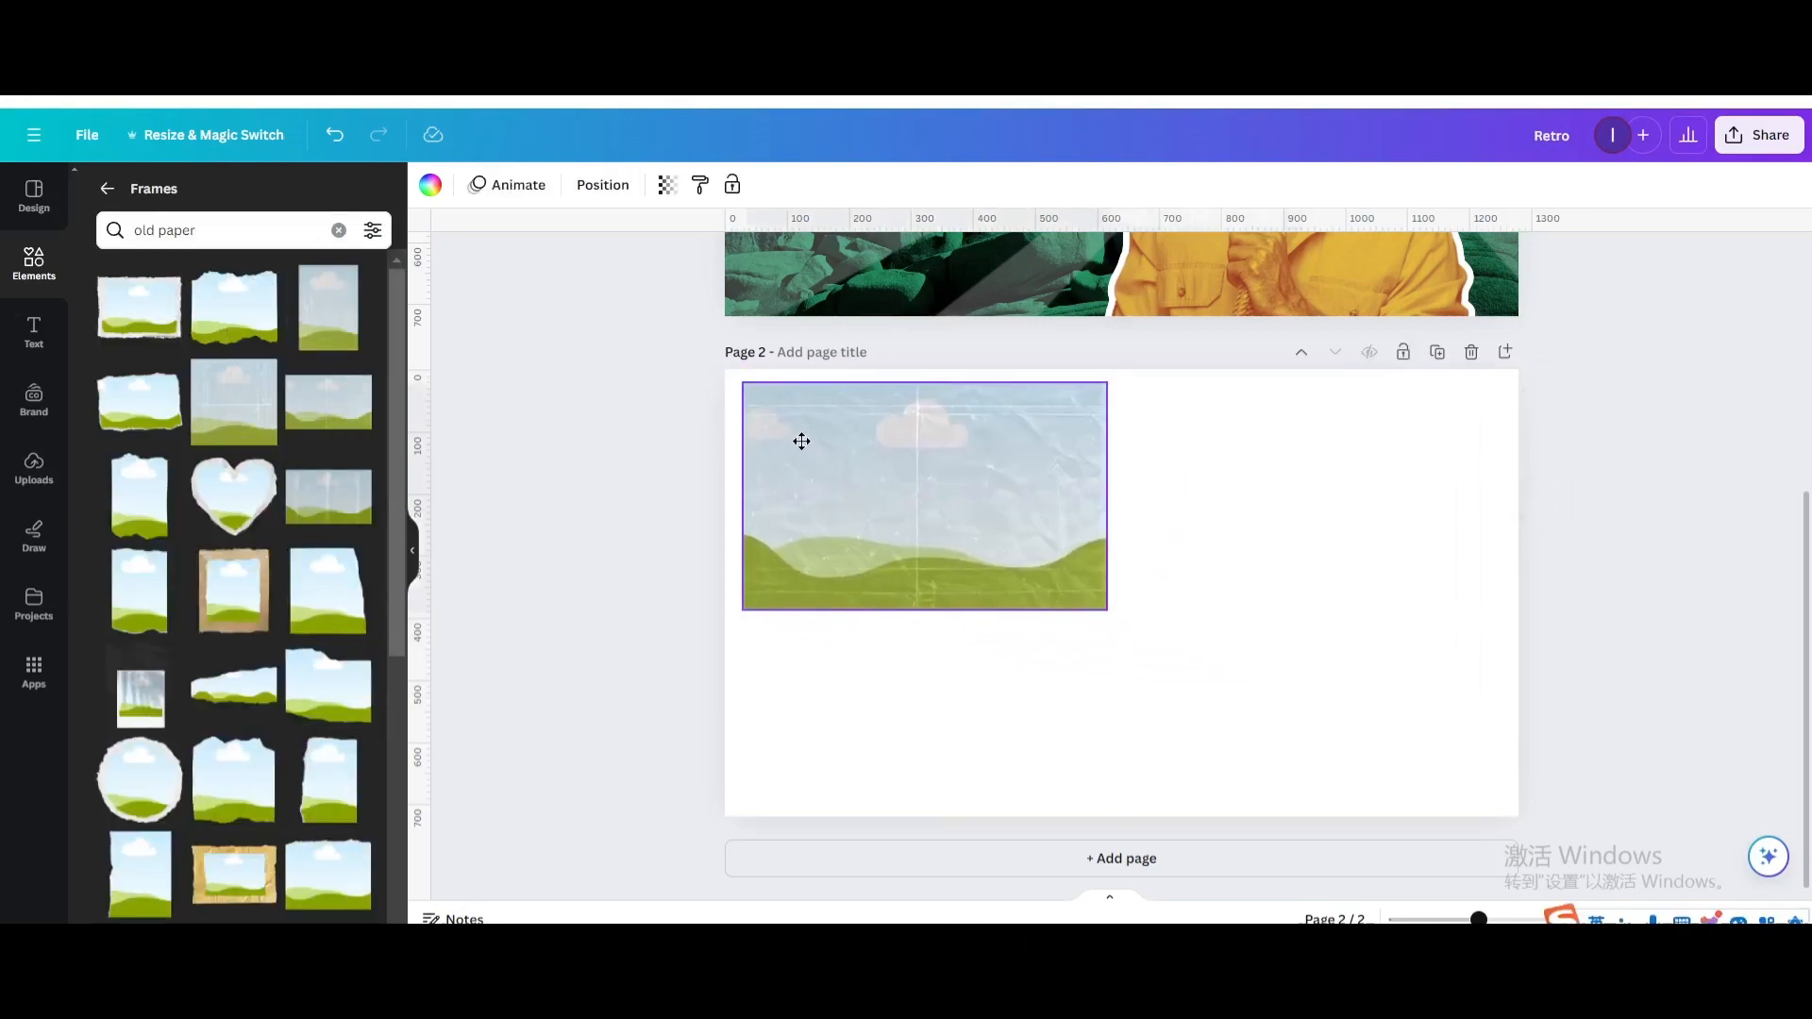
drag(1106, 609, 1092, 600)
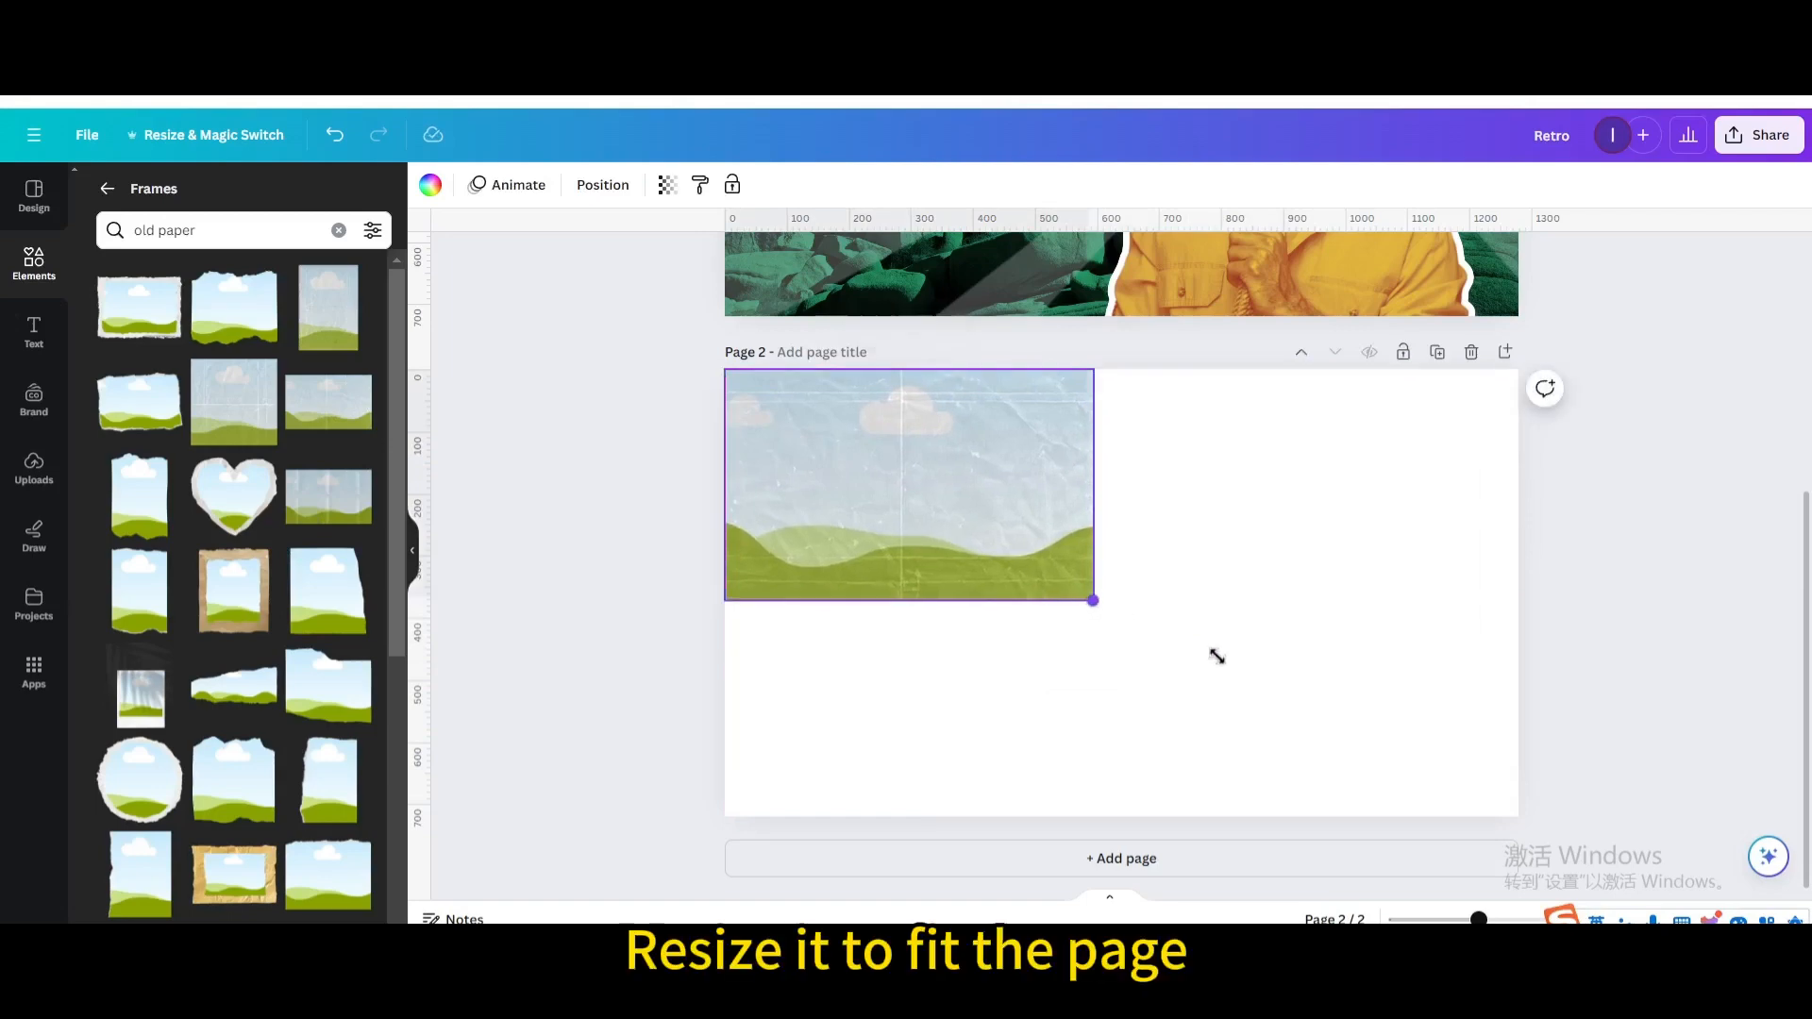
drag(1092, 598, 1518, 867)
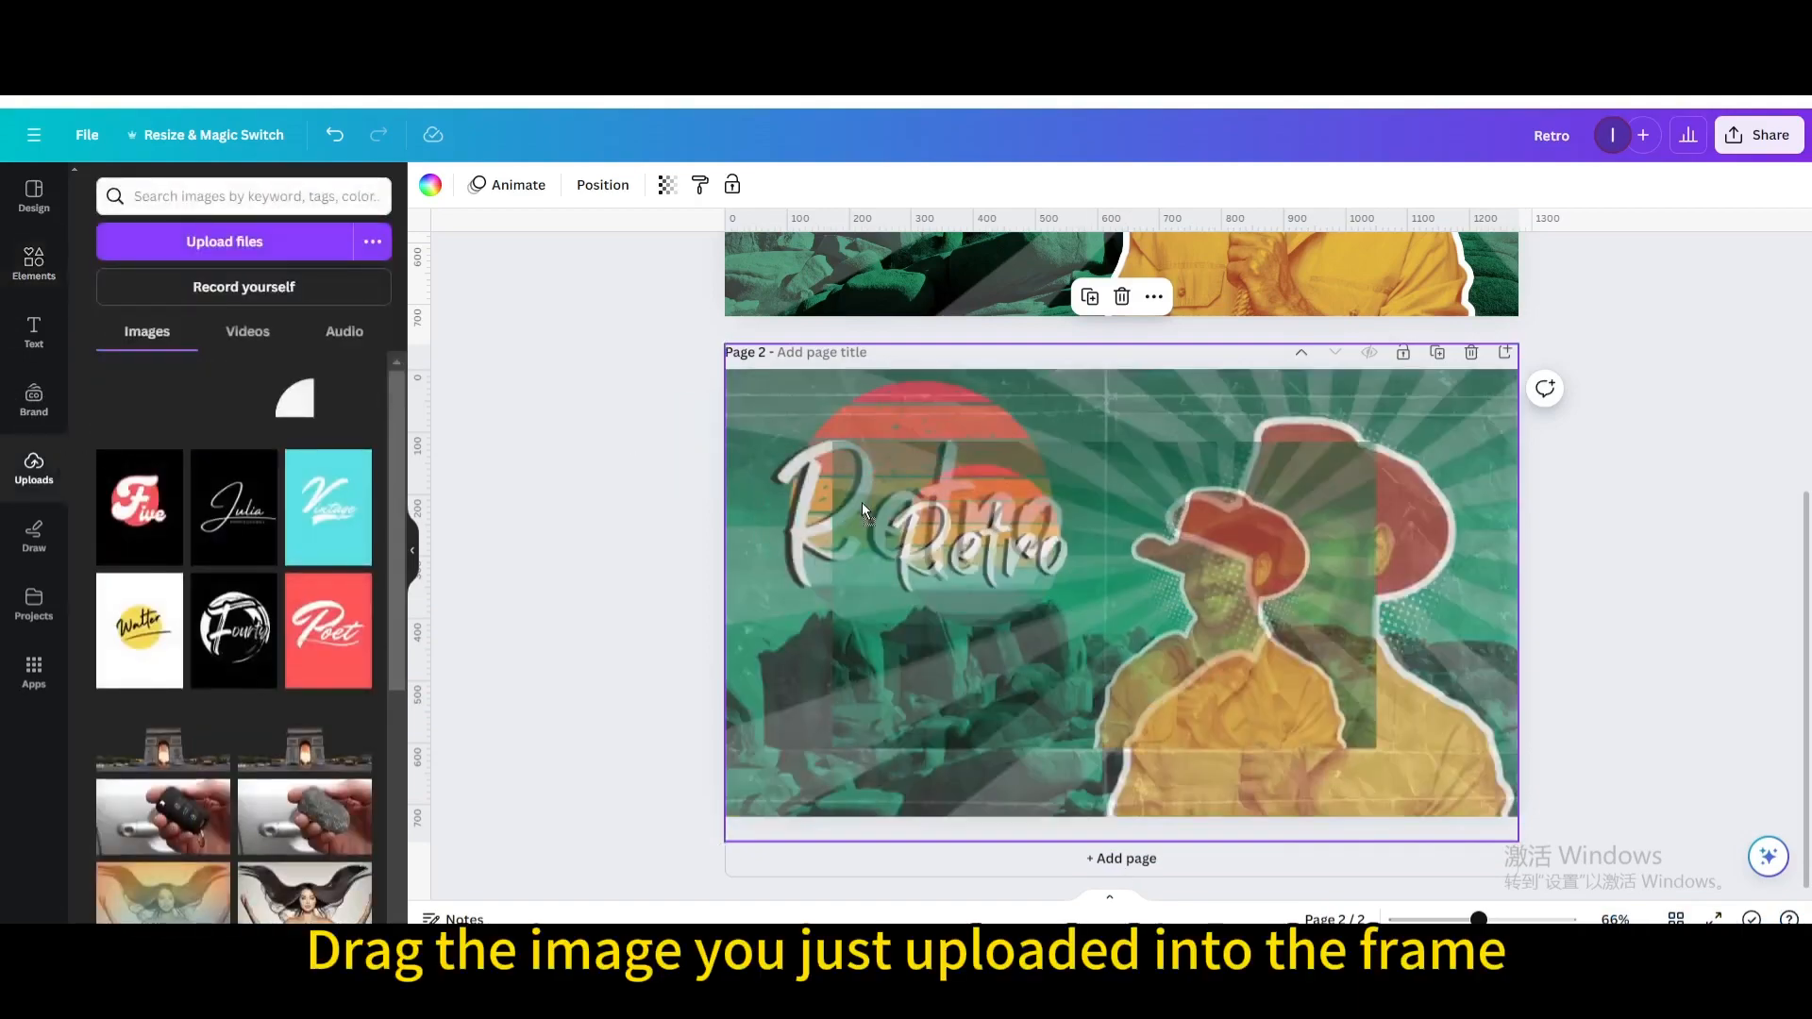
- Drop the uploaded poster into the paper frame, raise contrast and lower brightness slightly
drag(164, 403, 1120, 588)
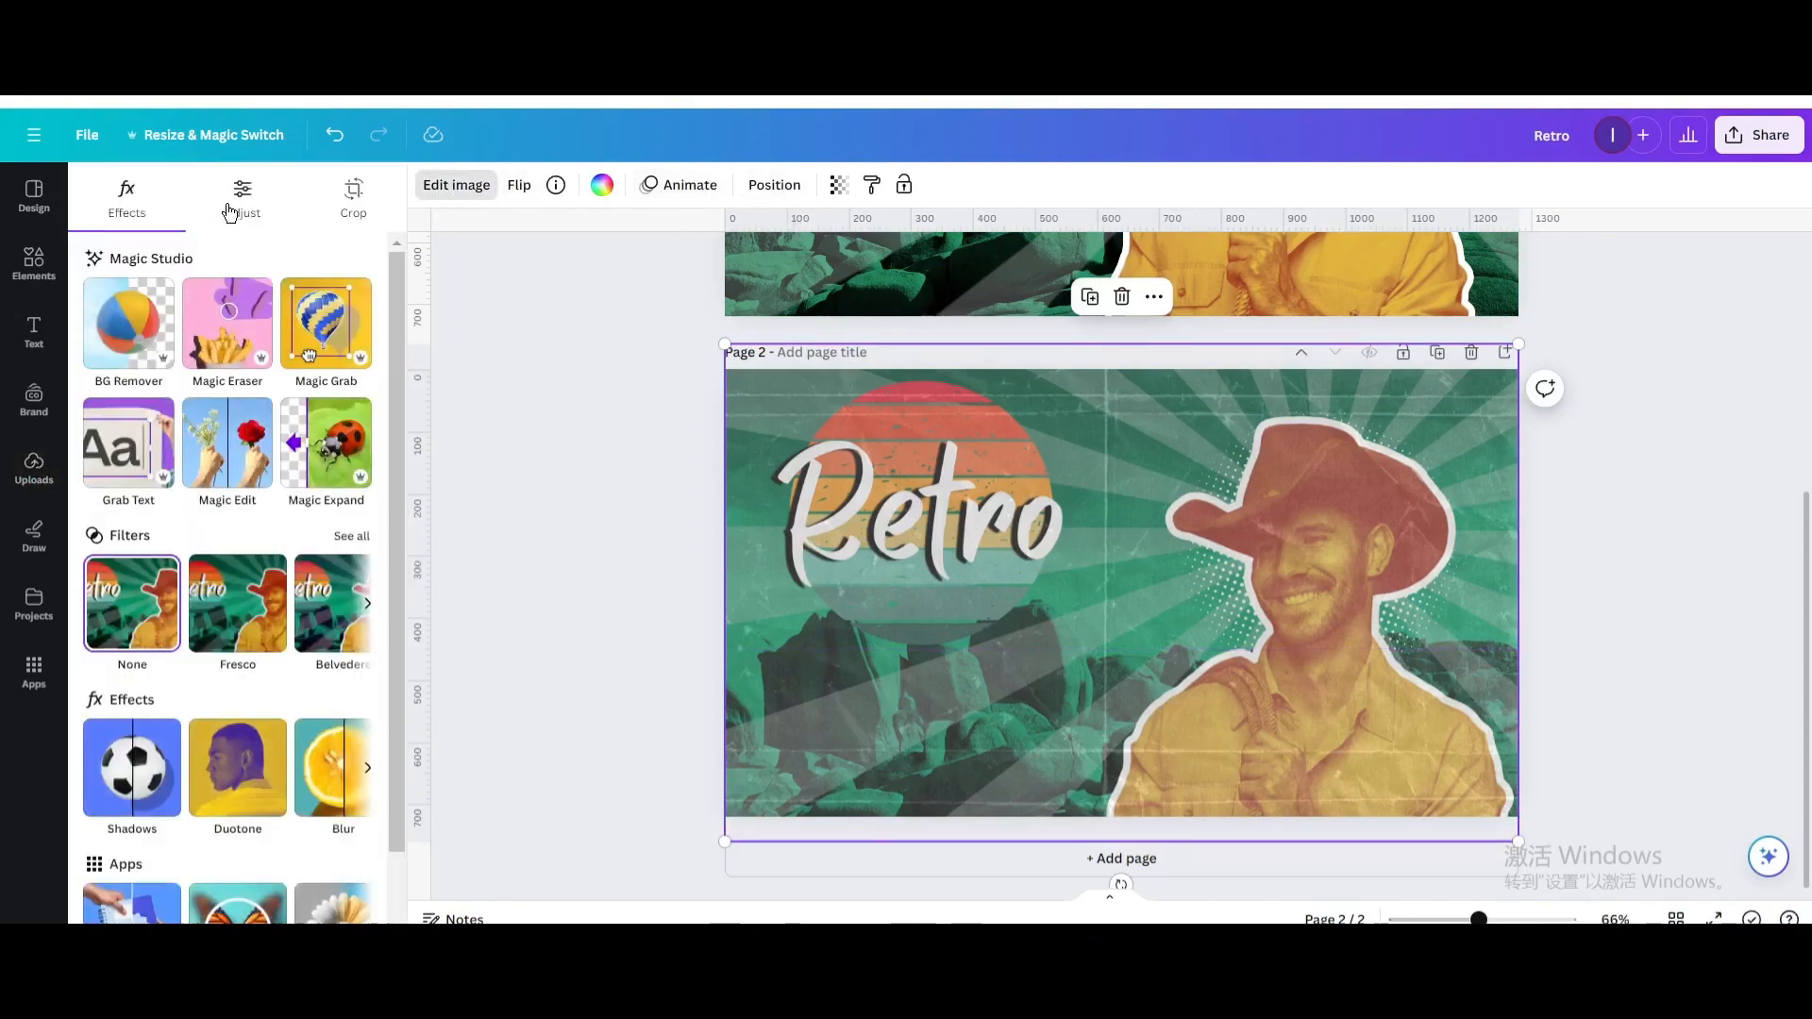
click(243, 194)
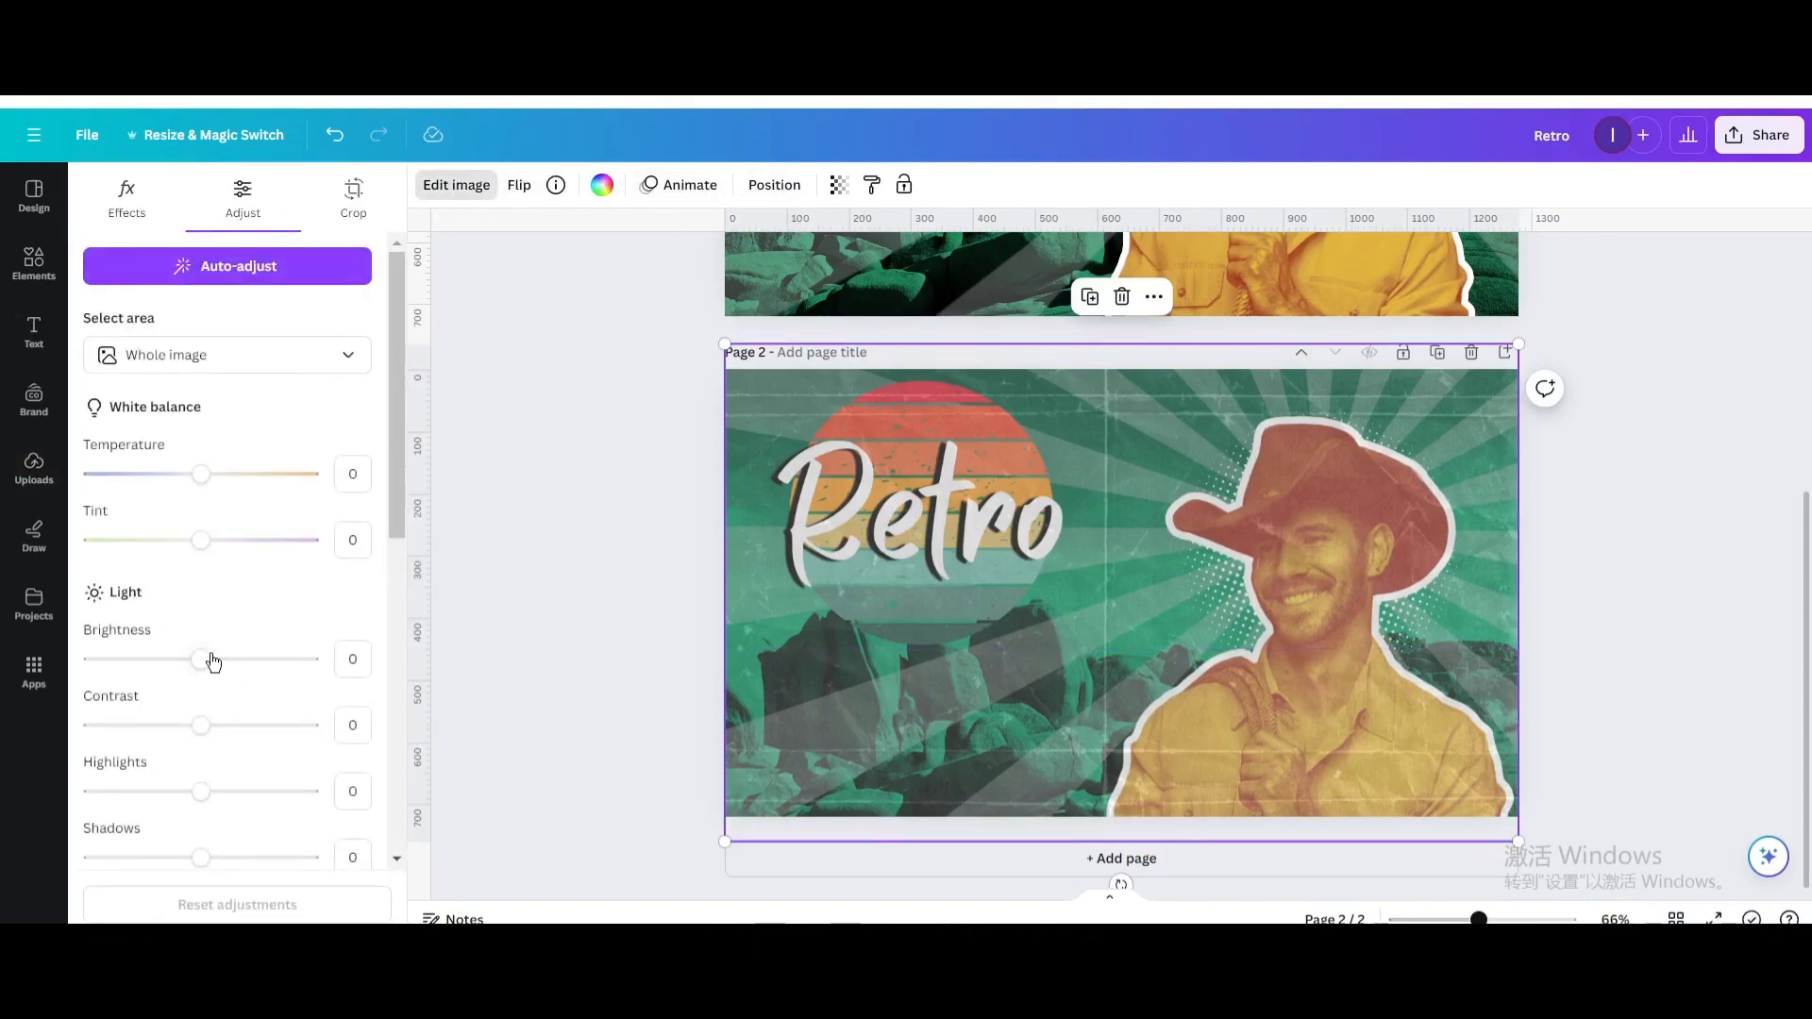
drag(200, 725, 232, 724)
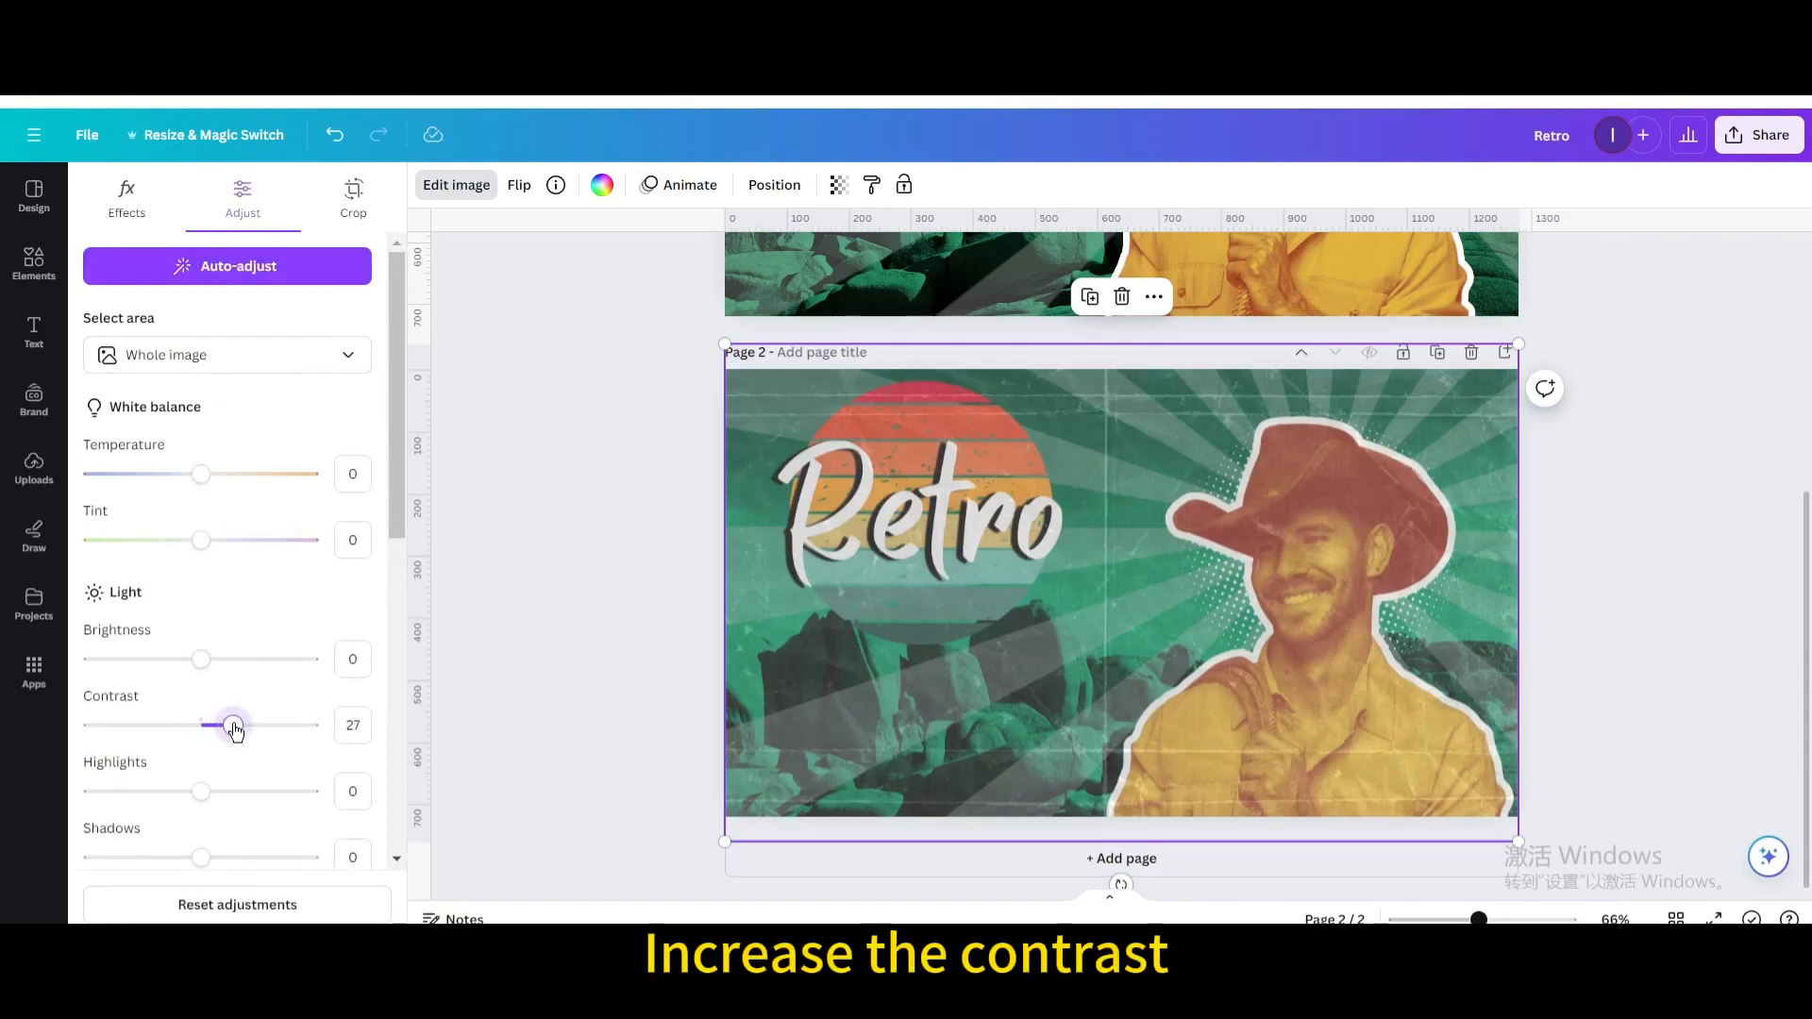
scroll(down, 3)
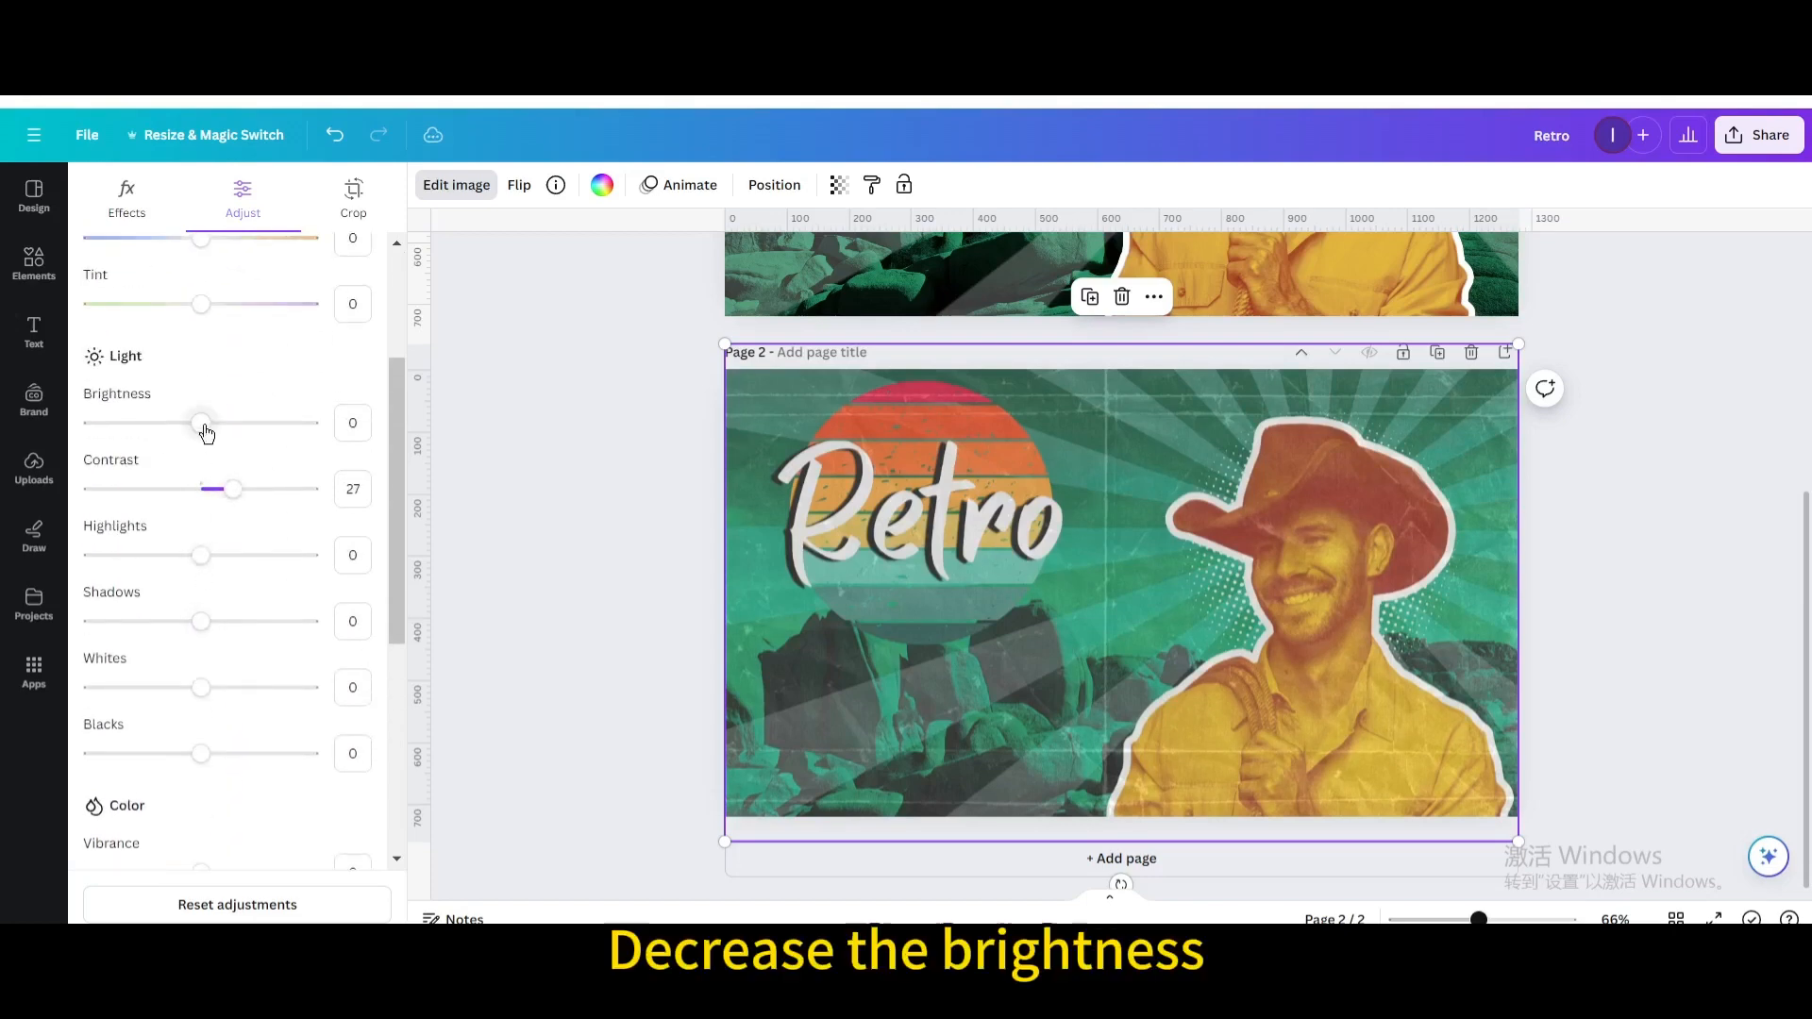
click(34, 468)
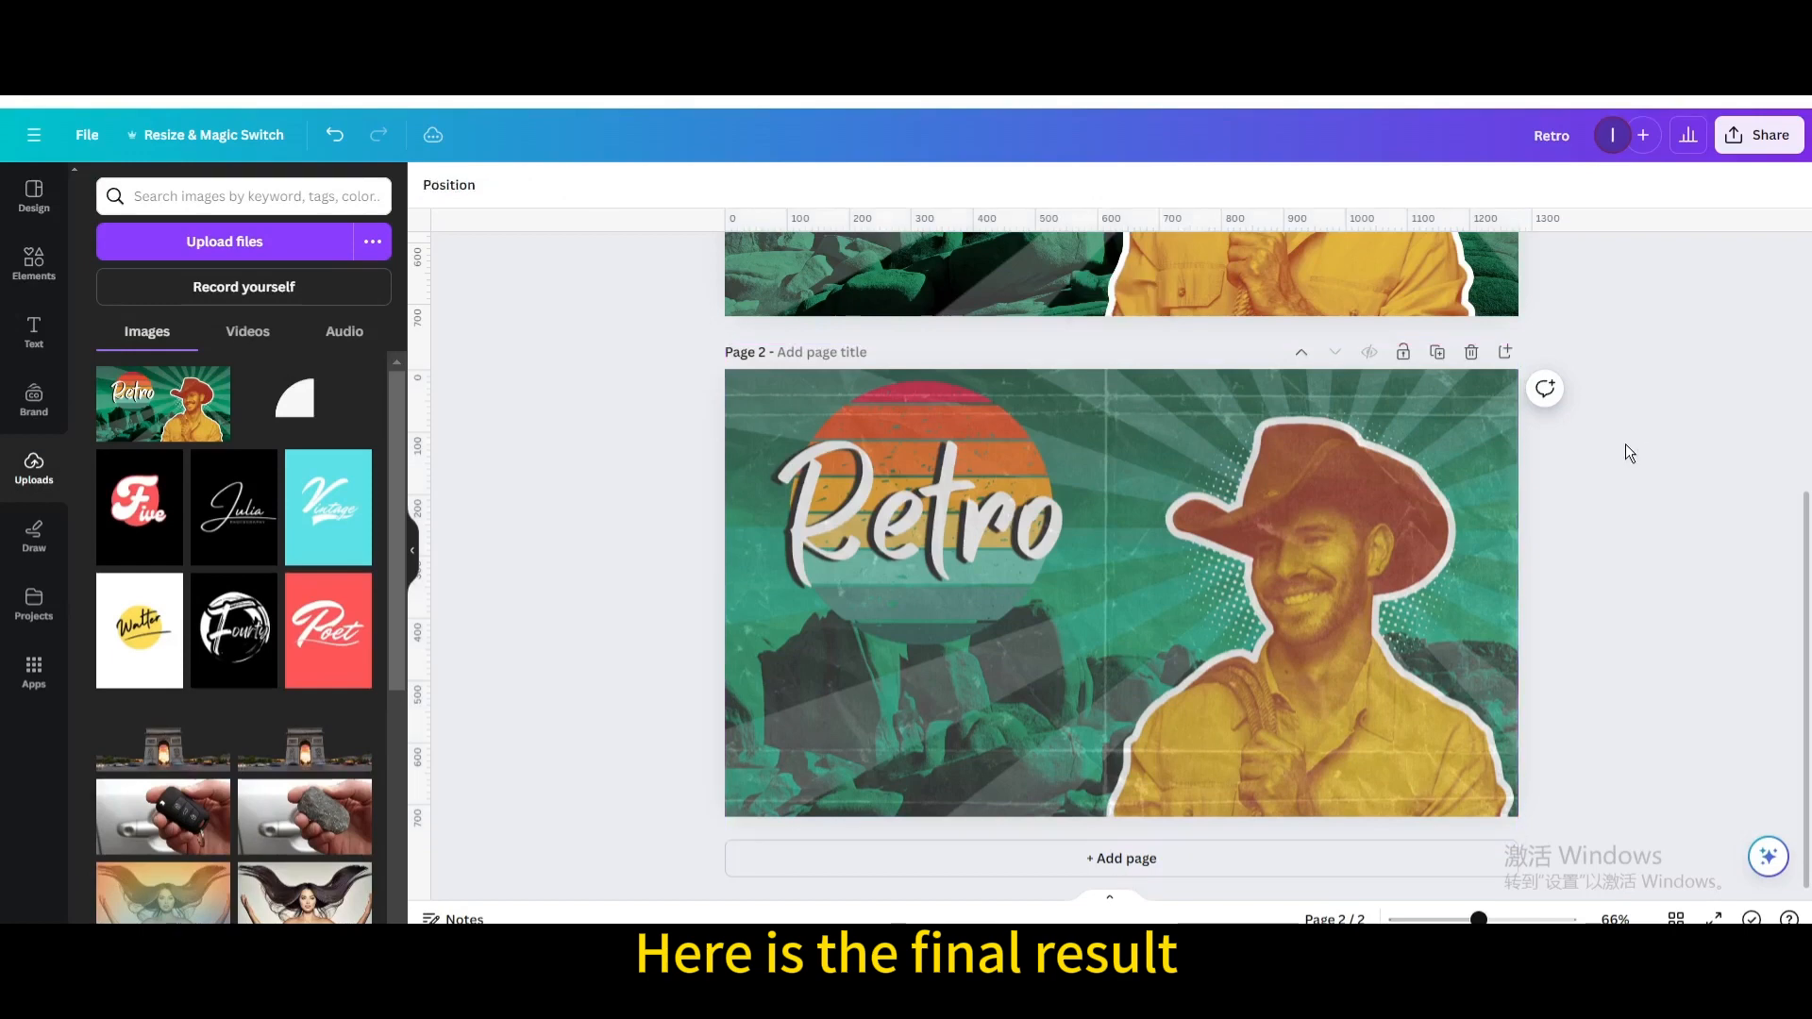
- Download page 2 (current page) as a JPG file
click(1757, 135)
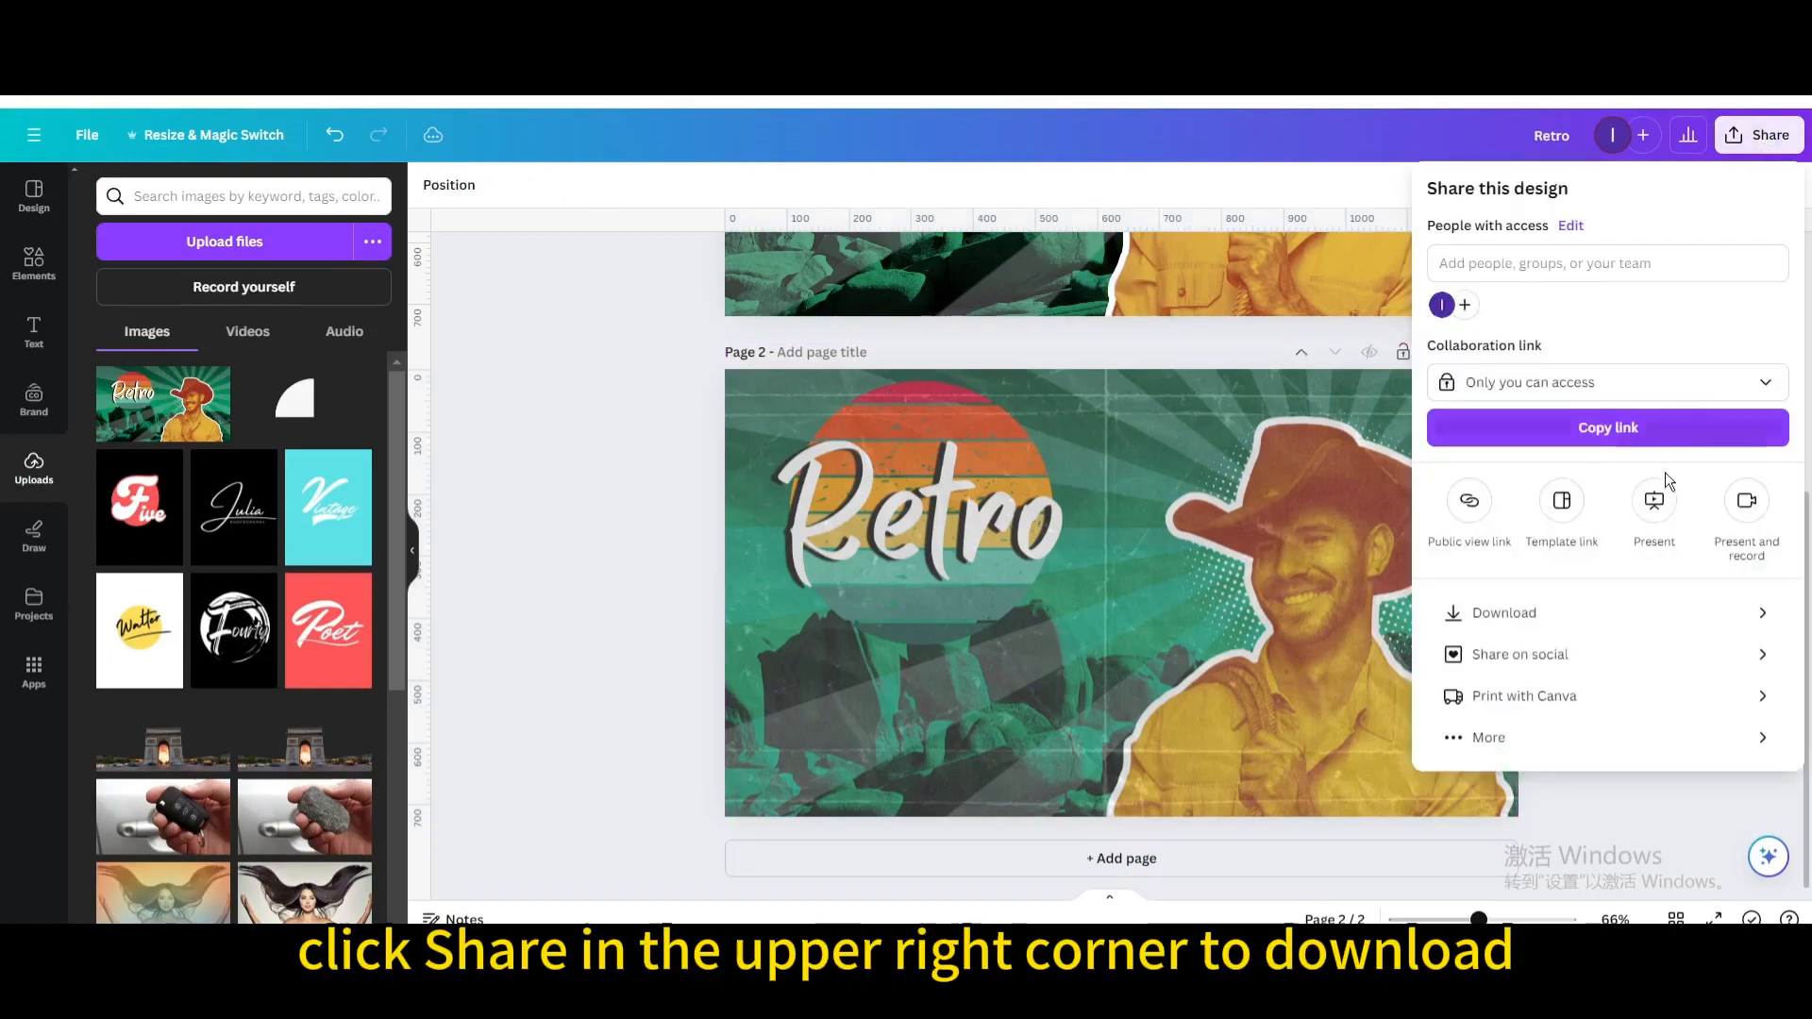
click(1504, 613)
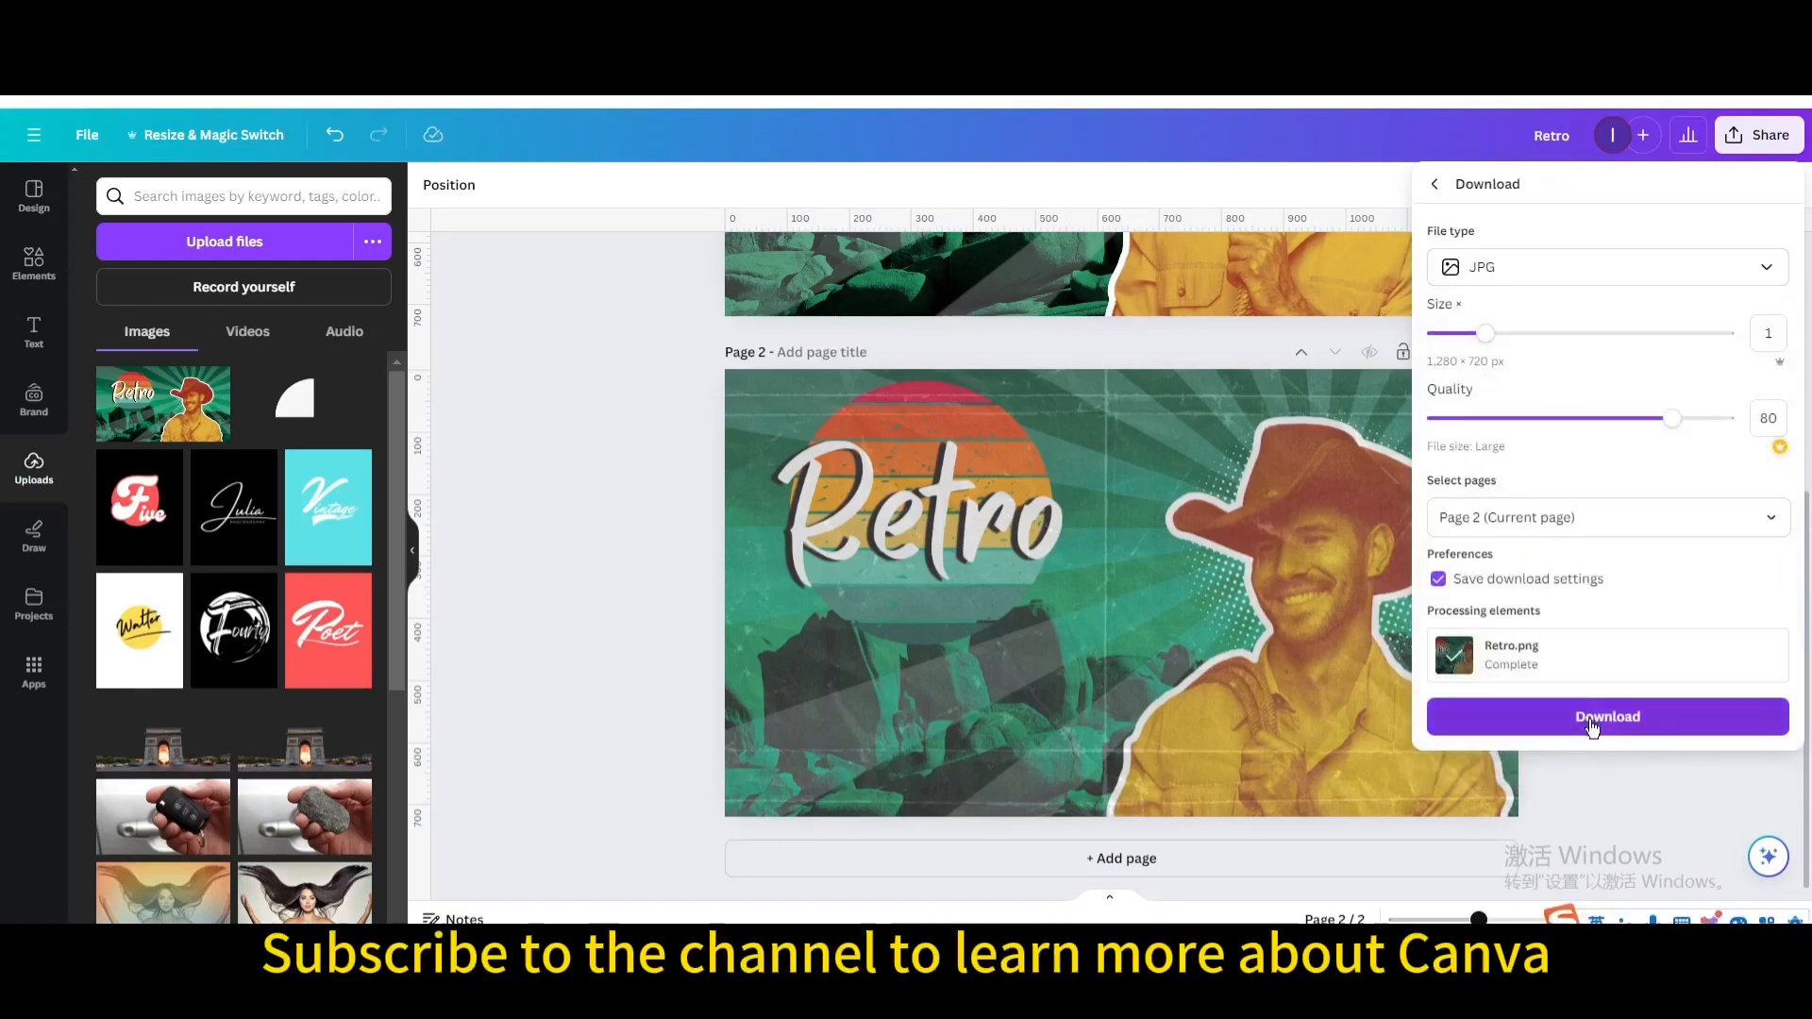
click(1605, 716)
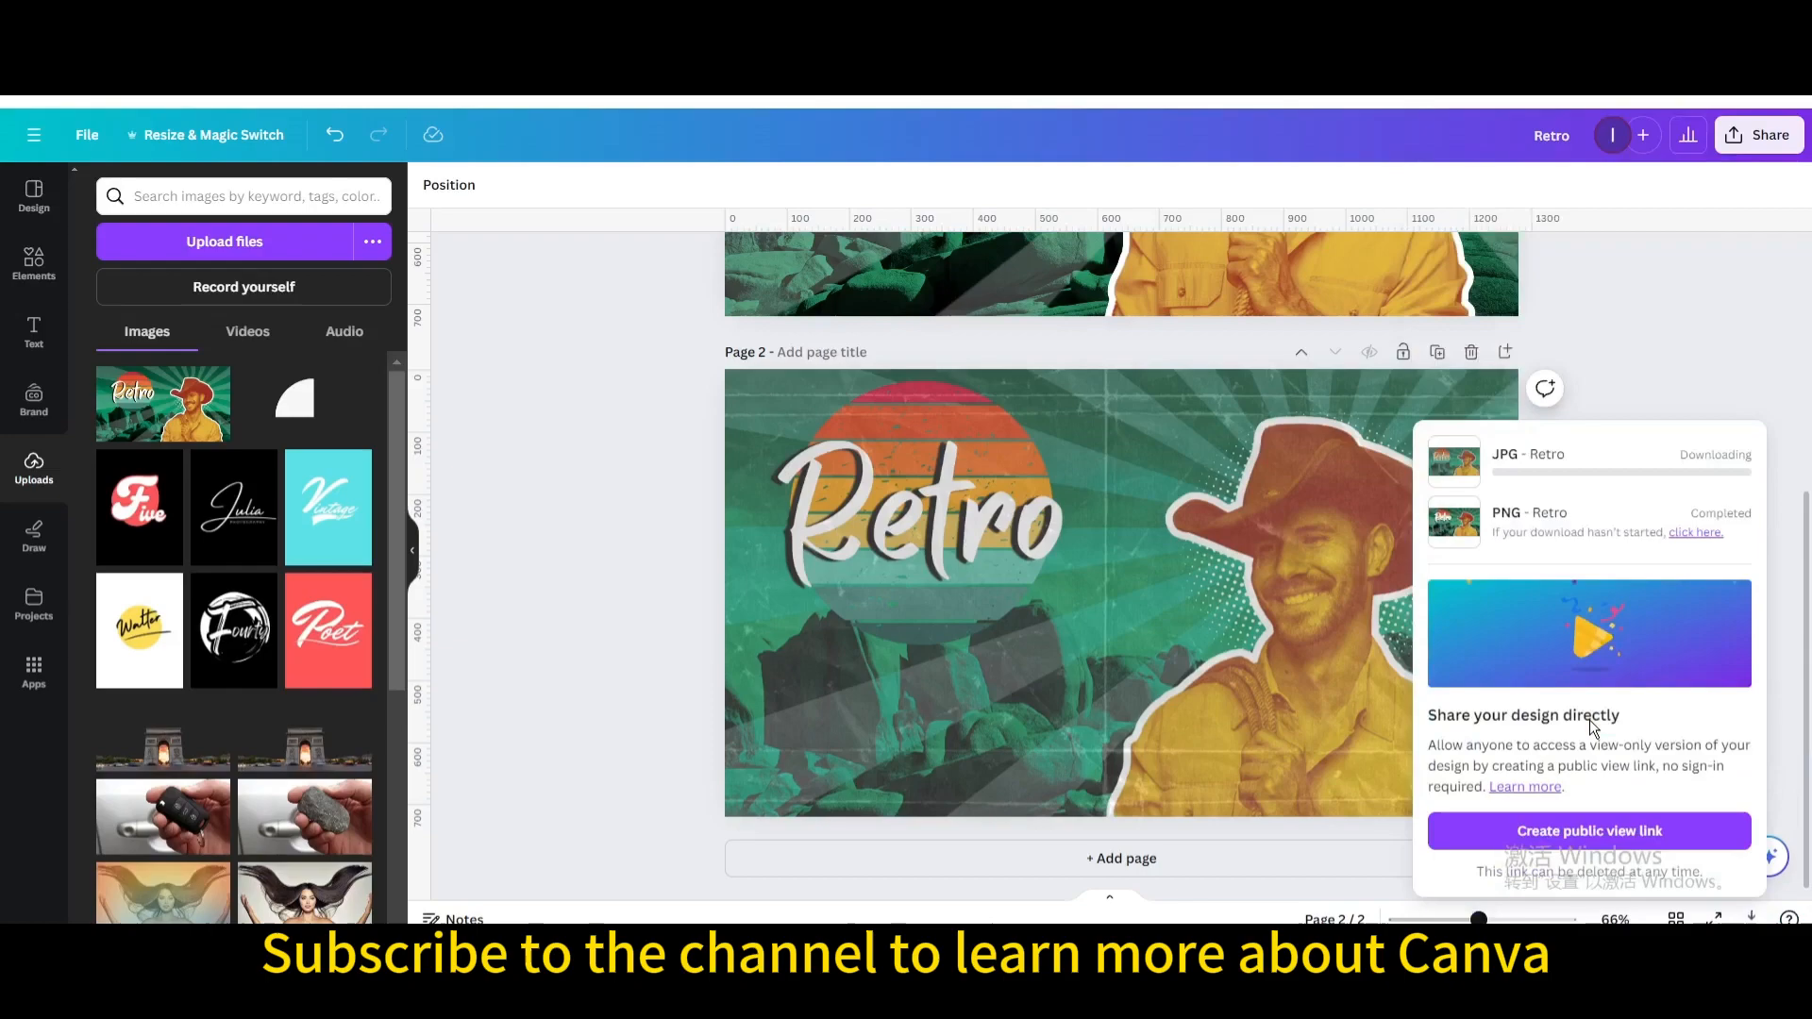